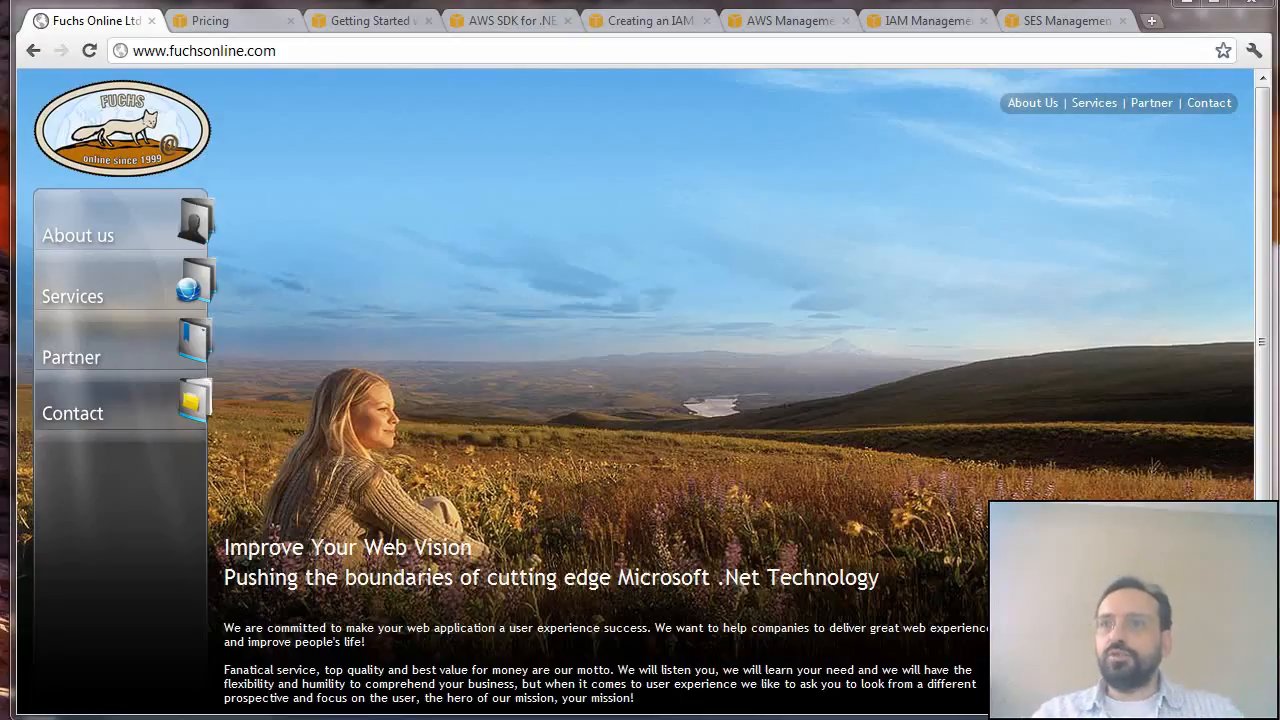
pyautogui.moveTo(340, 390)
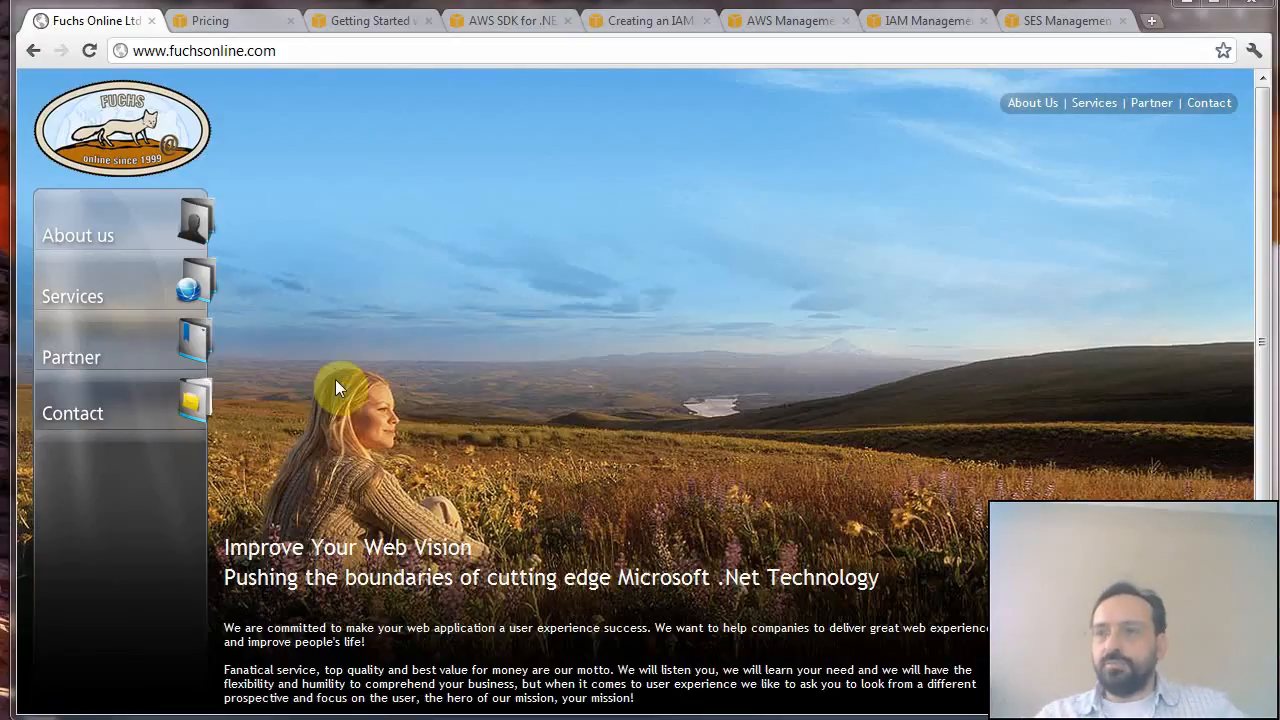
pyautogui.moveTo(448, 408)
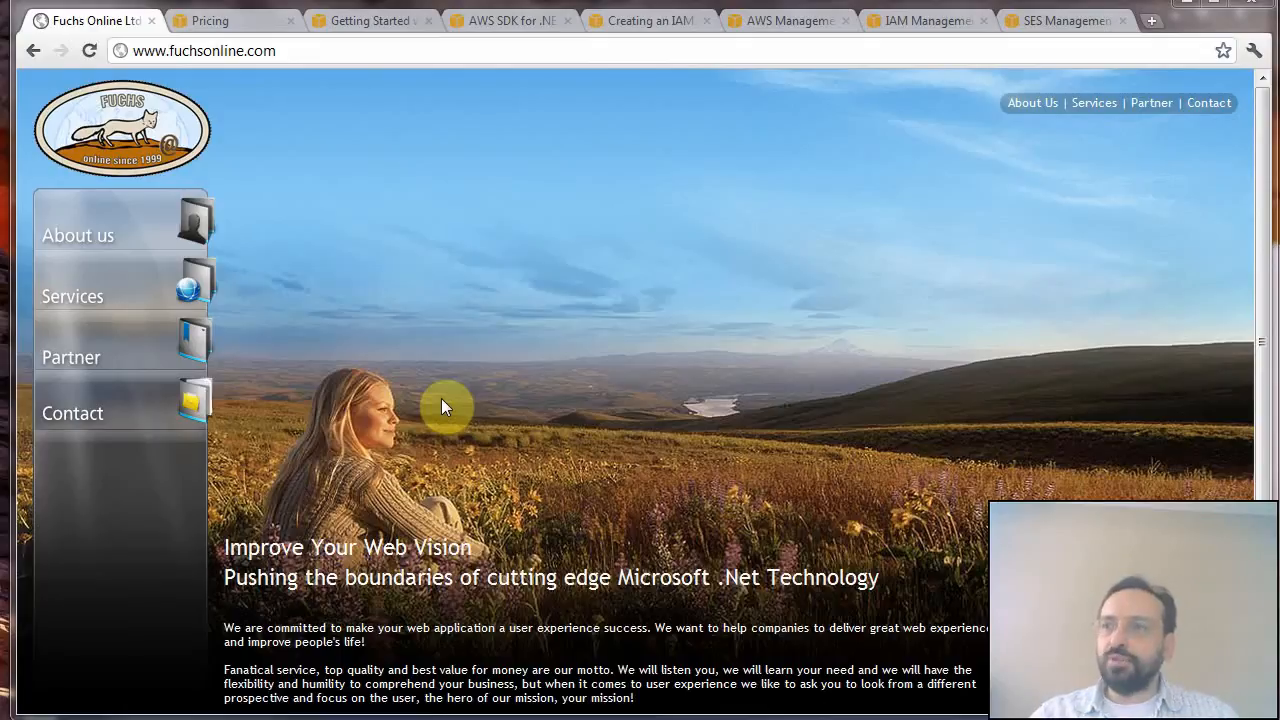
pyautogui.moveTo(424, 352)
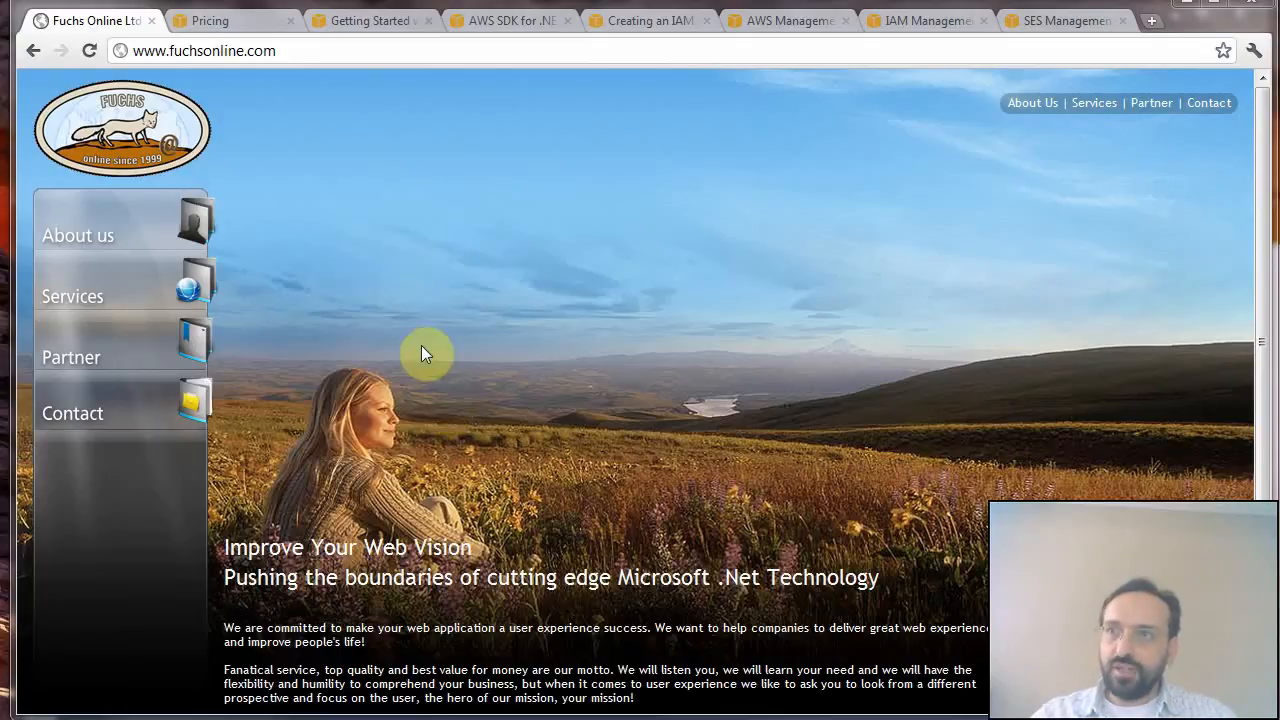
pyautogui.moveTo(358, 212)
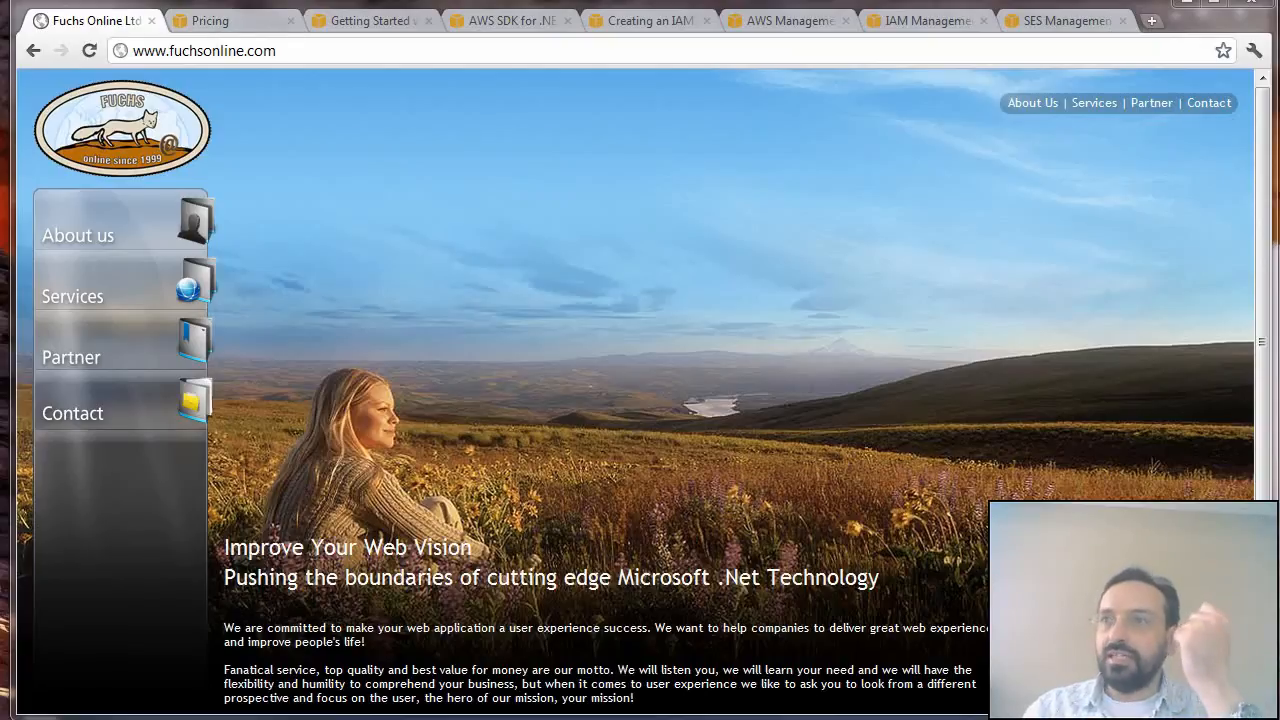
pyautogui.moveTo(218, 120)
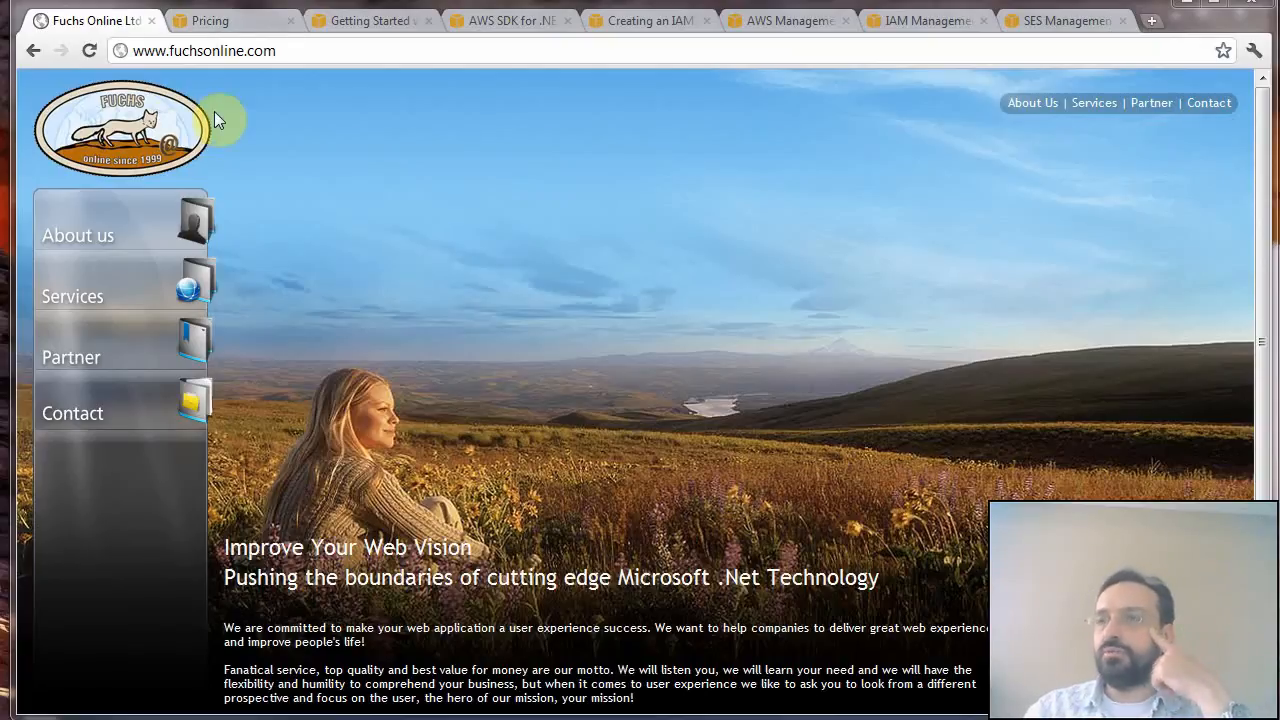
pyautogui.moveTo(248, 72)
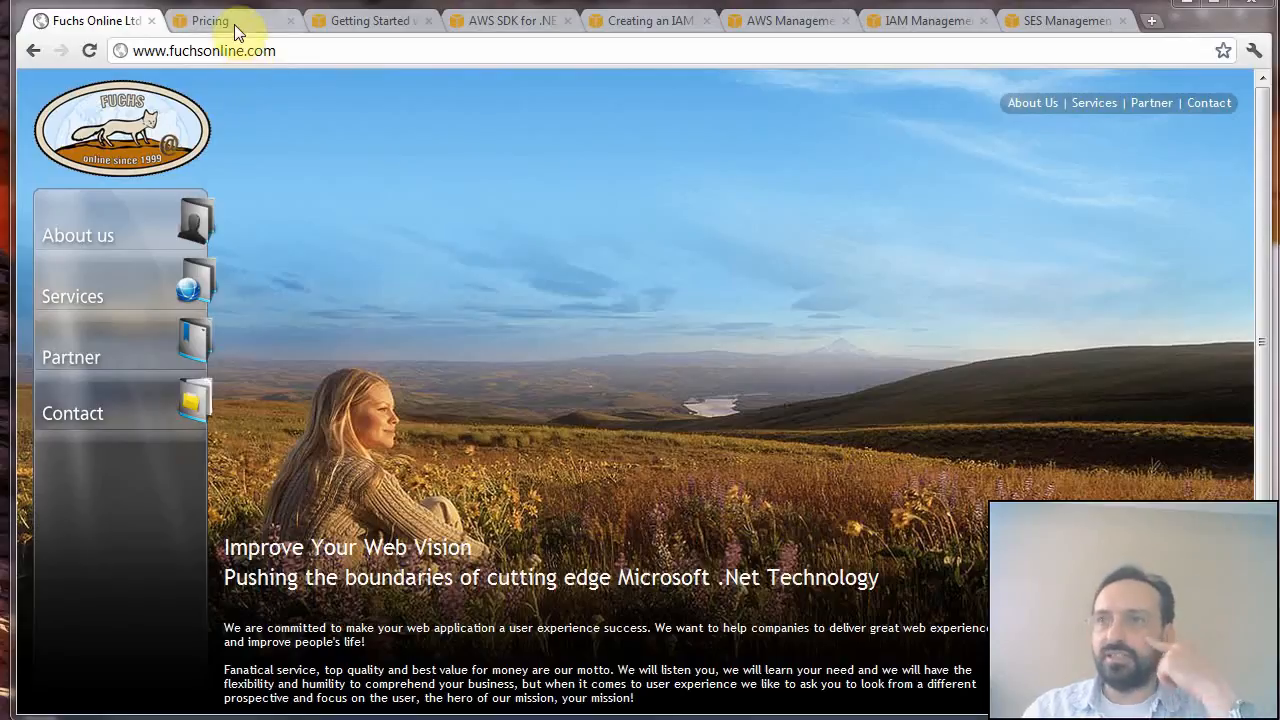
# - Highlight the '$0.10 per thousand emails' charge line on the Amazon SES Pricing page
pyautogui.click(210, 20)
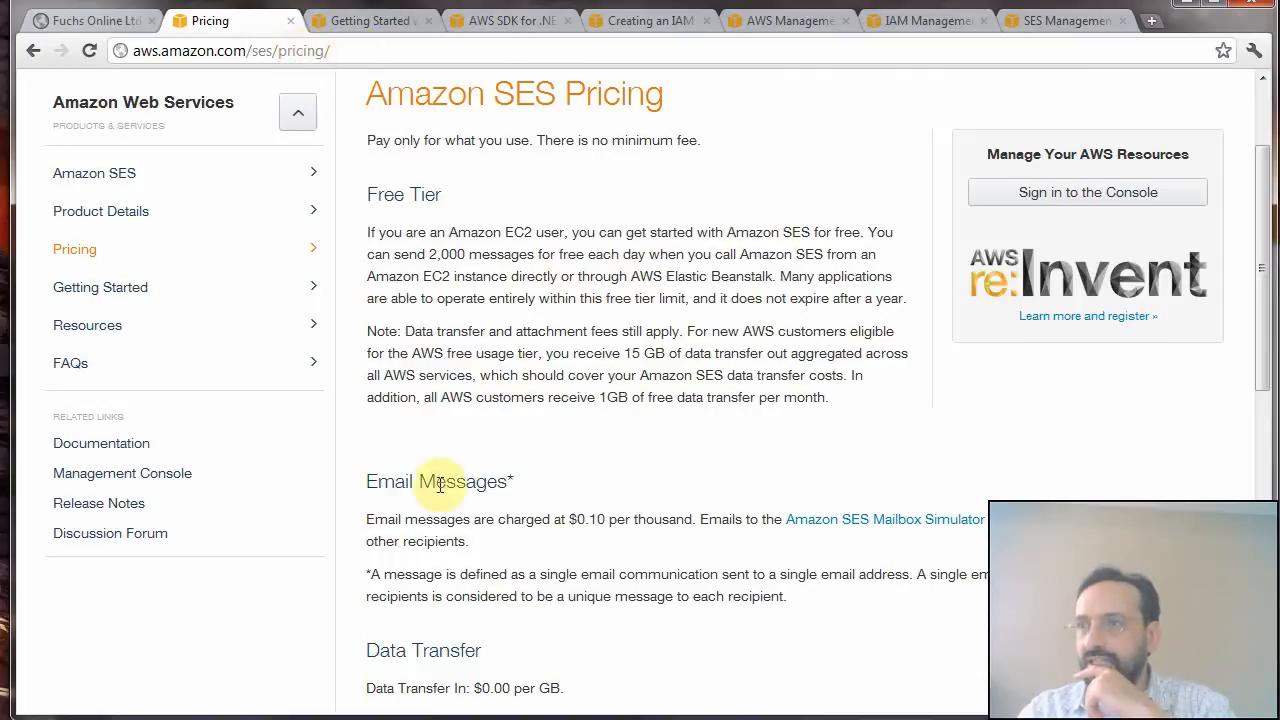
pyautogui.moveTo(366, 520); pyautogui.dragTo(590, 520)
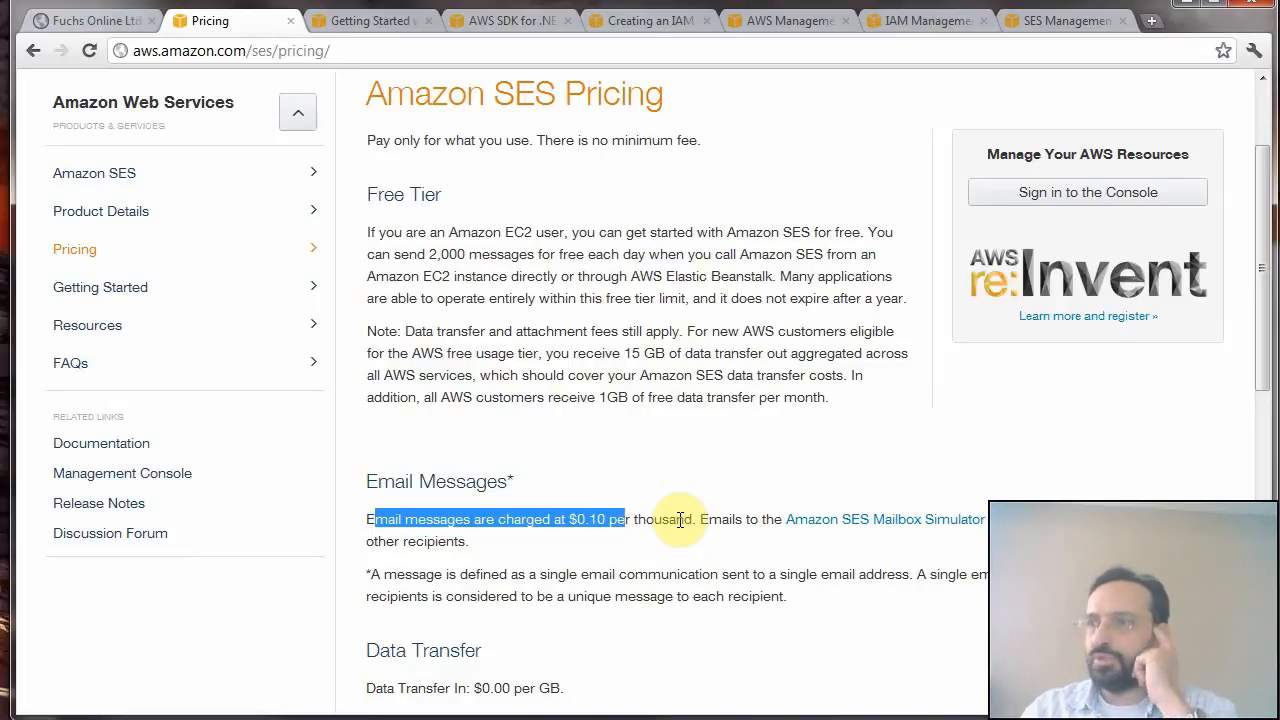
pyautogui.moveTo(556, 276)
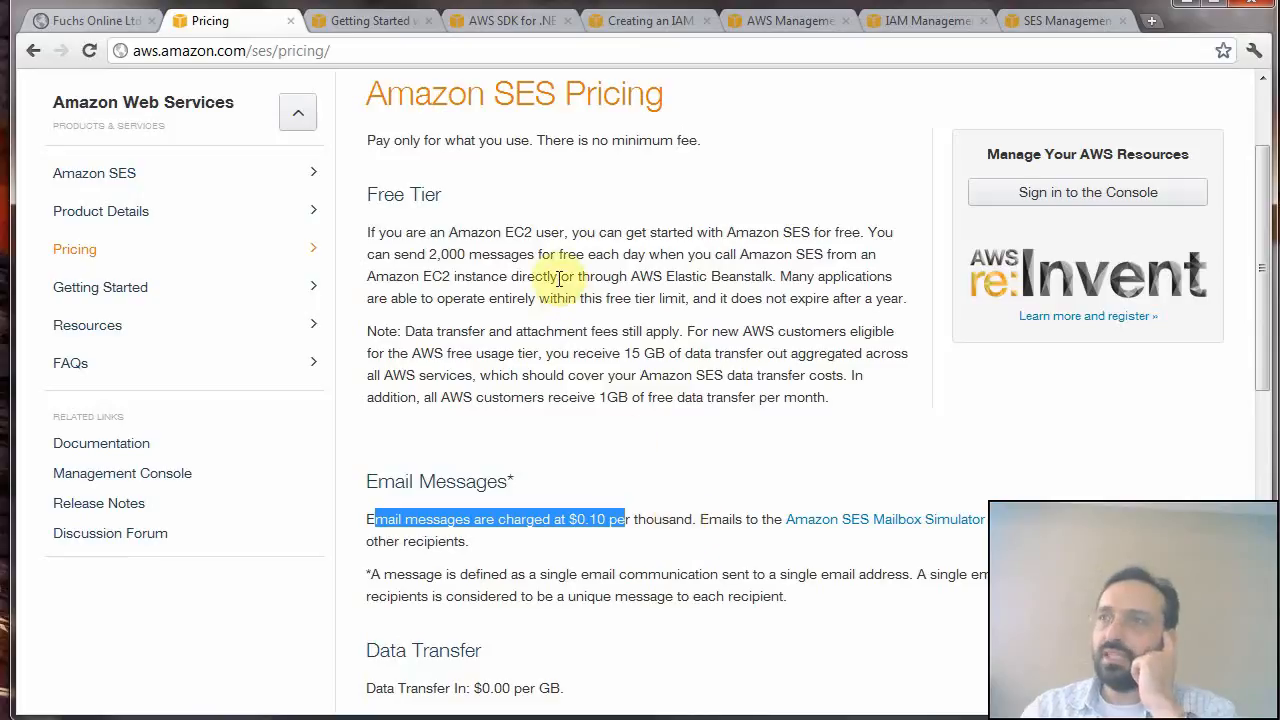
pyautogui.moveTo(490, 182)
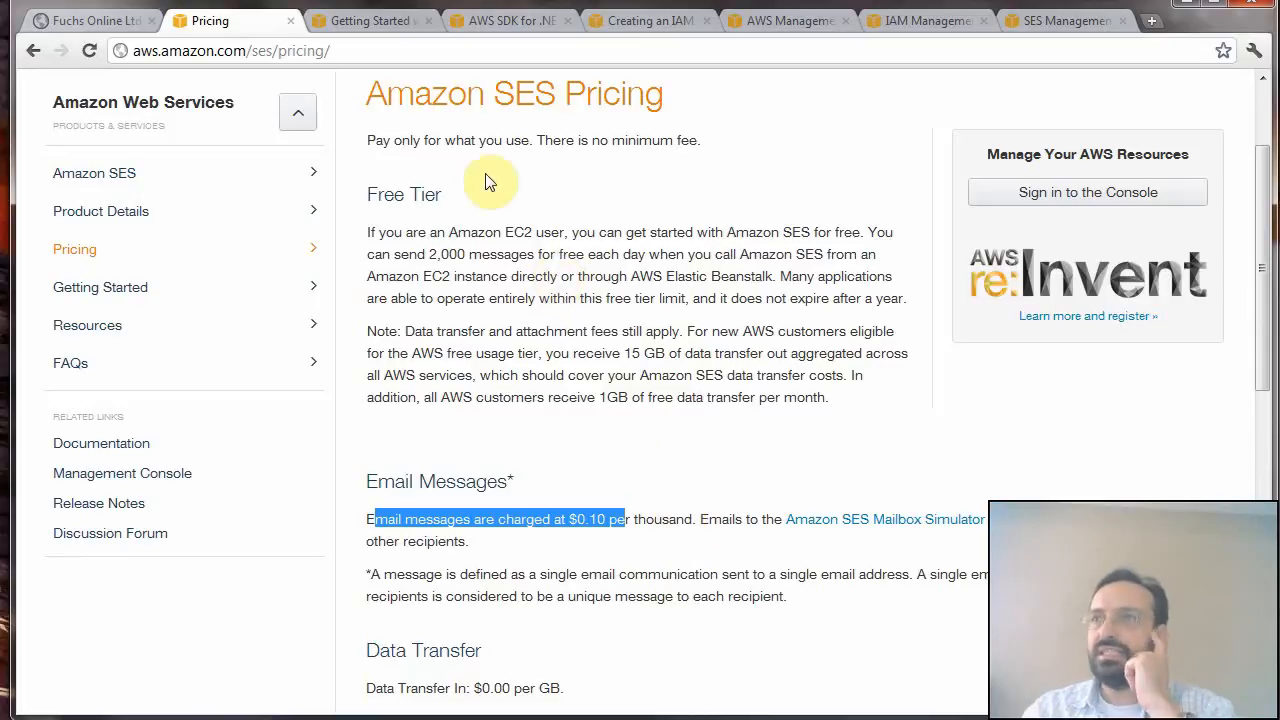
pyautogui.moveTo(420, 104)
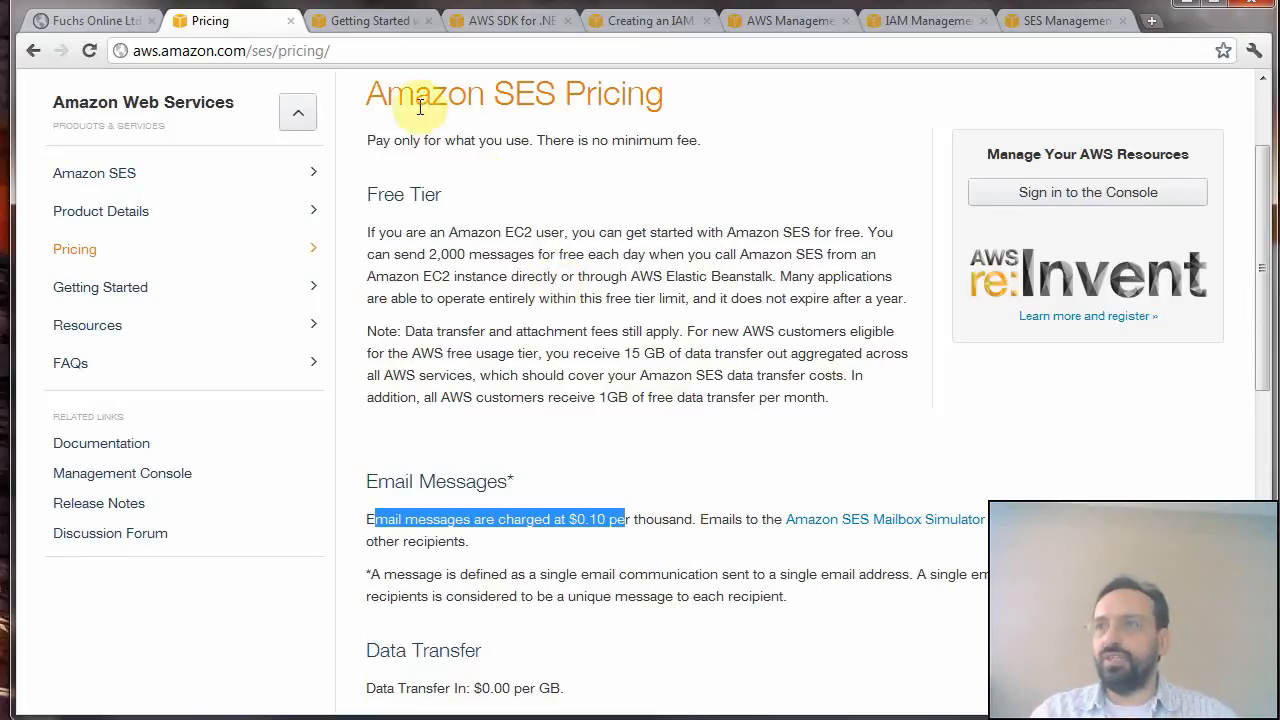
# - Switch to the Getting Started with Amazon SES developer guide tab
pyautogui.click(370, 20)
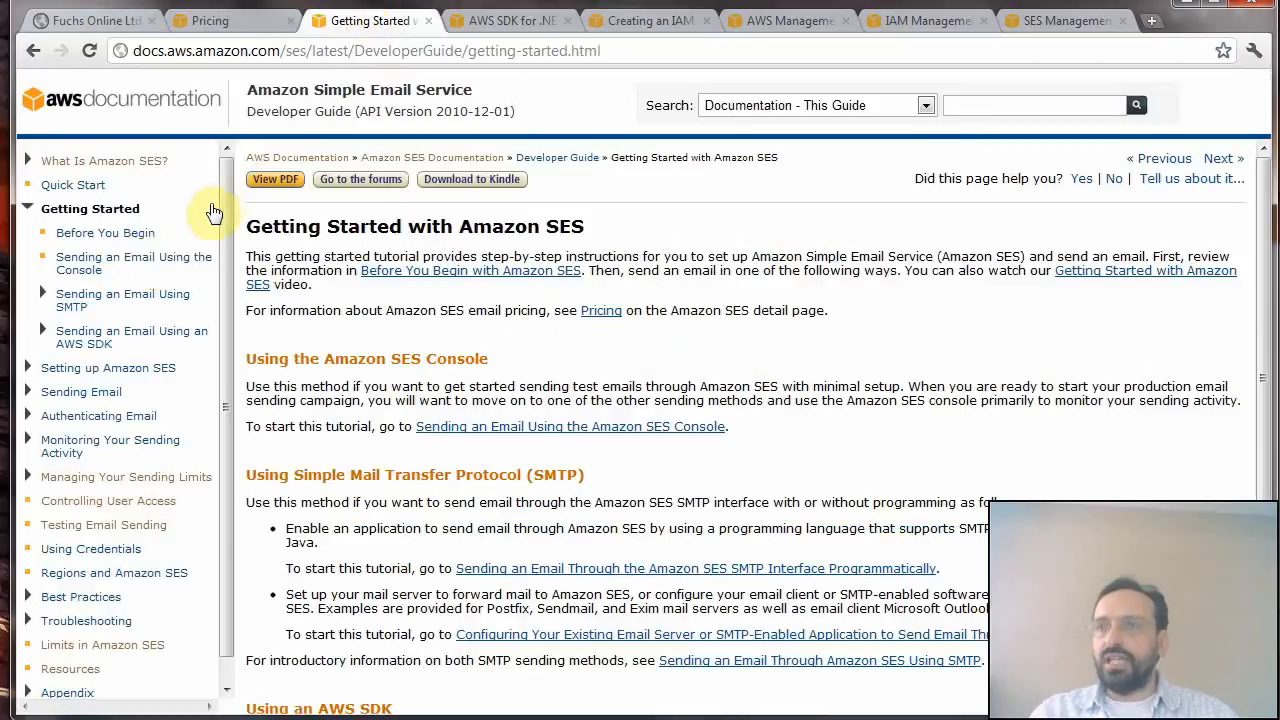
pyautogui.moveTo(42, 300)
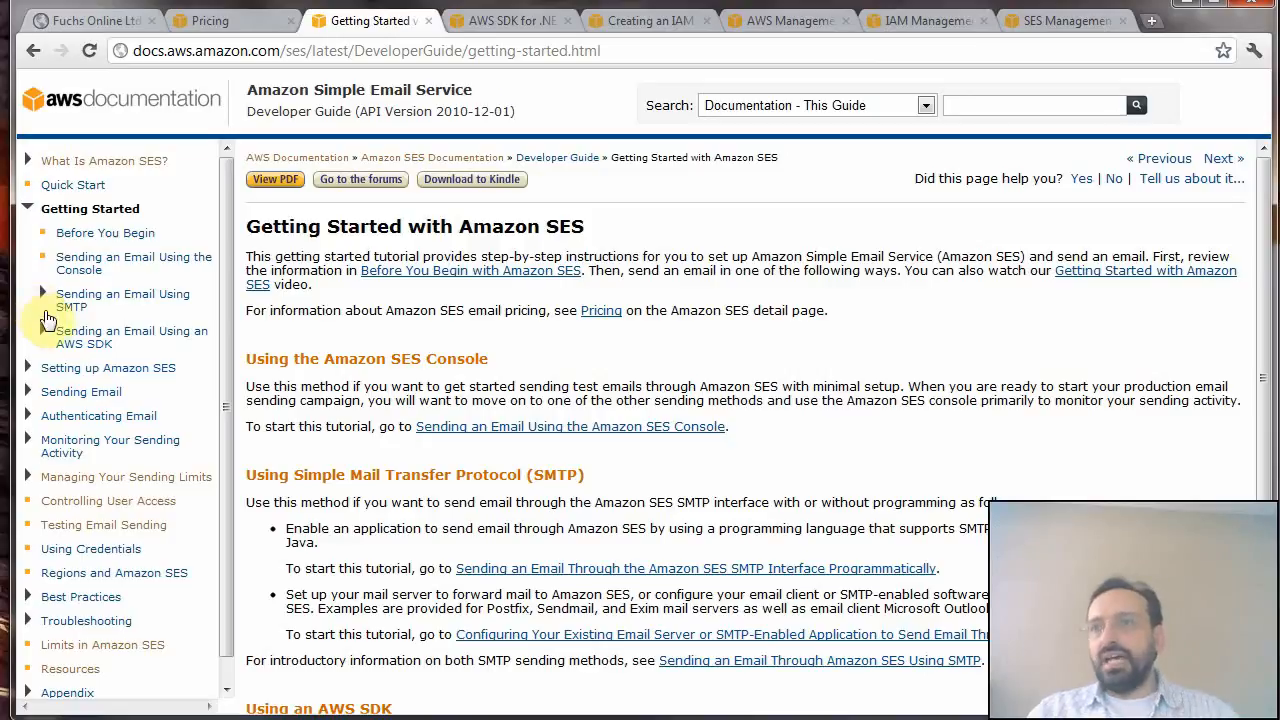
pyautogui.moveTo(150, 358)
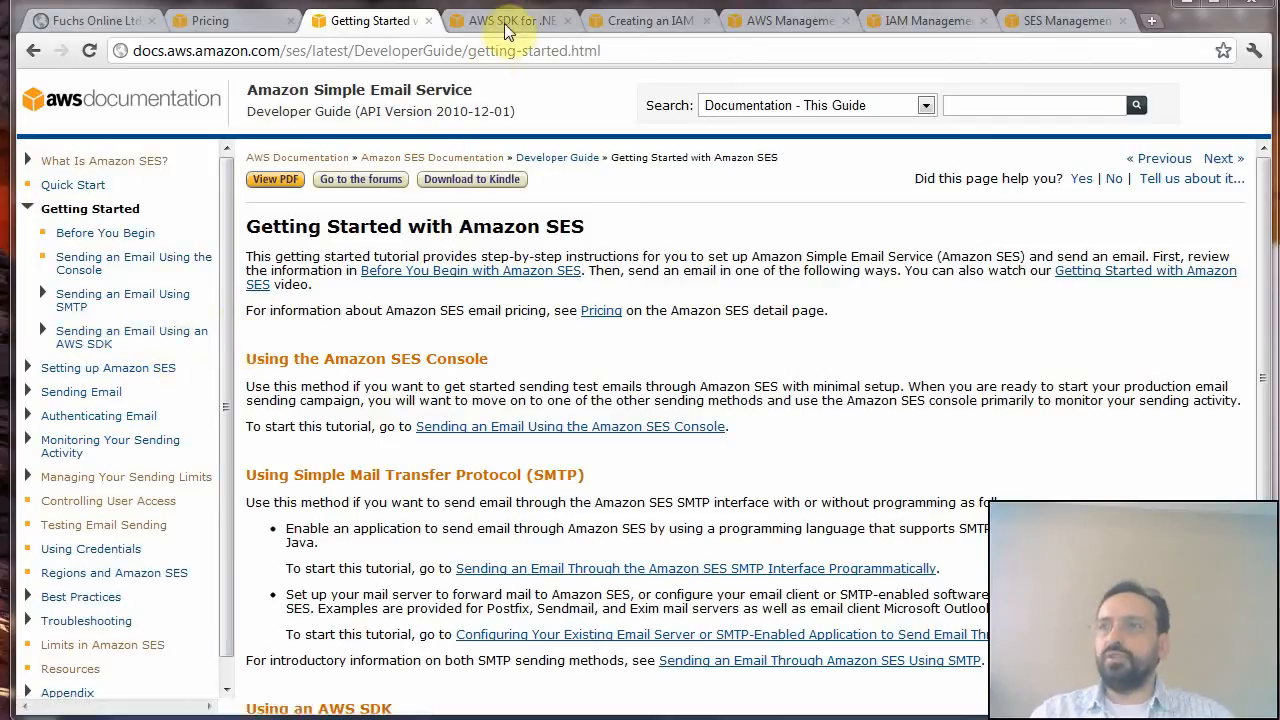
# - Switch to the AWS SDK for .NET overview page listing its resources
pyautogui.click(504, 20)
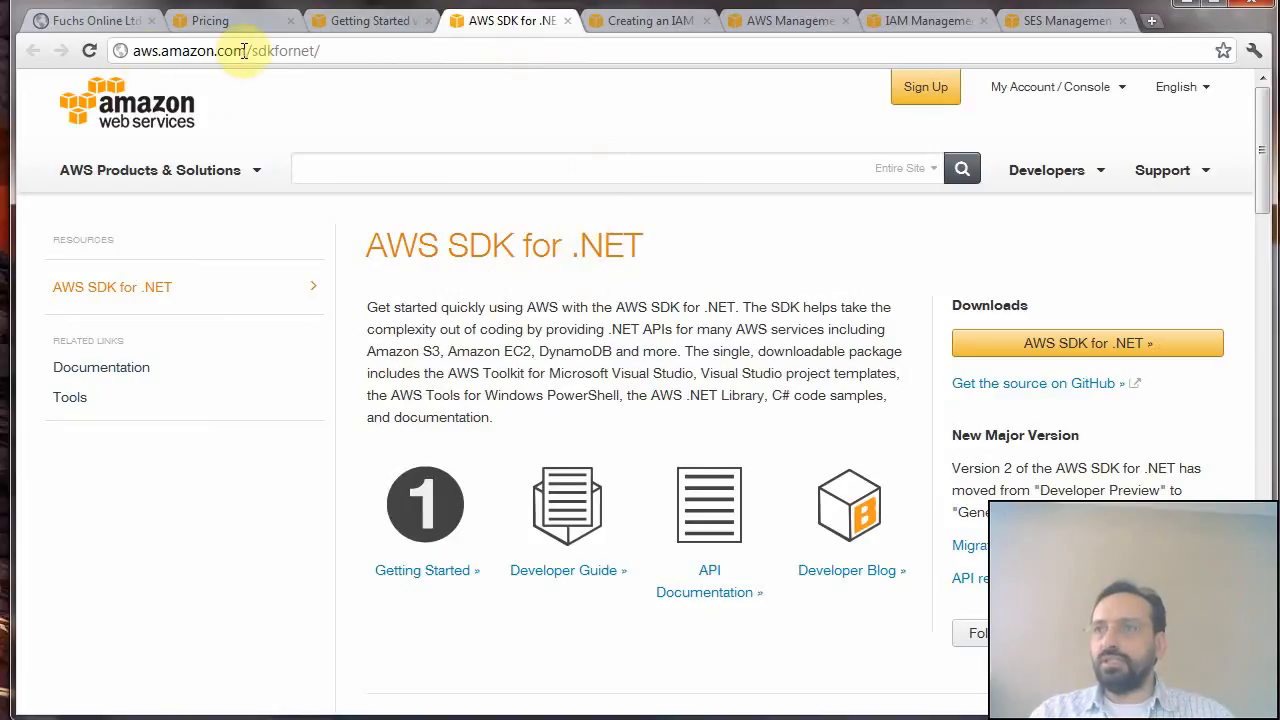
pyautogui.moveTo(330, 52)
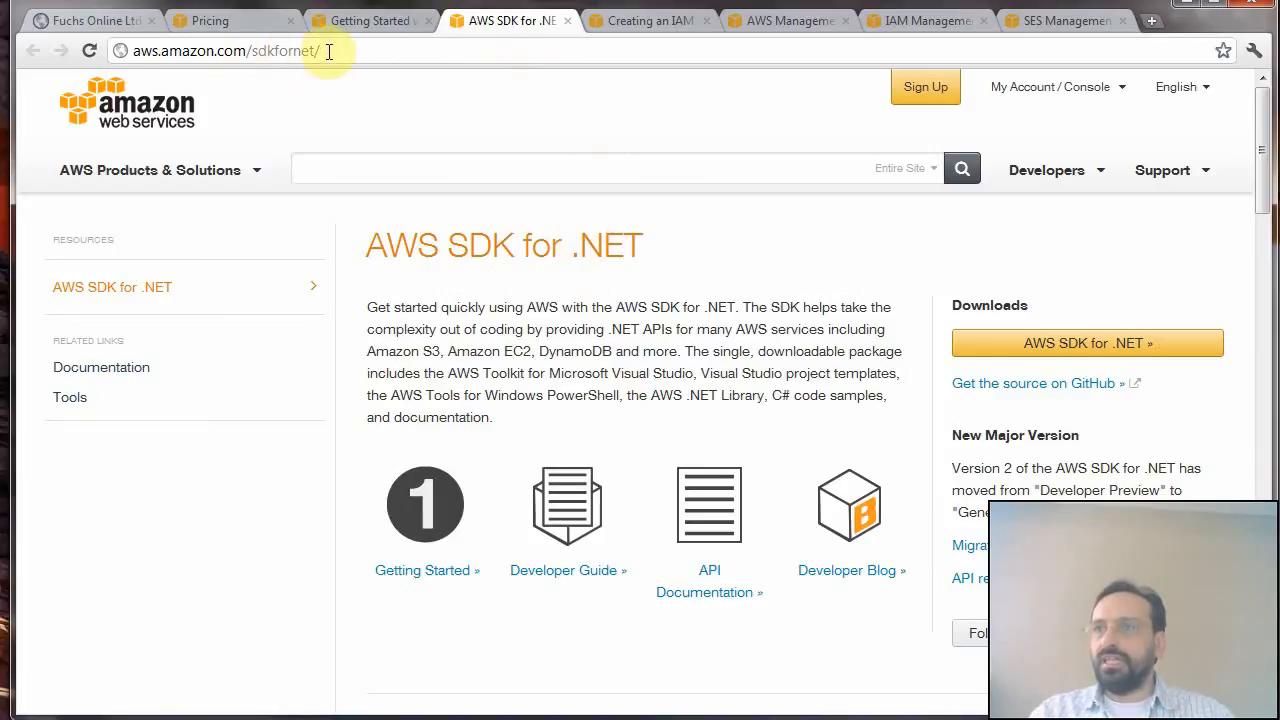
pyautogui.moveTo(708, 592)
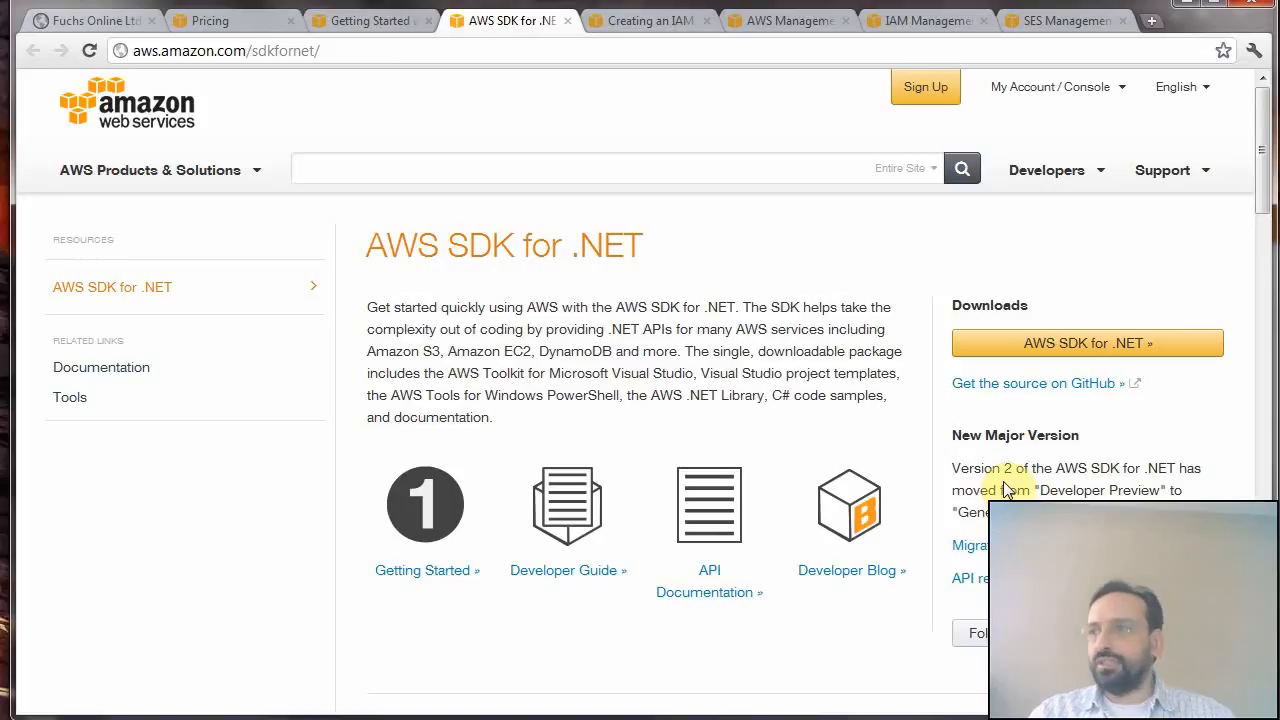
pyautogui.moveTo(988, 468)
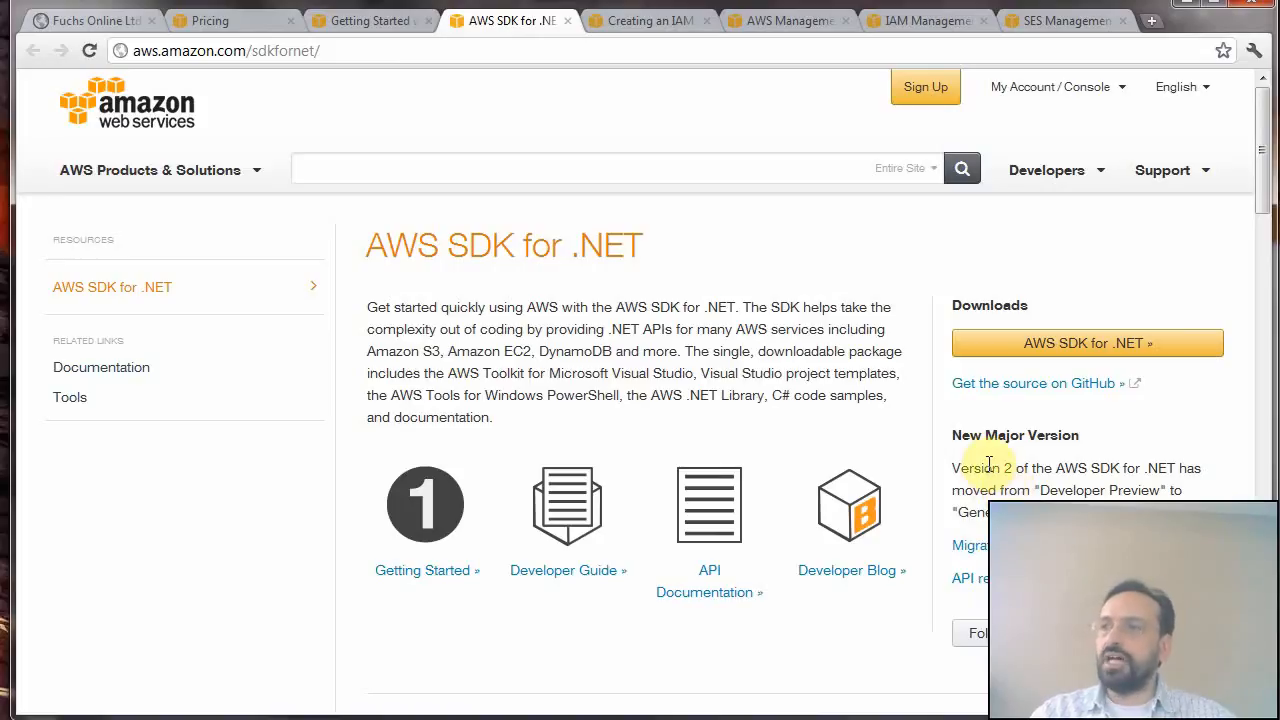
pyautogui.moveTo(984, 466)
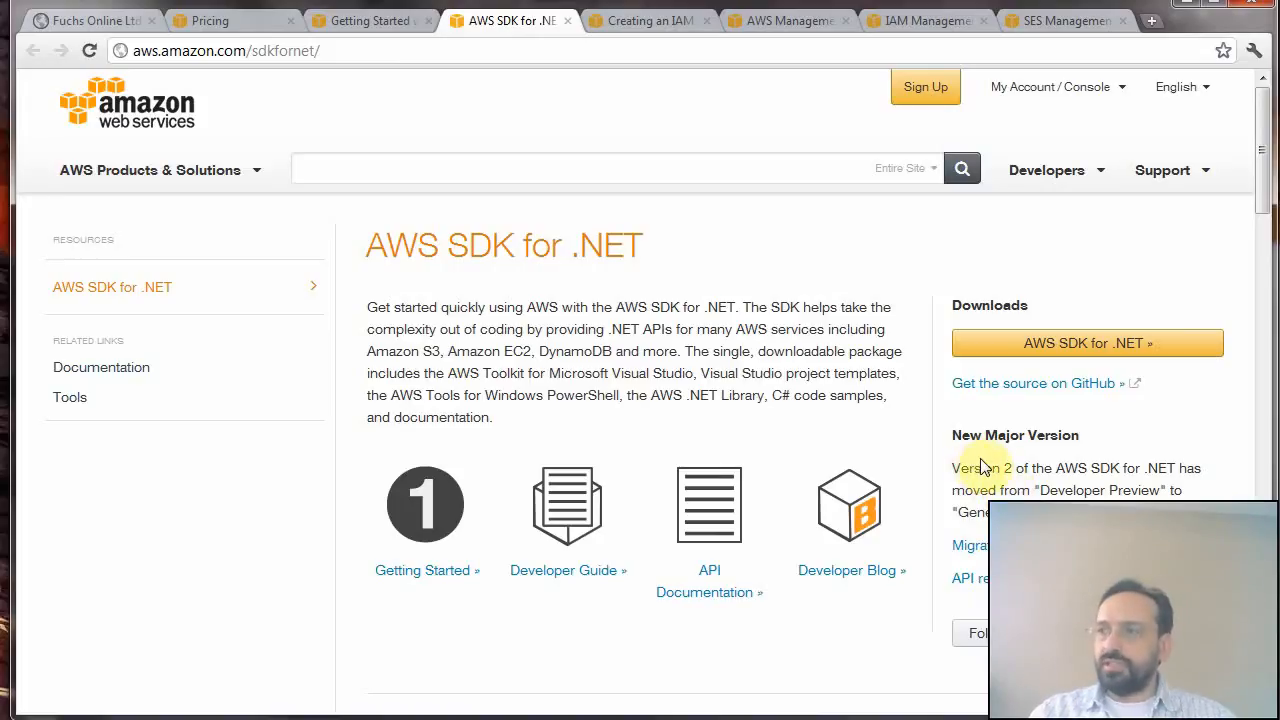
pyautogui.moveTo(808, 400)
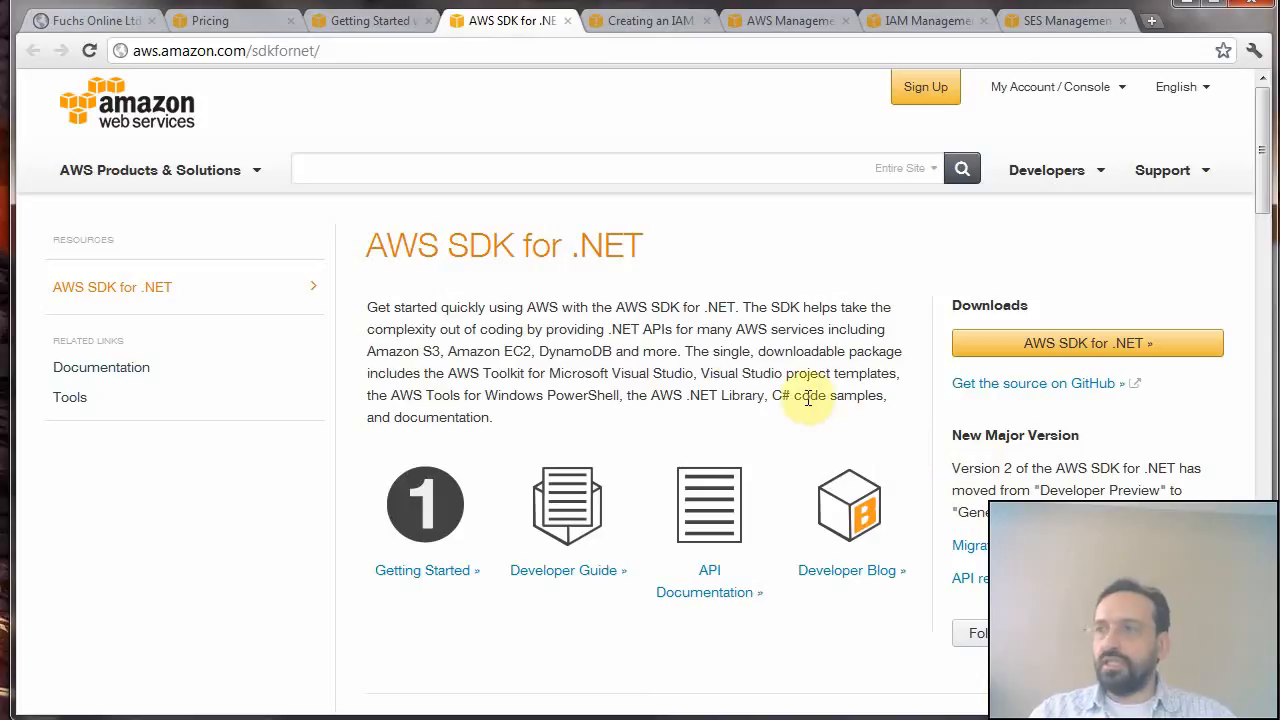
pyautogui.moveTo(460, 122)
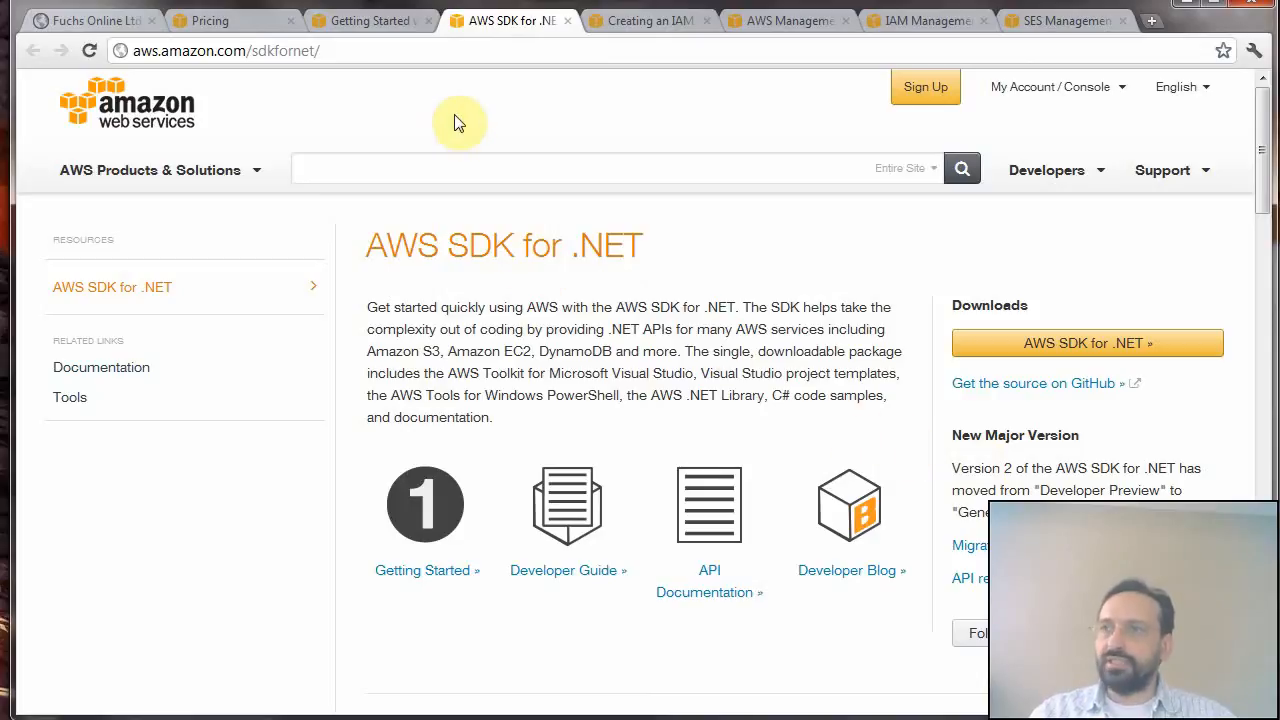
pyautogui.moveTo(400, 138)
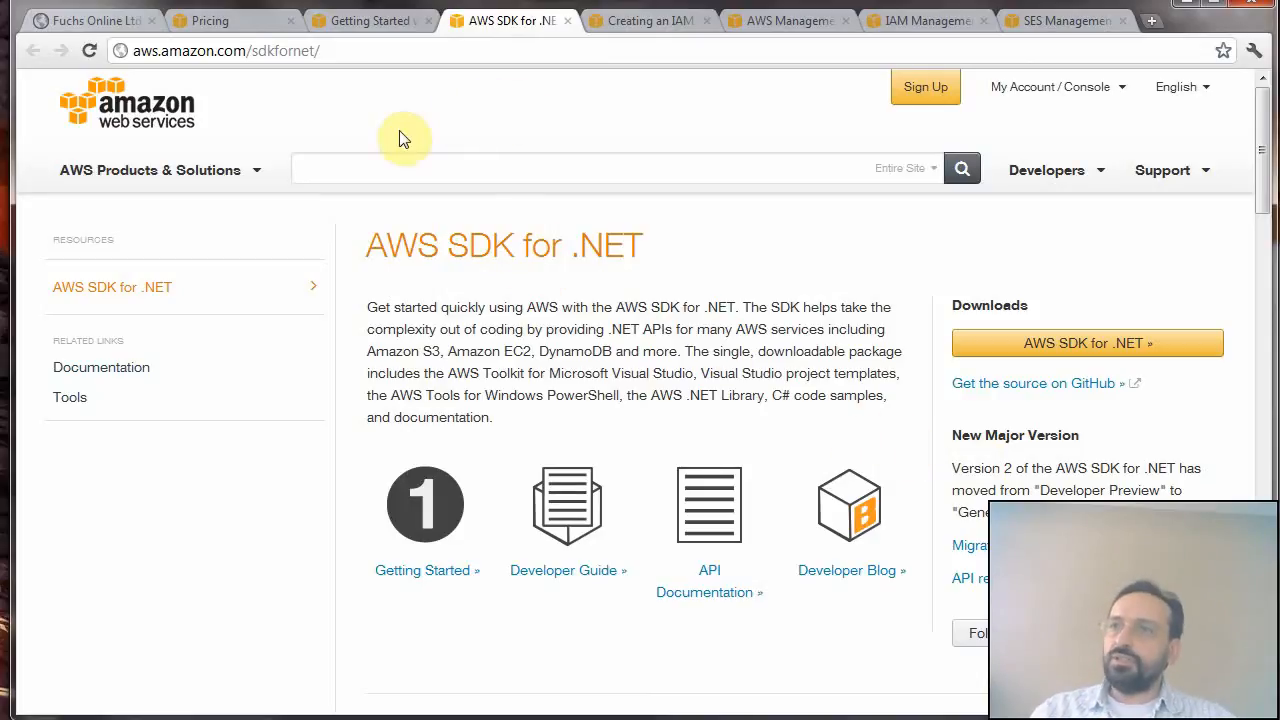
pyautogui.moveTo(436, 132)
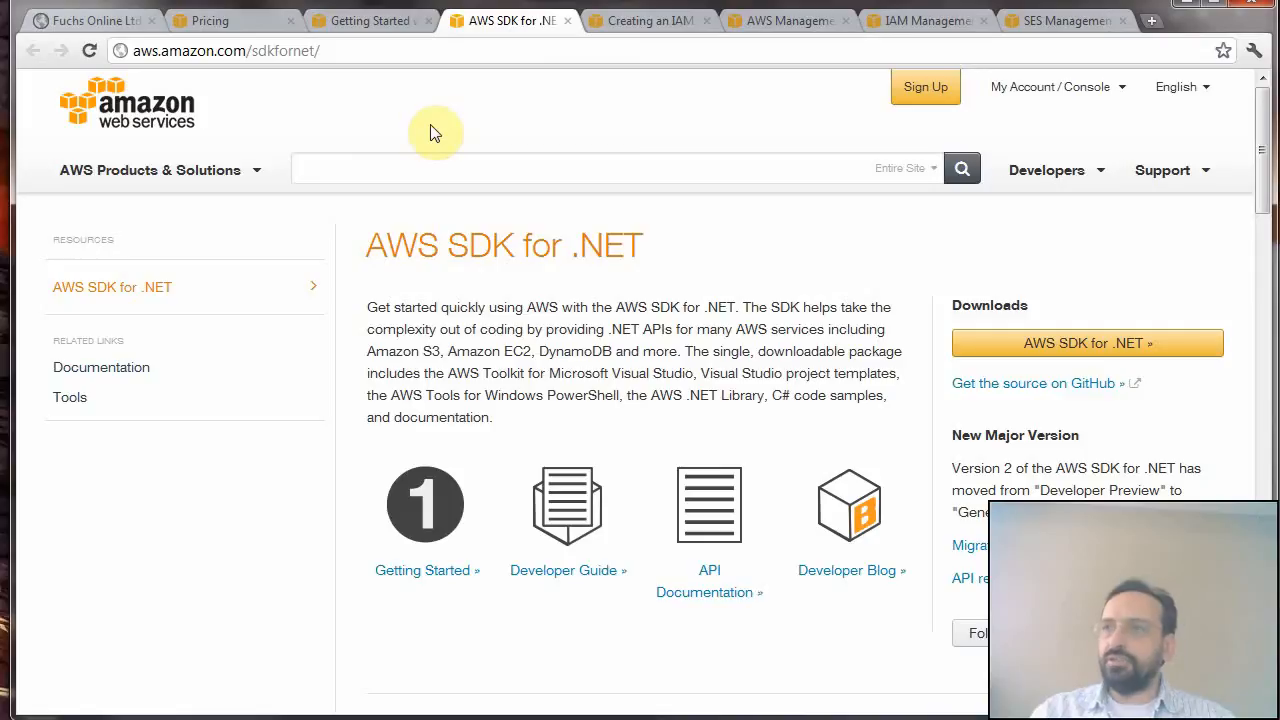
pyautogui.moveTo(540, 96)
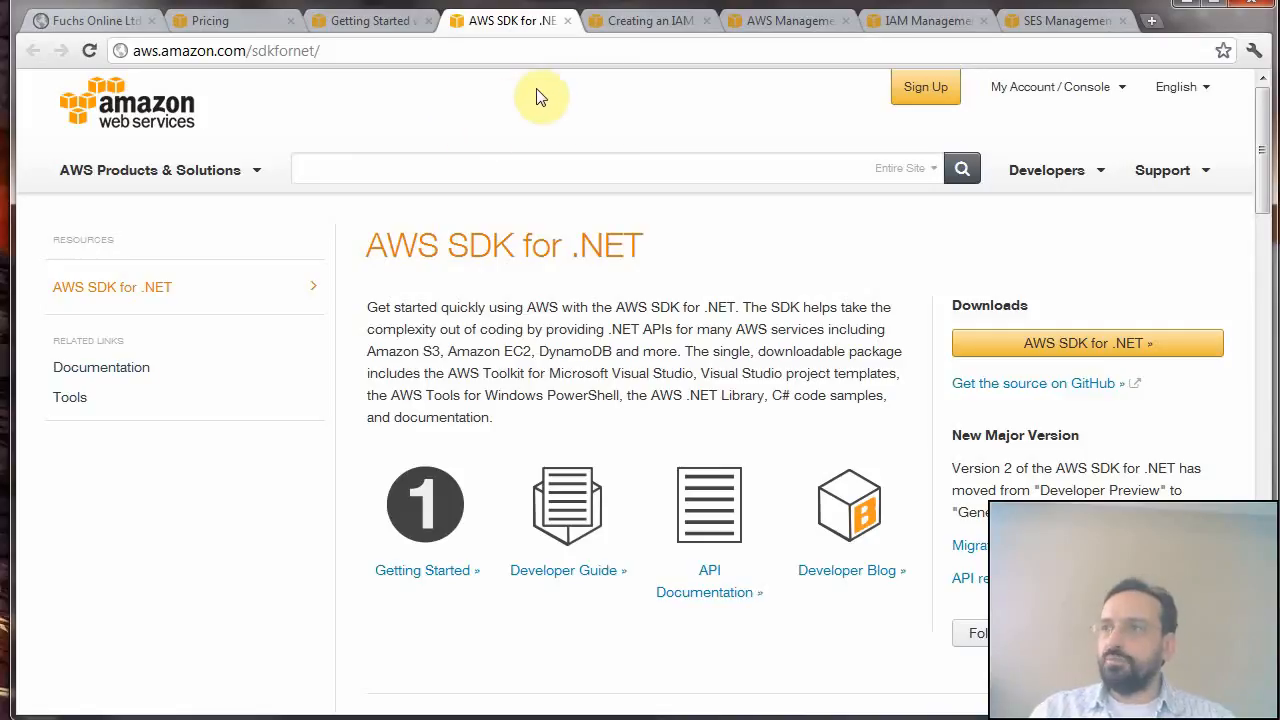
pyautogui.moveTo(618, 76)
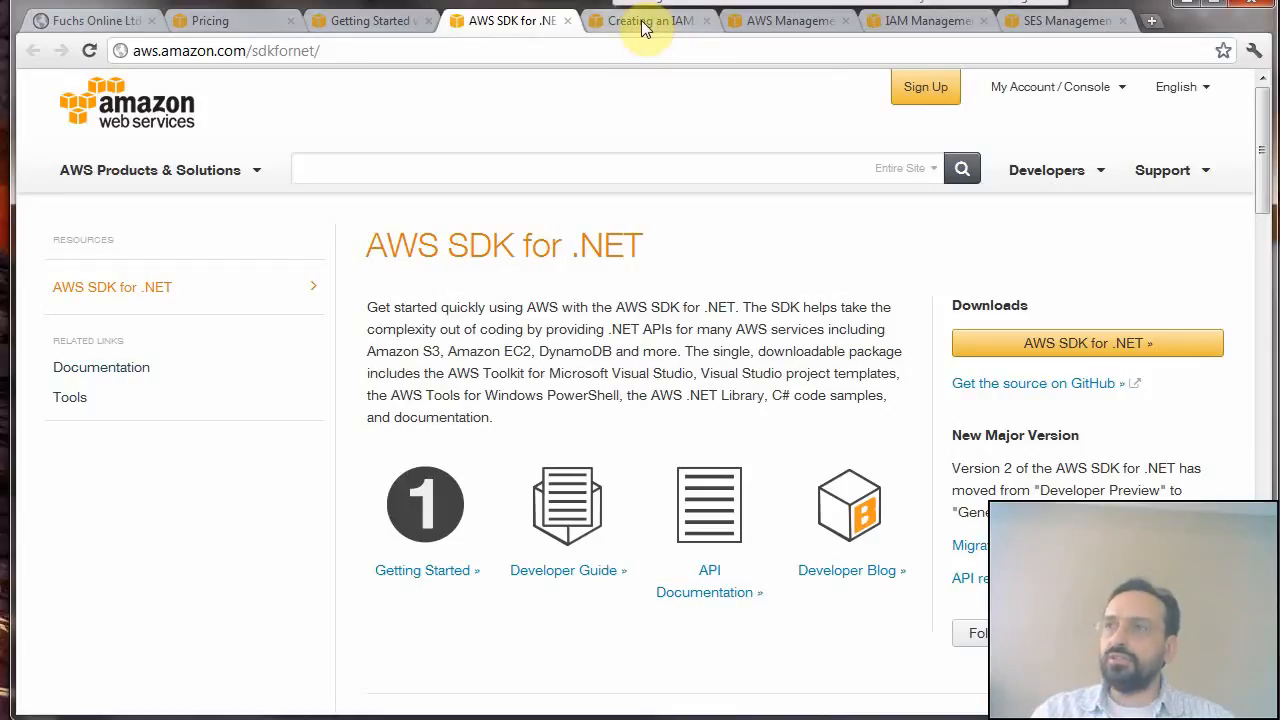
# - Switch to the IAM guide section on creating an IAM user in the console
pyautogui.click(648, 20)
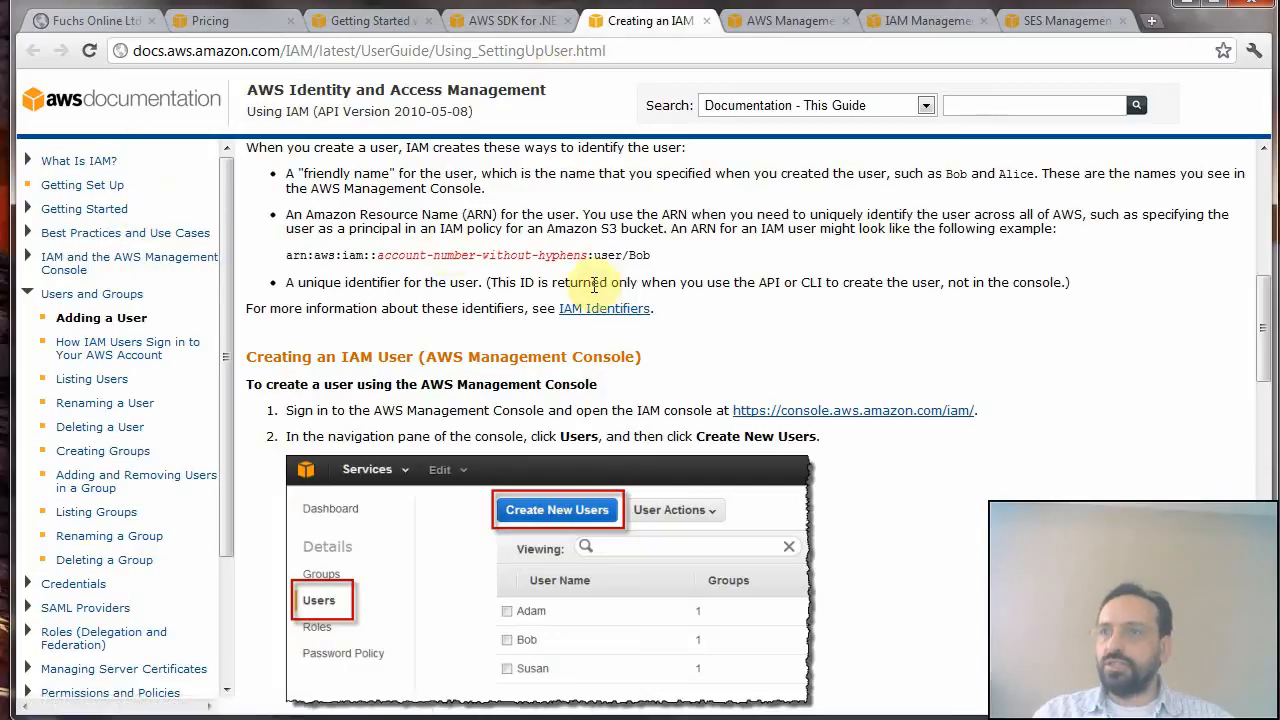
pyautogui.moveTo(870, 312)
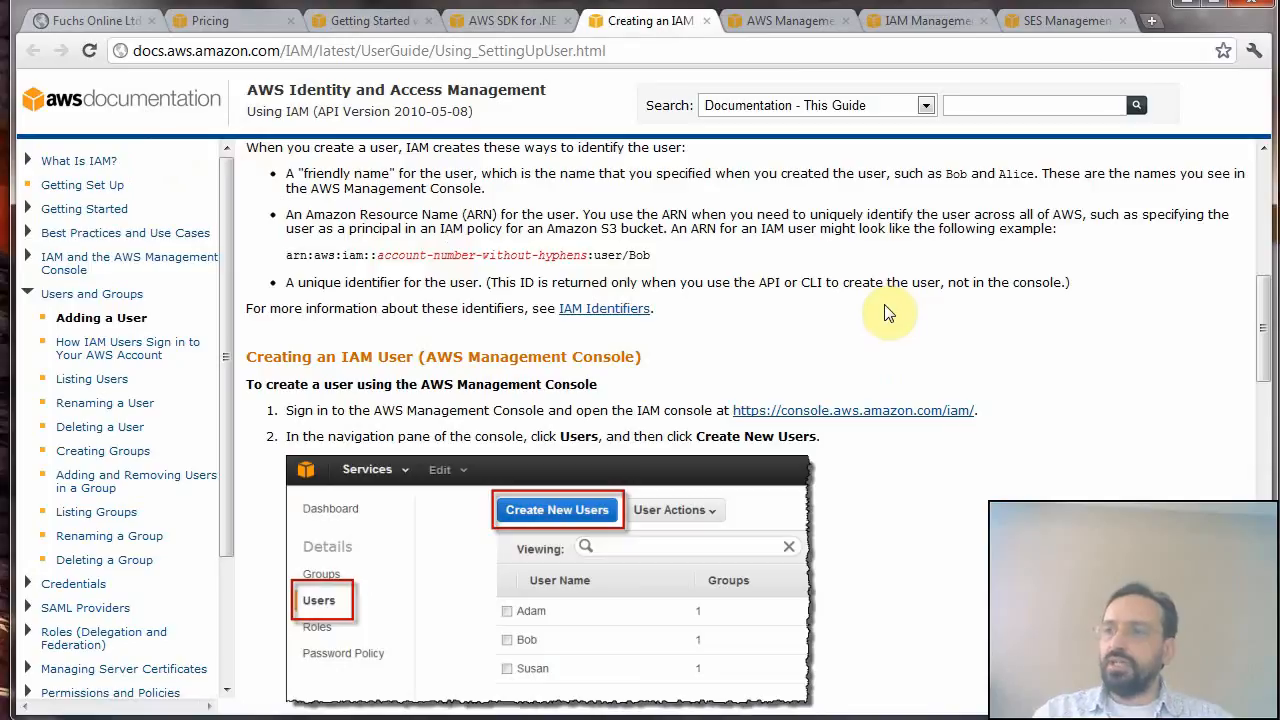
pyautogui.moveTo(678, 272)
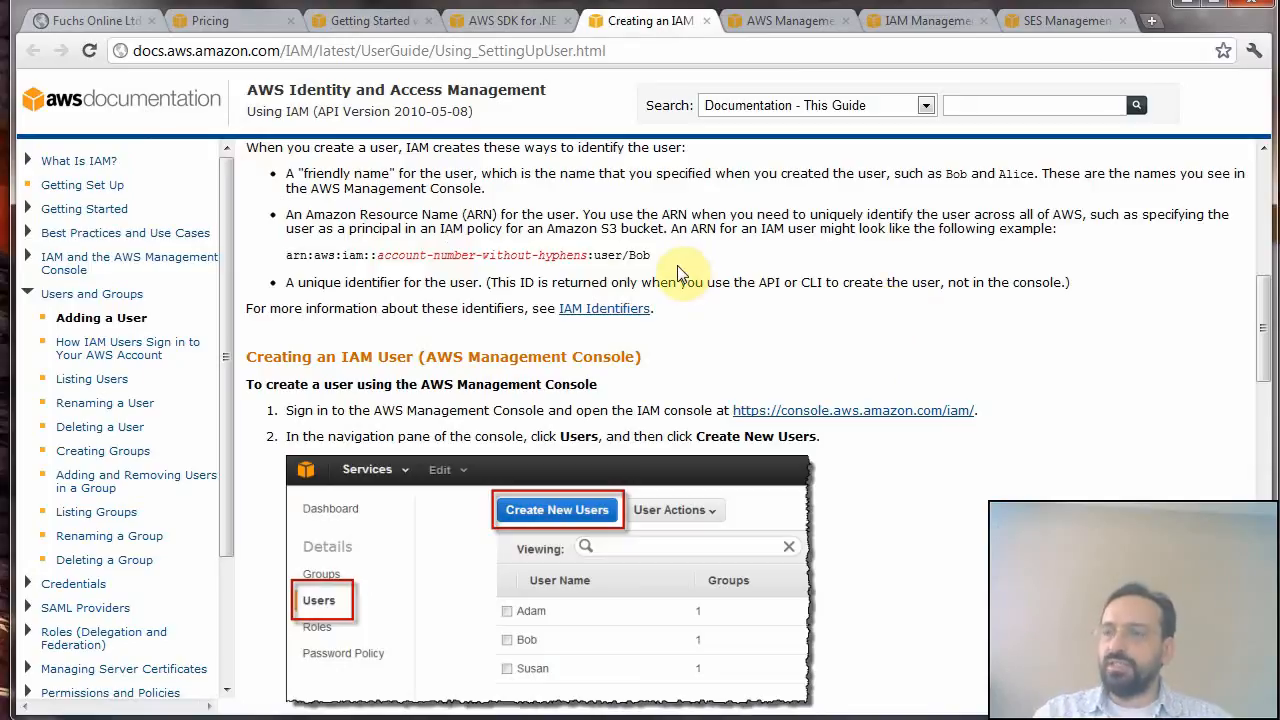
pyautogui.moveTo(750, 262)
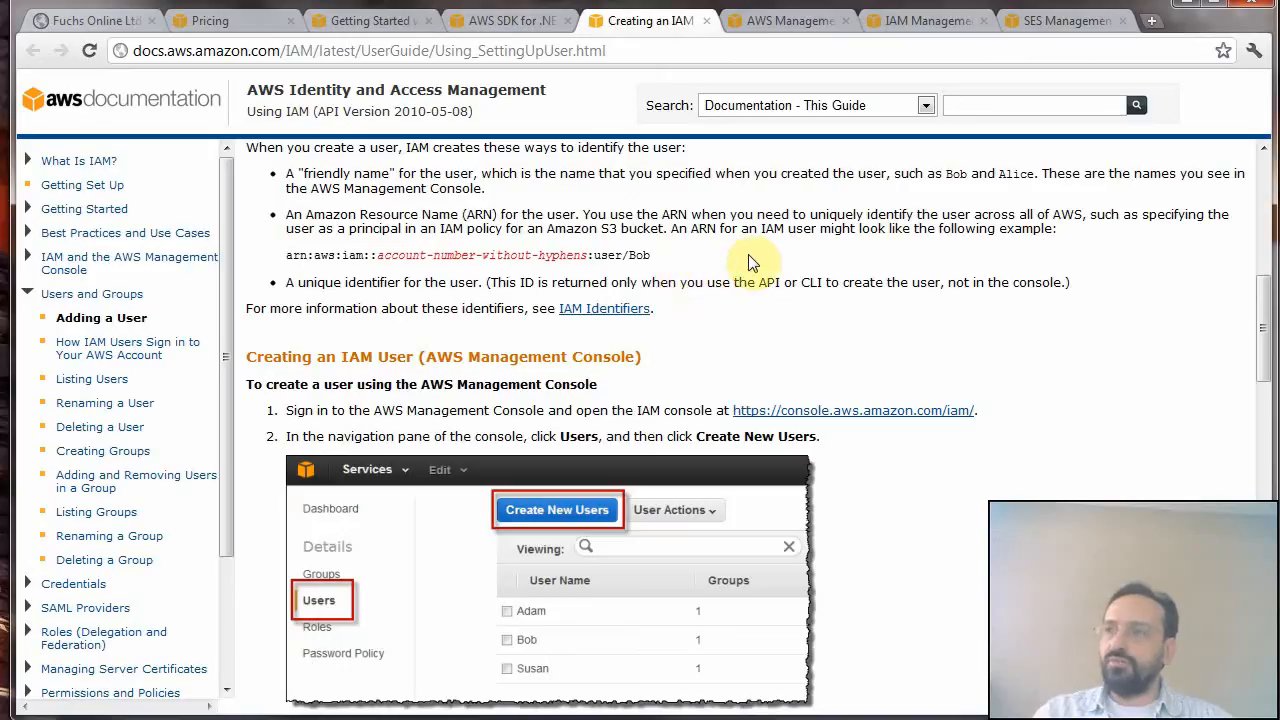
pyautogui.moveTo(720, 228)
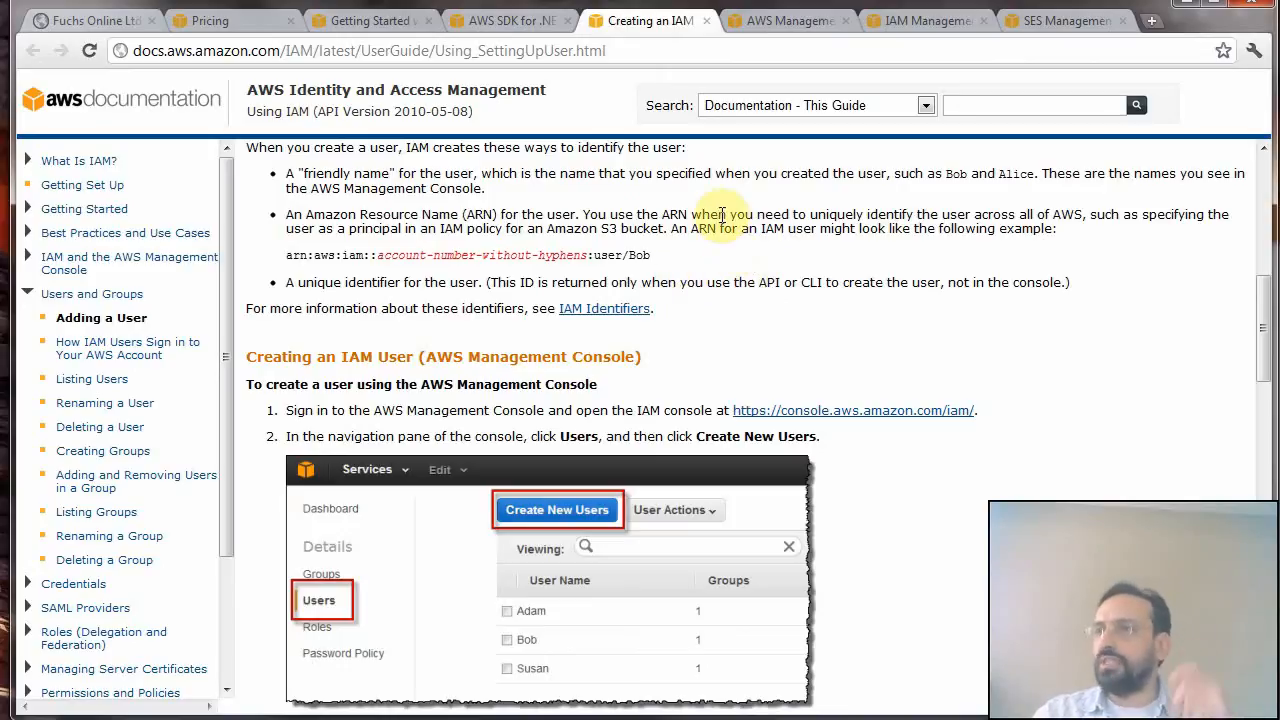
pyautogui.moveTo(786, 56)
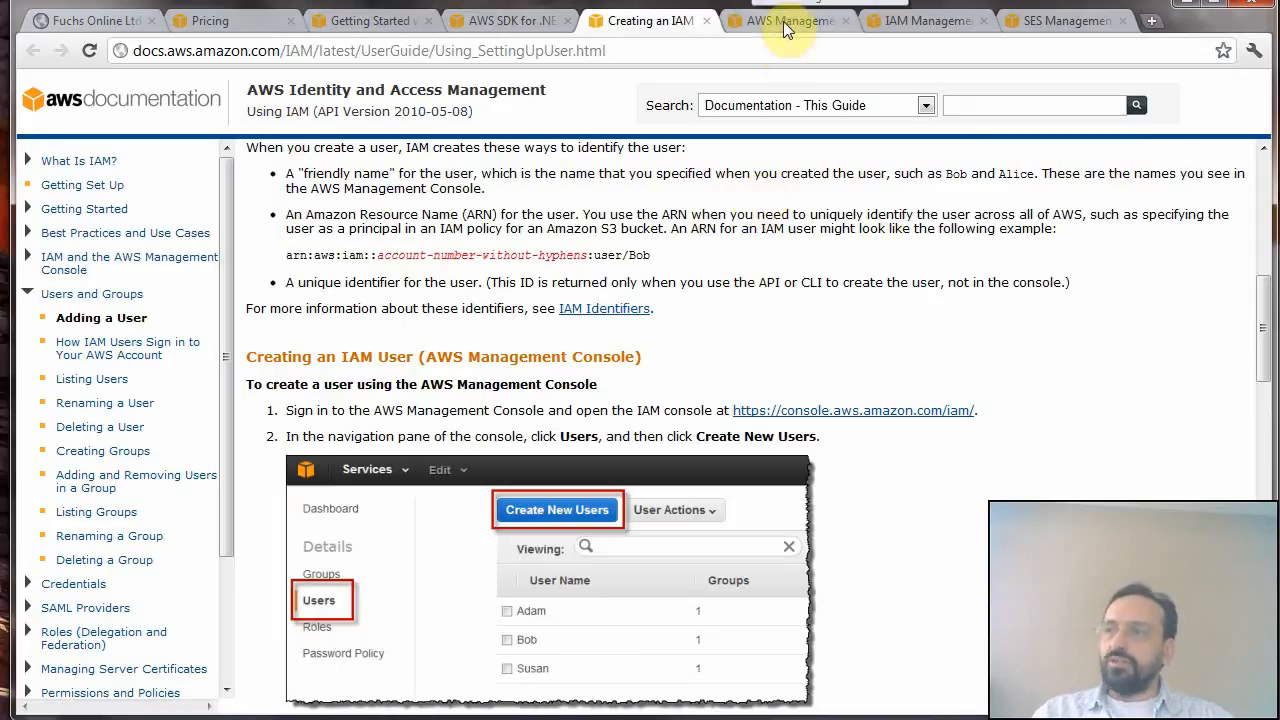
# - Switch to the AWS Management Console home listing all services
pyautogui.click(784, 20)
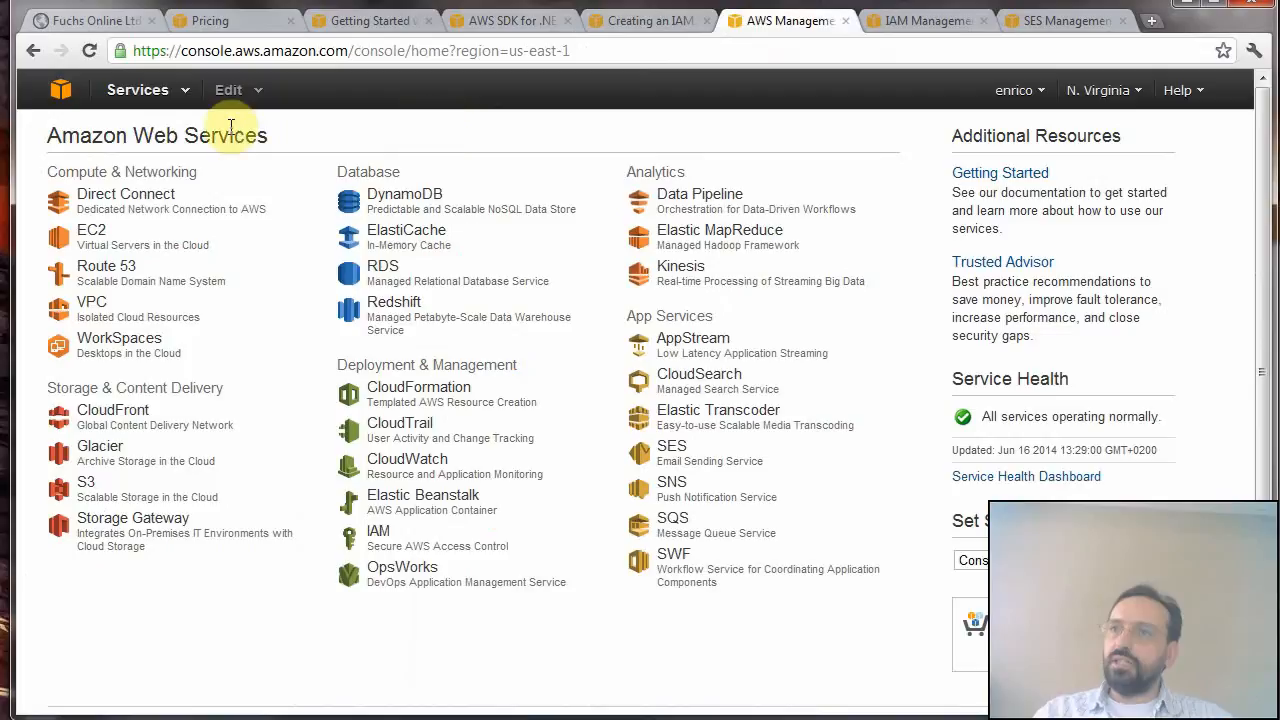
pyautogui.moveTo(222, 168)
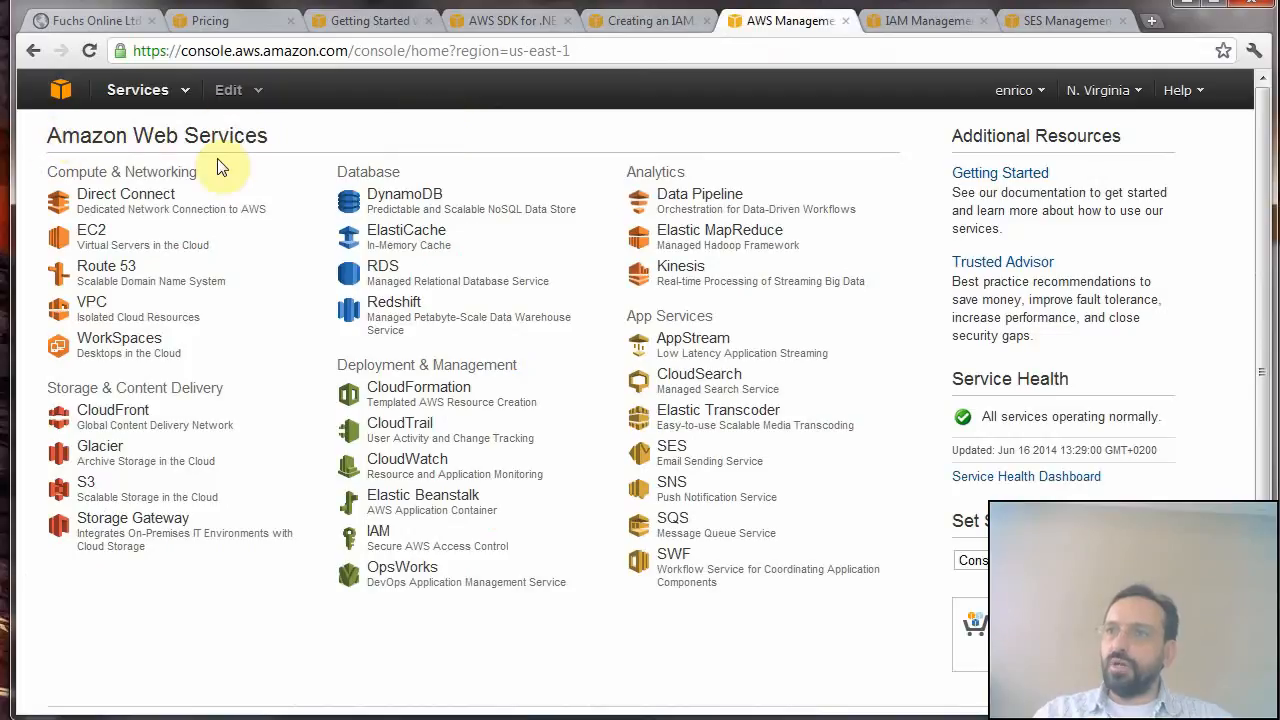
pyautogui.moveTo(300, 152)
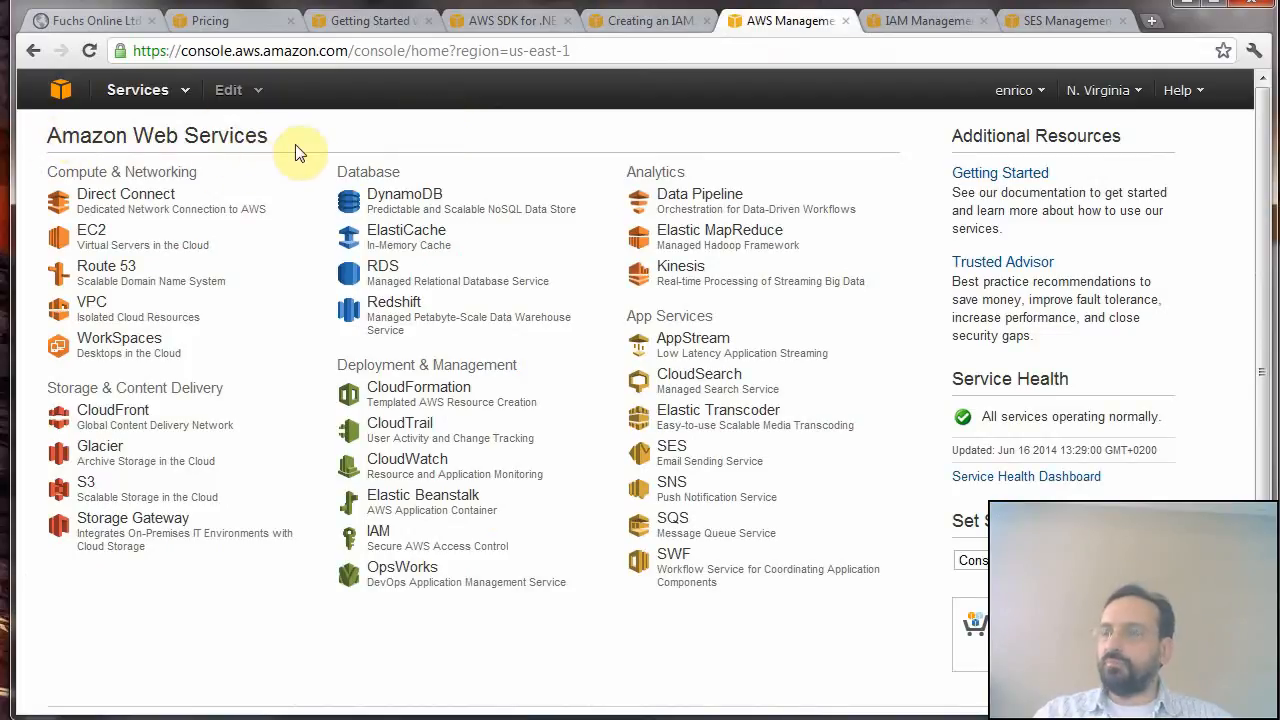
pyautogui.moveTo(390, 316)
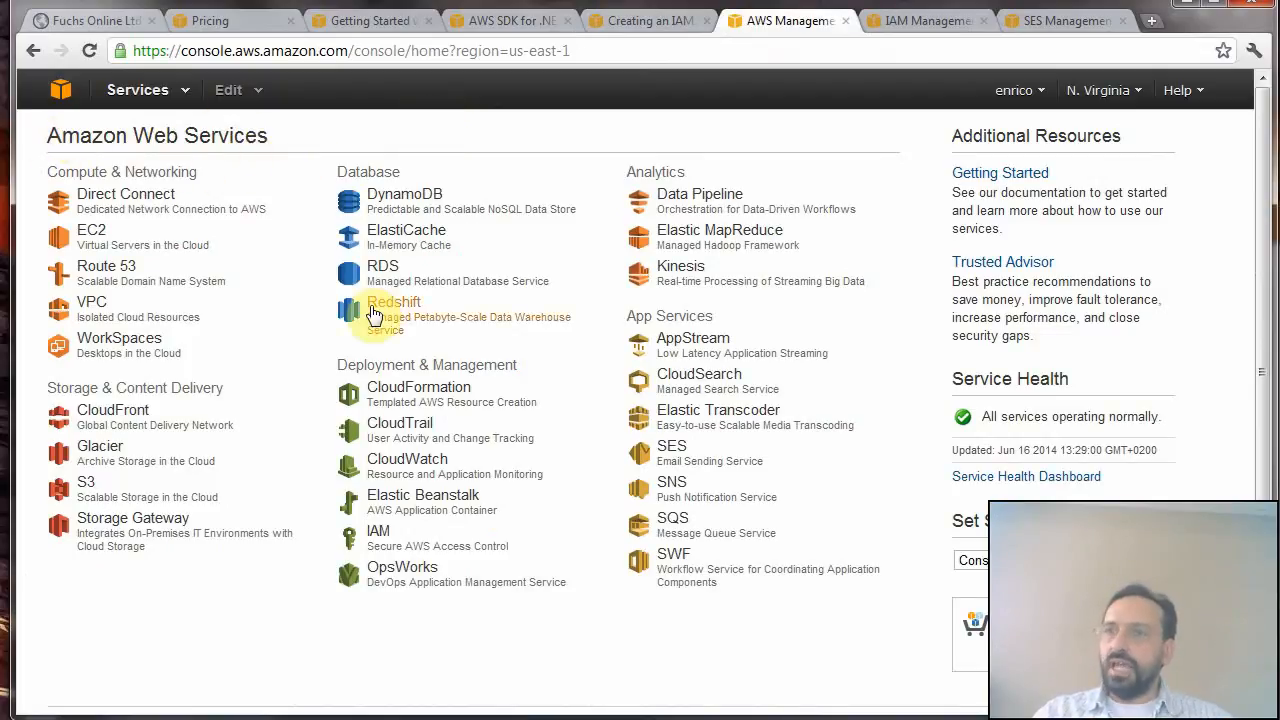
pyautogui.moveTo(416, 550)
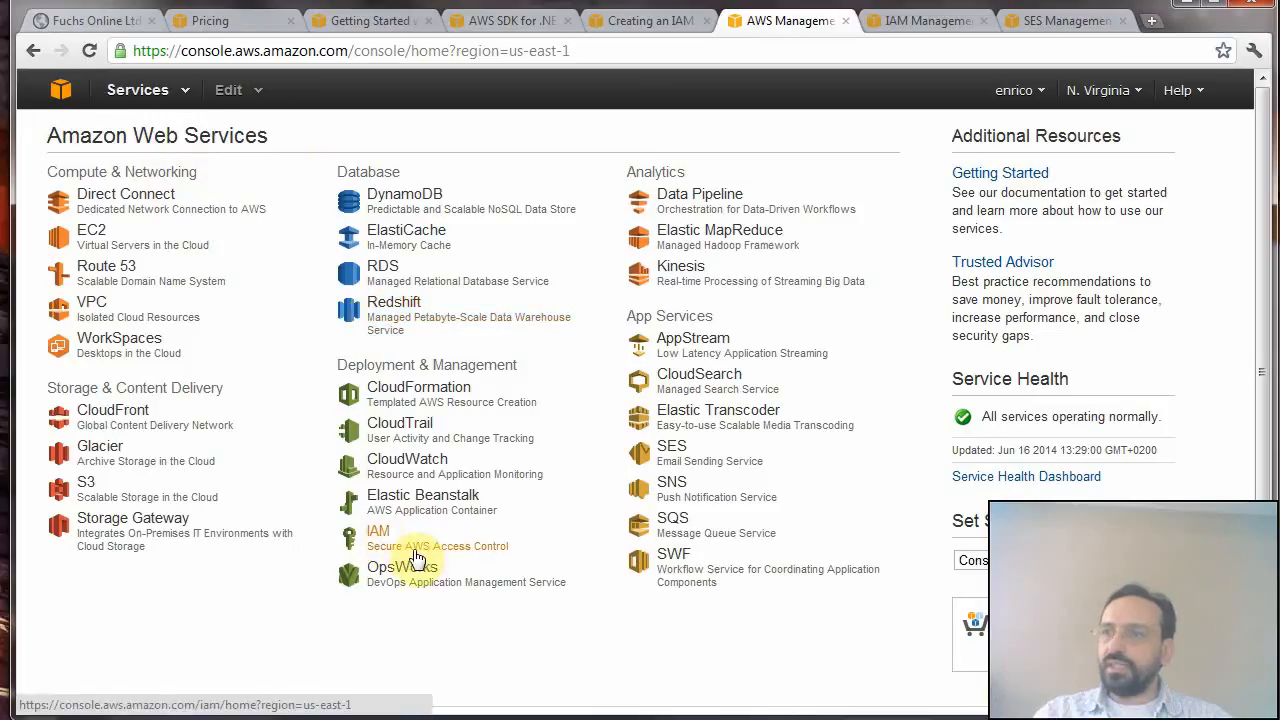
pyautogui.moveTo(534, 556)
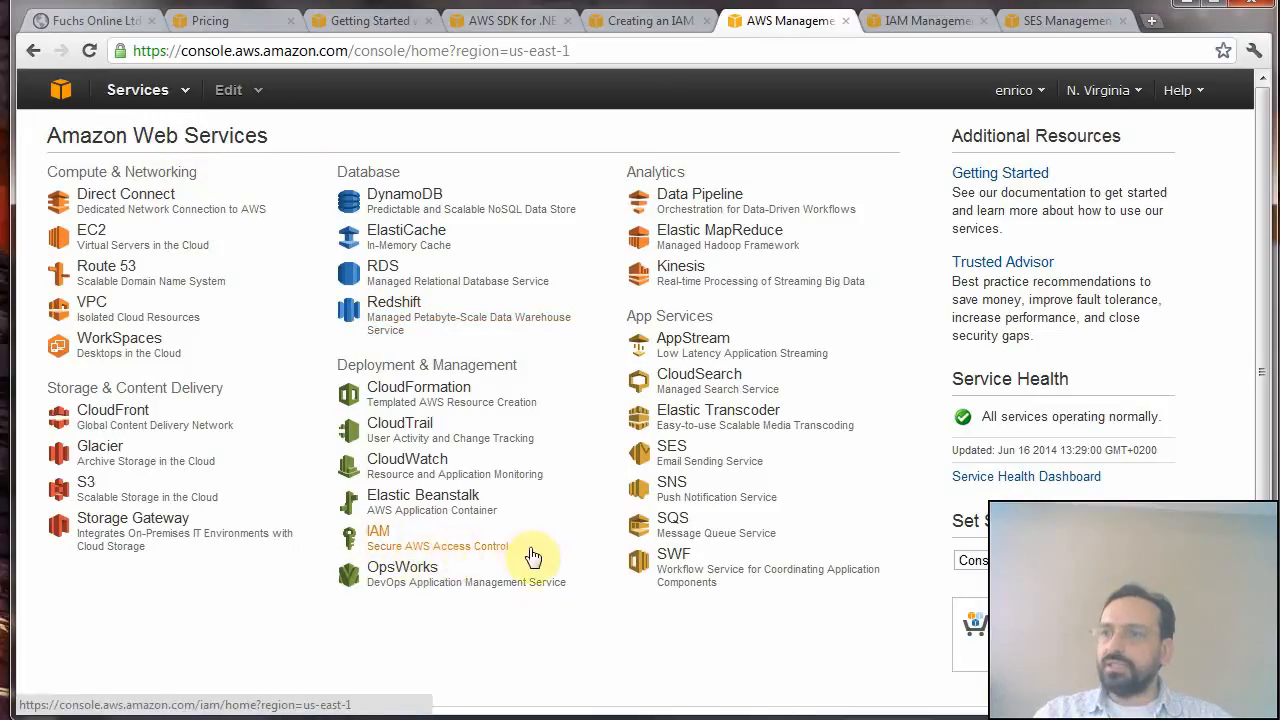
pyautogui.moveTo(390, 550)
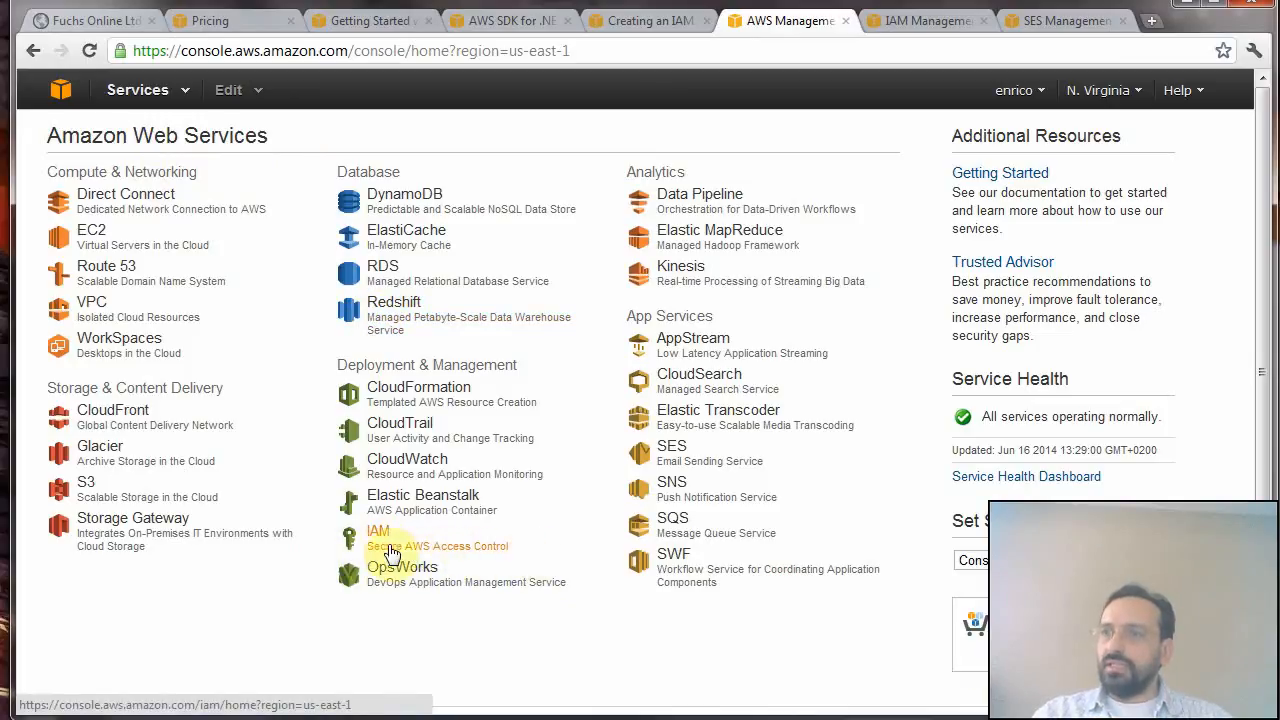
pyautogui.moveTo(424, 548)
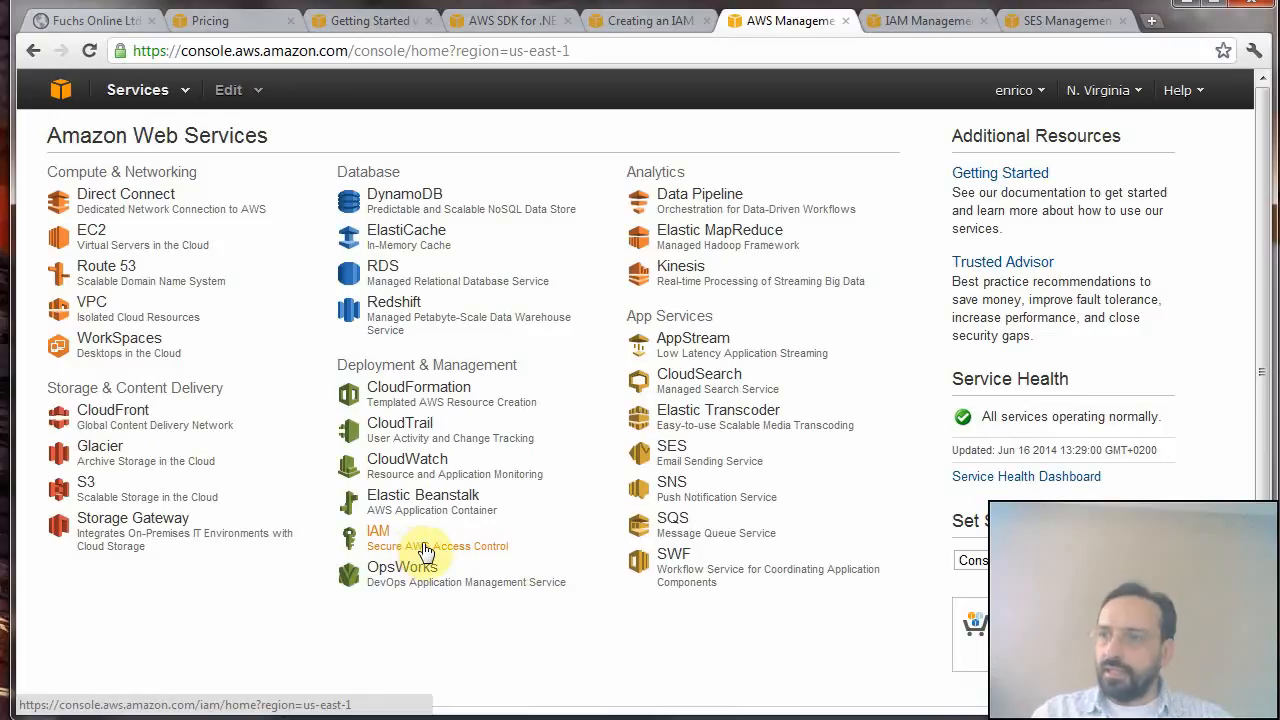
pyautogui.moveTo(728, 280)
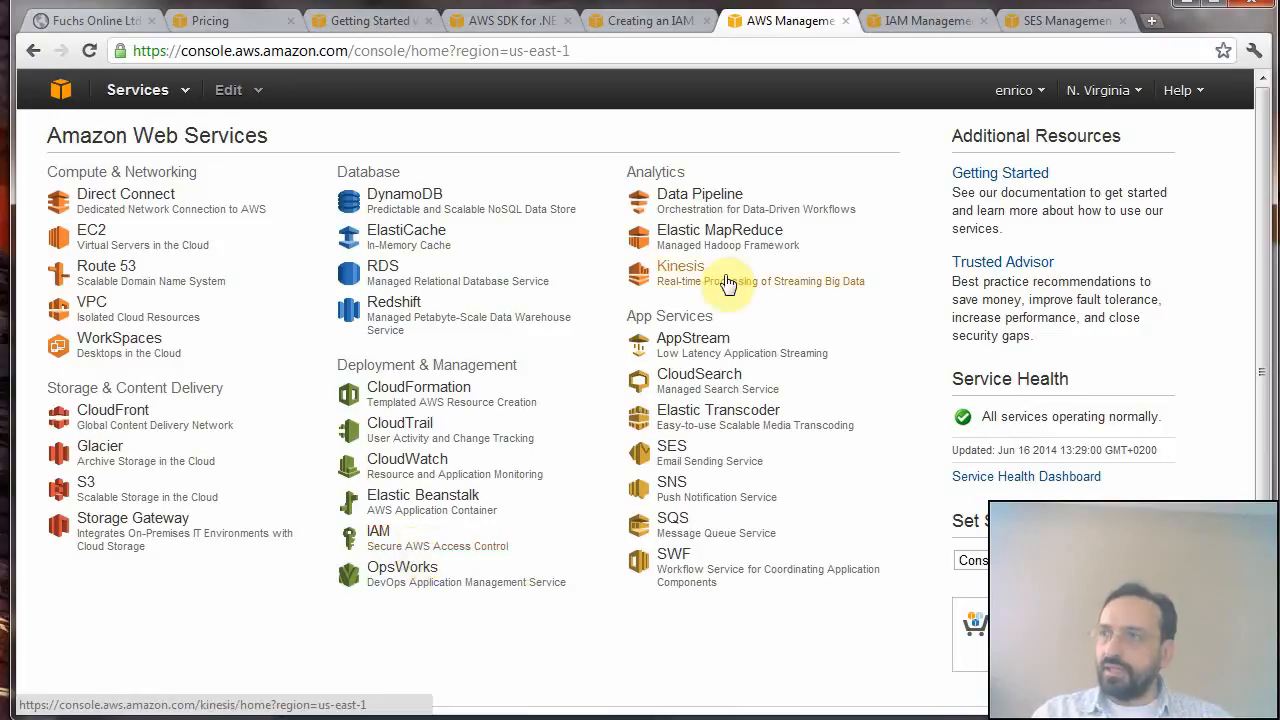
# - View the IAM users list and cancel the Show/Hide Columns settings unchanged
pyautogui.click(924, 20)
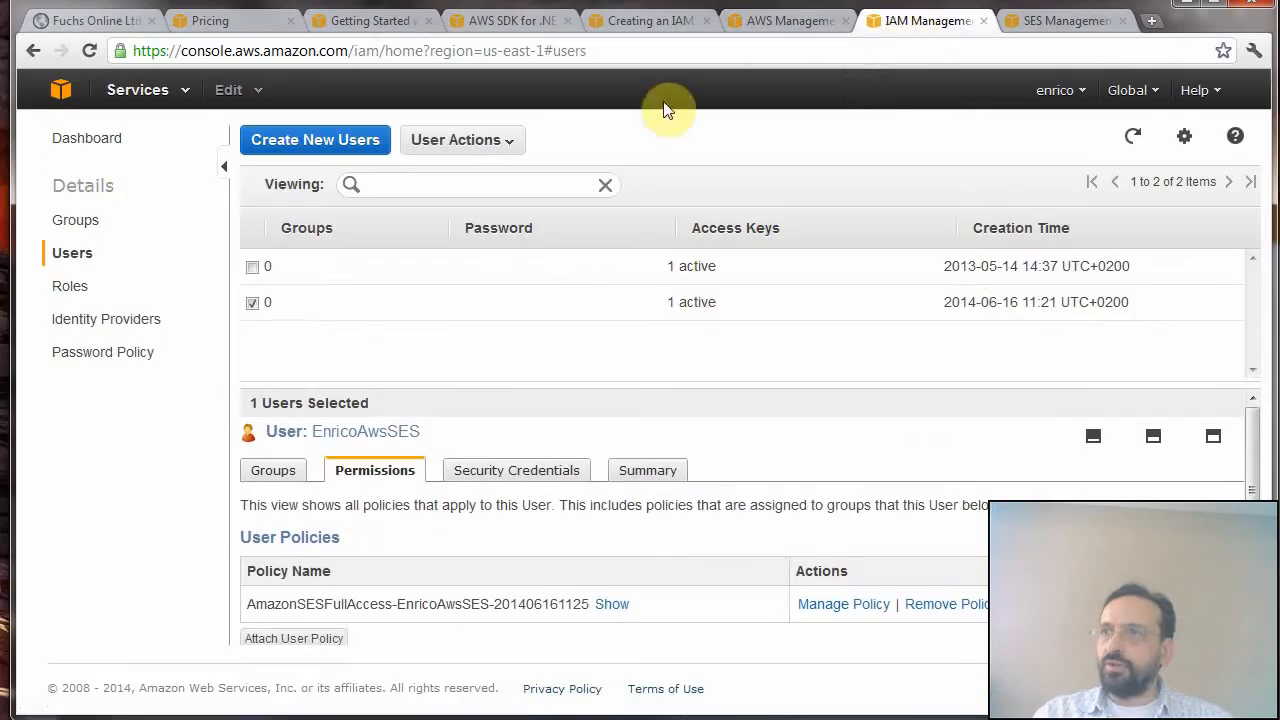
pyautogui.moveTo(596, 160)
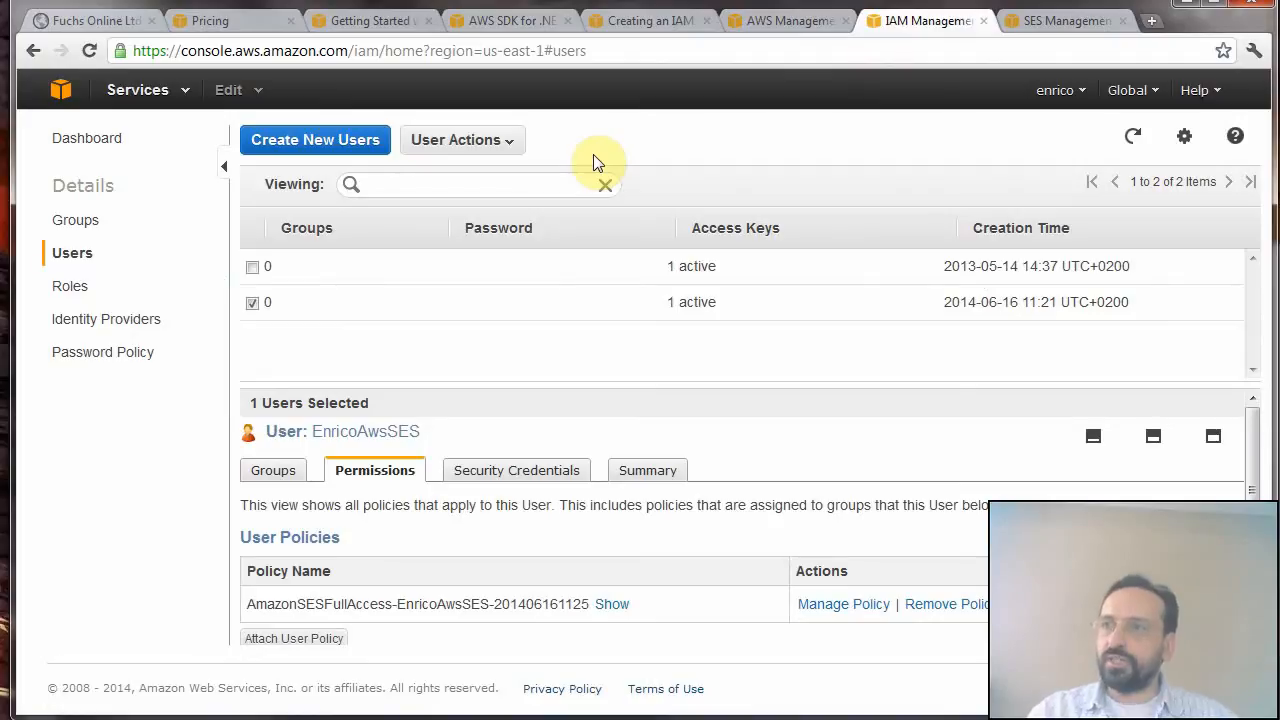
pyautogui.moveTo(484, 322)
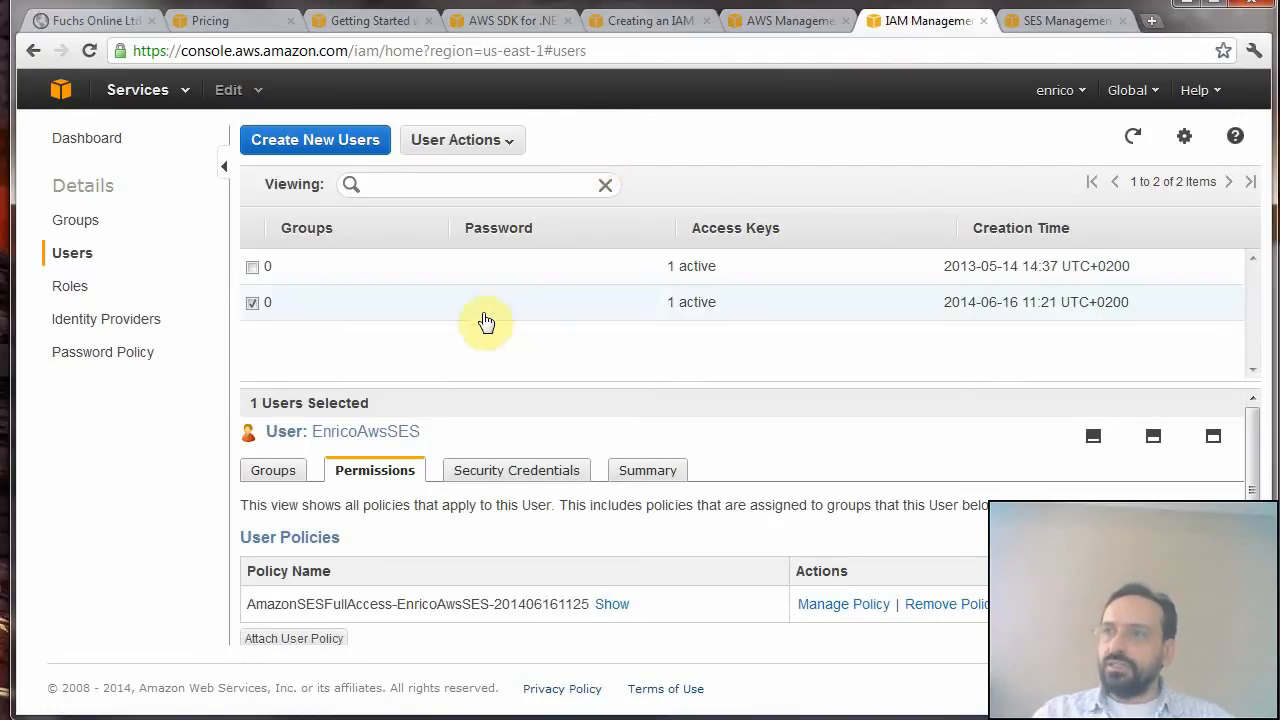
pyautogui.moveTo(424, 218)
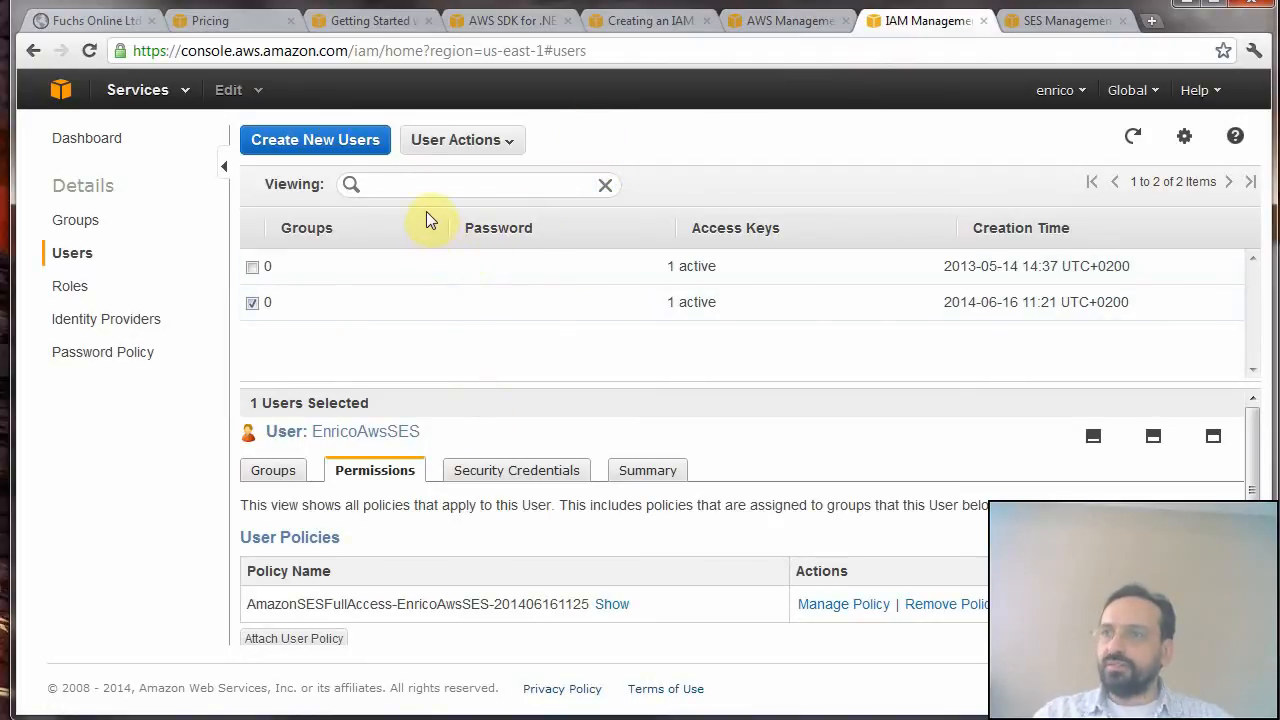
pyautogui.moveTo(384, 302)
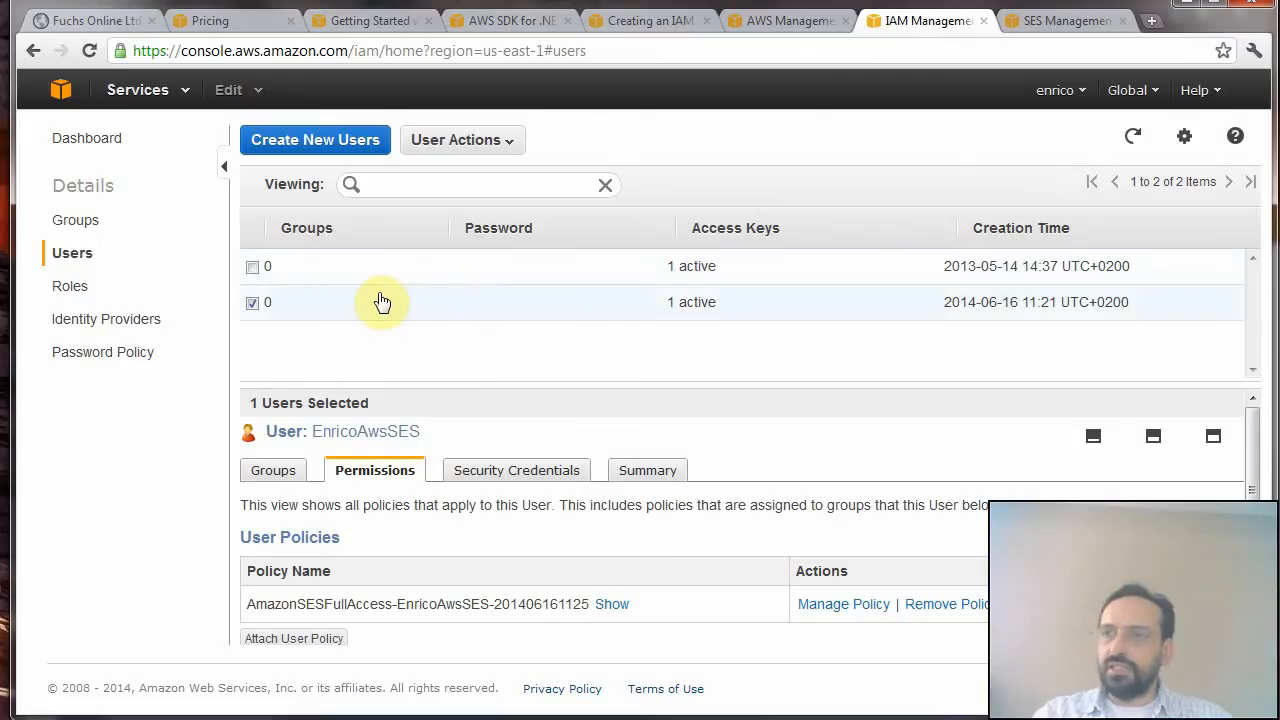
pyautogui.moveTo(1172, 160)
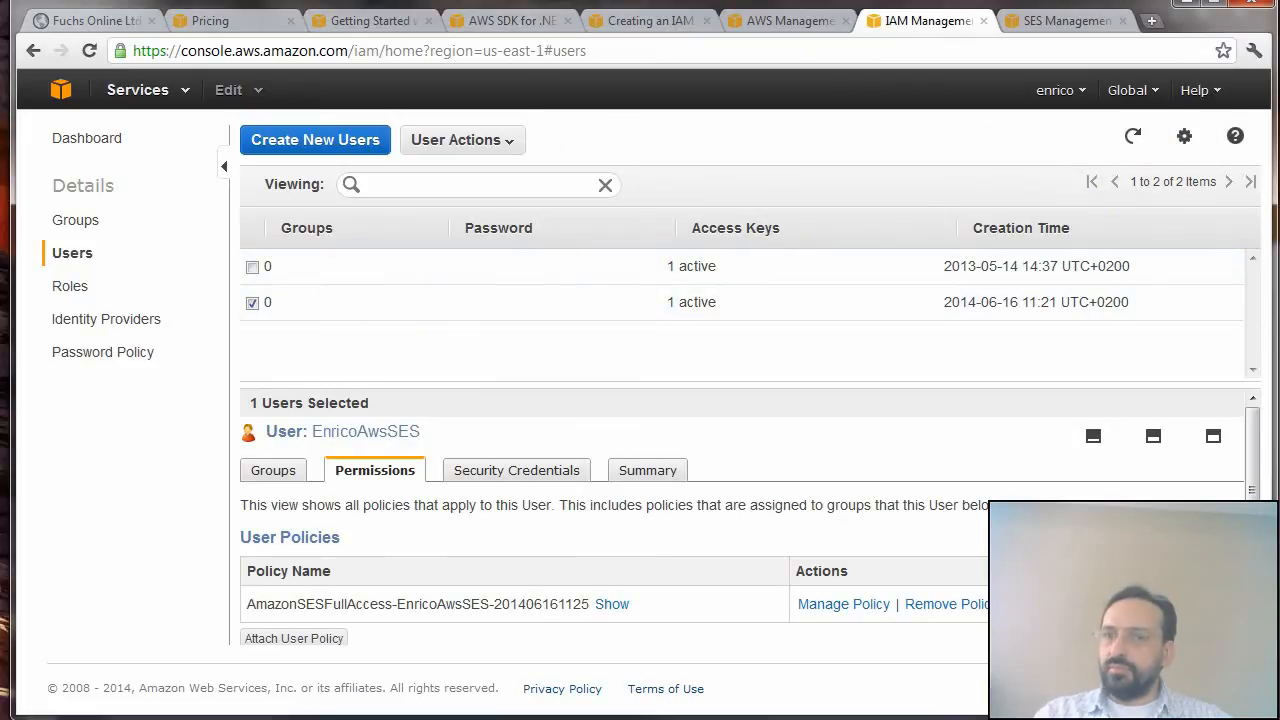
pyautogui.moveTo(778, 256)
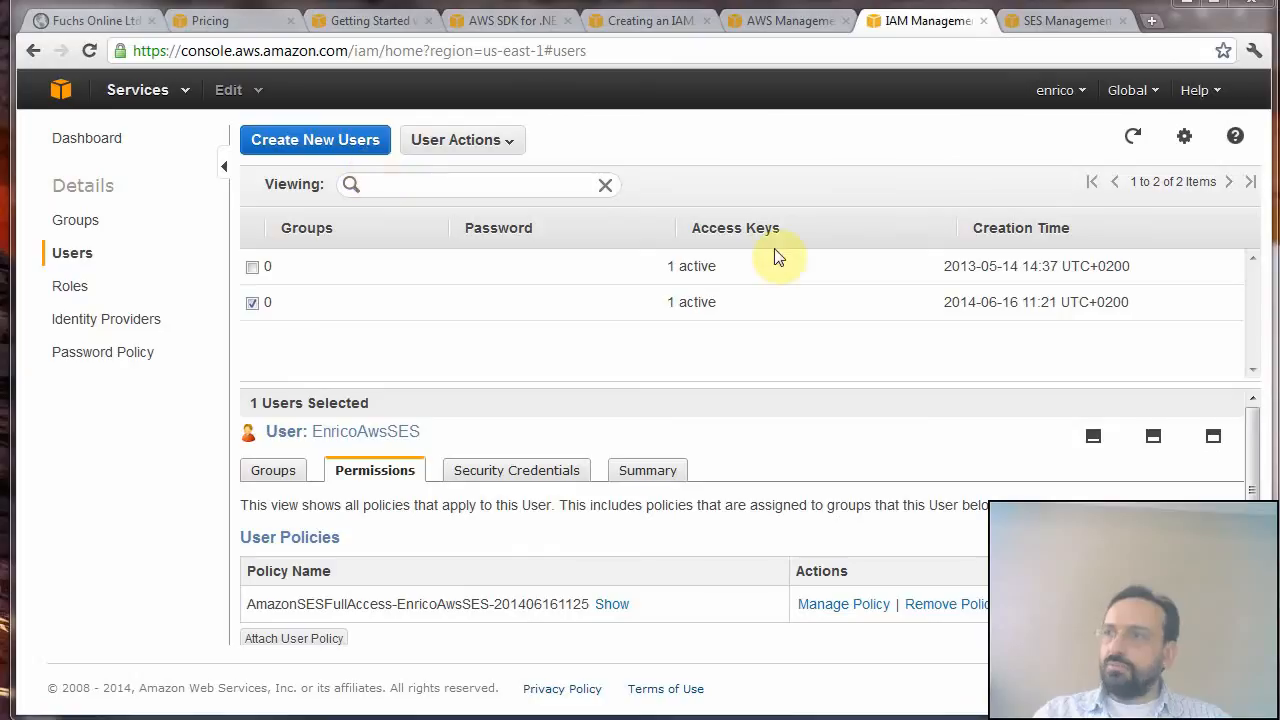
pyautogui.moveTo(1184, 136)
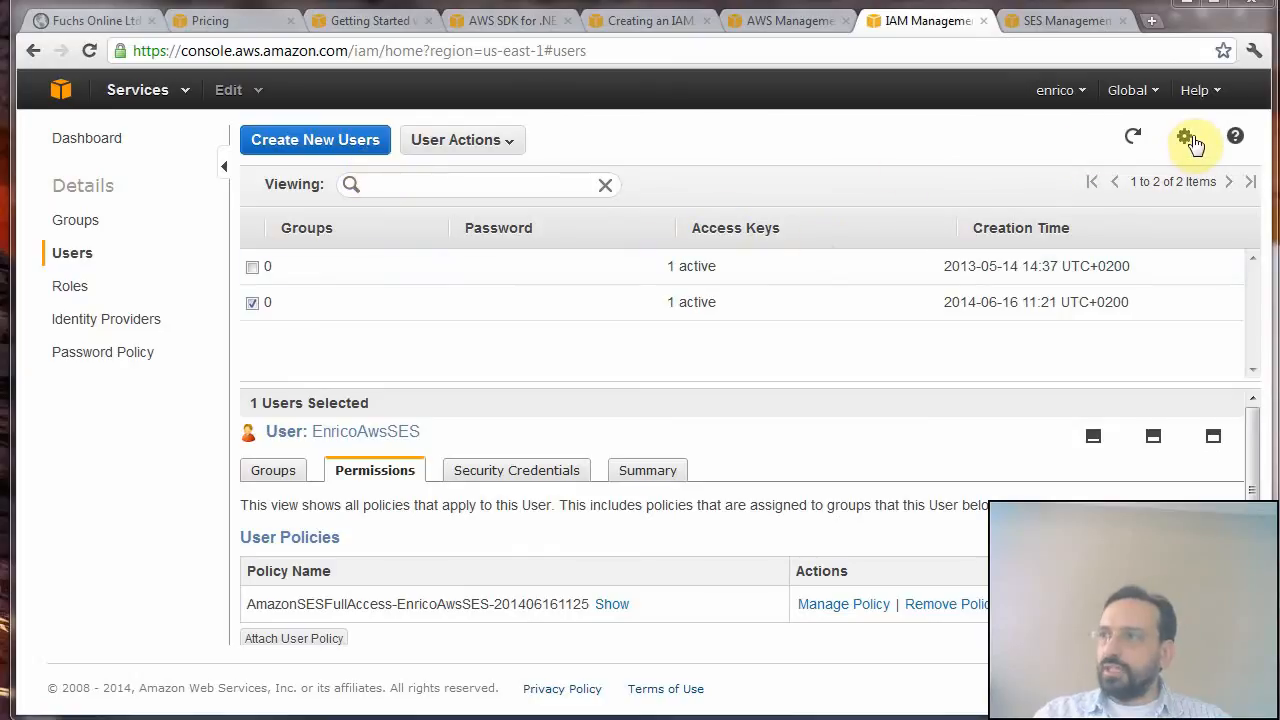
pyautogui.click(1184, 136)
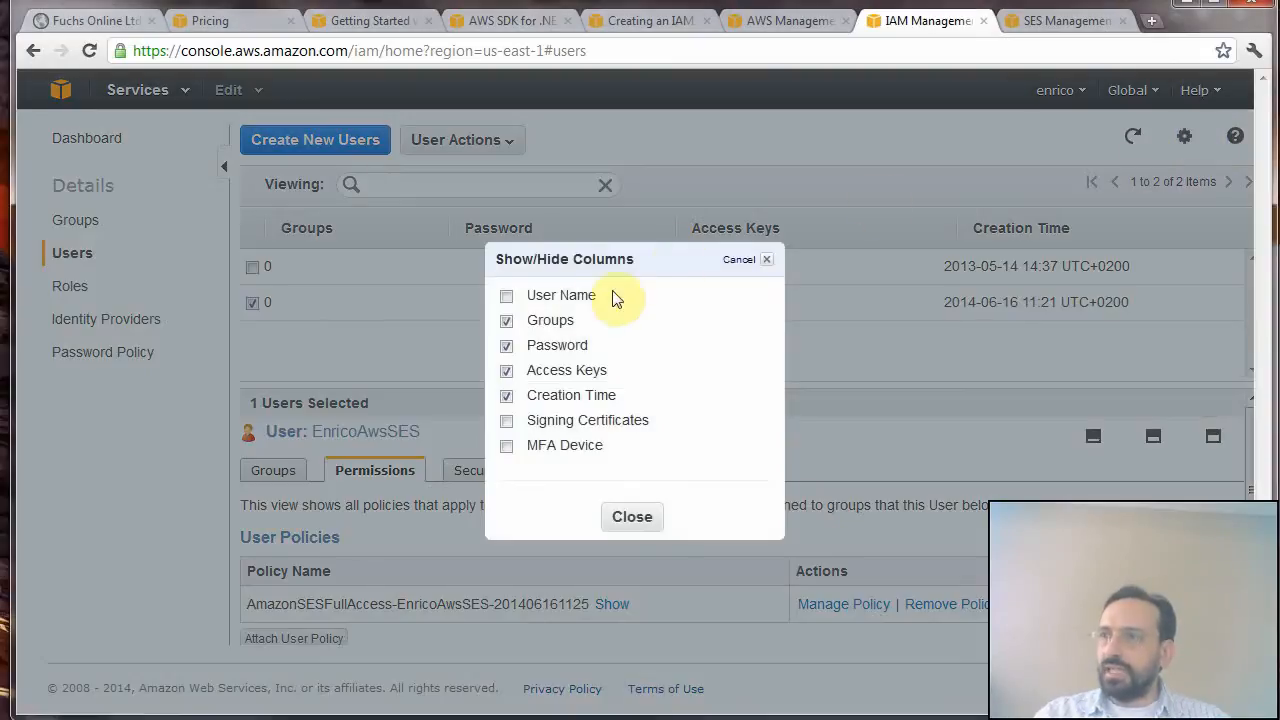
pyautogui.moveTo(664, 356)
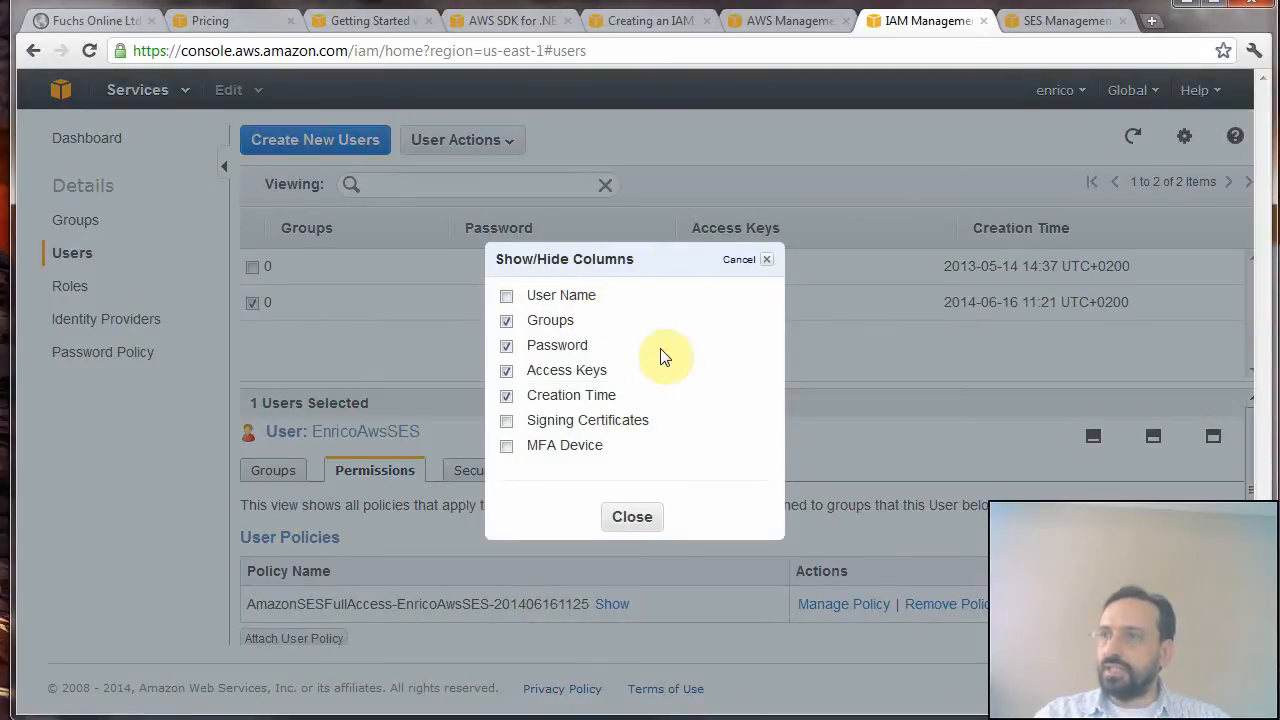
pyautogui.moveTo(752, 298)
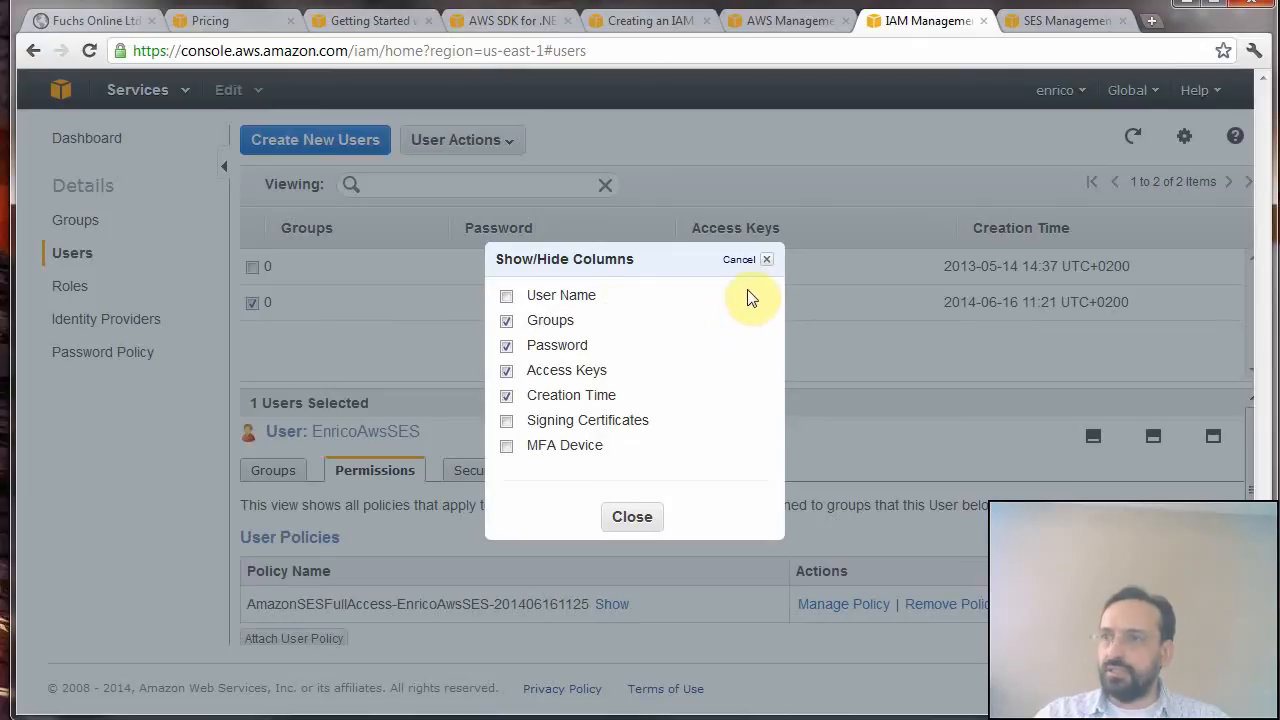
pyautogui.click(632, 516)
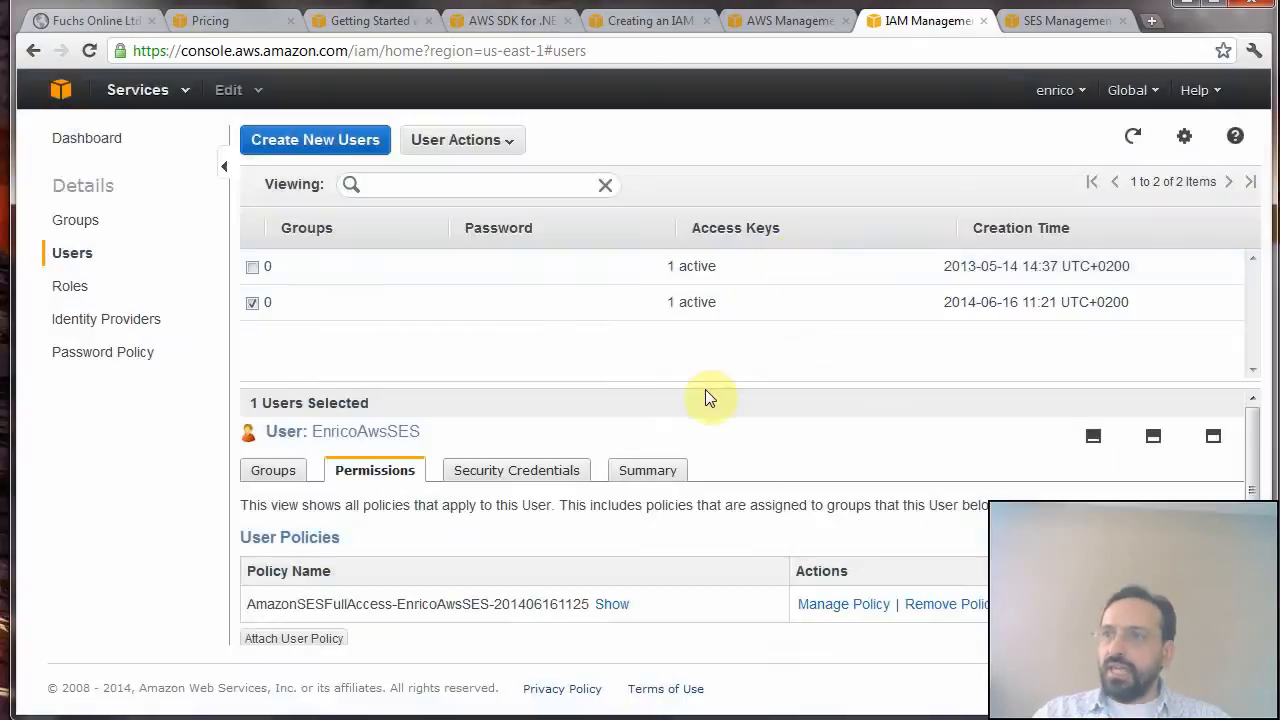
pyautogui.moveTo(430, 272)
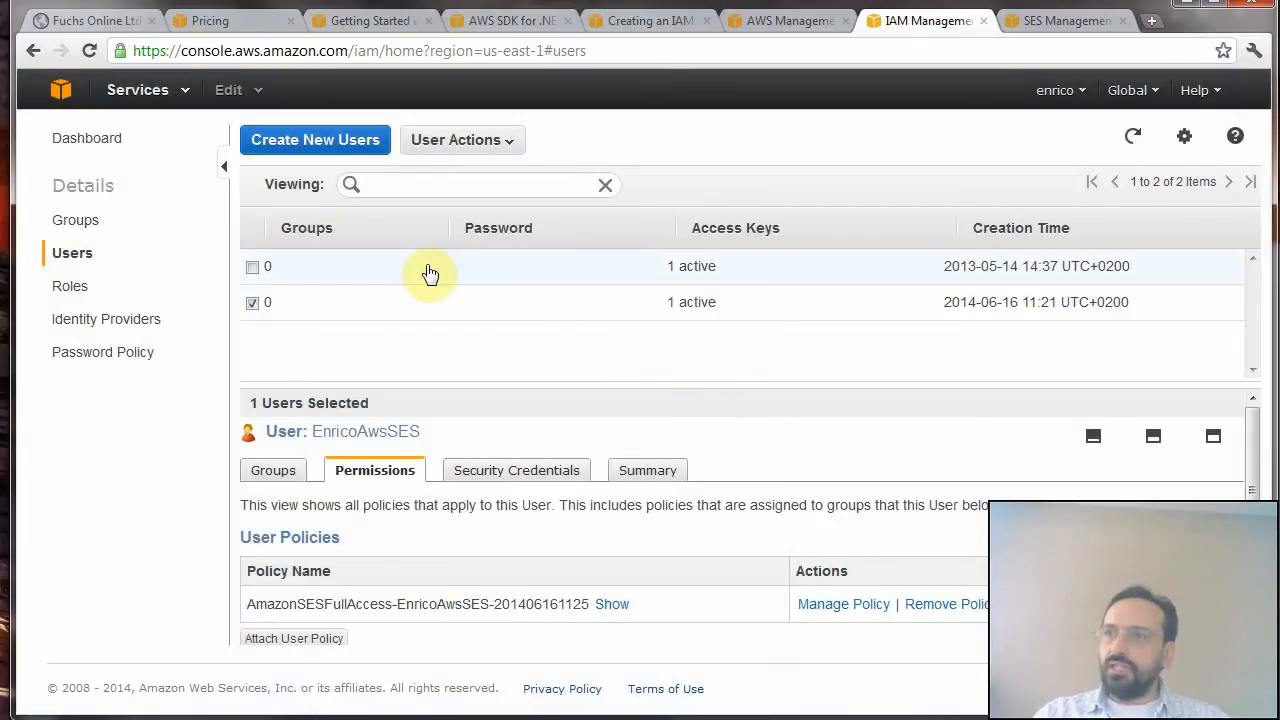
pyautogui.moveTo(316, 140)
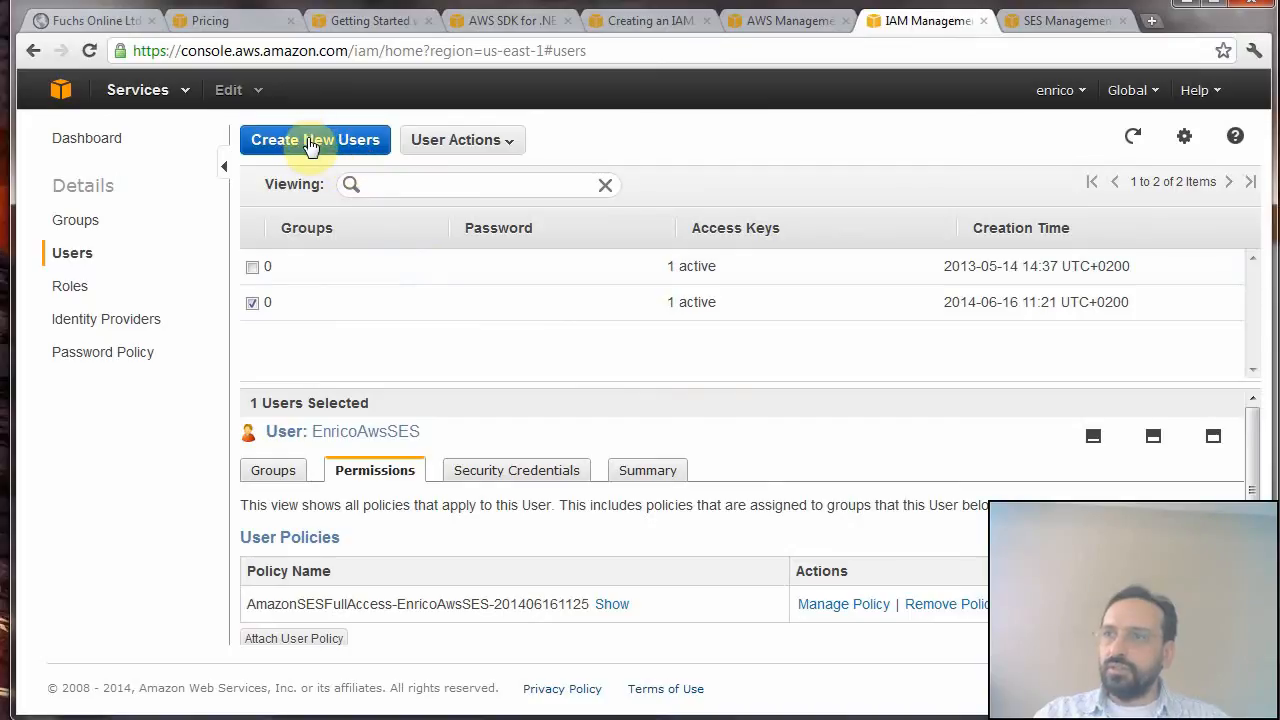
# - Create a new IAM user named Test1
pyautogui.click(316, 140)
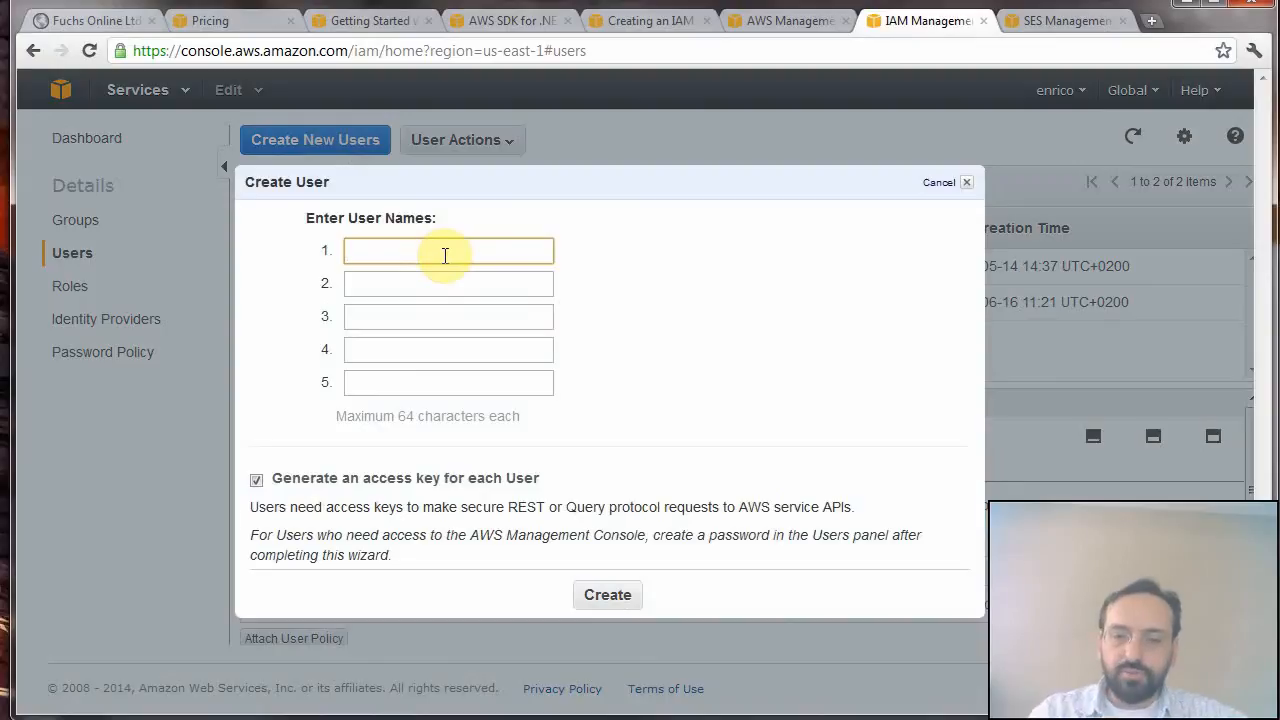
pyautogui.write('Test')
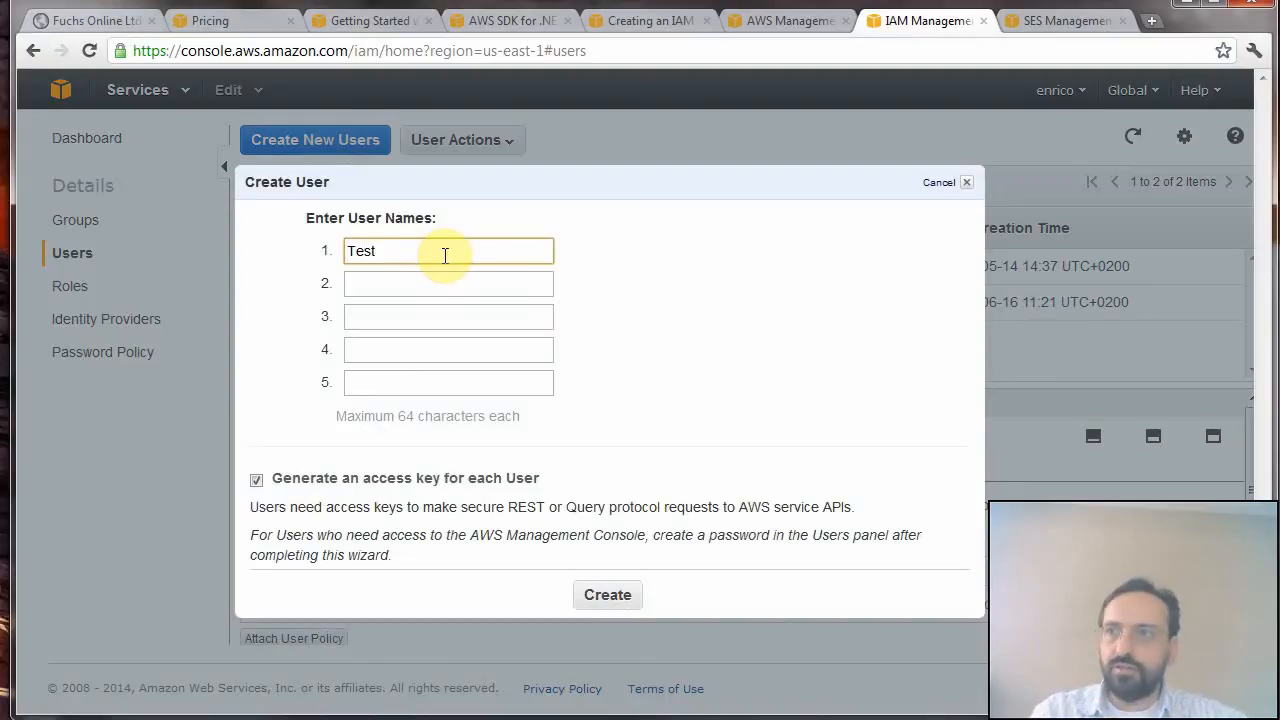
pyautogui.write('1')
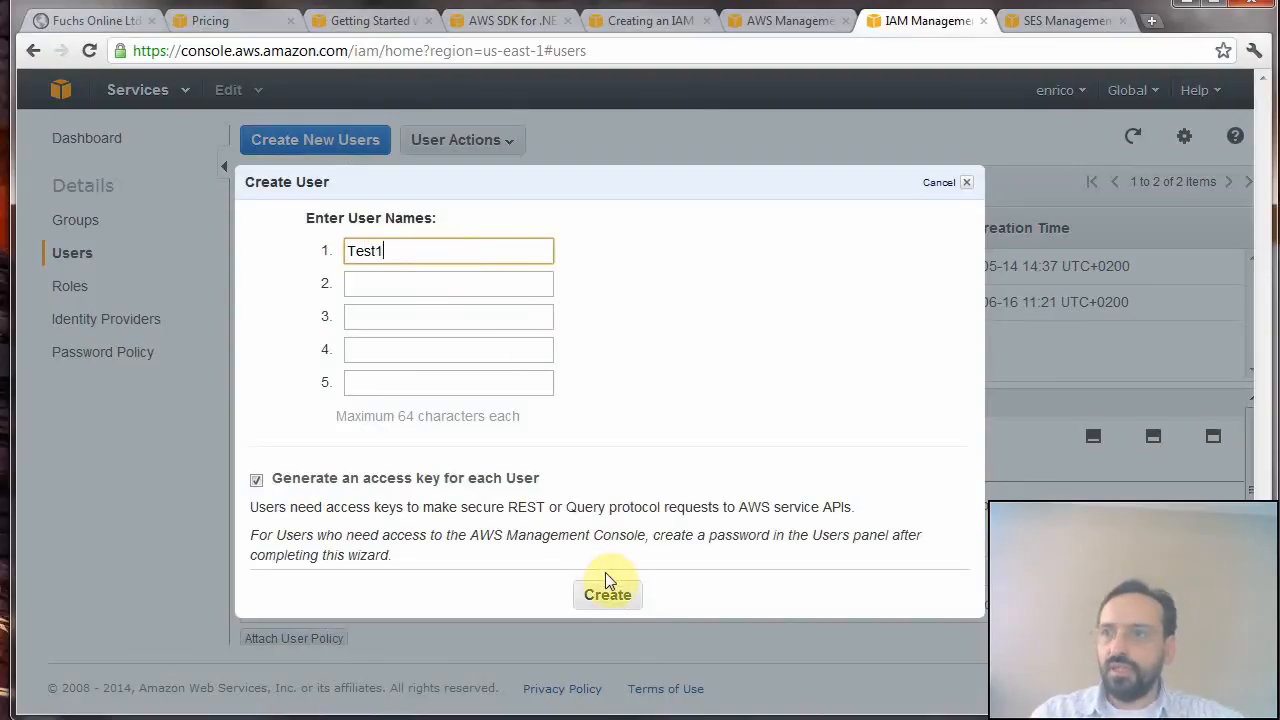
pyautogui.click(608, 594)
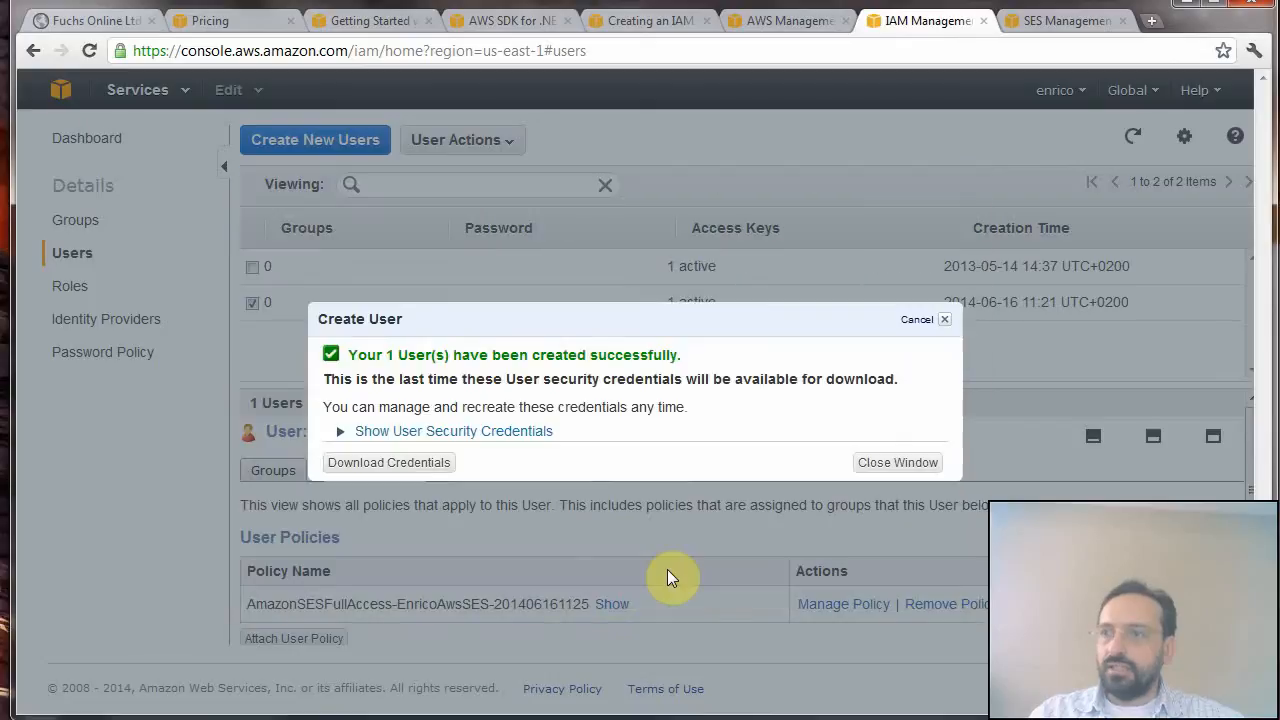
pyautogui.moveTo(470, 442)
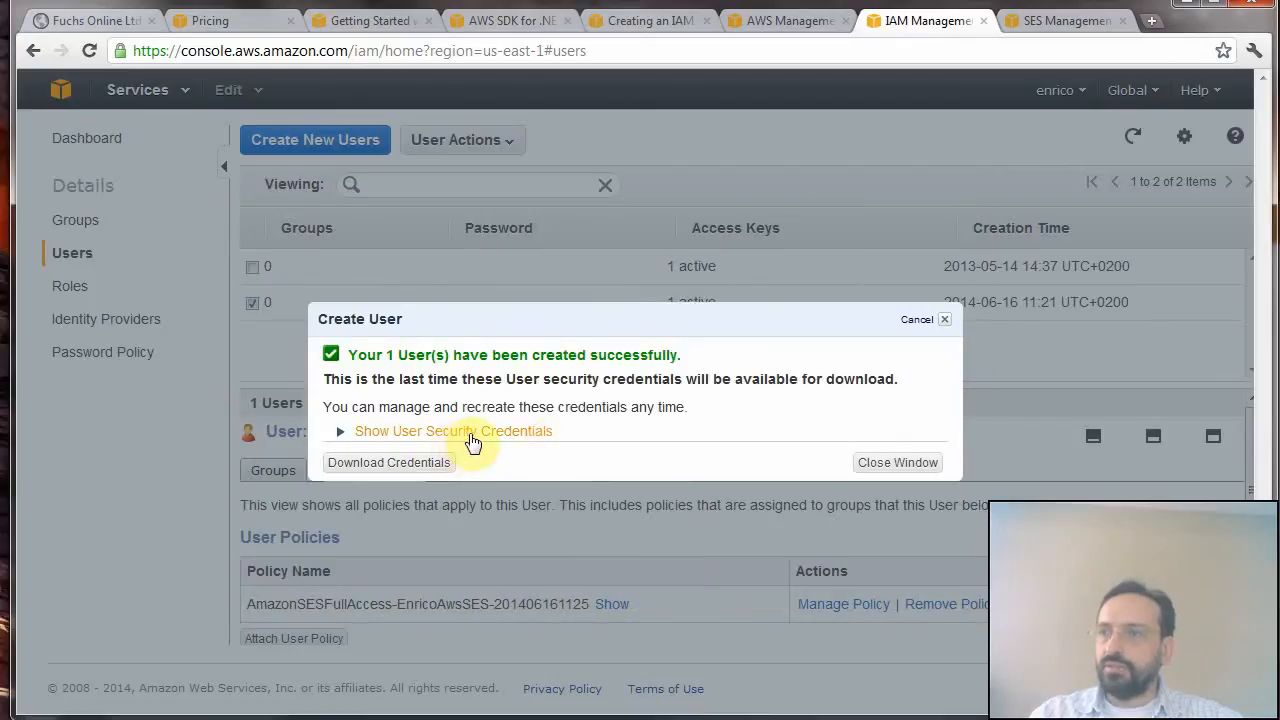
pyautogui.moveTo(344, 440)
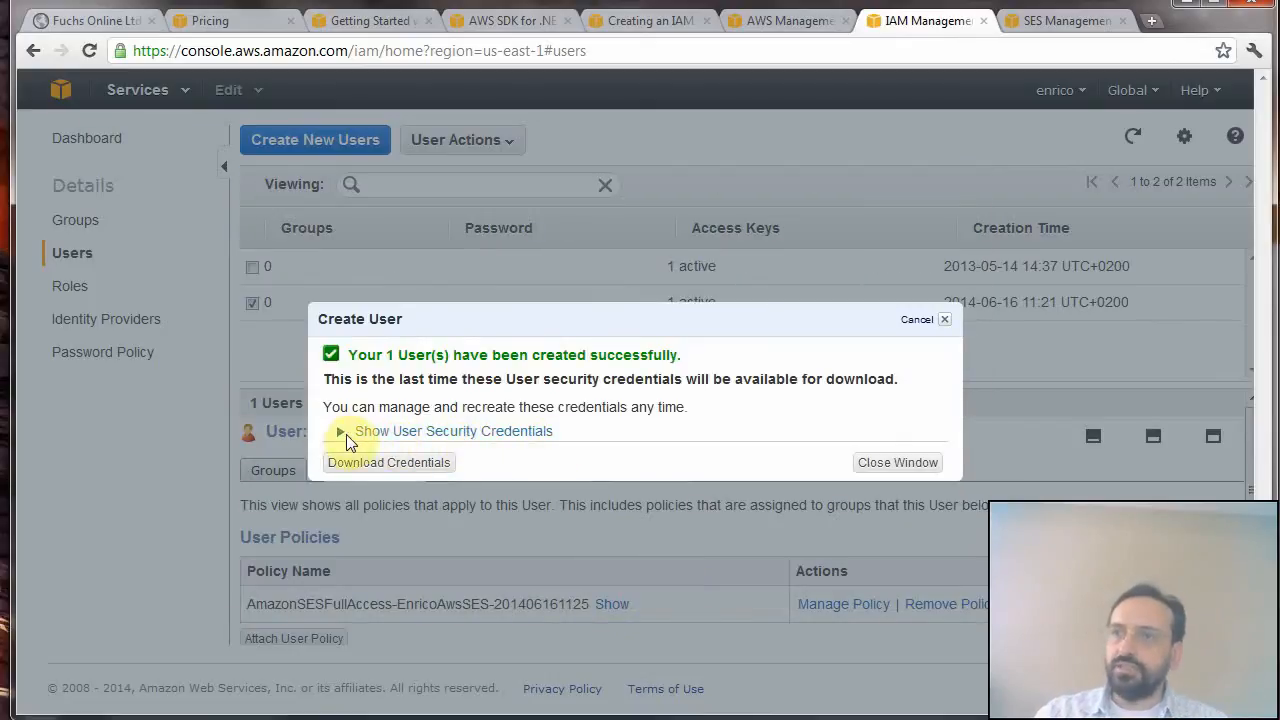
# - Reveal Test1's access key ID and secret access key and select them for copying
pyautogui.click(344, 432)
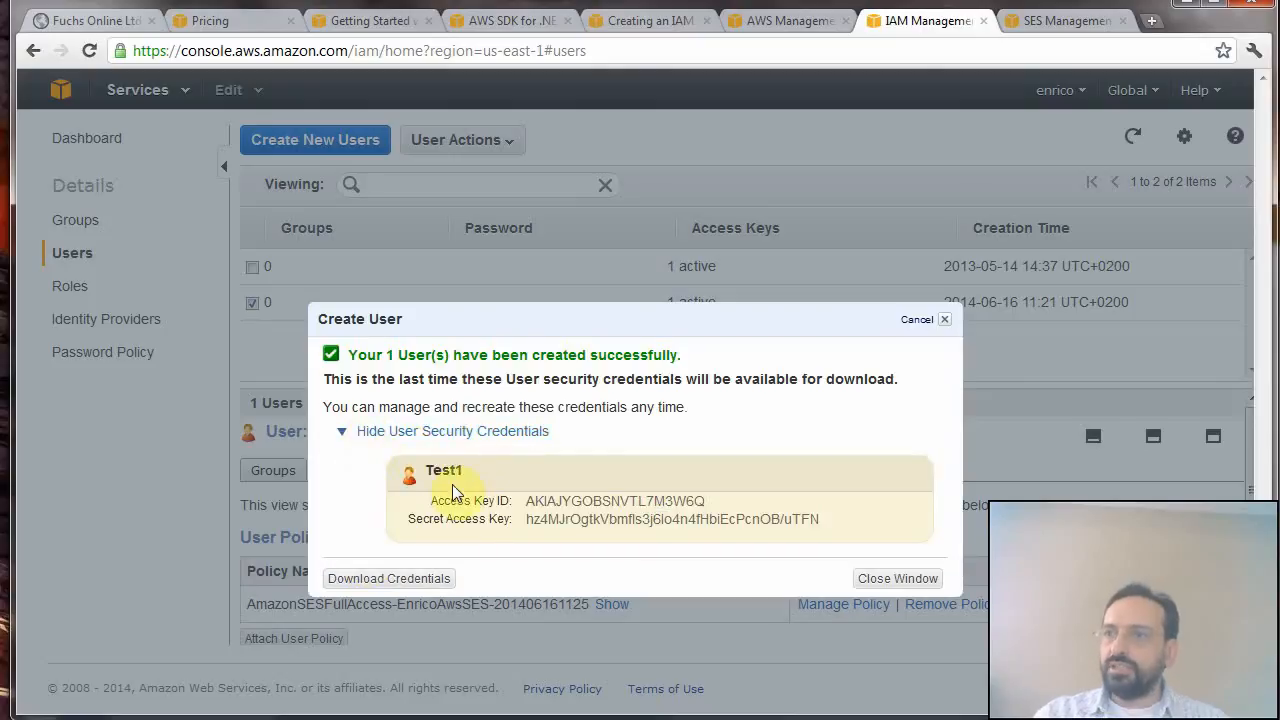
pyautogui.doubleClick(444, 468)
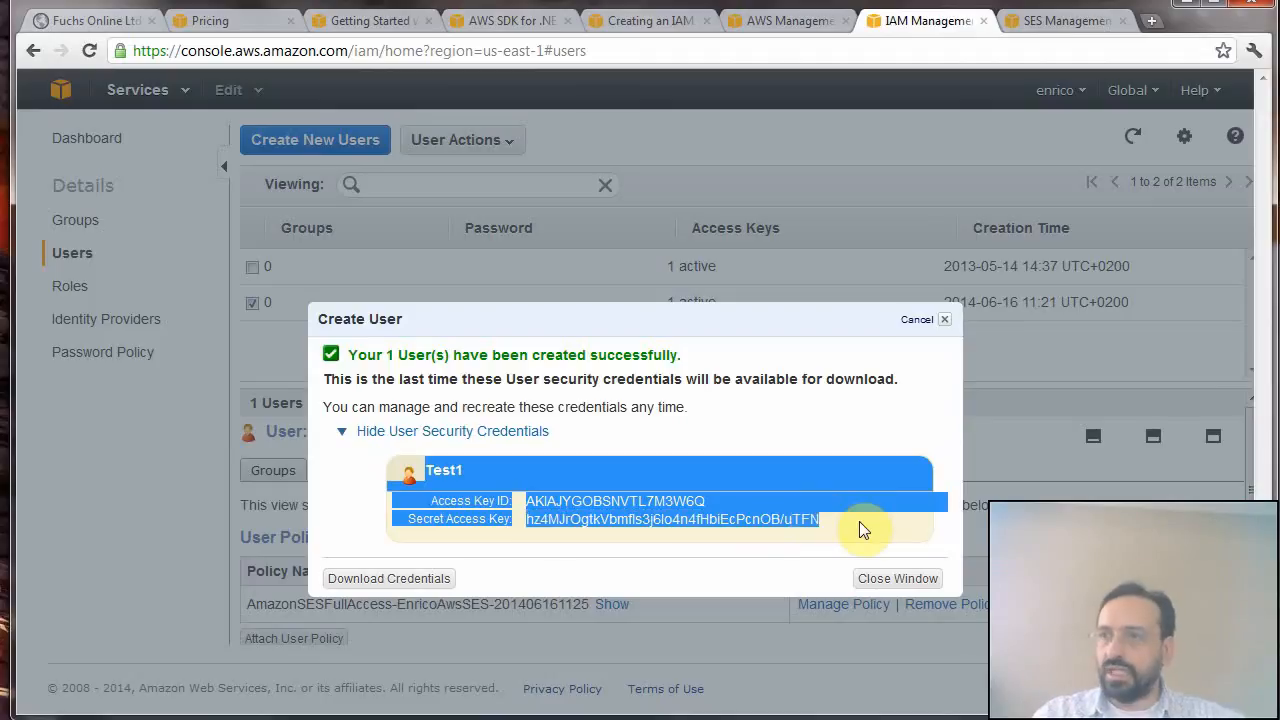
pyautogui.moveTo(830, 532)
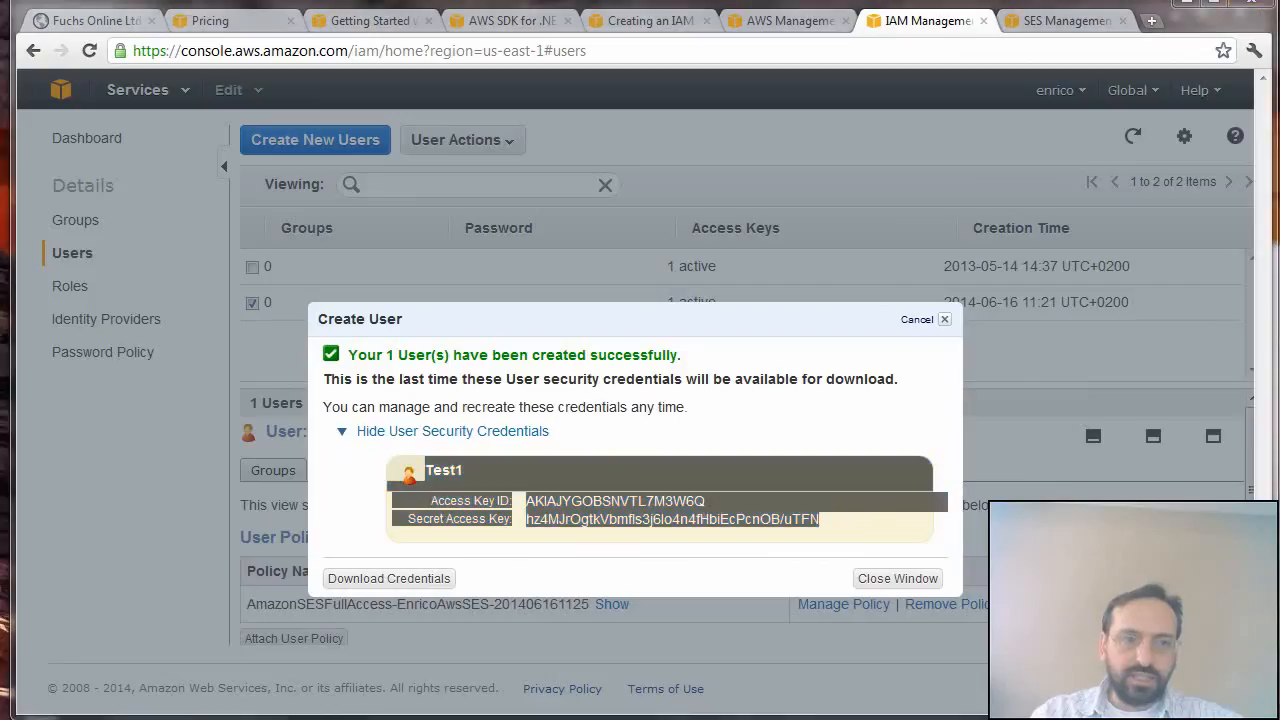
pyautogui.click(388, 578)
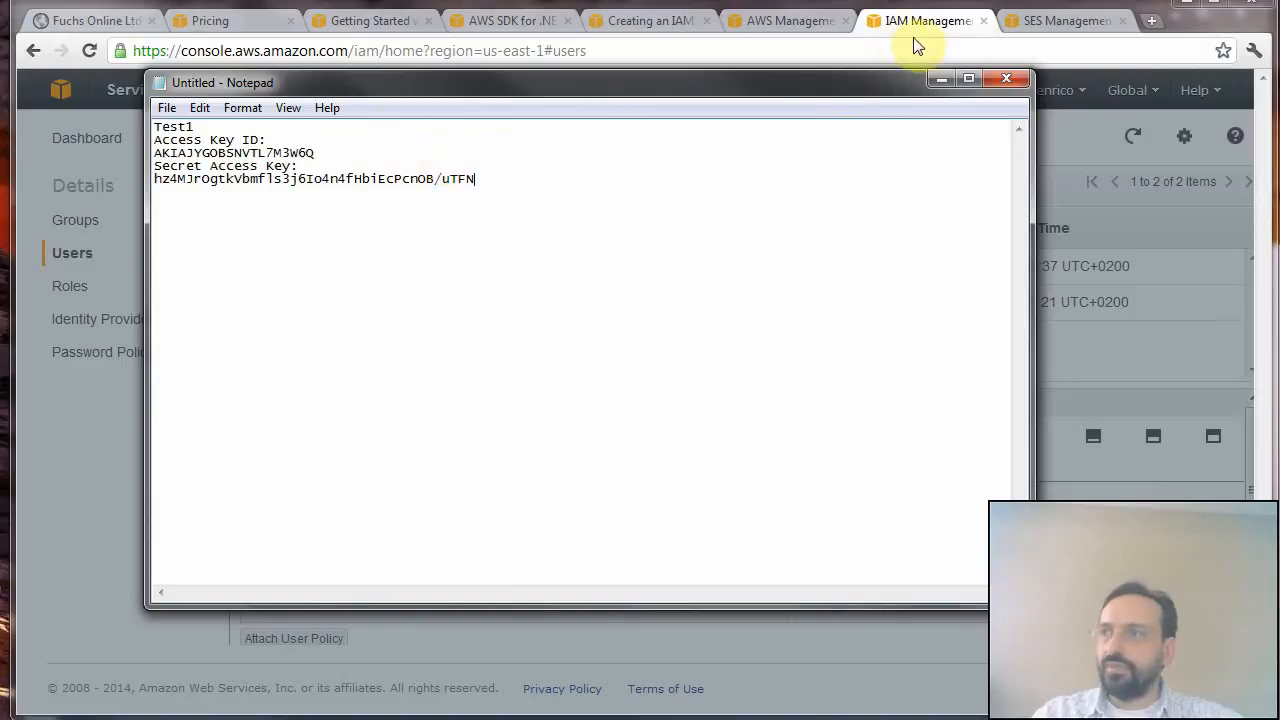
# - Return to the SES dashboard showing the 10,000 emails per 24 hours sending quota
pyautogui.click(1064, 20)
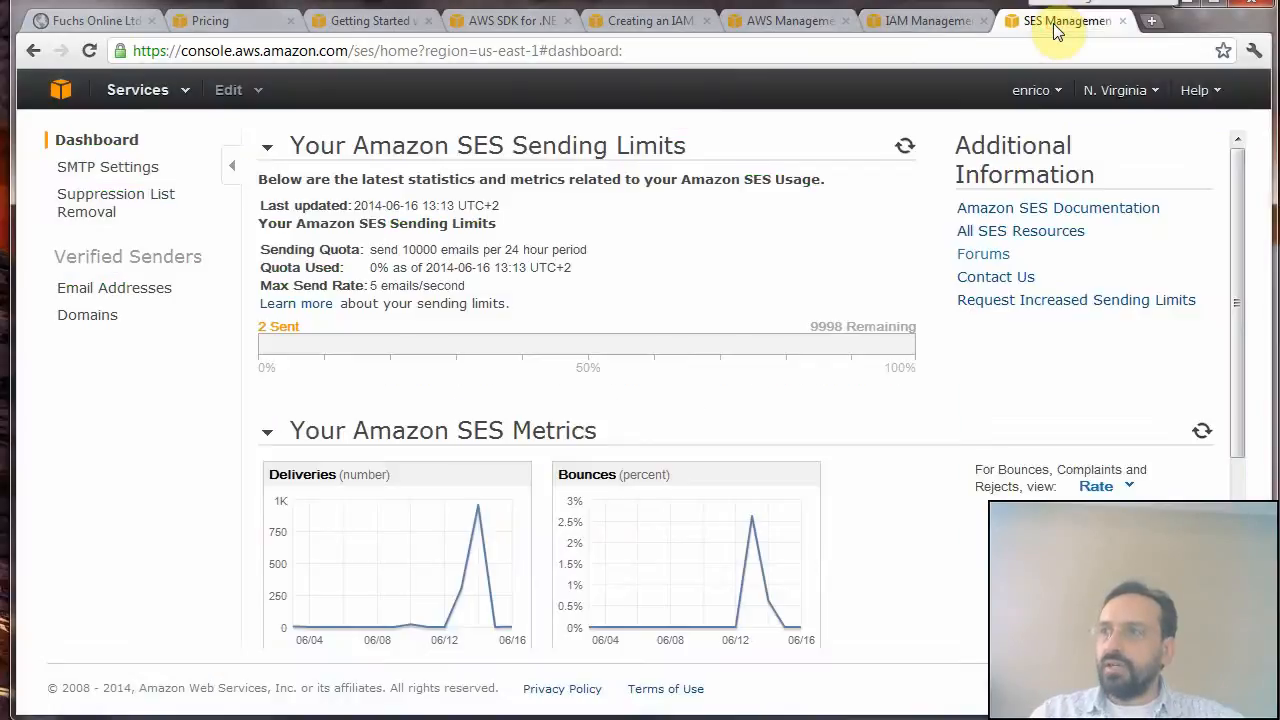
pyautogui.moveTo(876, 94)
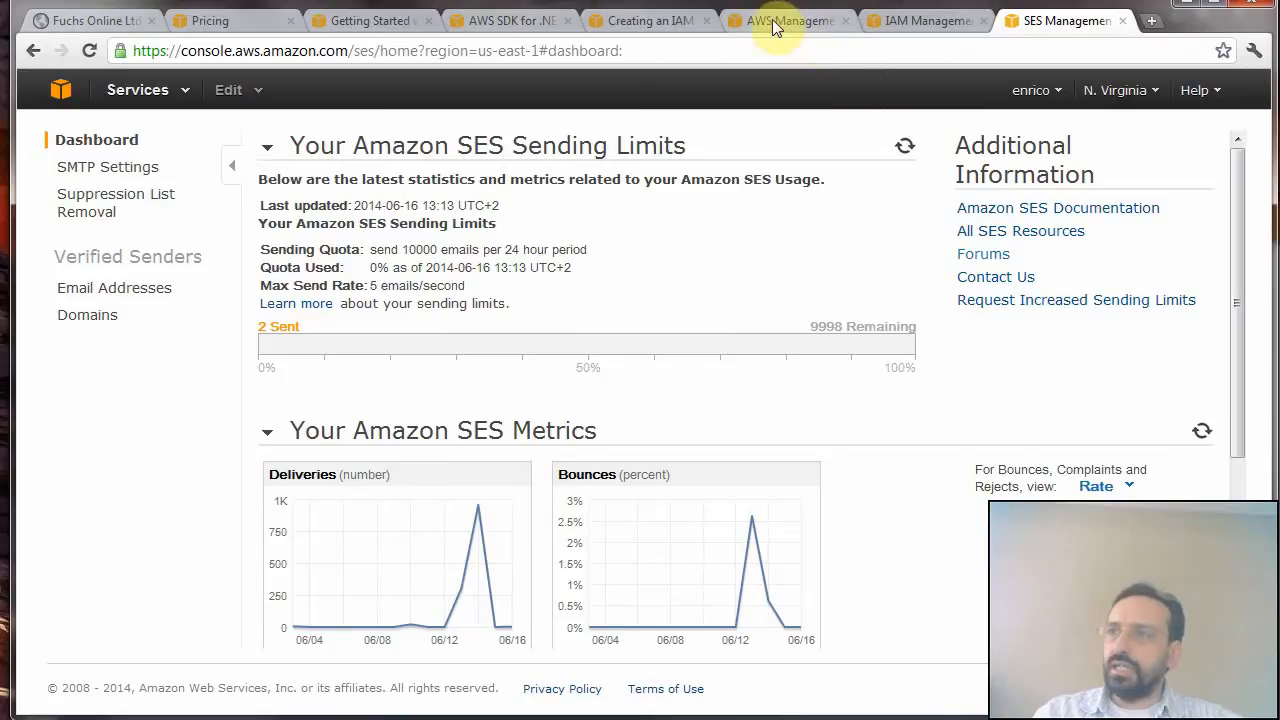
pyautogui.click(650, 20)
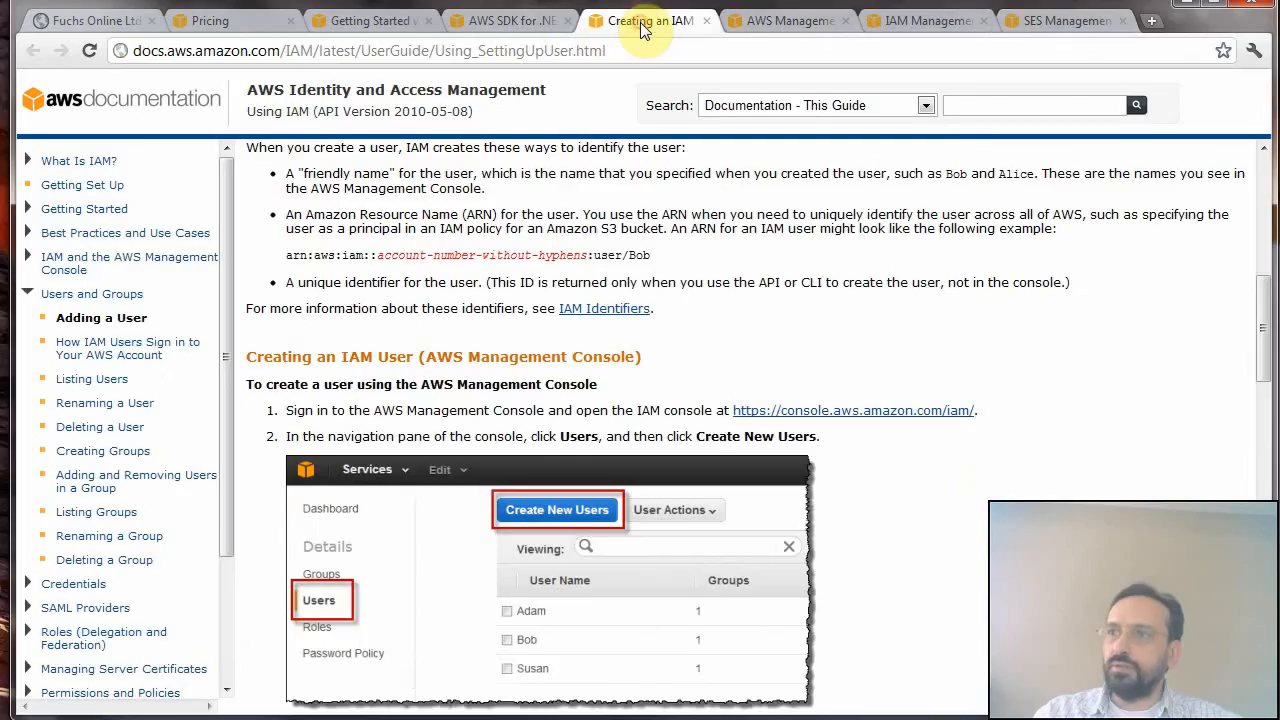
pyautogui.click(784, 20)
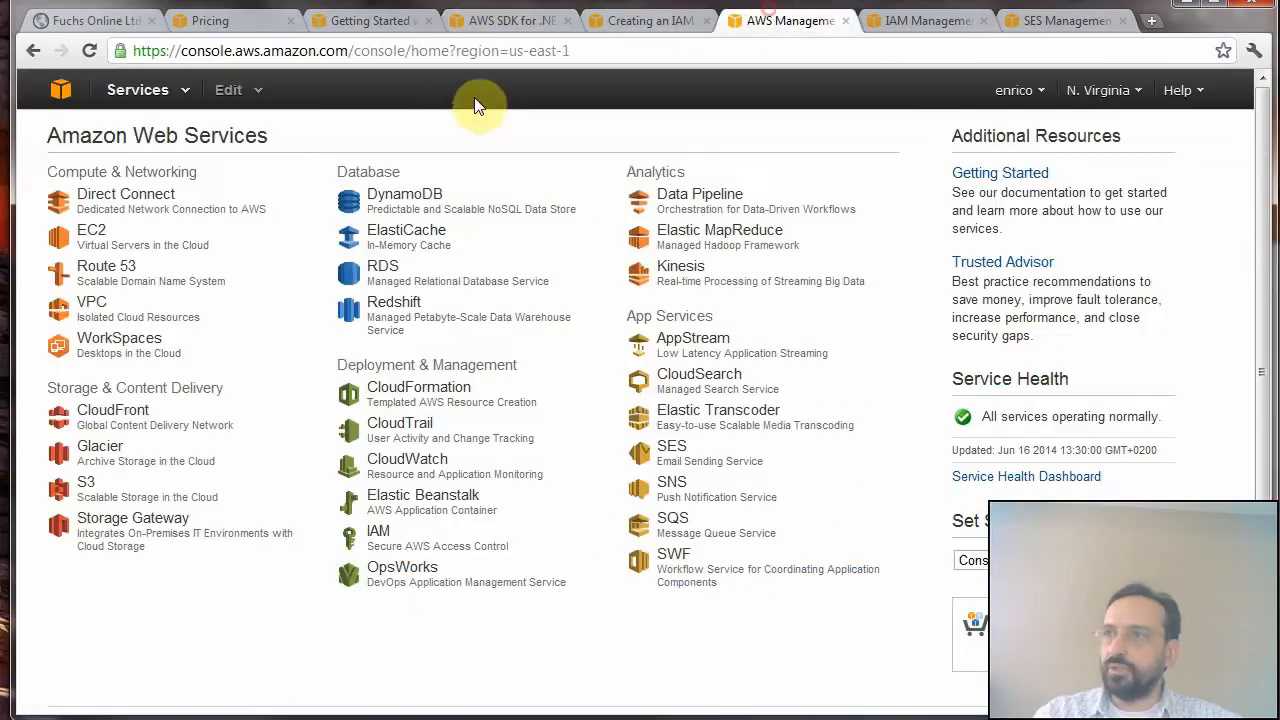
pyautogui.moveTo(672, 524)
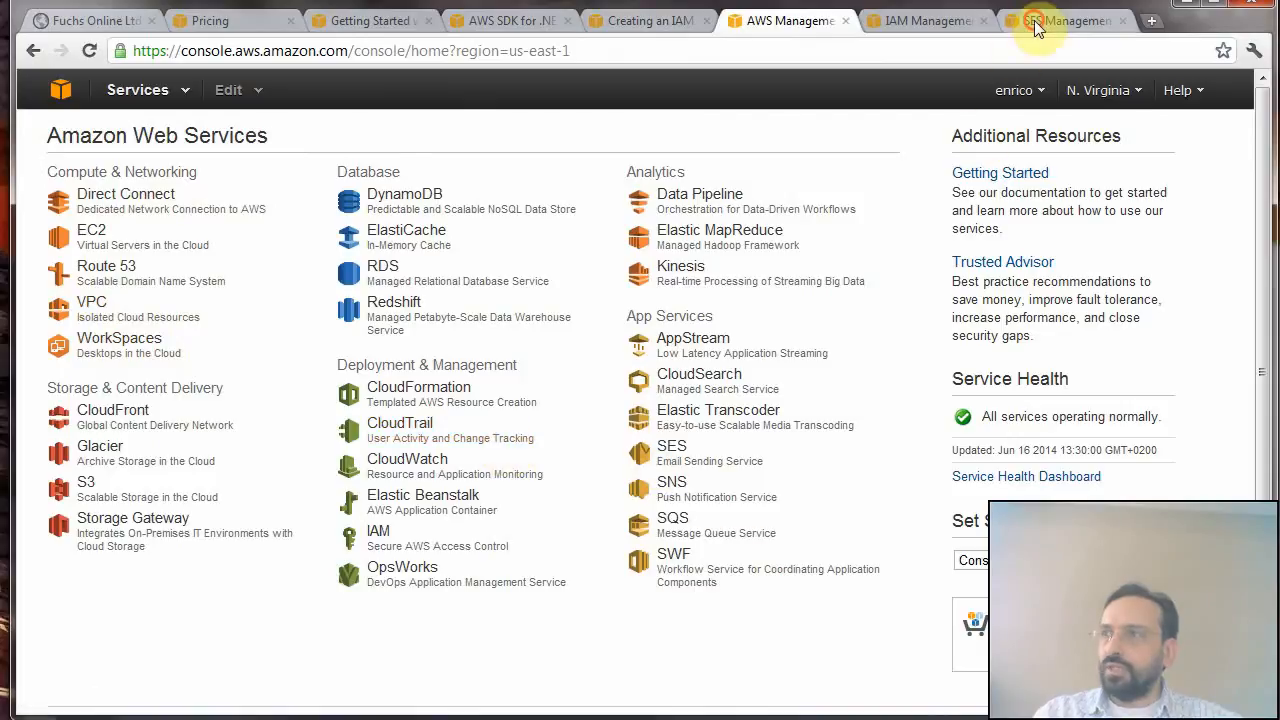
pyautogui.click(1064, 20)
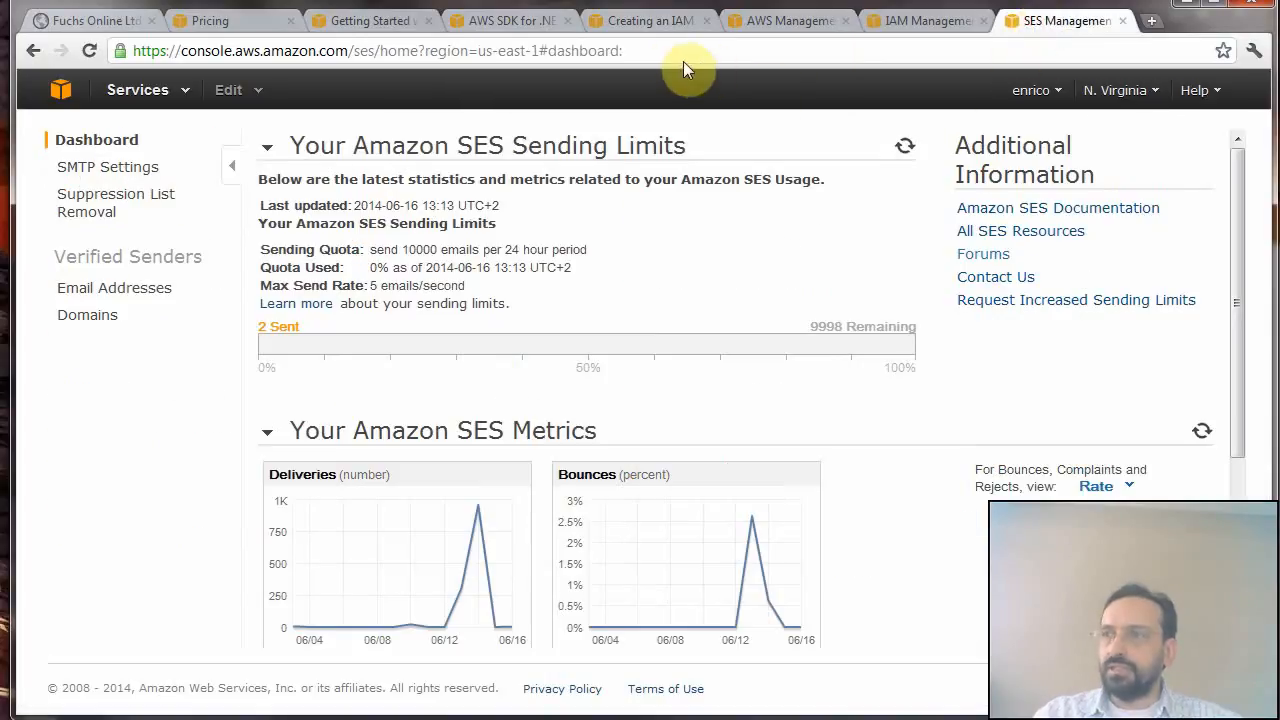
pyautogui.moveTo(180, 292)
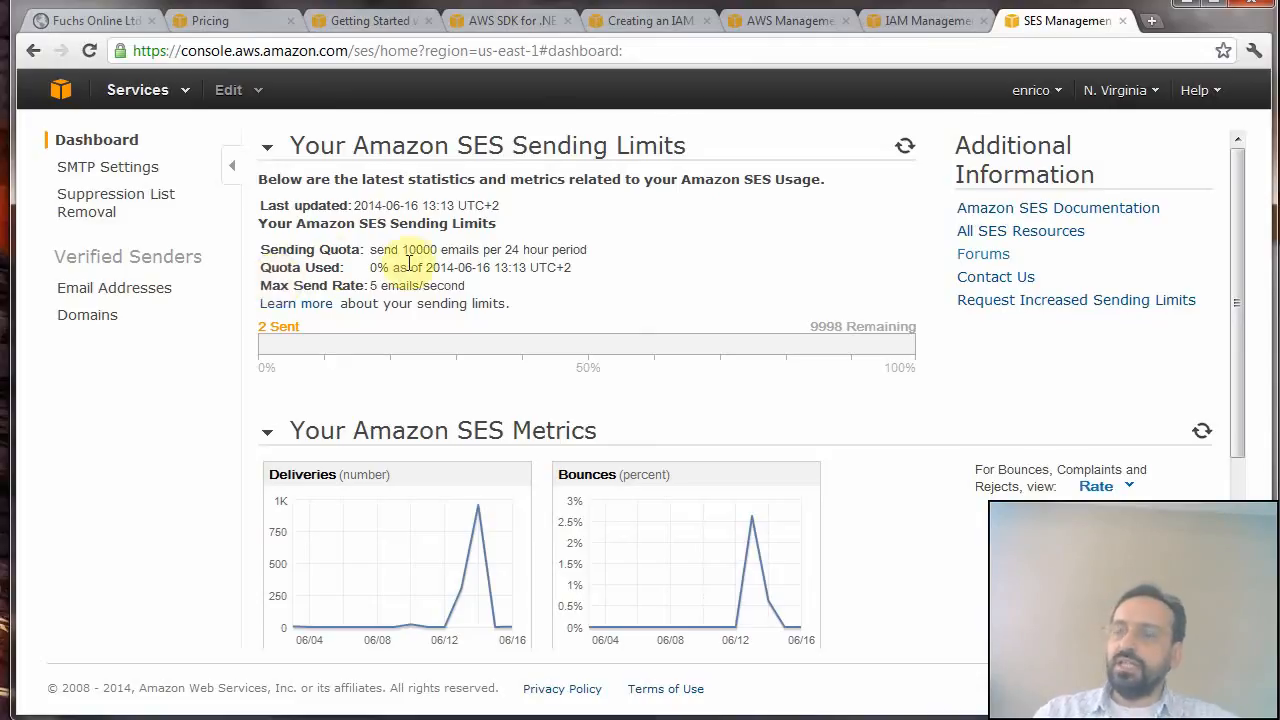
pyautogui.moveTo(824, 88)
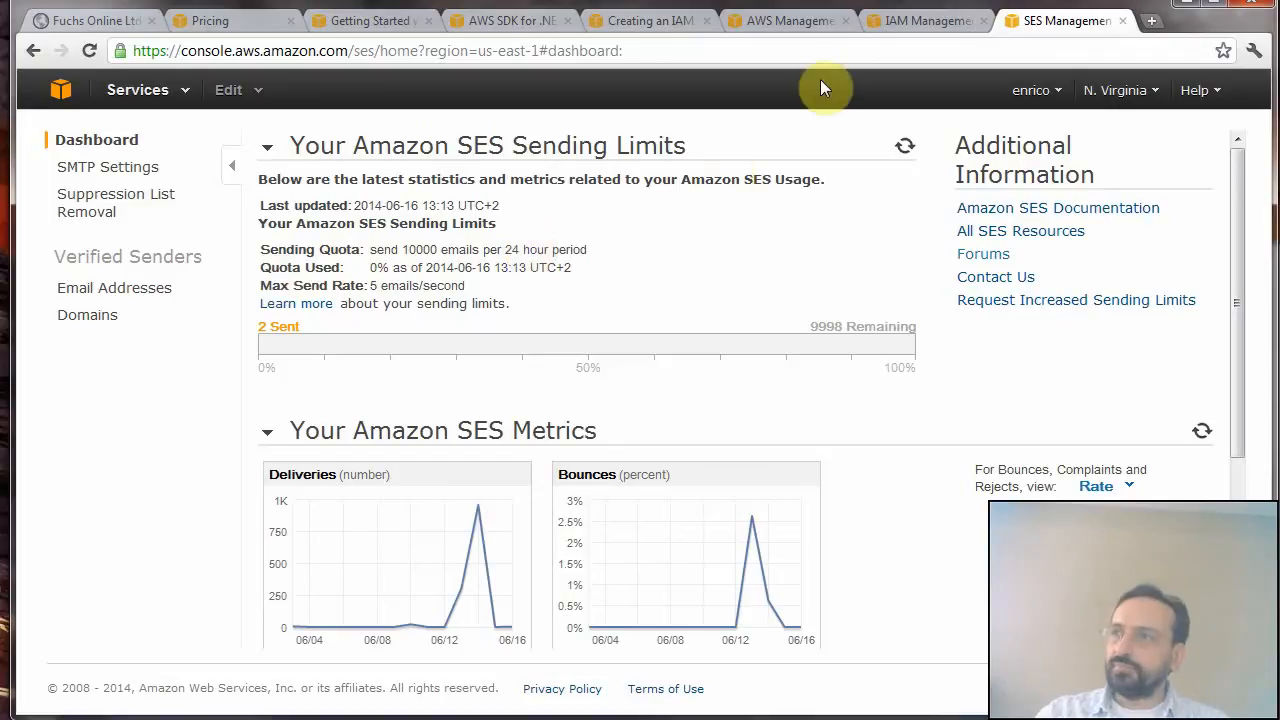
pyautogui.moveTo(836, 40)
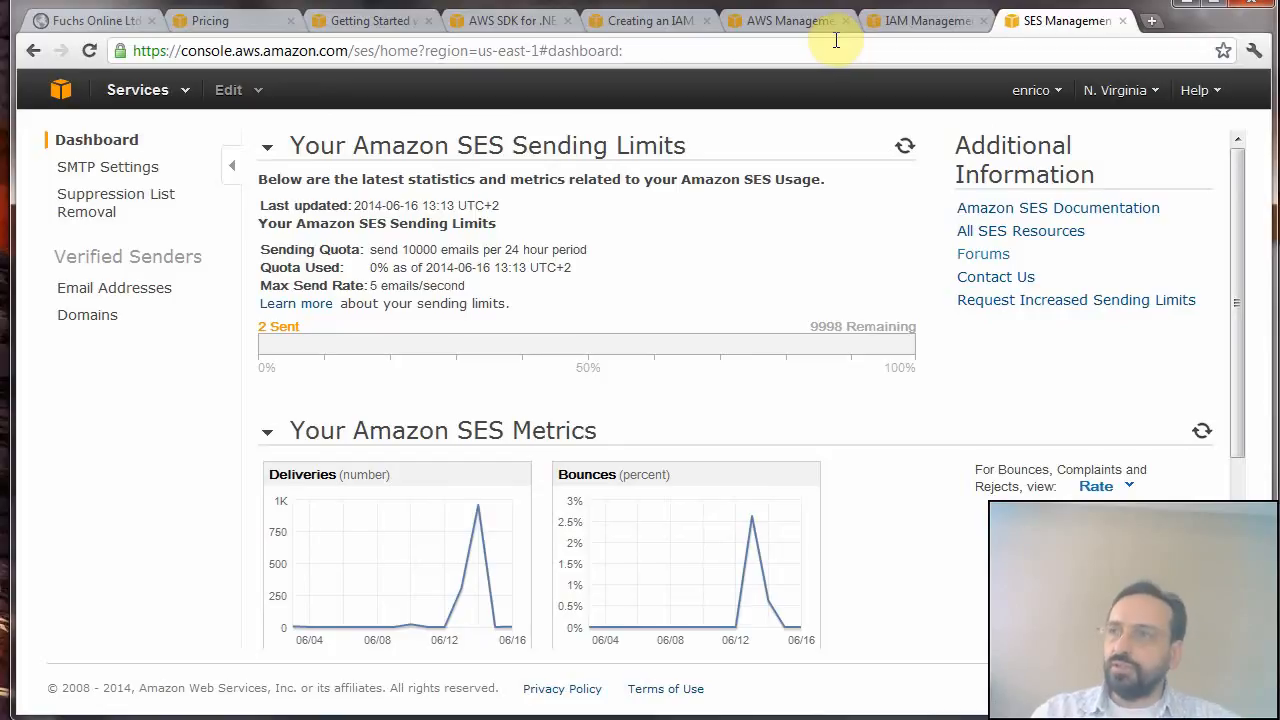
pyautogui.moveTo(892, 52)
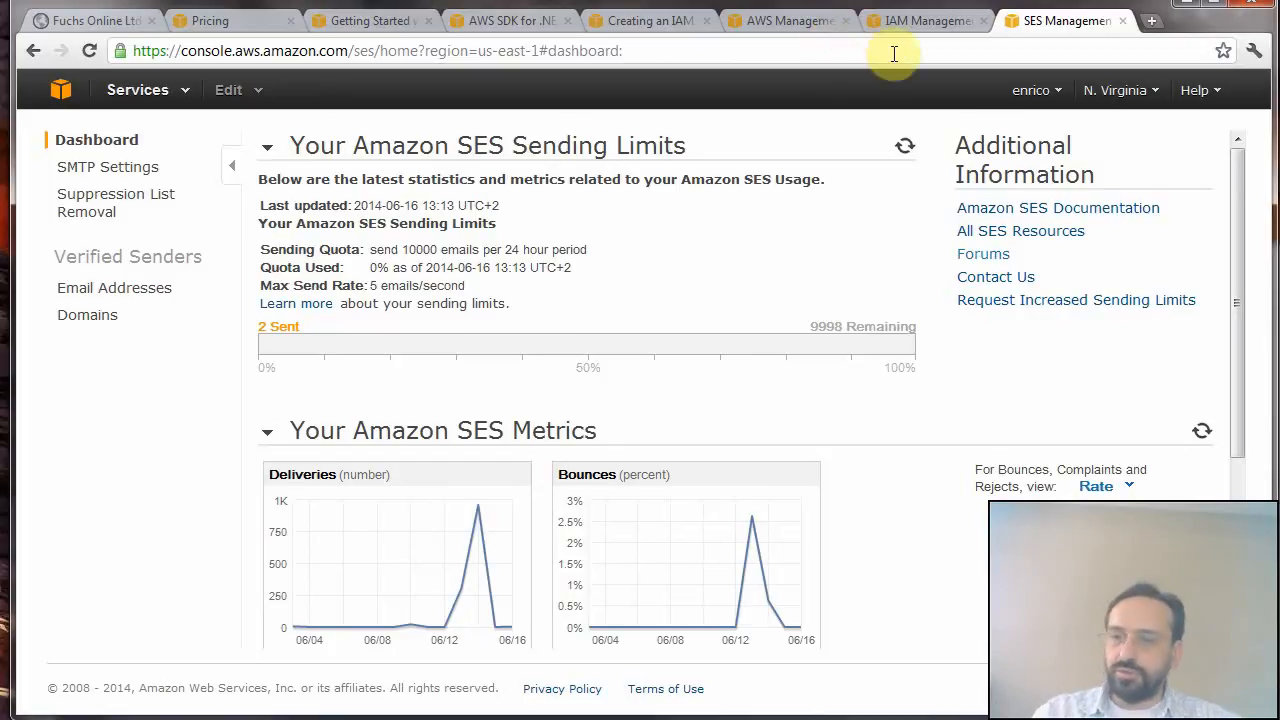
pyautogui.moveTo(224, 350)
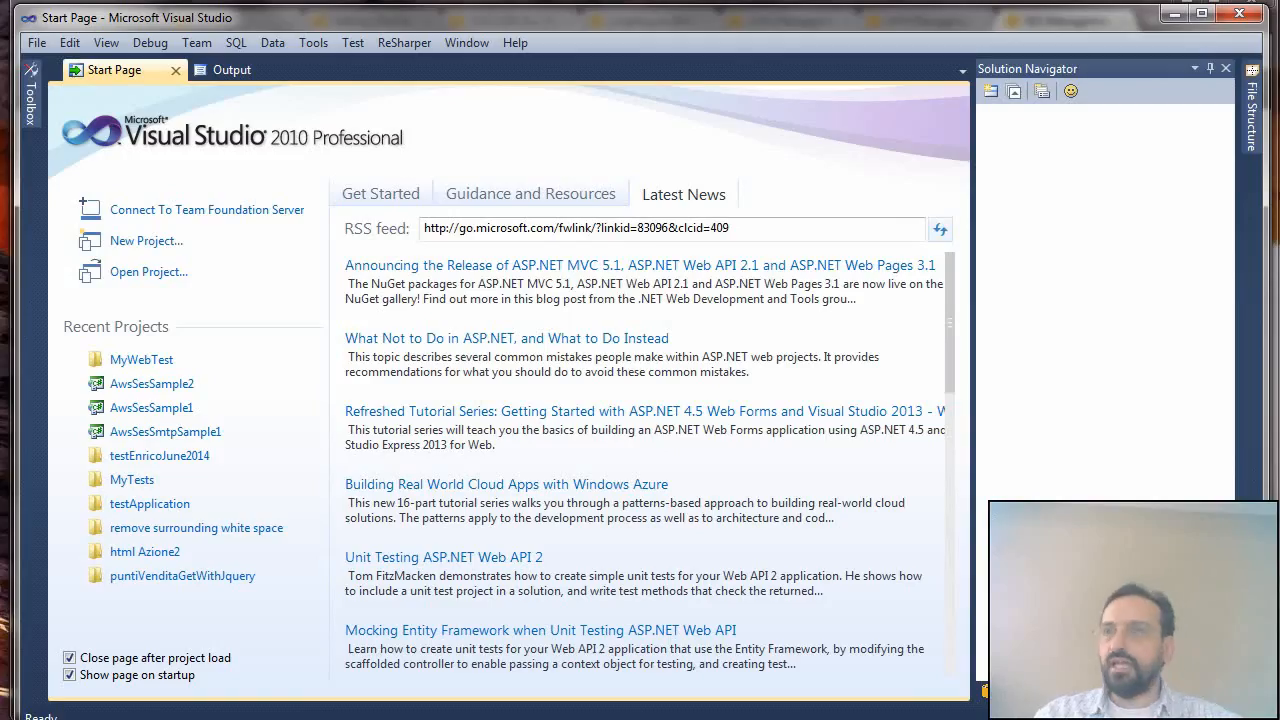
pyautogui.moveTo(56, 110)
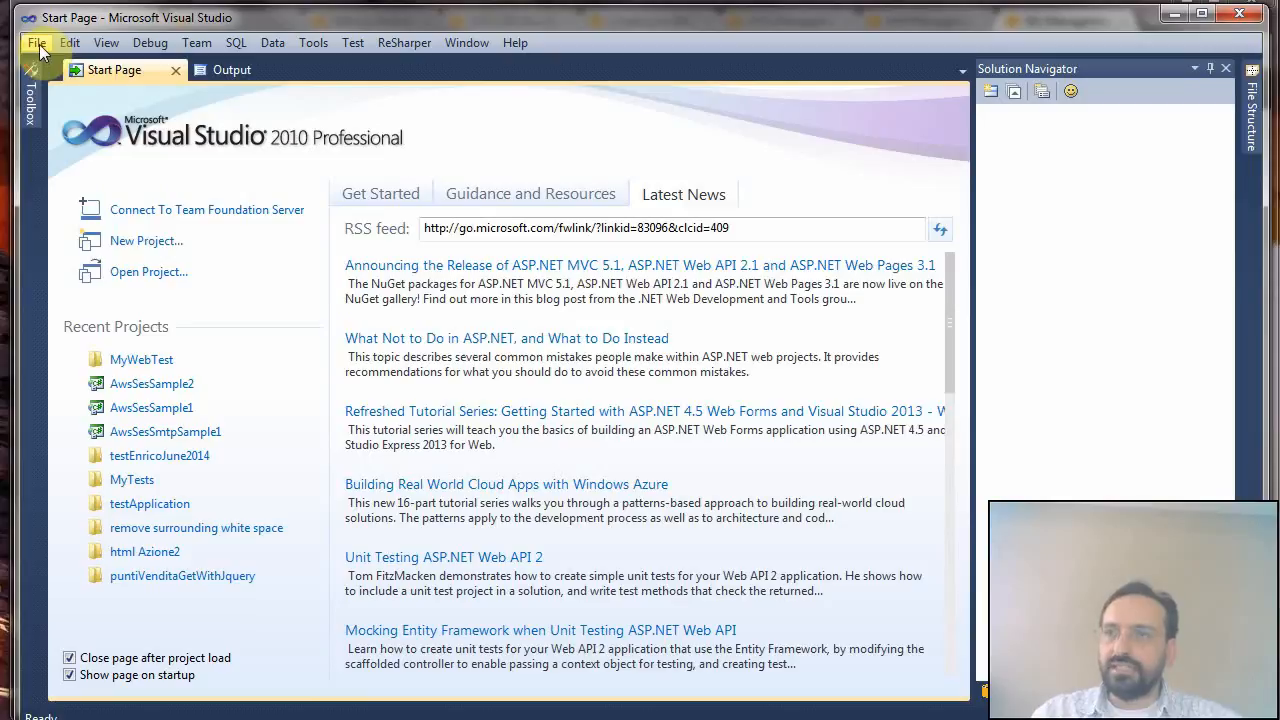
# - Create a new ASP.NET Empty Web Site at ...\amazon\Ses
pyautogui.click(36, 42)
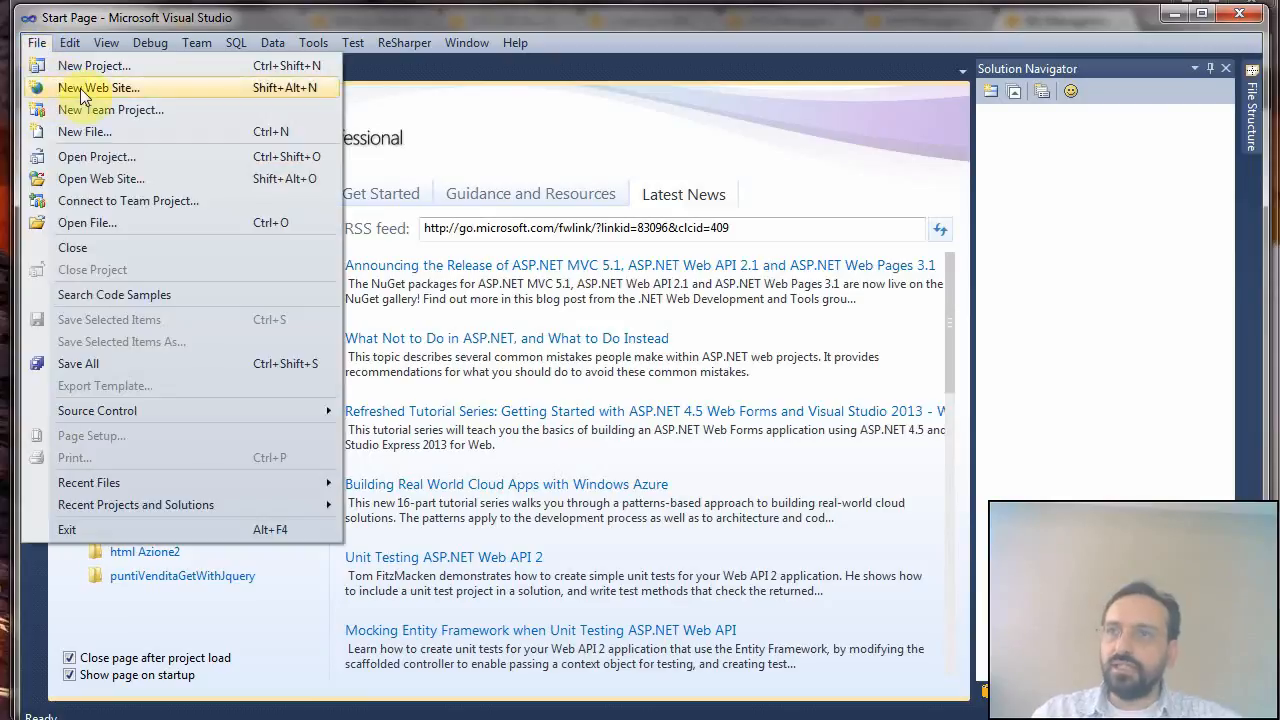
pyautogui.click(96, 88)
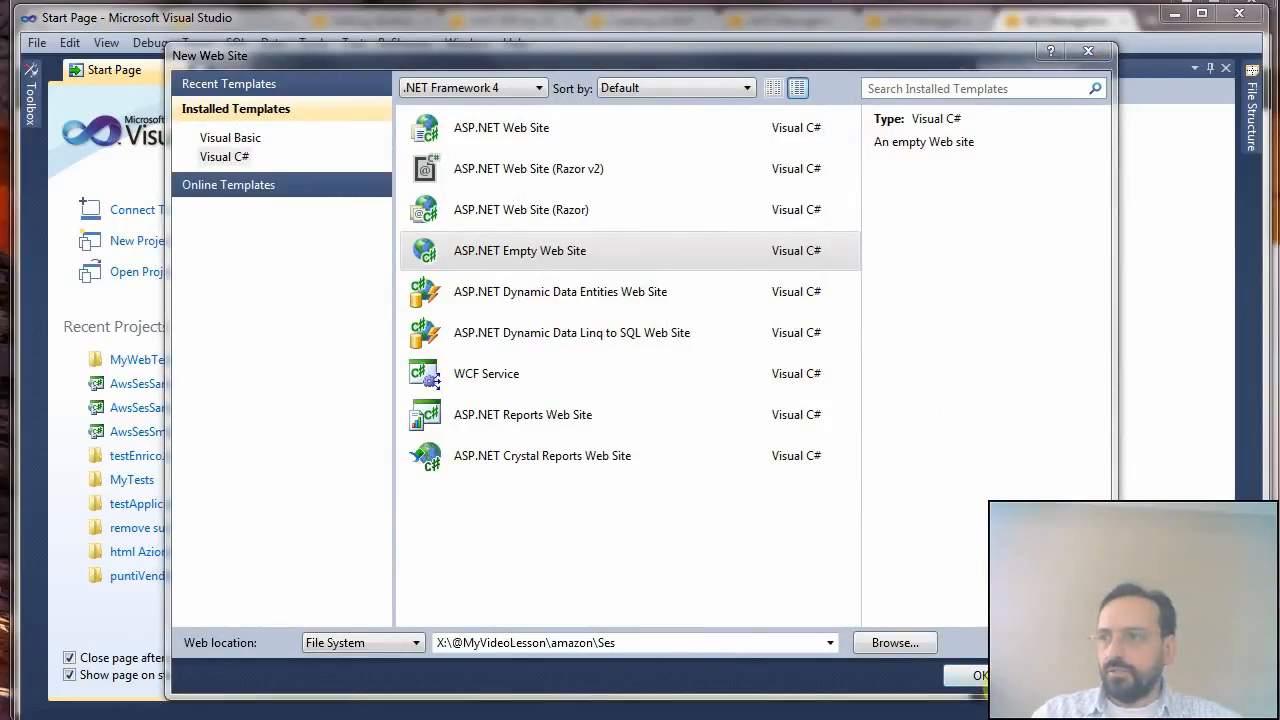
pyautogui.click(978, 676)
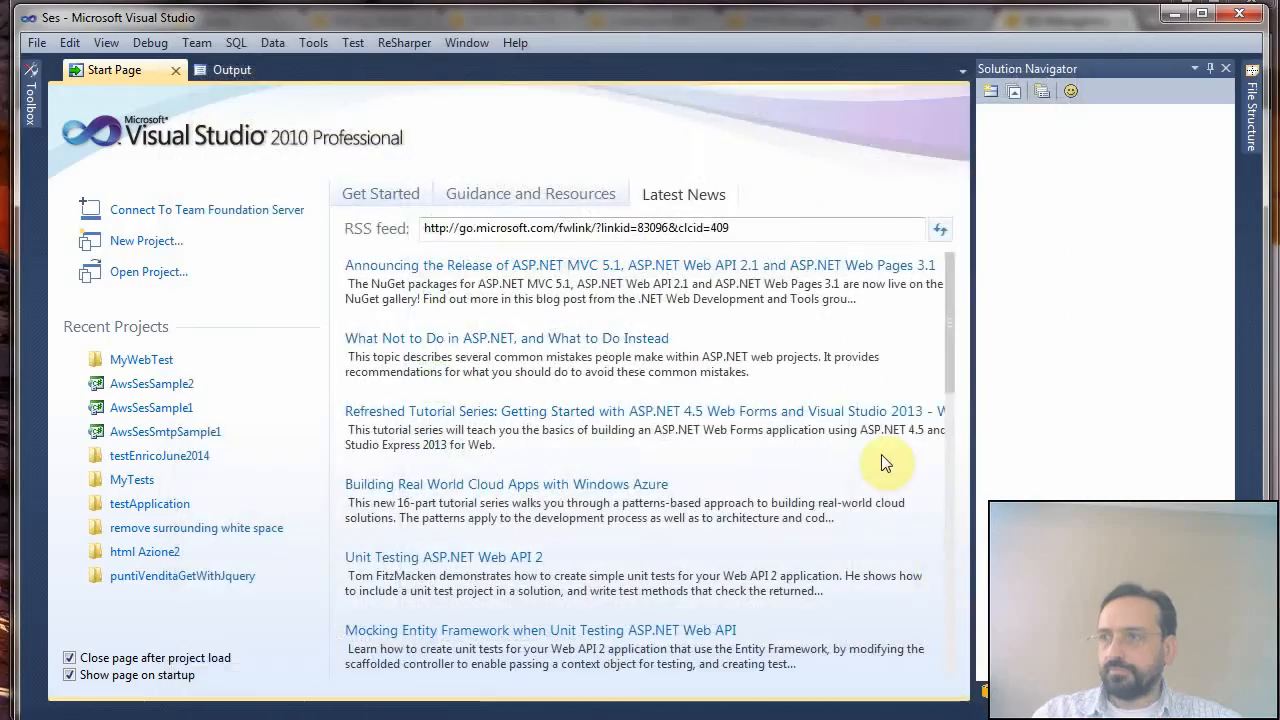
pyautogui.moveTo(650, 356)
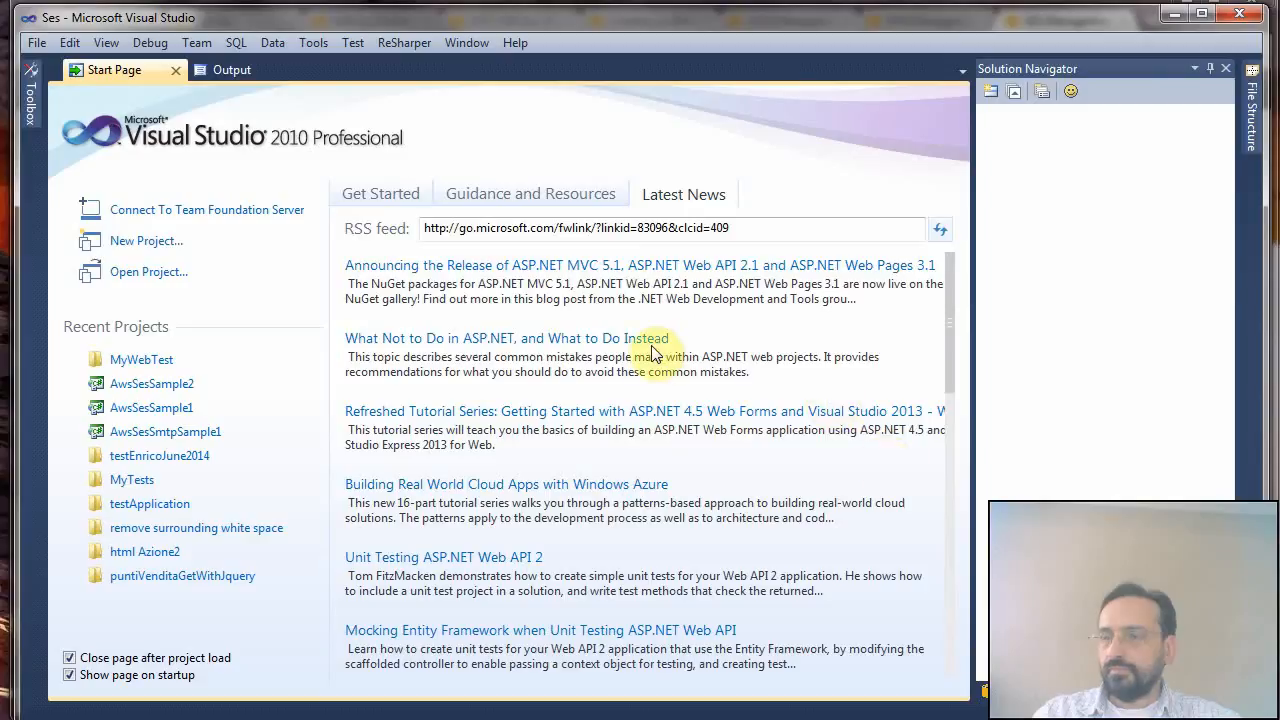
pyautogui.moveTo(564, 340)
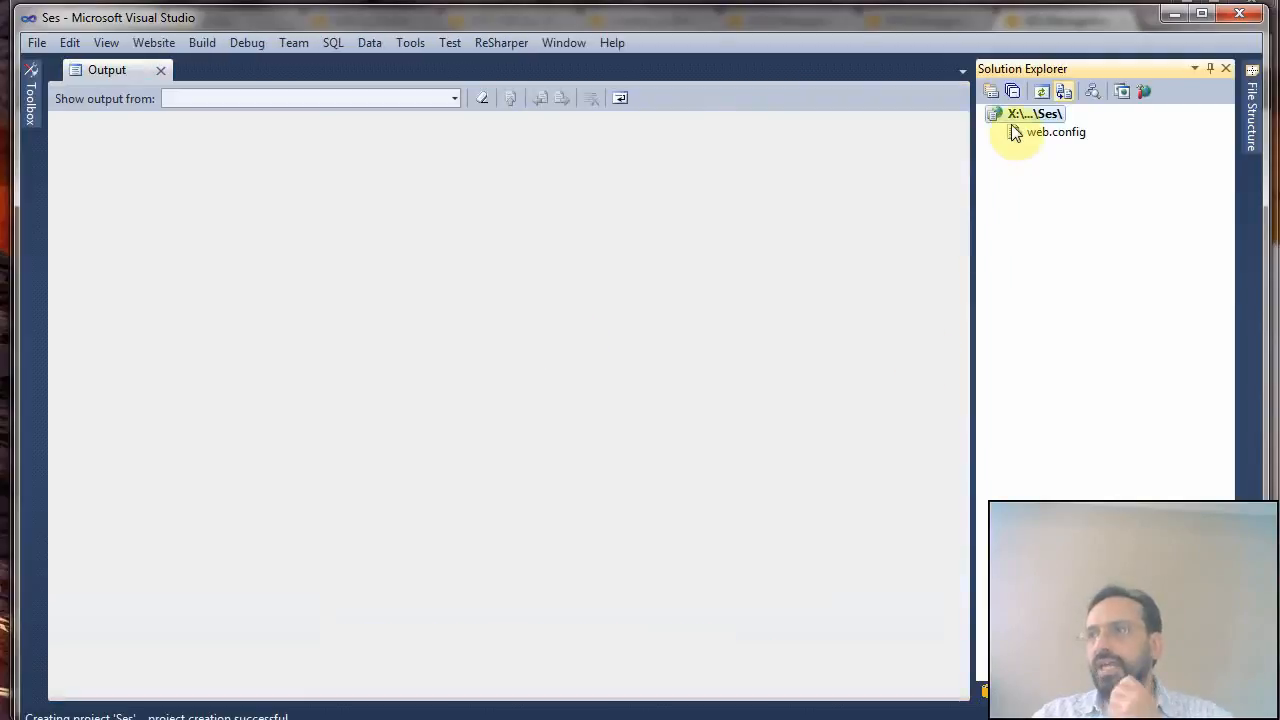
# - Add a Bin folder to the Ses web site for the AWSSDK.dll library
pyautogui.rightClick(1036, 112)
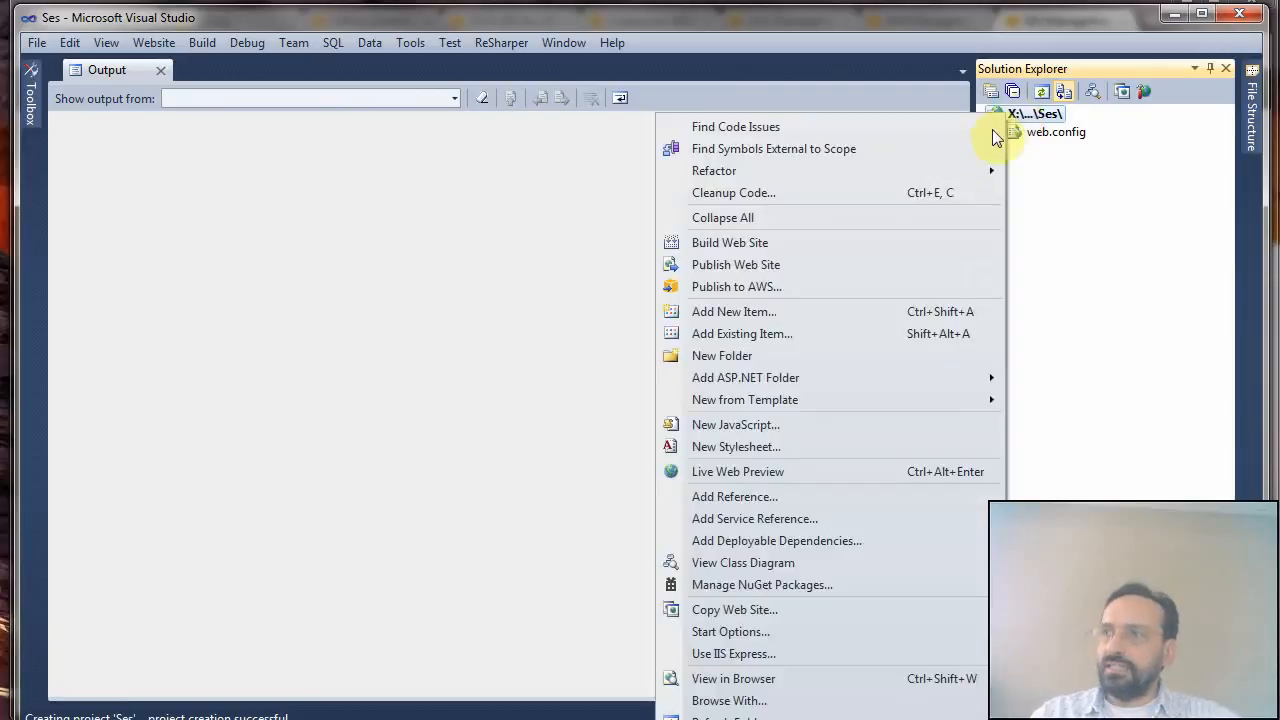
pyautogui.moveTo(910, 264)
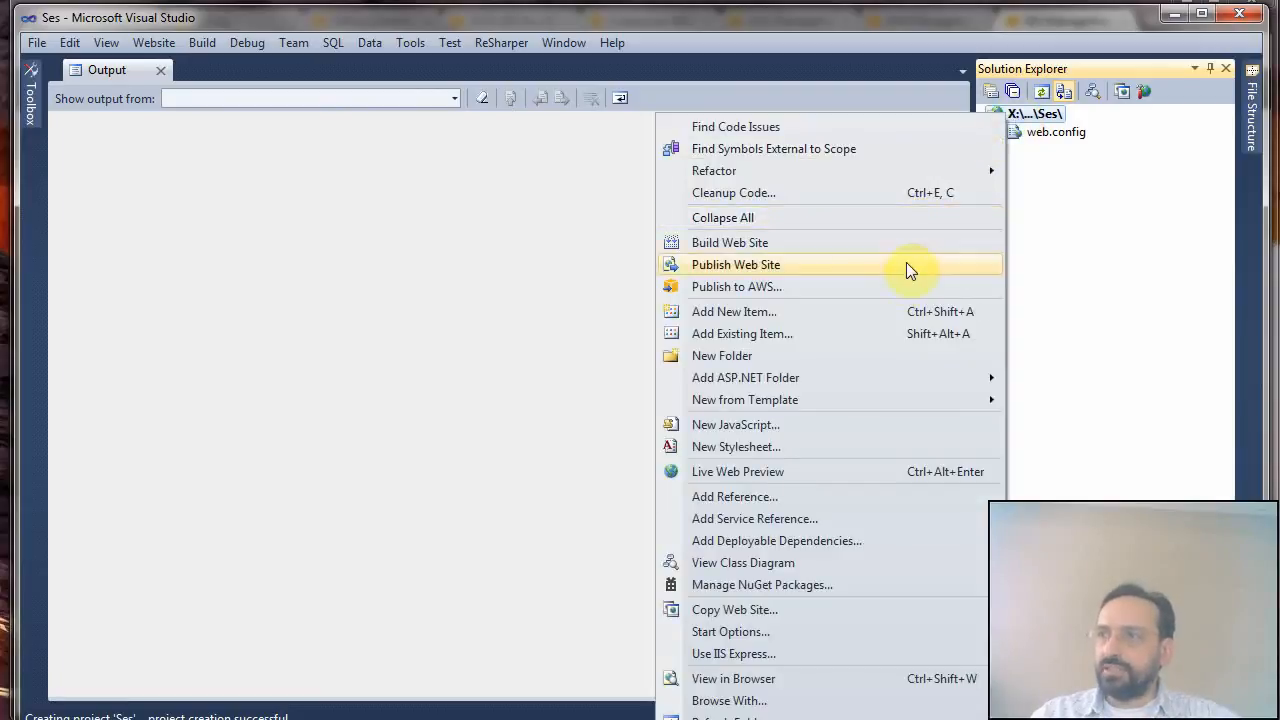
pyautogui.moveTo(870, 312)
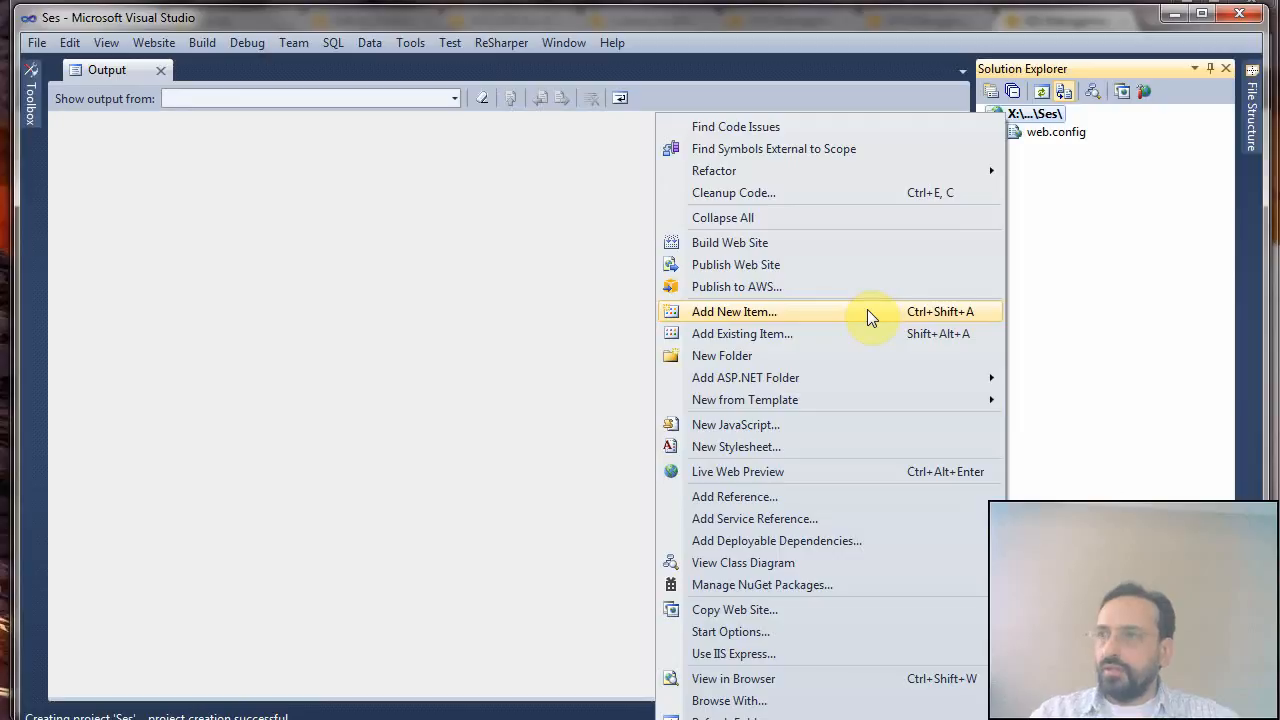
pyautogui.moveTo(870, 356)
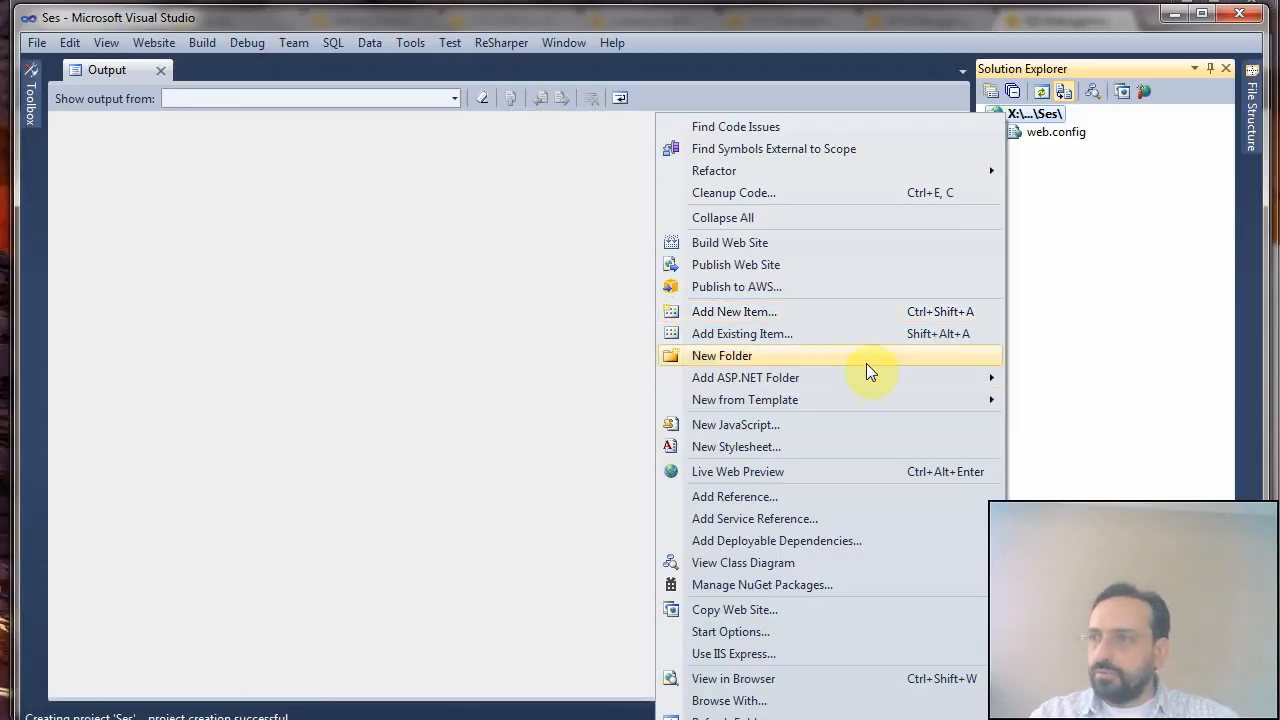
pyautogui.click(720, 356)
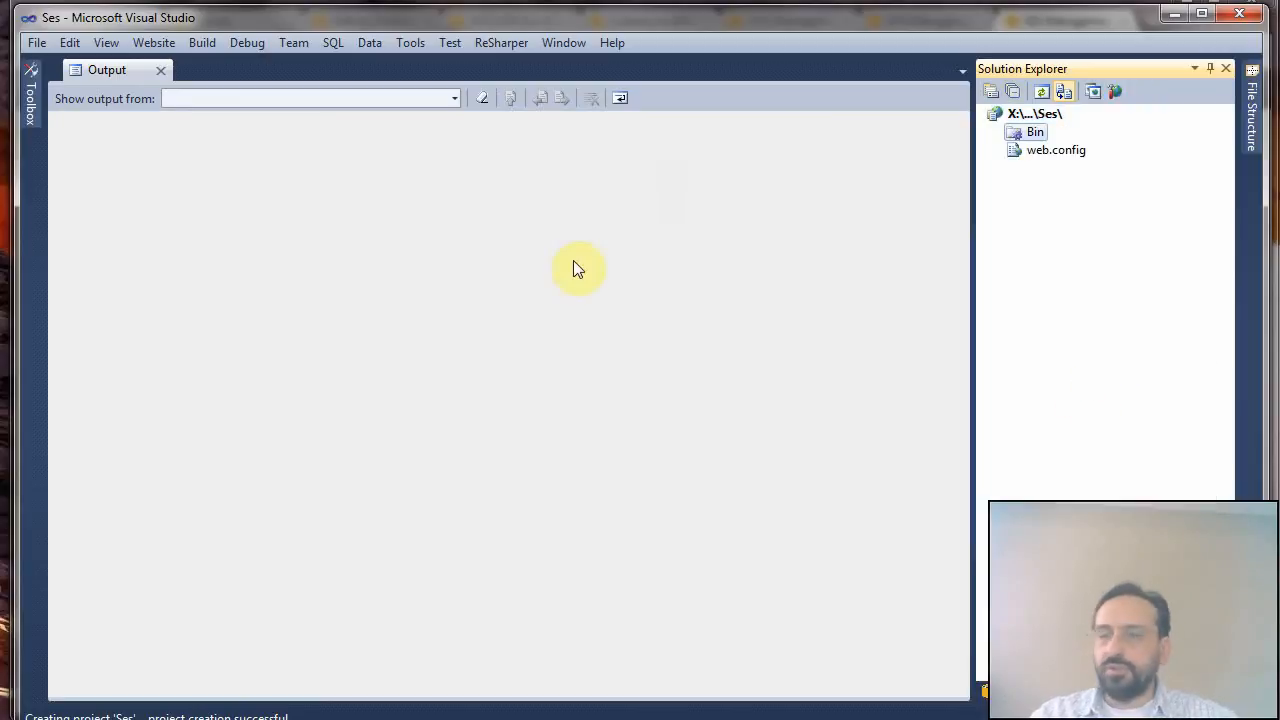
pyautogui.moveTo(578, 268)
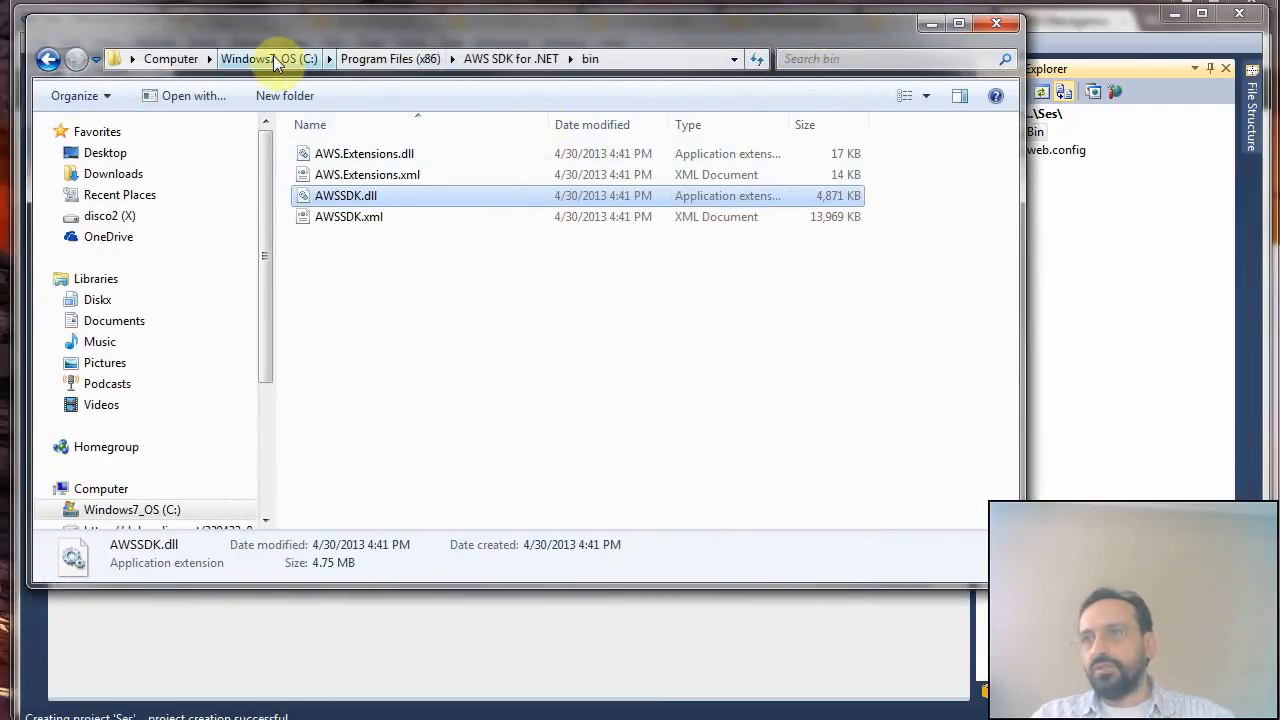
pyautogui.moveTo(500, 70)
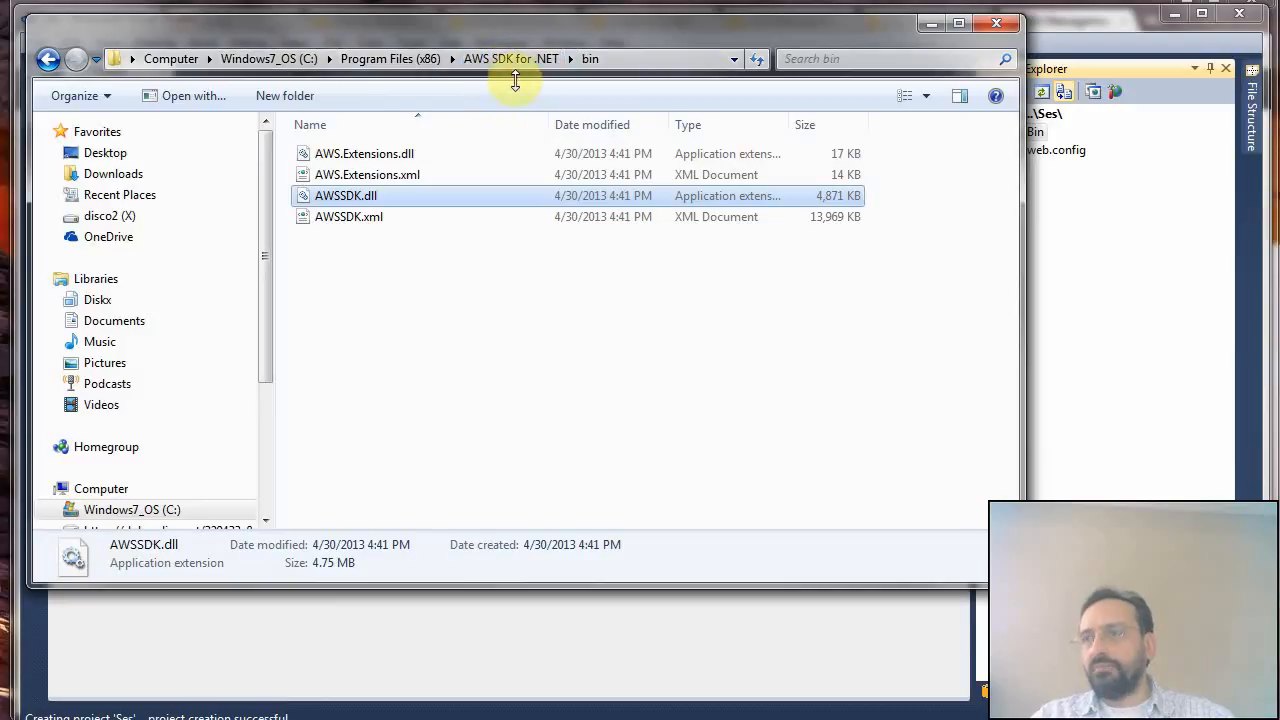
pyautogui.moveTo(604, 84)
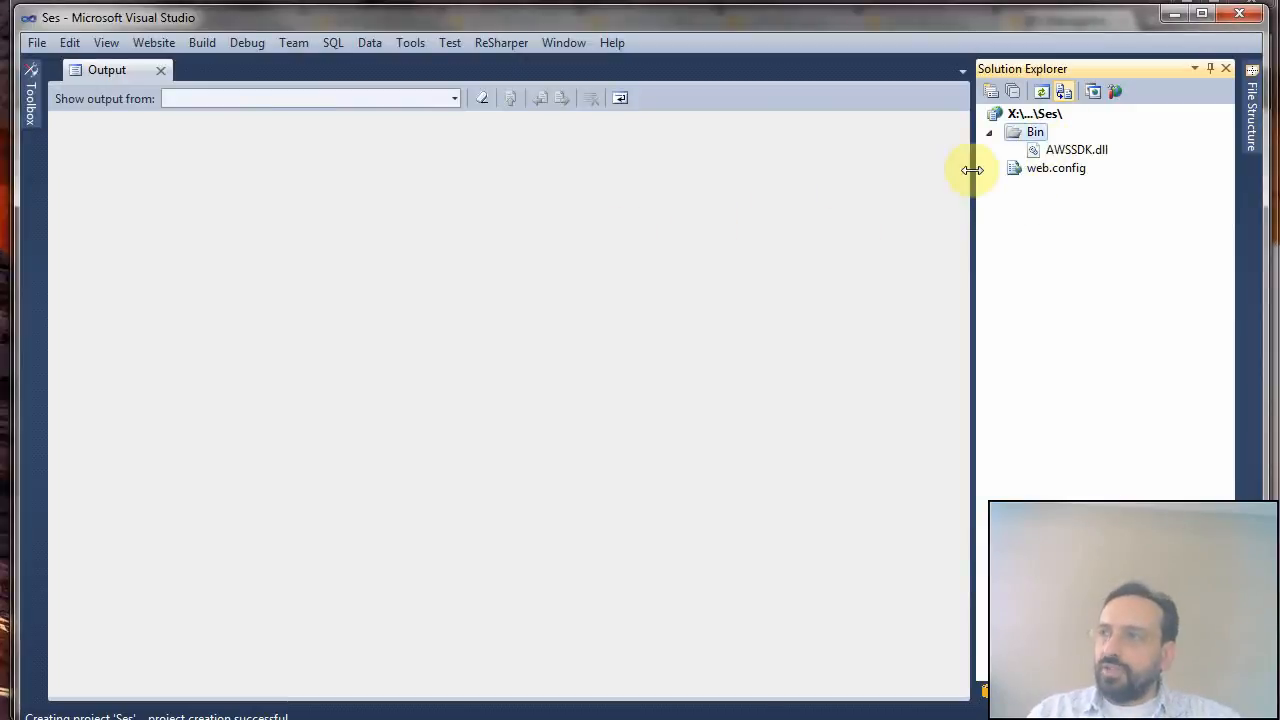
# - Add a new Web Form page Default.aspx to the Ses project
pyautogui.rightClick(1032, 112)
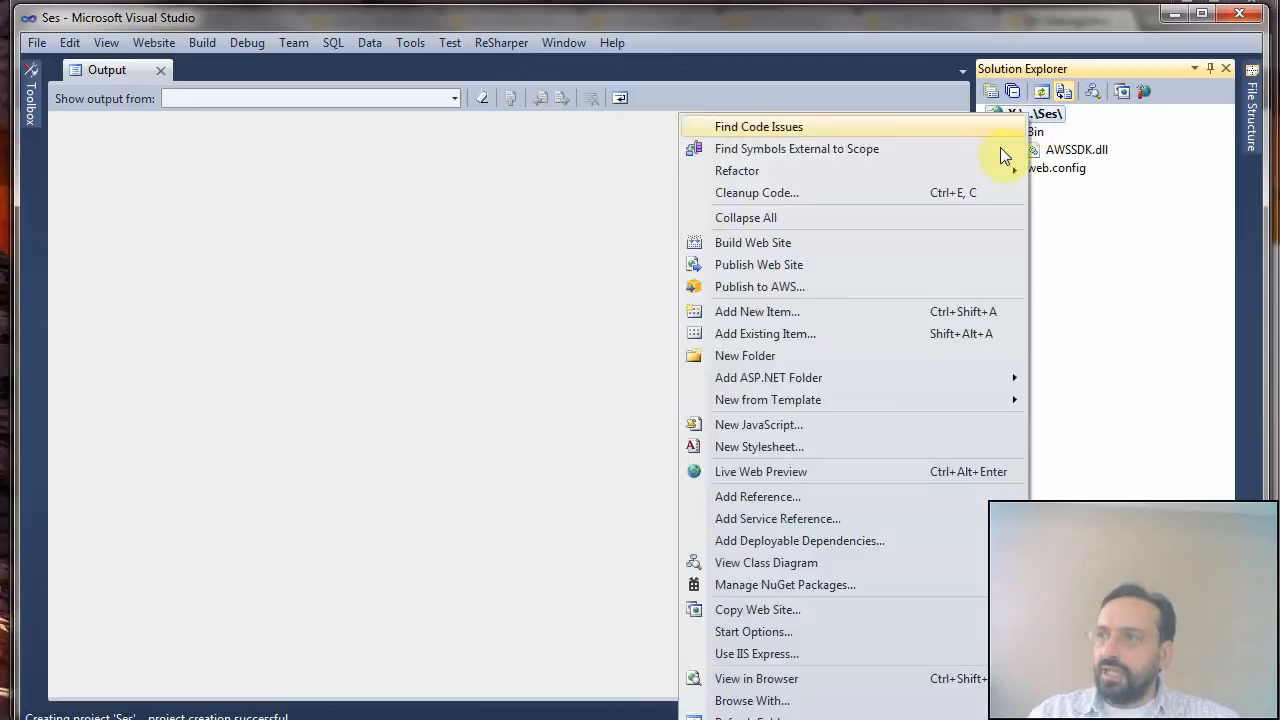
pyautogui.moveTo(940, 320)
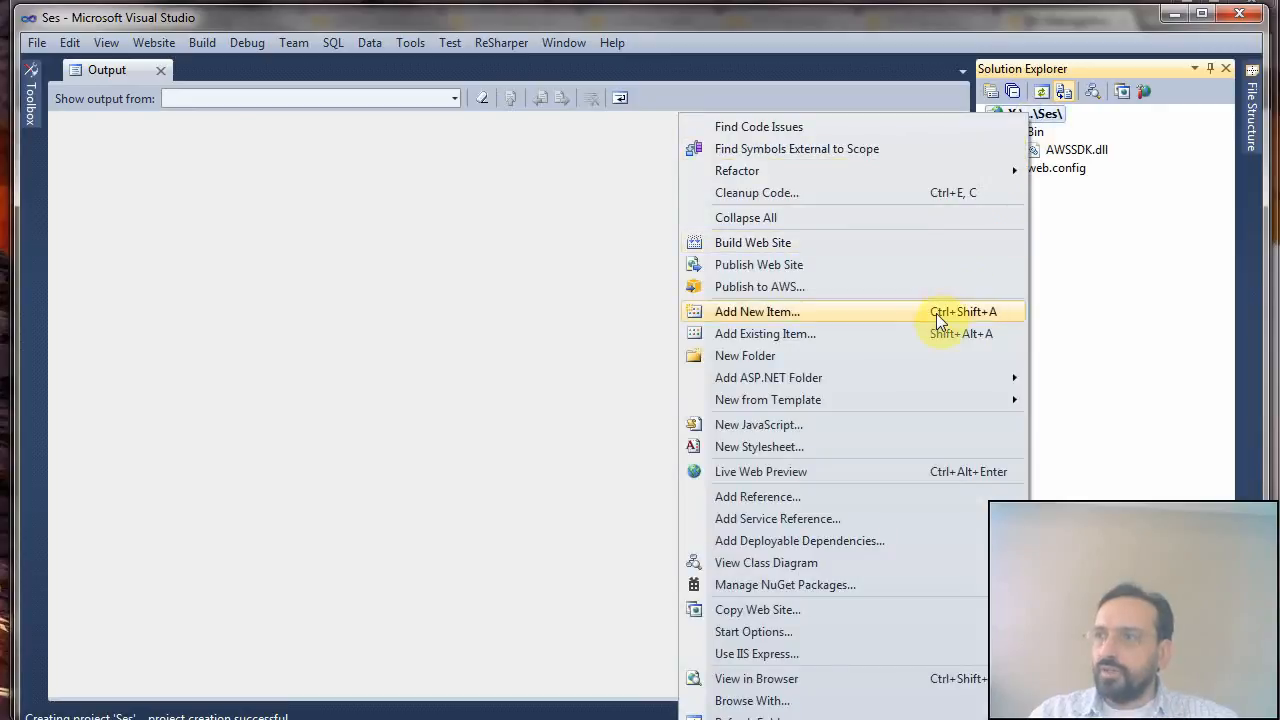
pyautogui.click(756, 312)
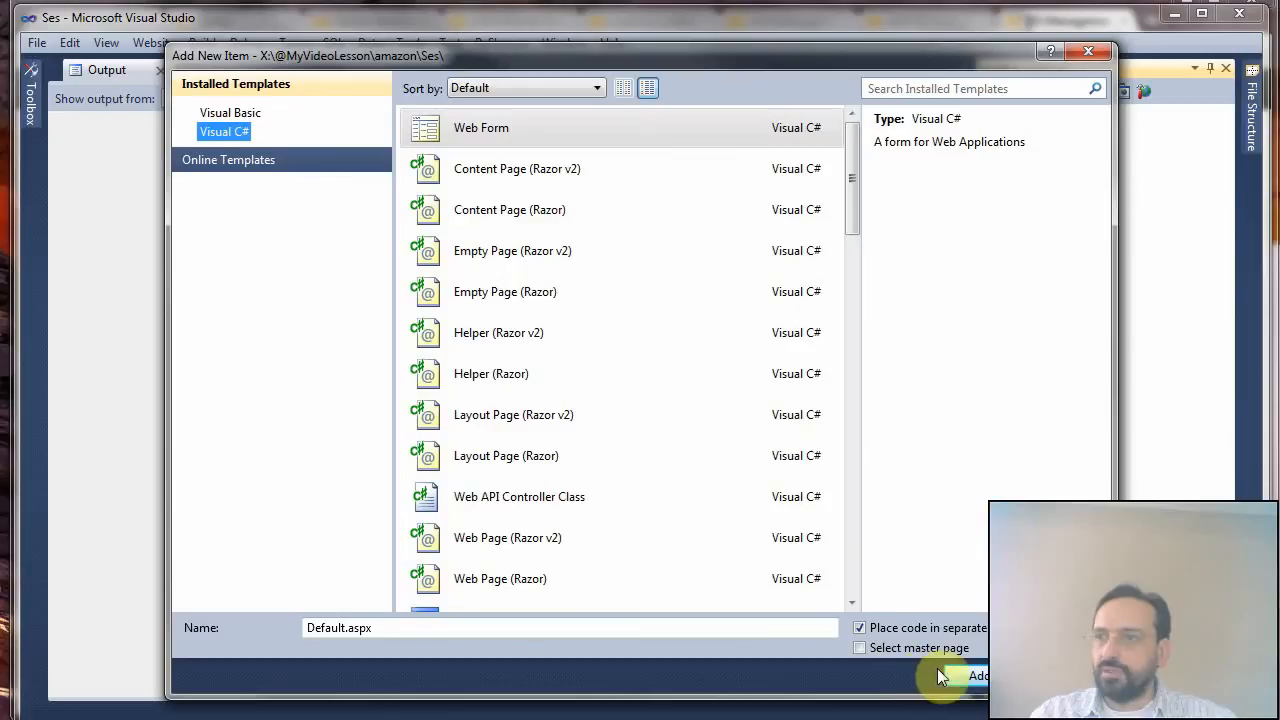
pyautogui.click(978, 676)
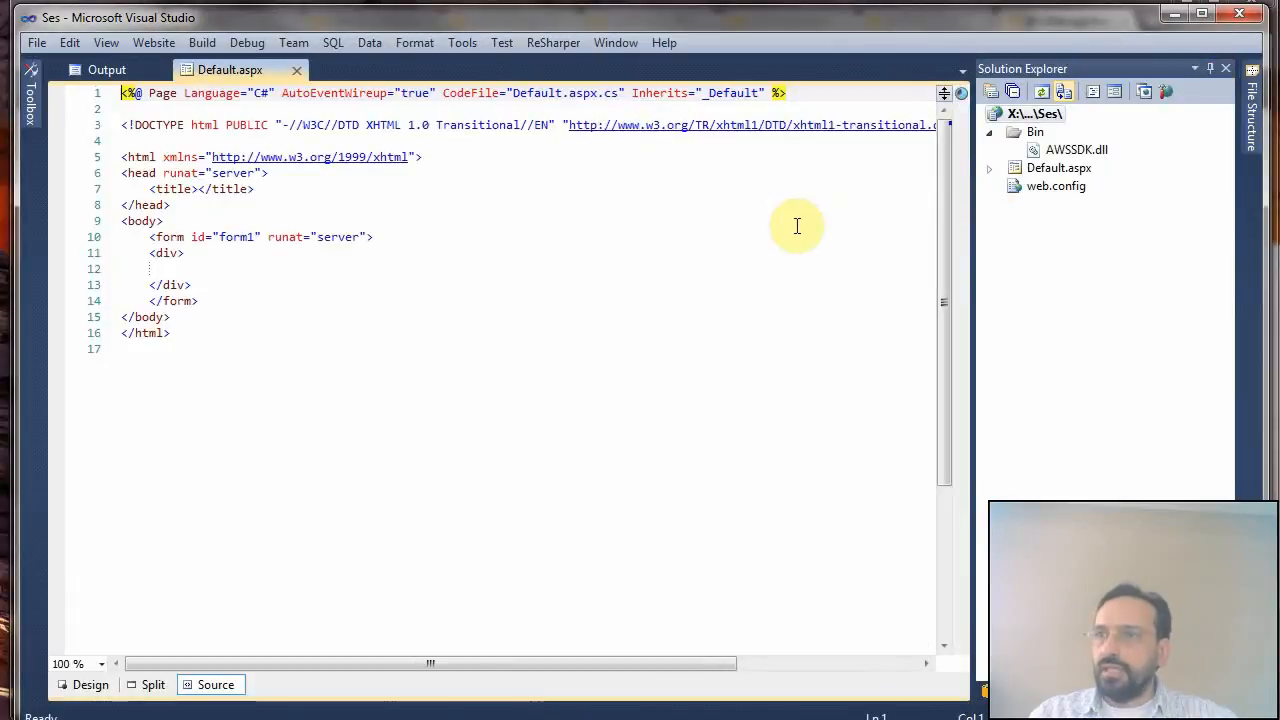
# - Add an asp:Button 'send email' with OnClick="bt1_c" inside the div
pyautogui.click(314, 268)
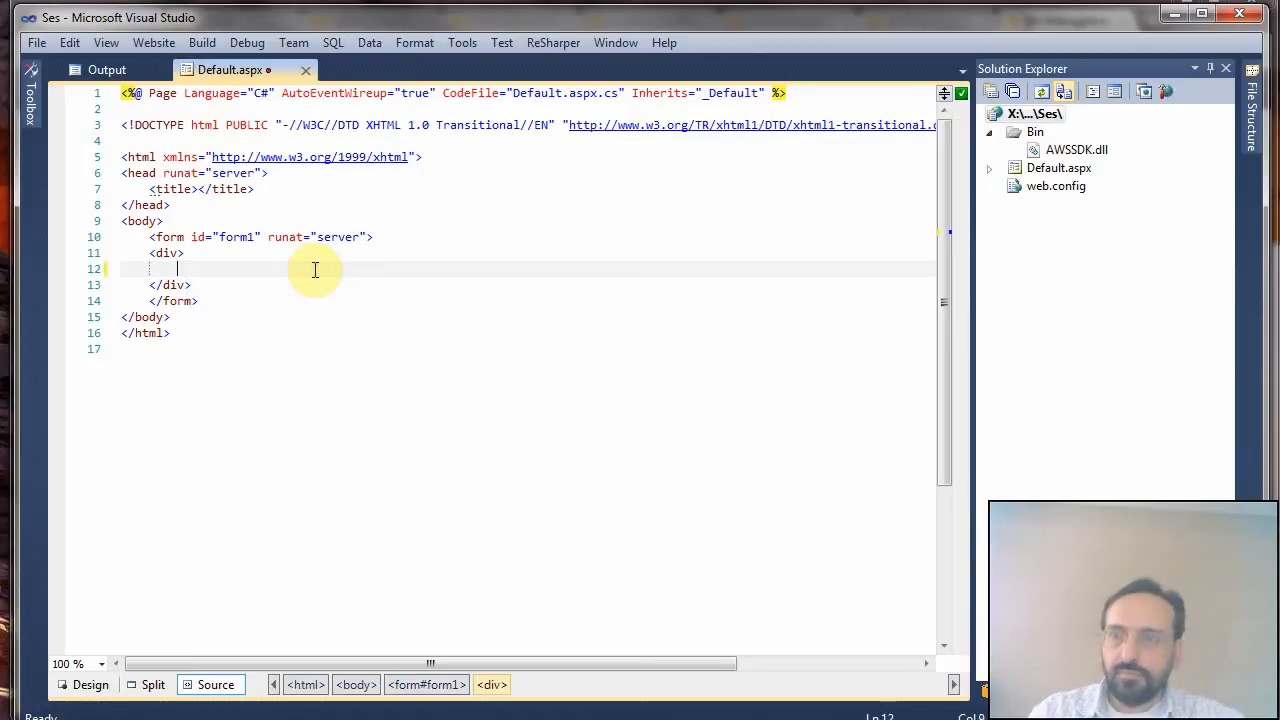
pyautogui.write('button Text="text" runat="server" />')
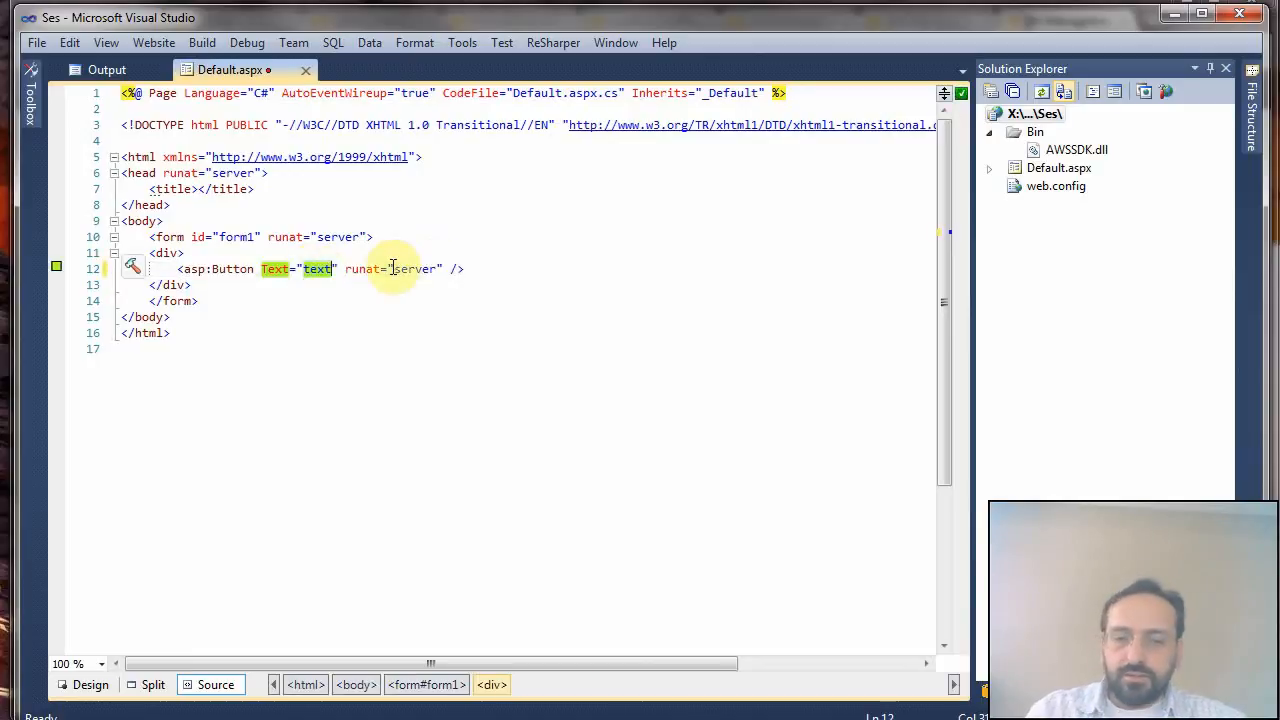
pyautogui.write('send')
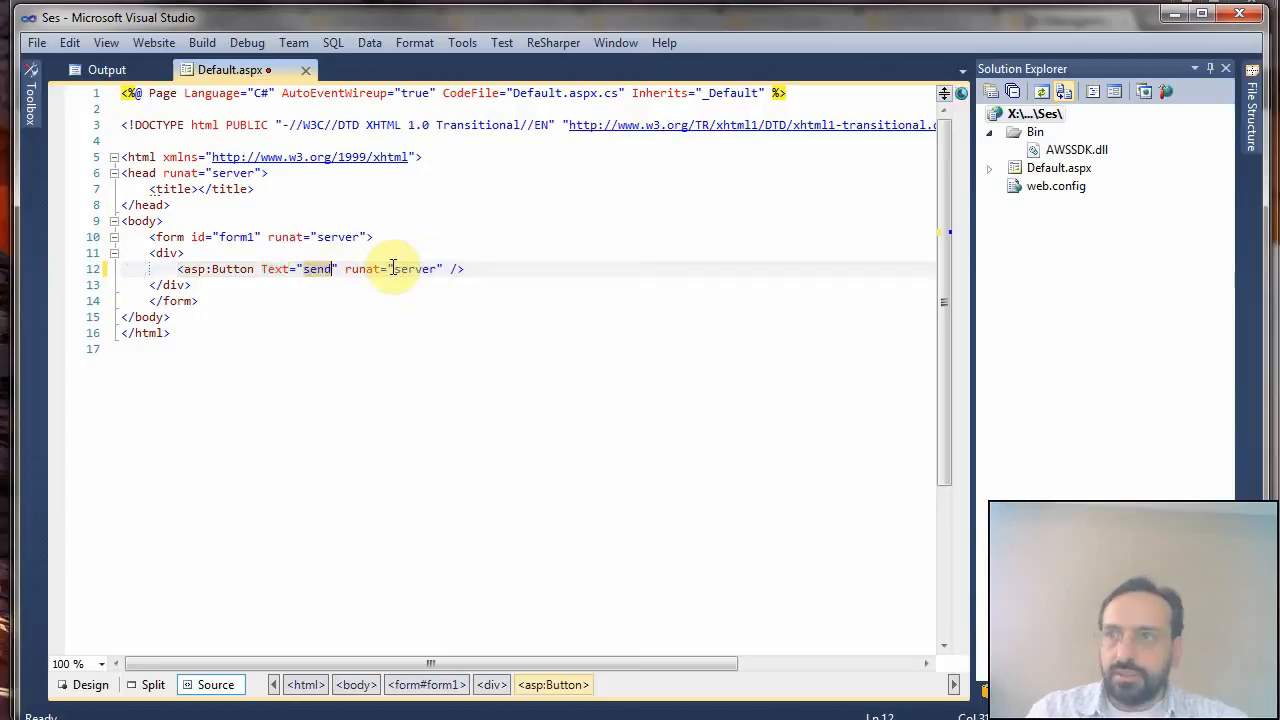
pyautogui.write('email')
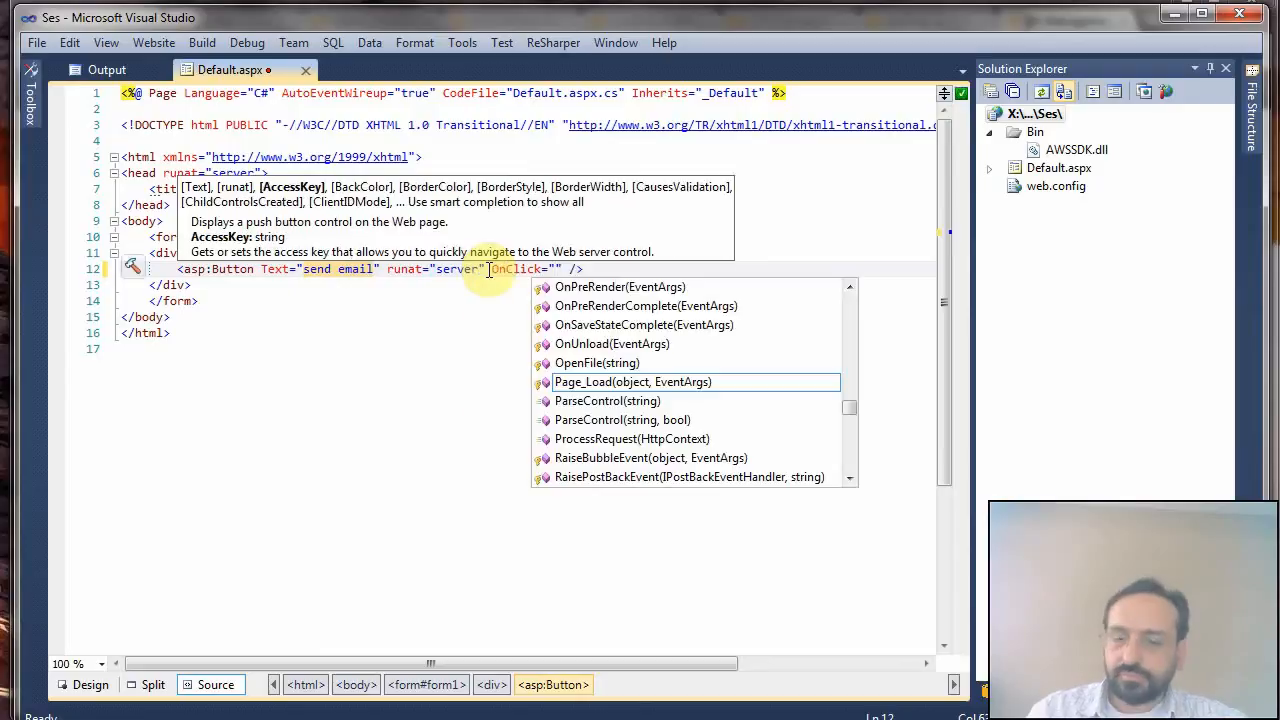
pyautogui.write('bt1')
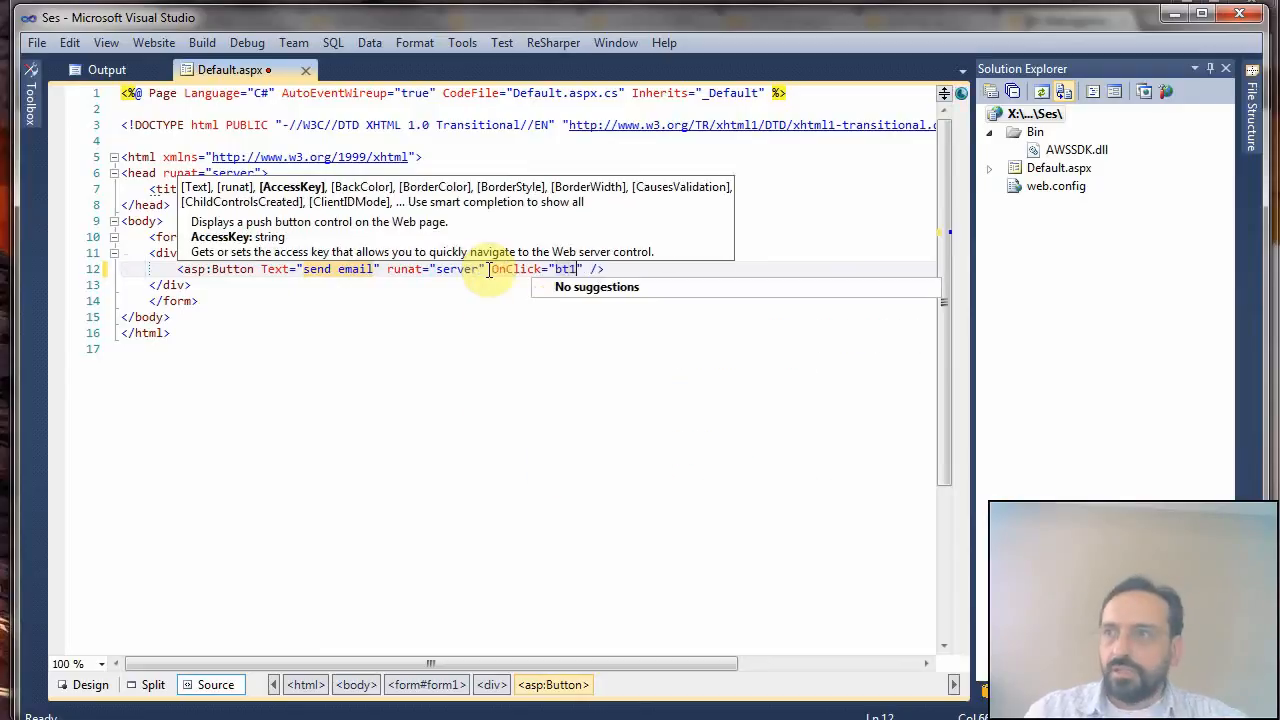
pyautogui.write('_c')
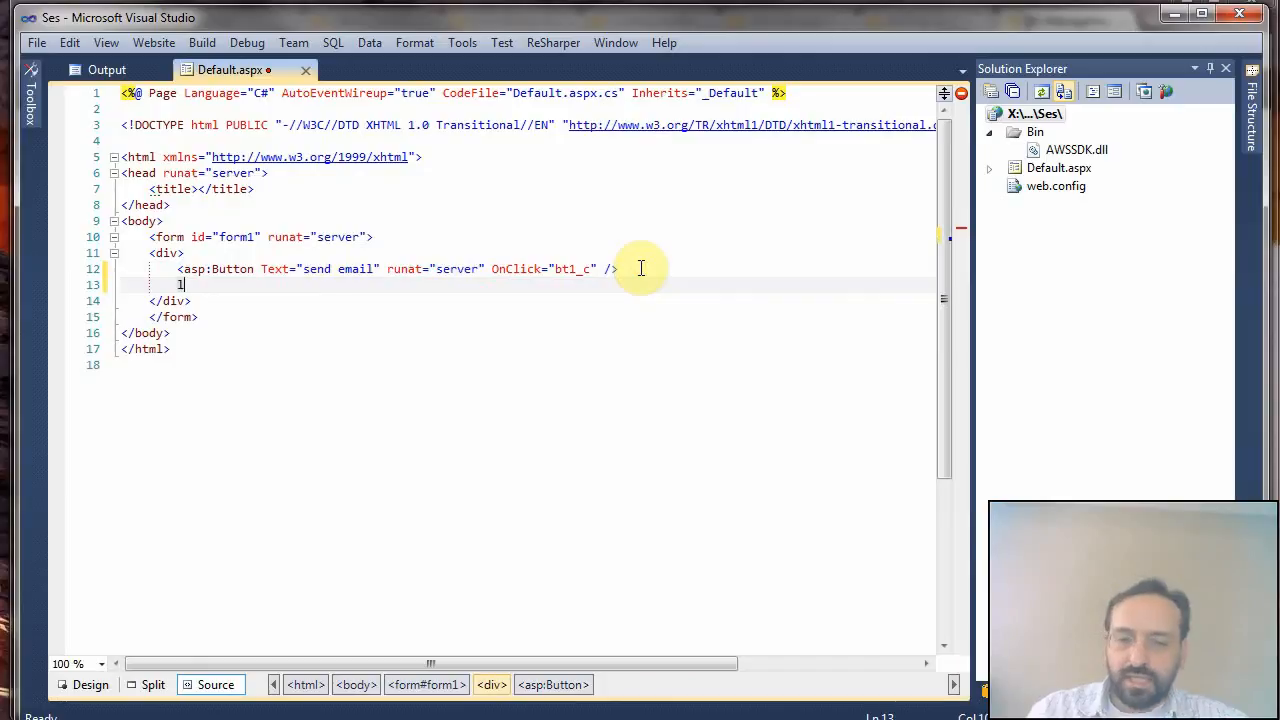
# - Add an asp:Label with ID="lb1" and runat="server" below the button
pyautogui.write('asp:Label Text="text" runat="server" />')
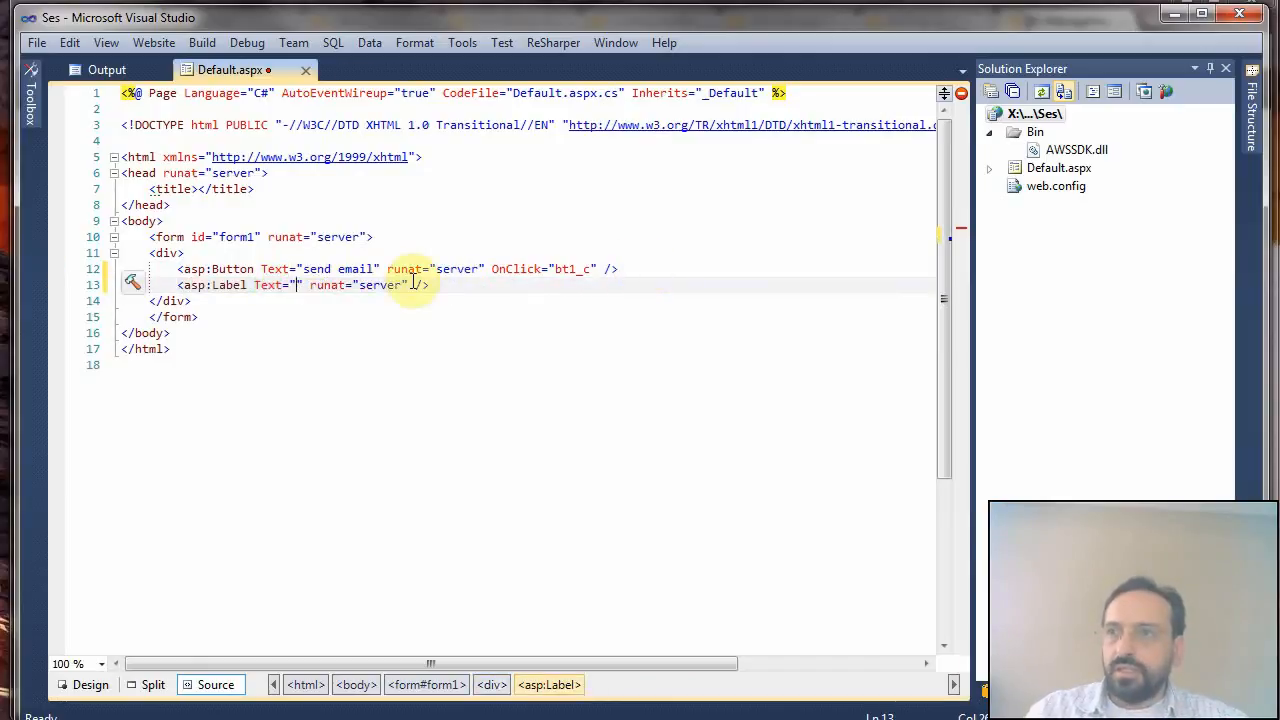
pyautogui.write('ID="')
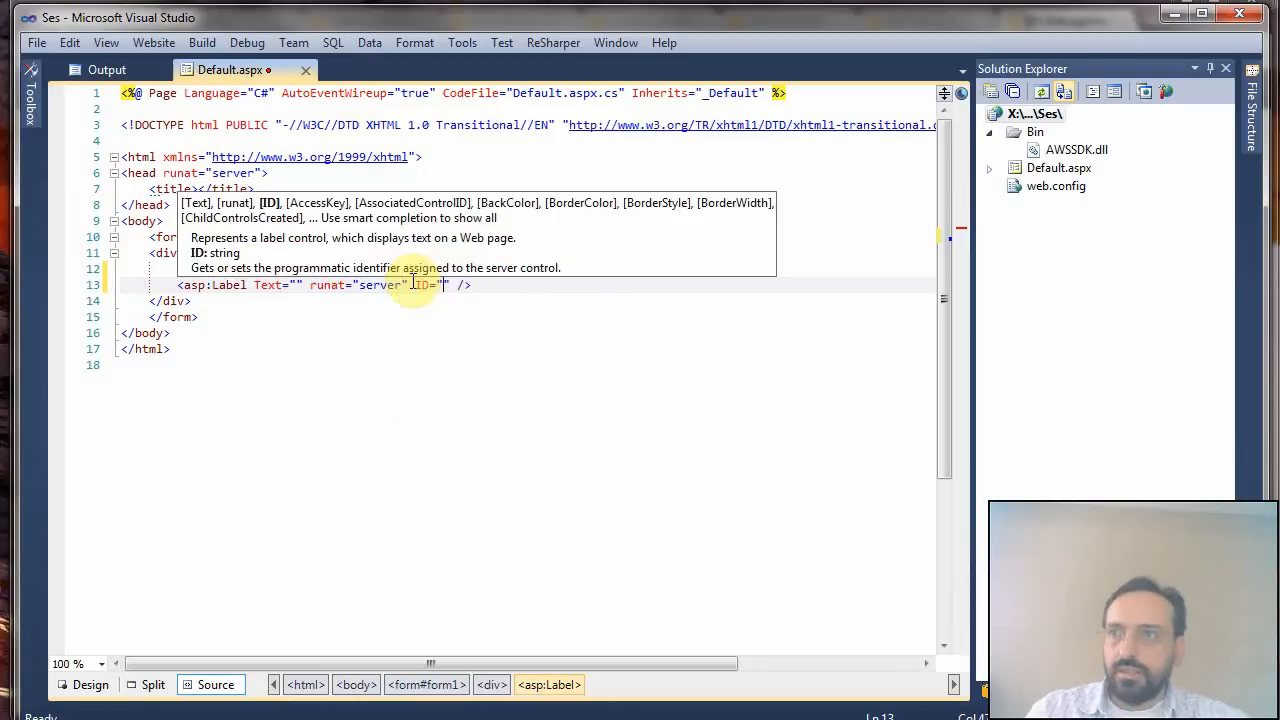
pyautogui.write('lb1')
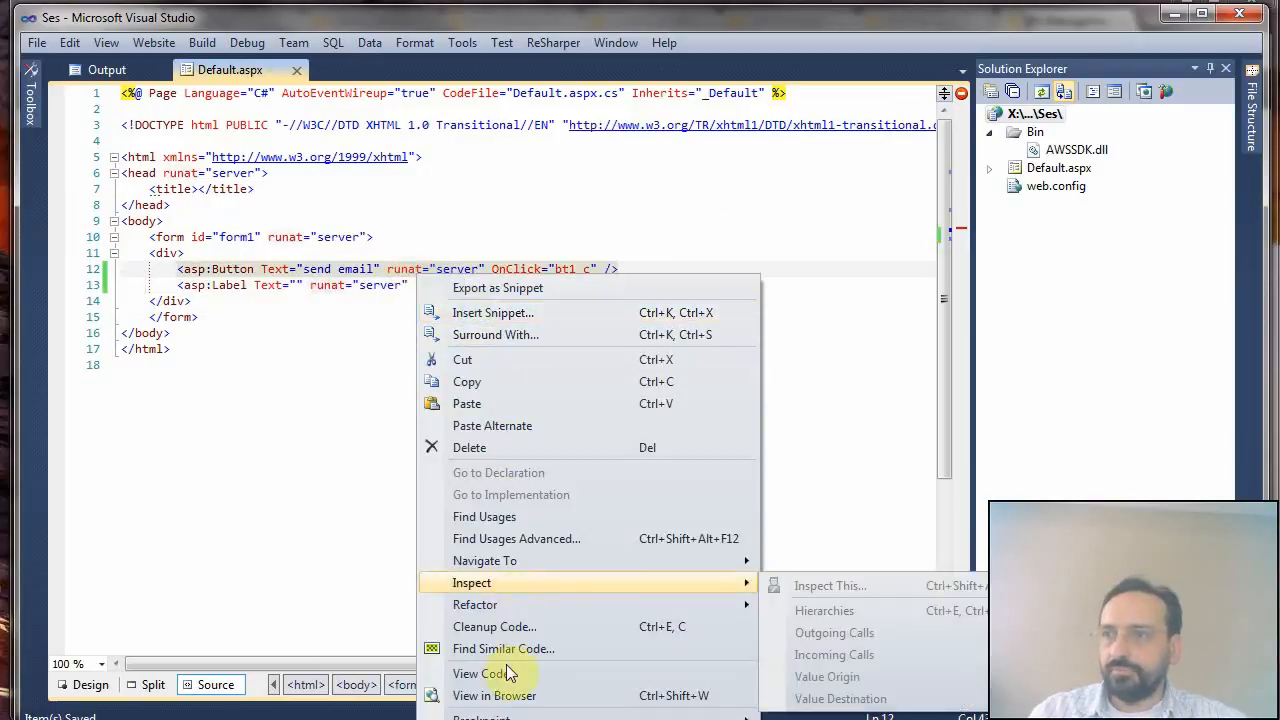
# - Open Default.aspx.cs code-behind and make room for new code after Page_Load
pyautogui.click(484, 672)
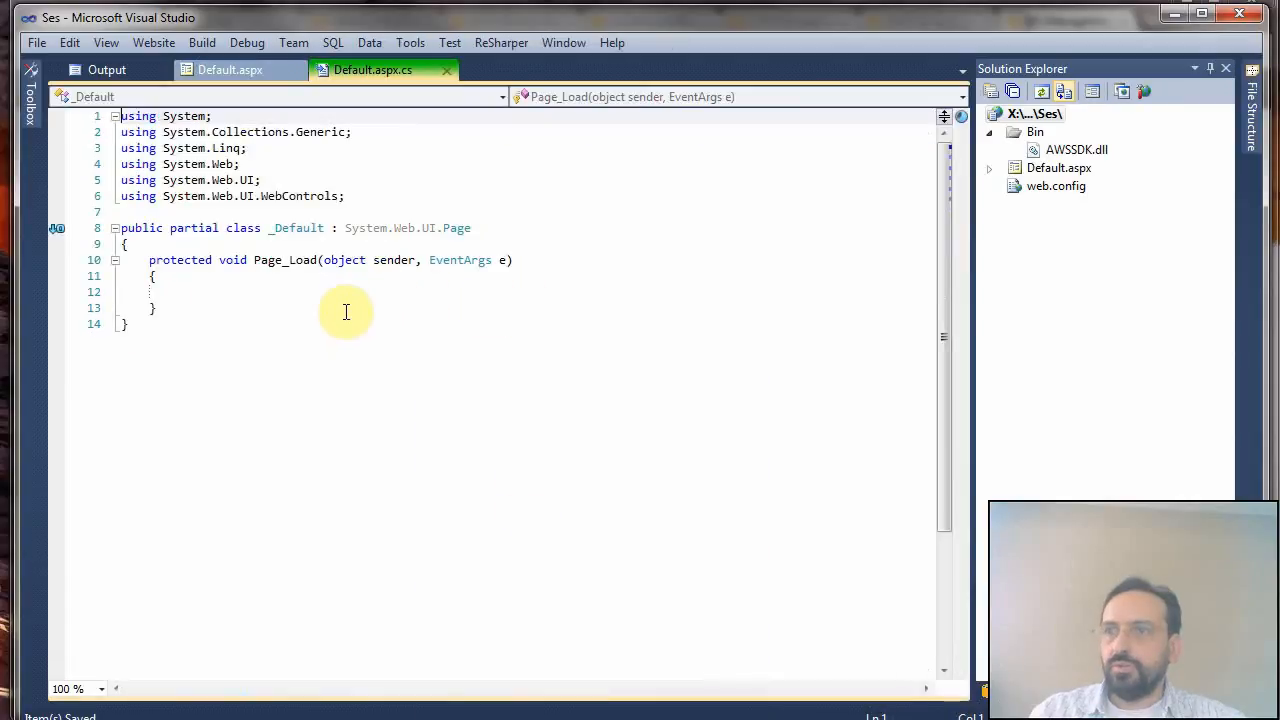
pyautogui.press('enter')
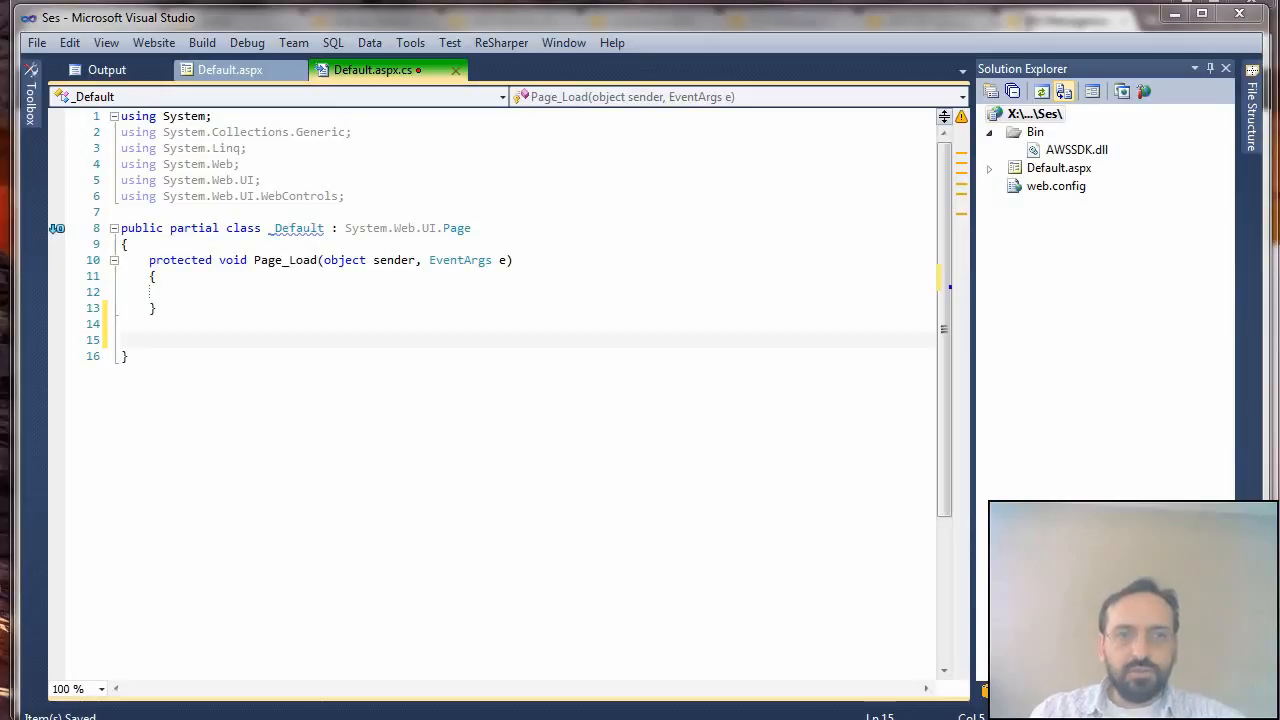
pyautogui.moveTo(432, 204)
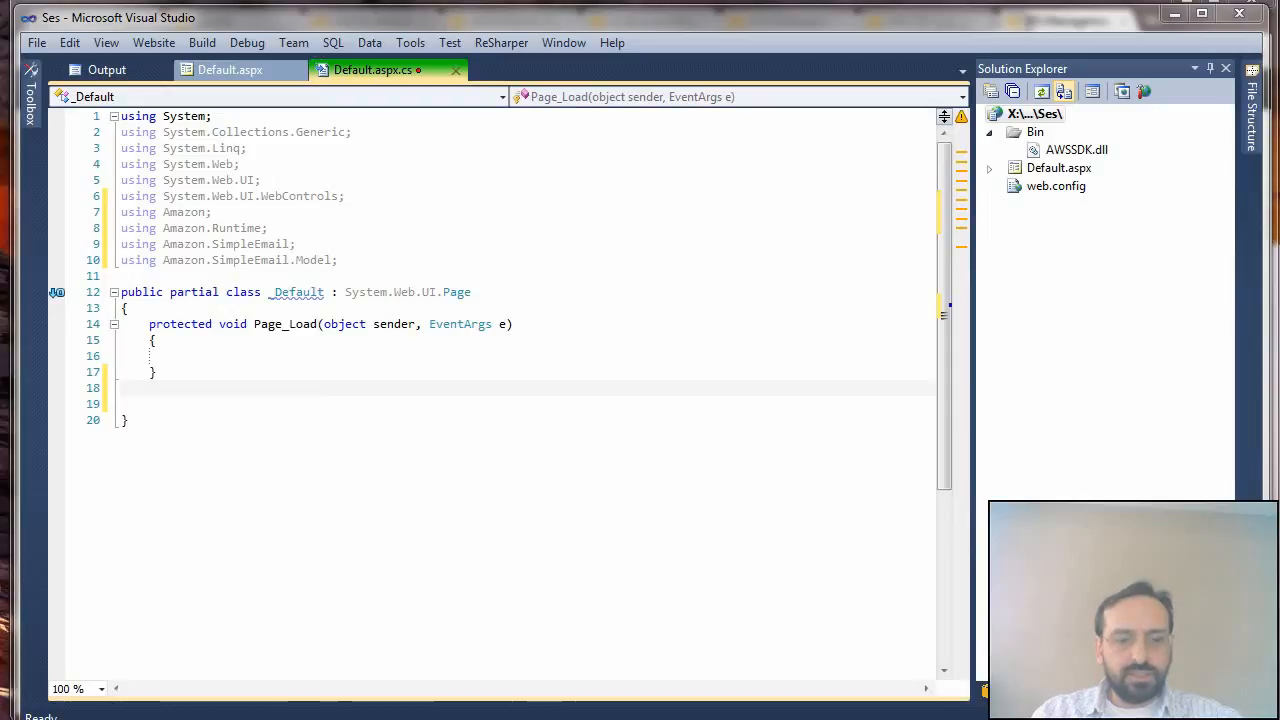
pyautogui.moveTo(236, 454)
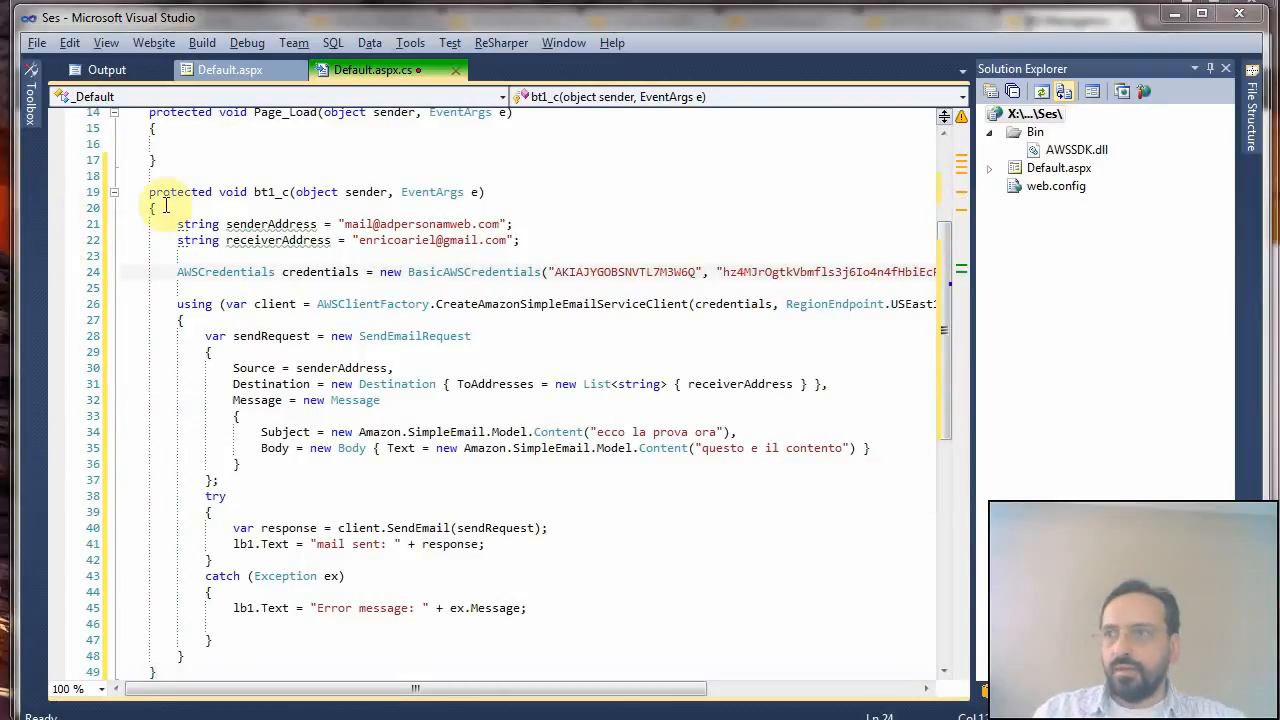
pyautogui.moveTo(640, 272)
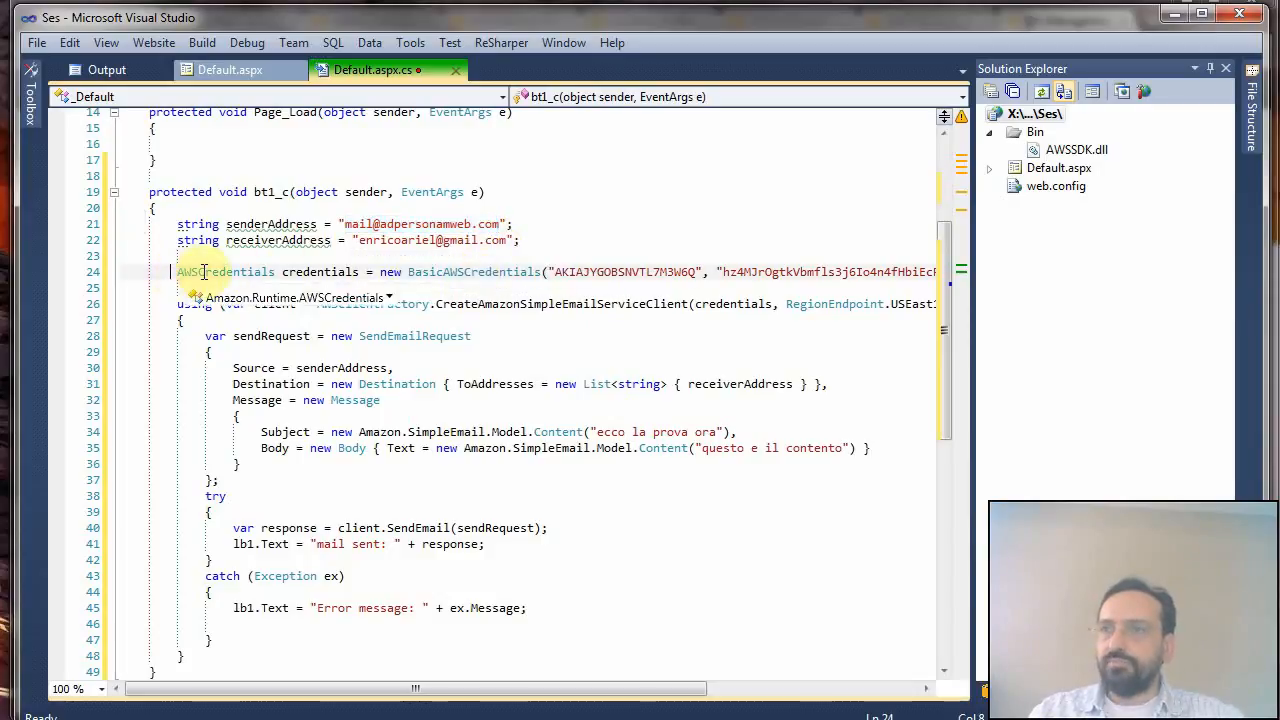
pyautogui.moveTo(600, 272)
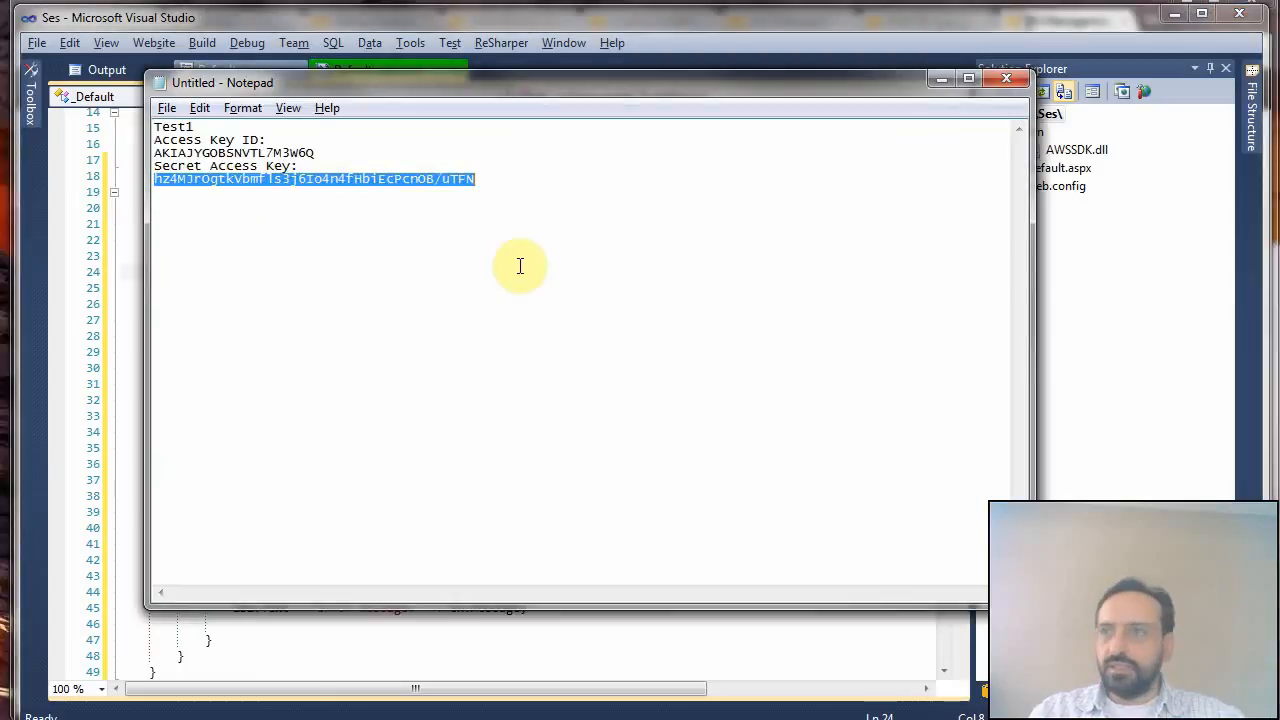
pyautogui.moveTo(368, 42)
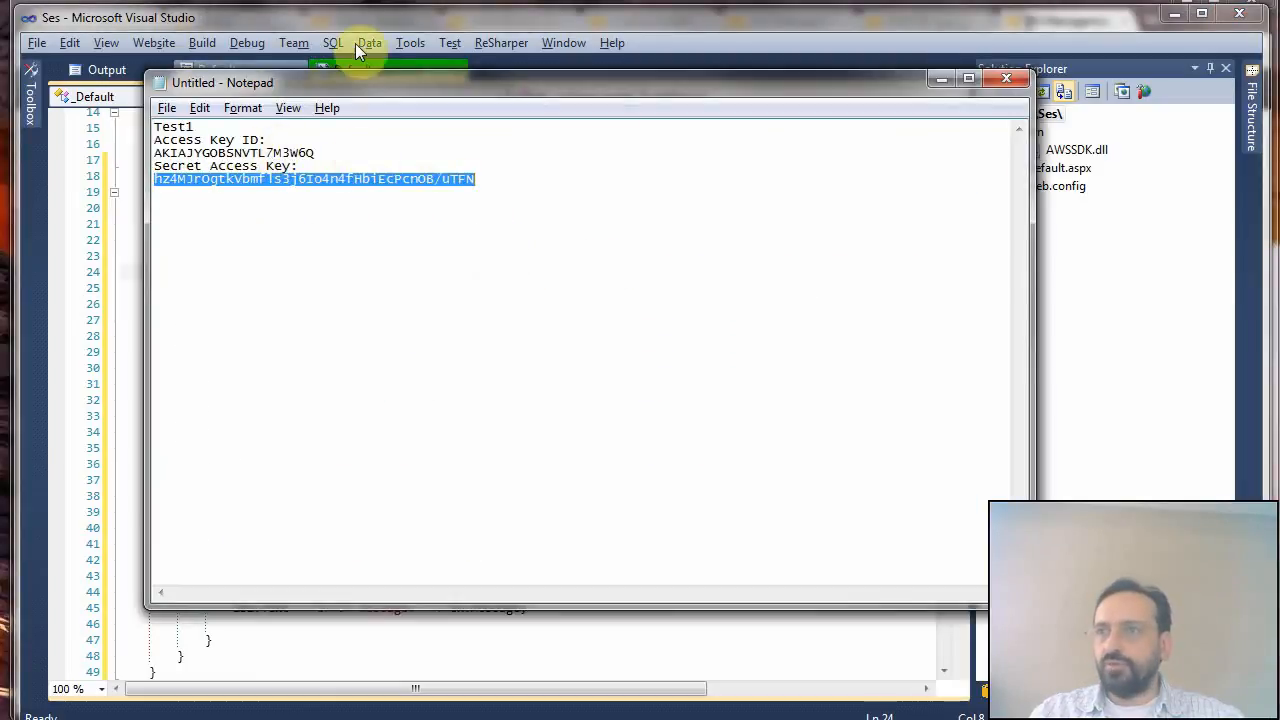
# - Return from Notepad to the bt1_c code and auto-hide Solution Explorer to widen it
pyautogui.click(1004, 80)
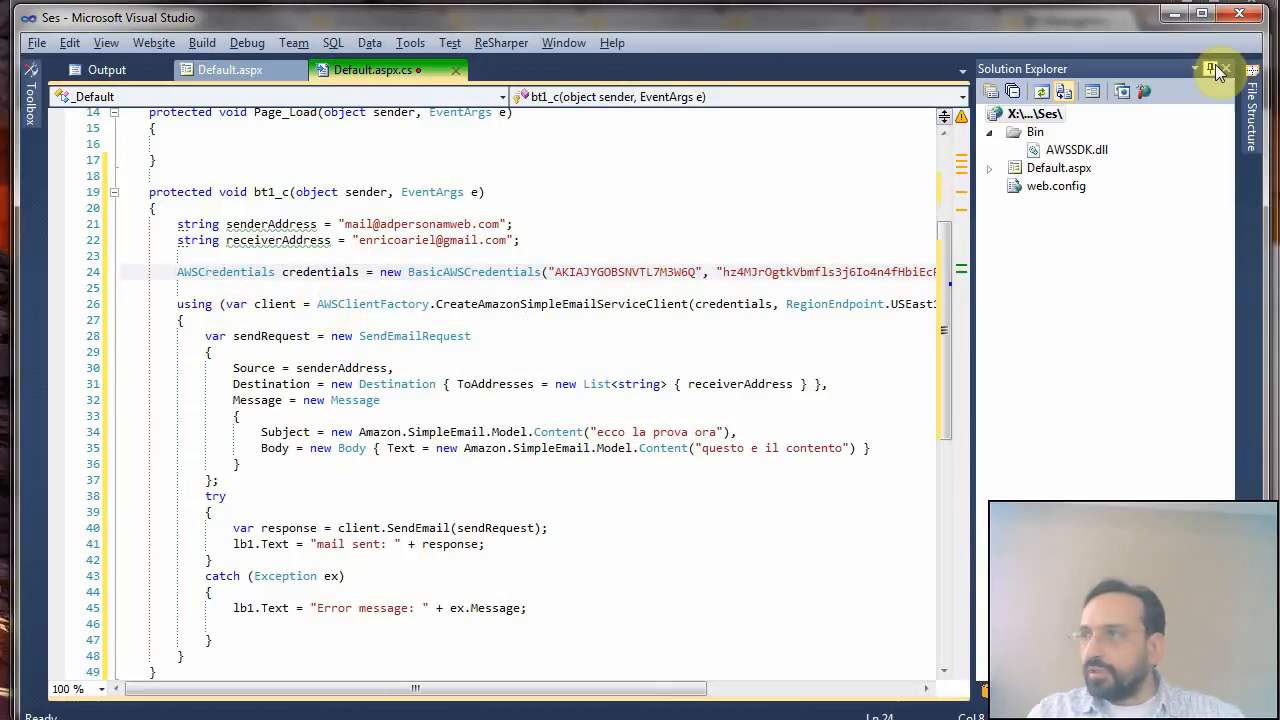
pyautogui.click(1224, 68)
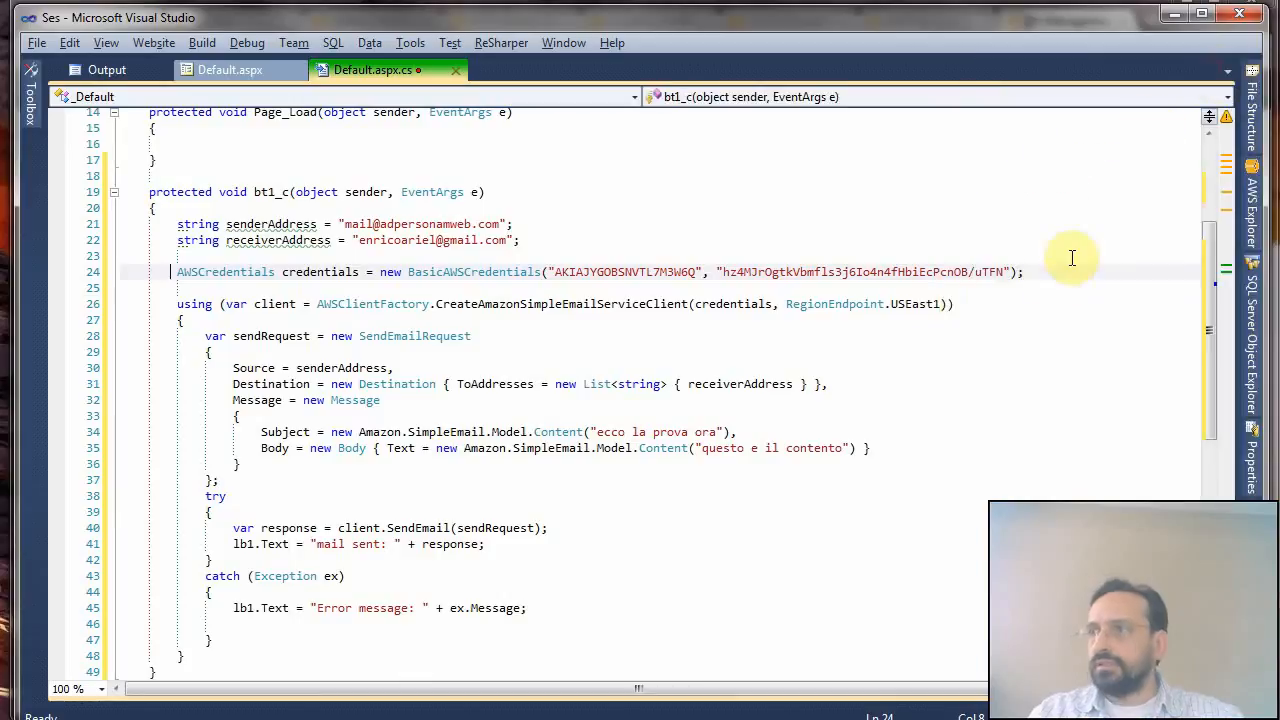
pyautogui.moveTo(704, 282)
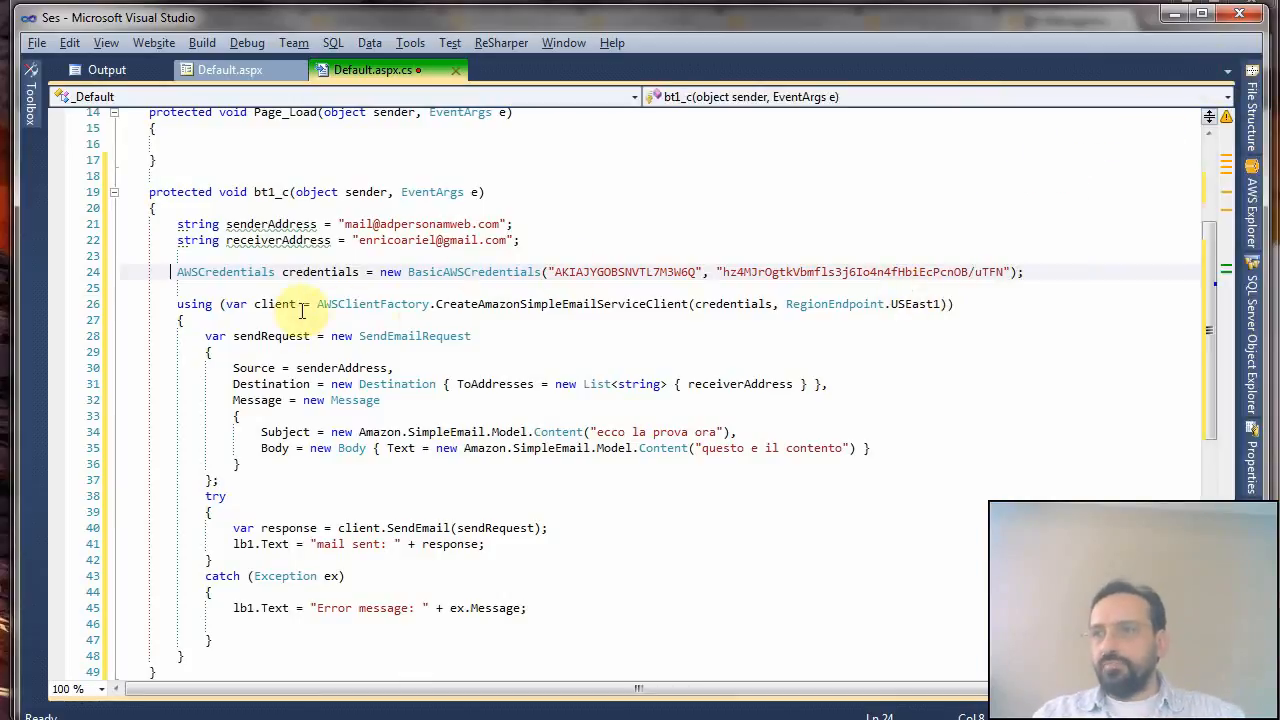
pyautogui.moveTo(194, 304)
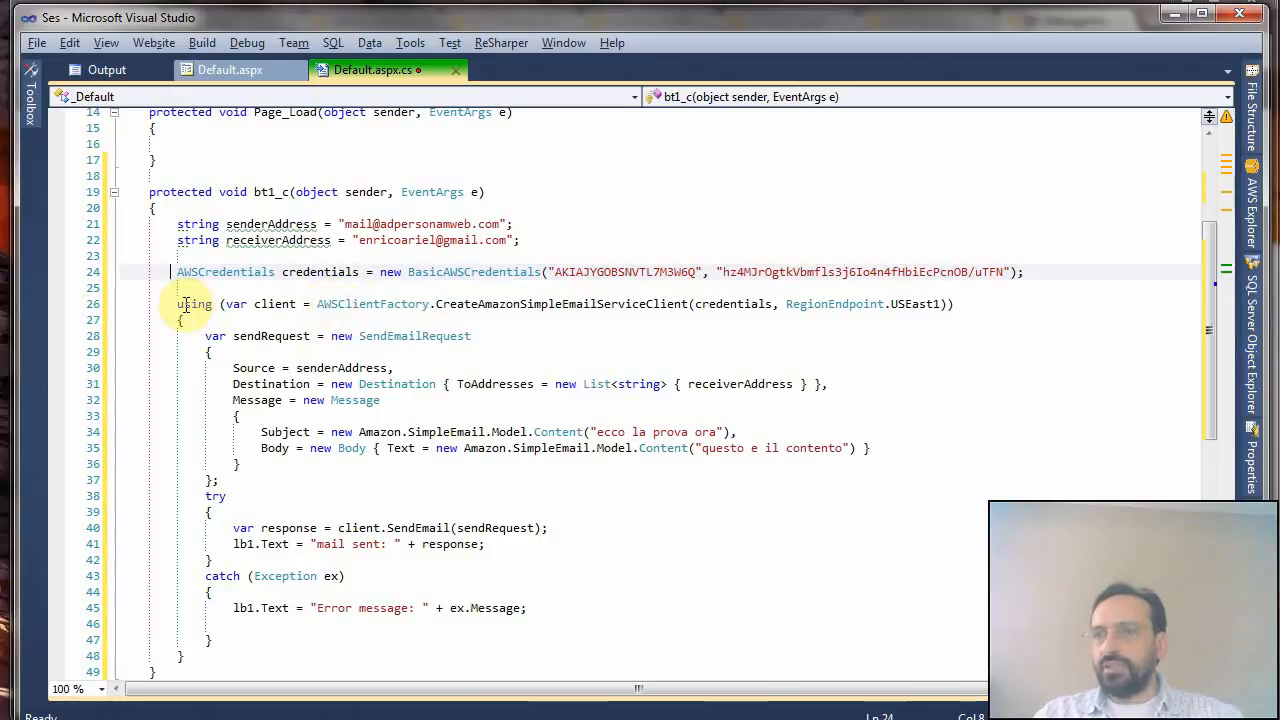
pyautogui.moveTo(336, 304)
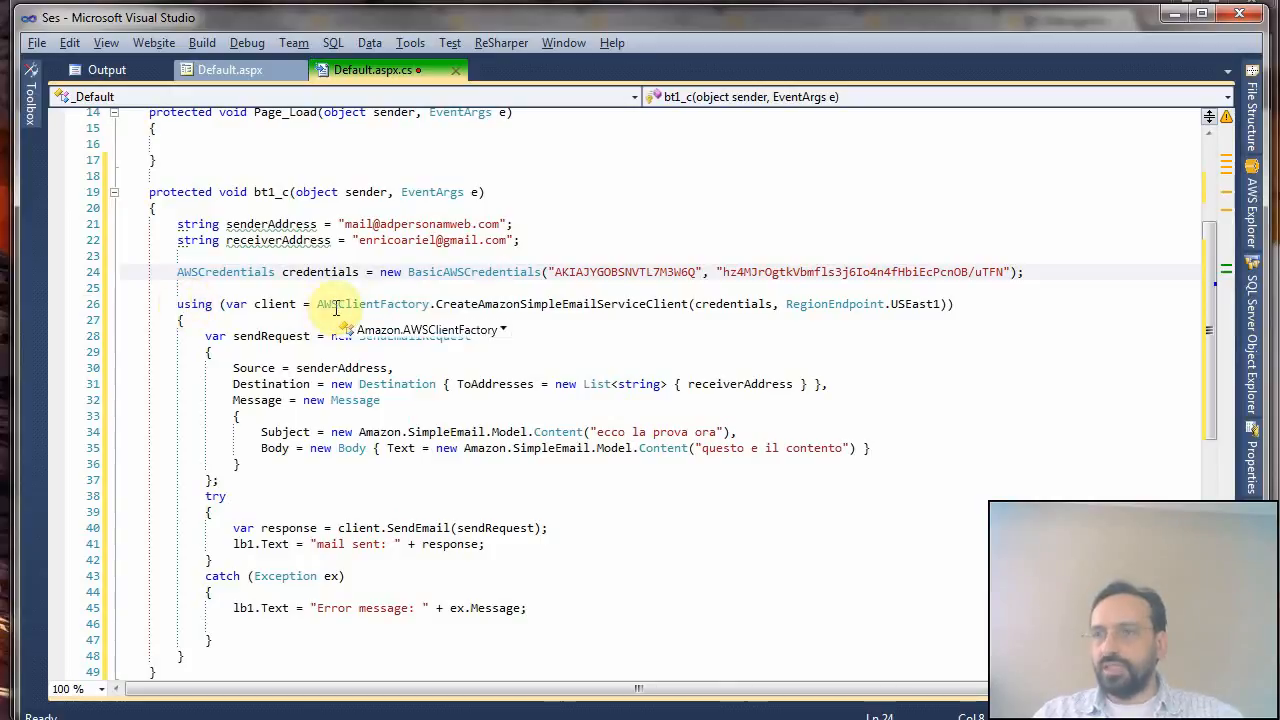
pyautogui.moveTo(1102, 326)
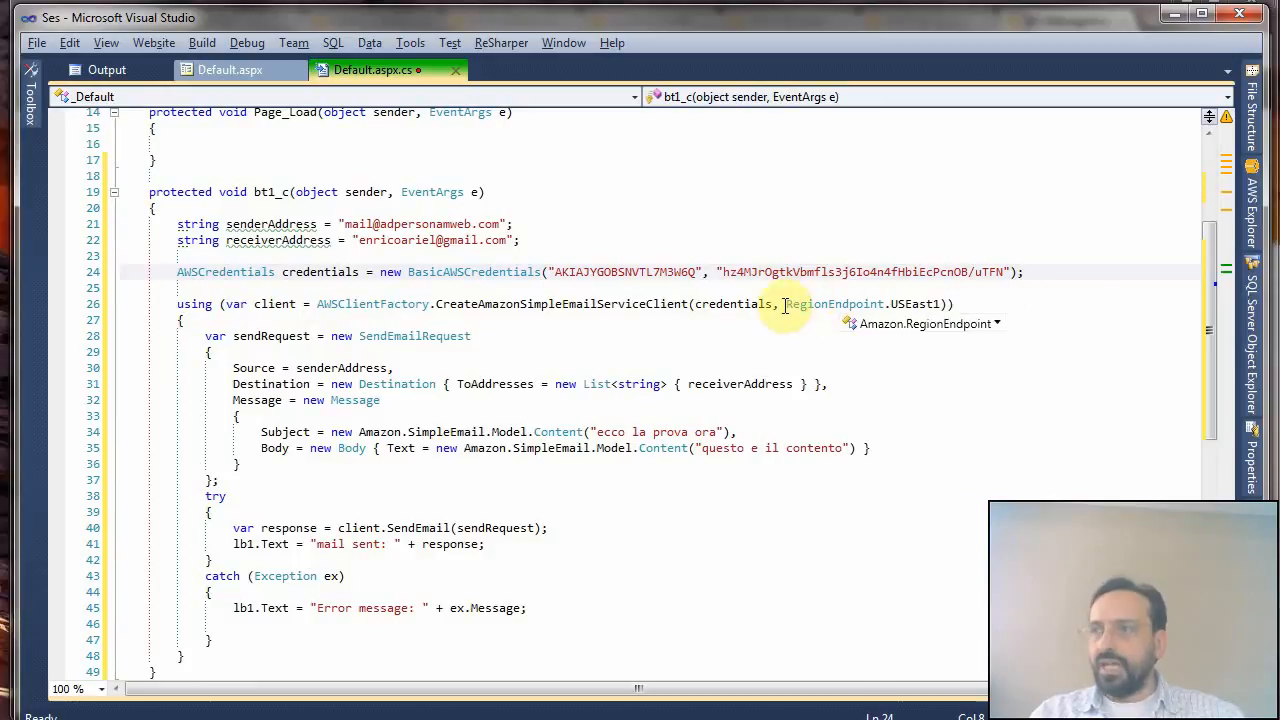
pyautogui.moveTo(732, 304)
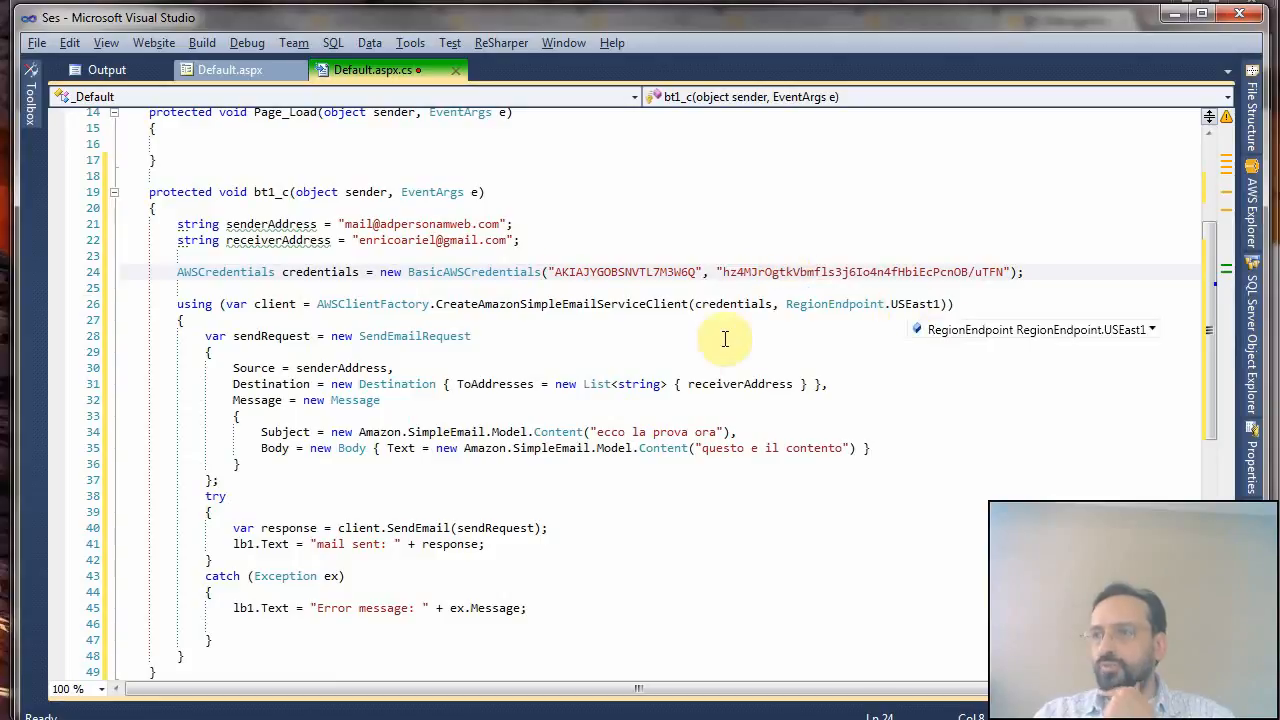
pyautogui.moveTo(404, 336)
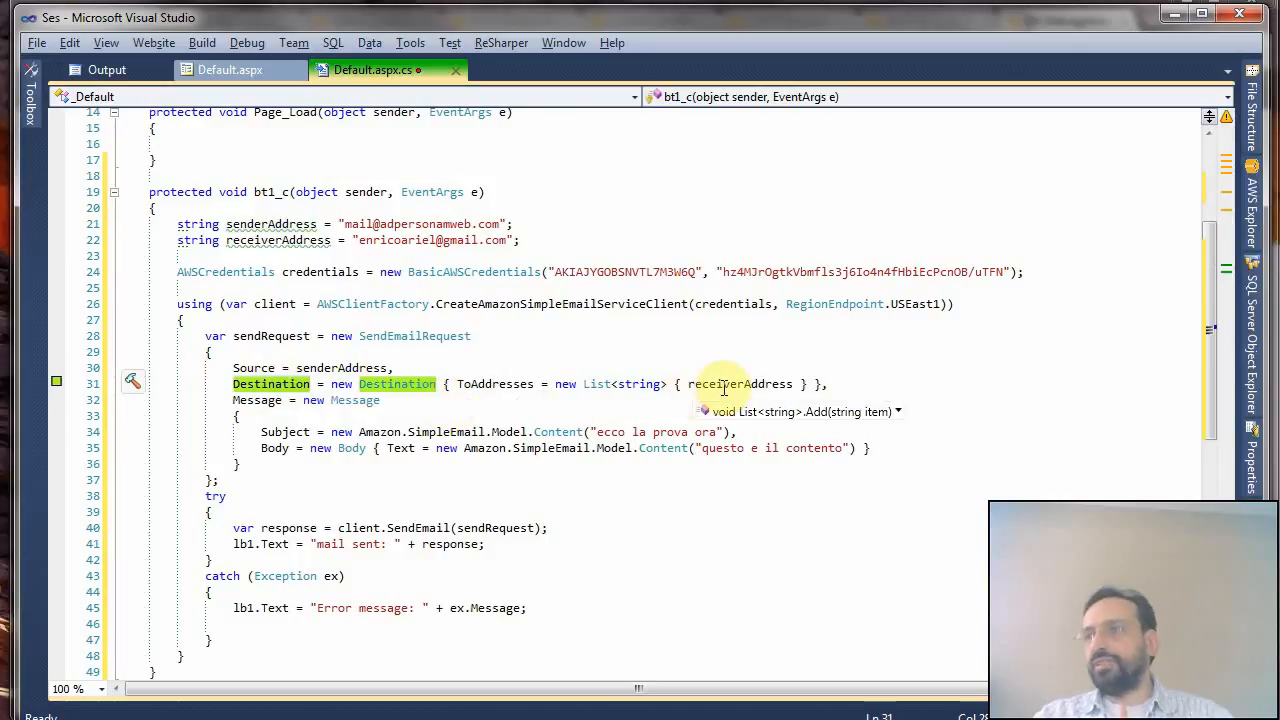
pyautogui.moveTo(778, 384)
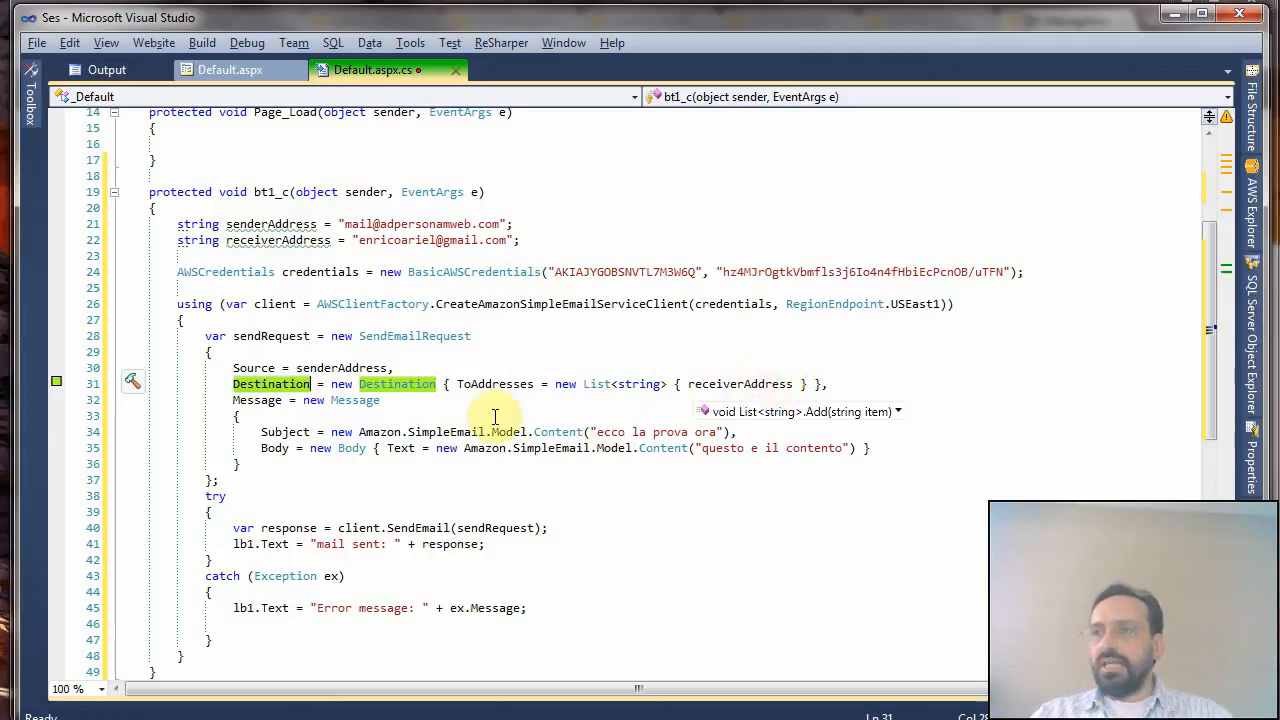
pyautogui.moveTo(736, 384)
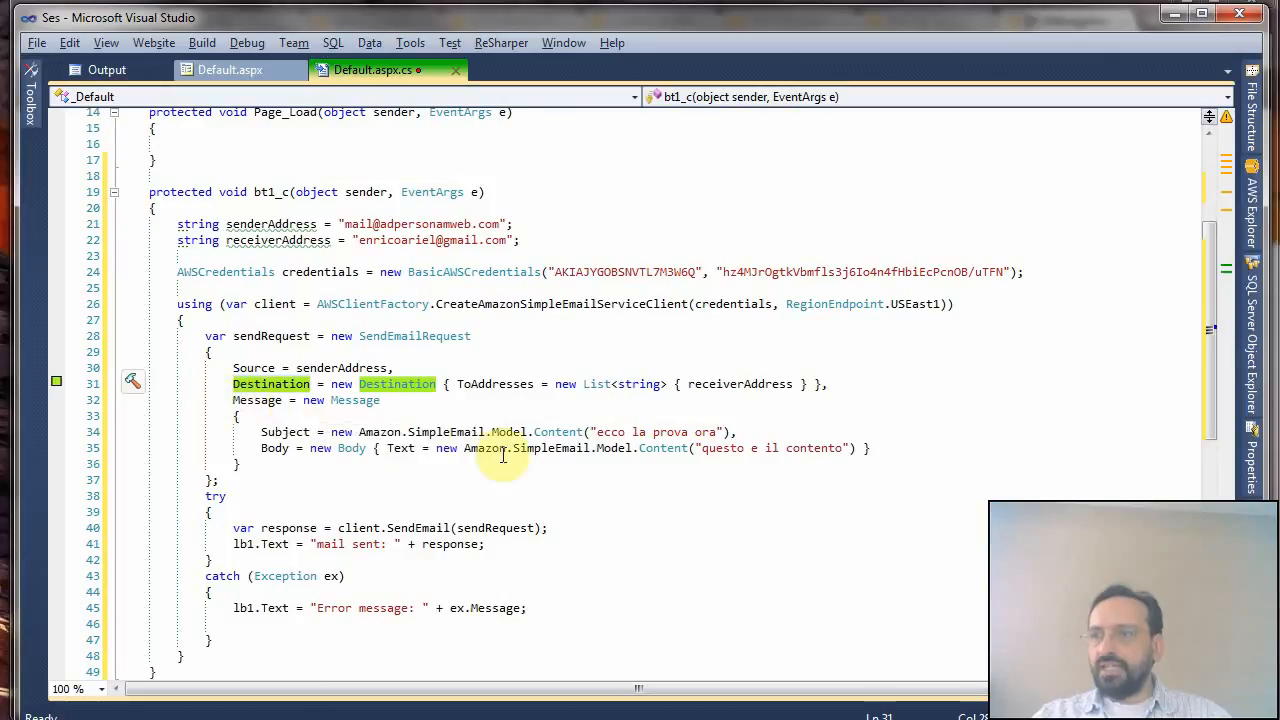
pyautogui.moveTo(558, 448)
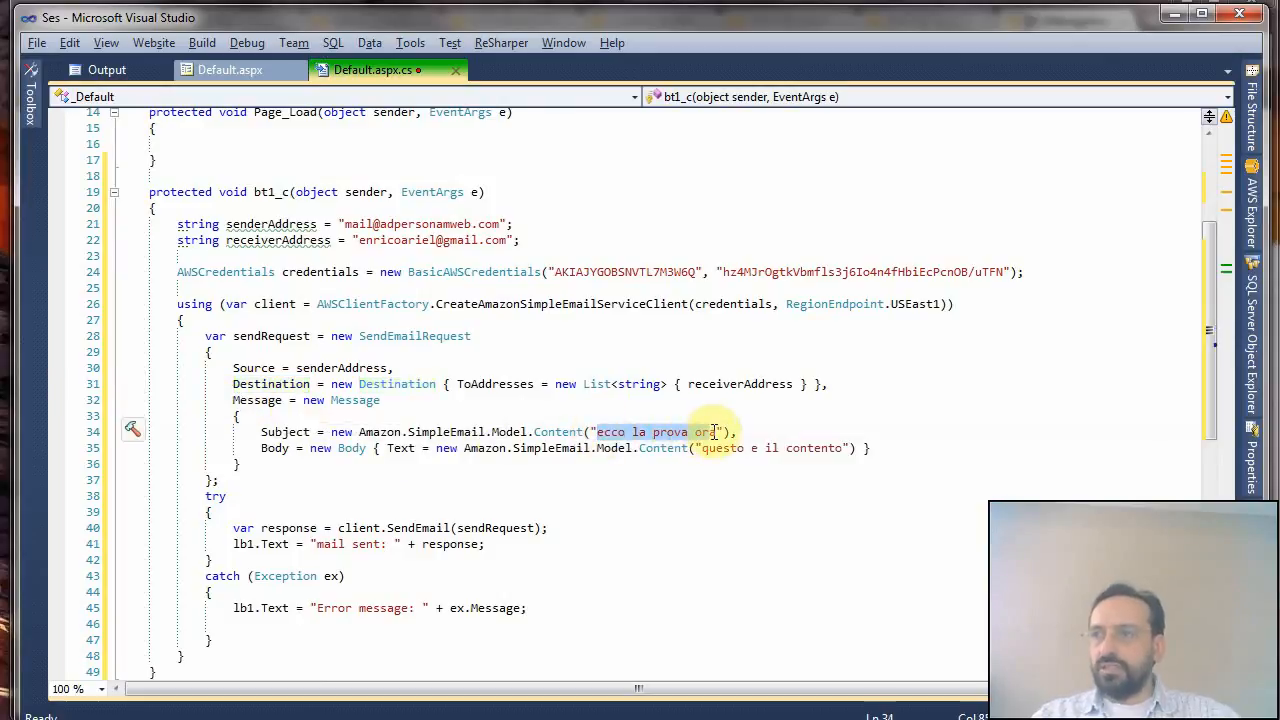
# - Set the Subject to "here is my subject" and Body to "here is my body", then list project files
pyautogui.write('here')
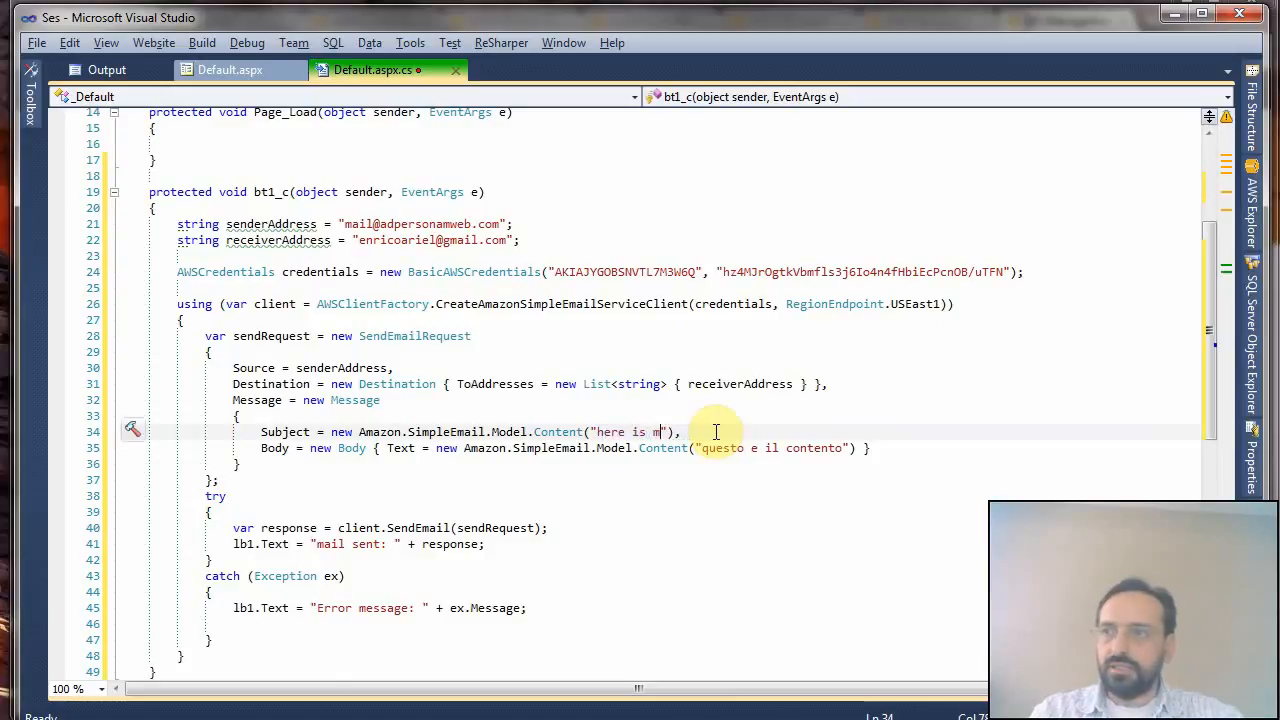
pyautogui.write('y sub')
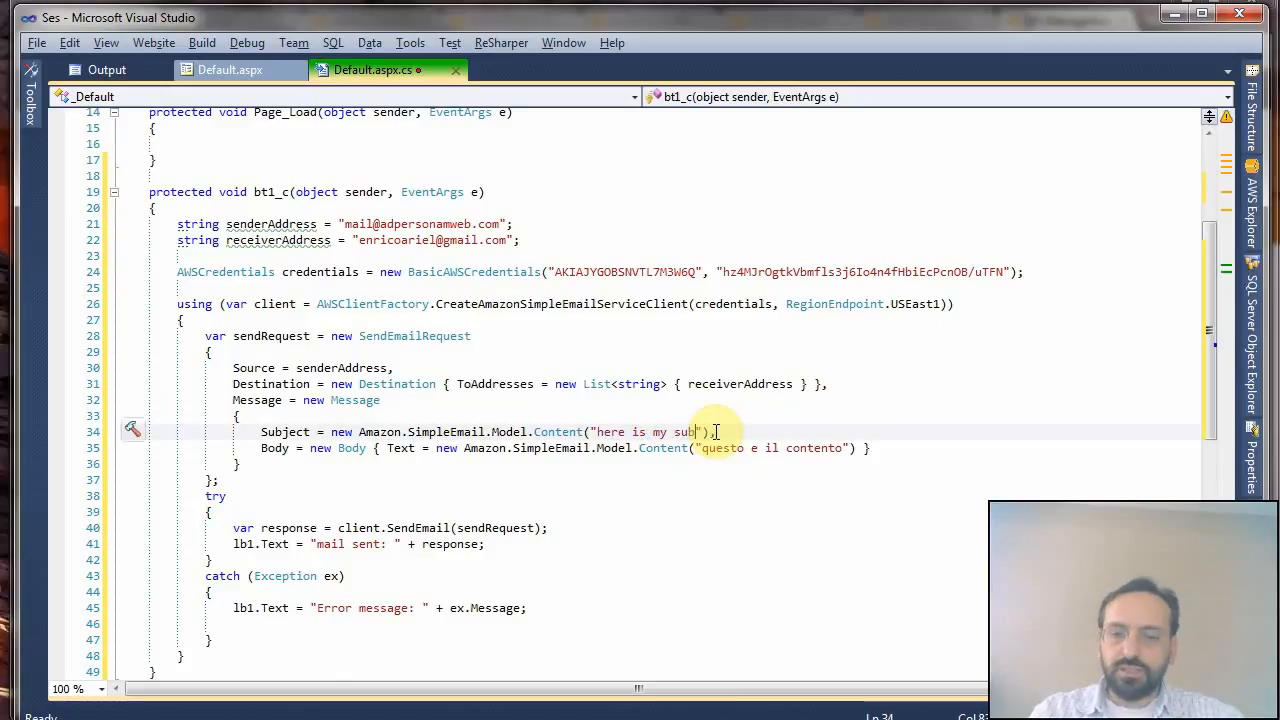
pyautogui.write('ject')
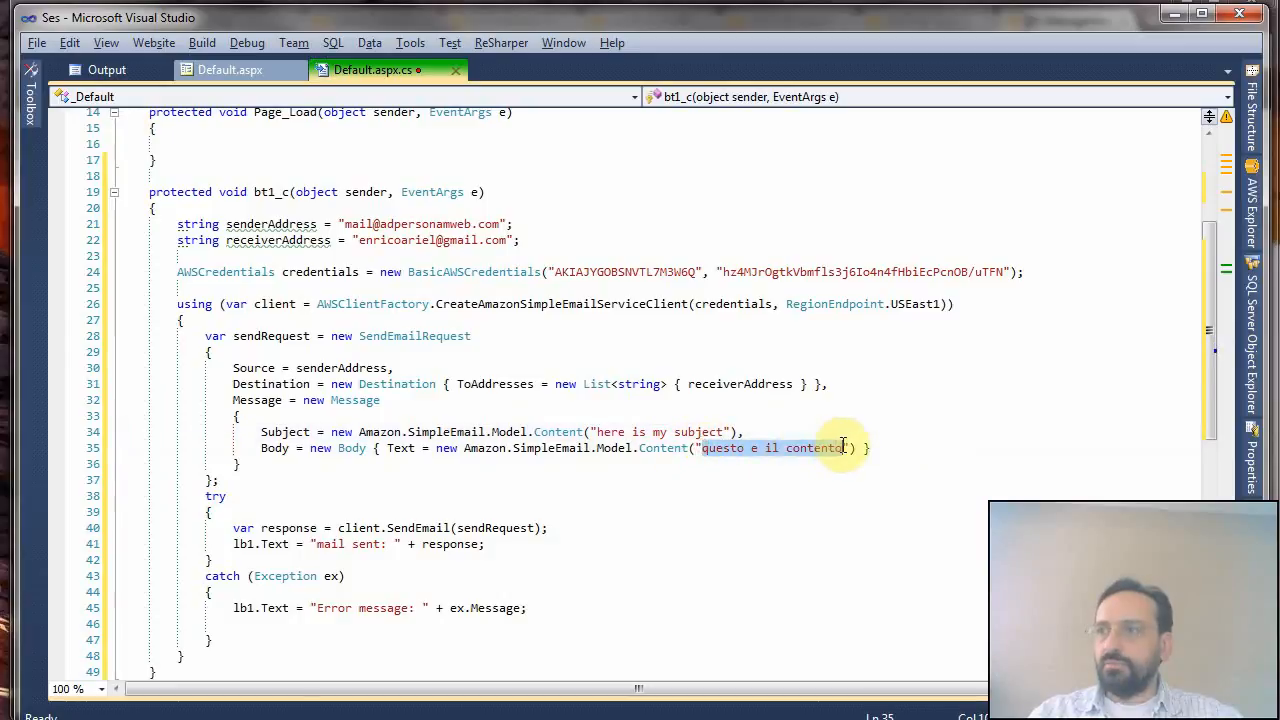
pyautogui.write('here is m')
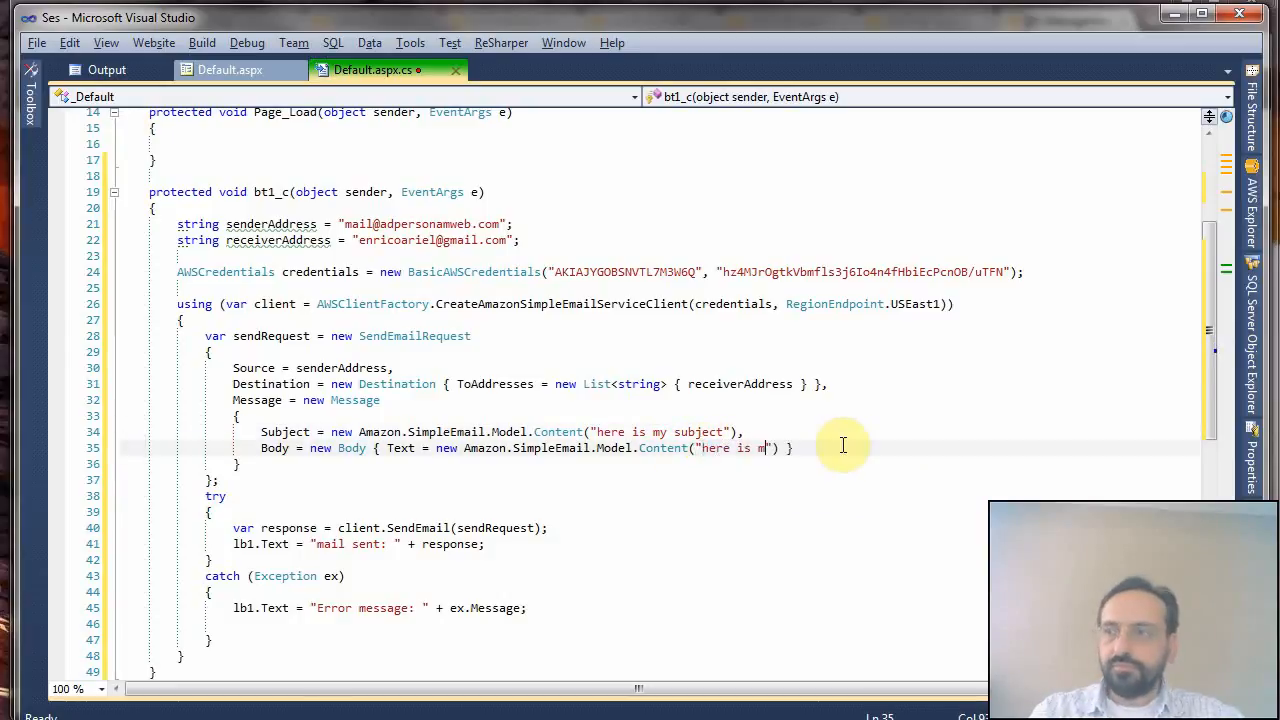
pyautogui.write('y bo')
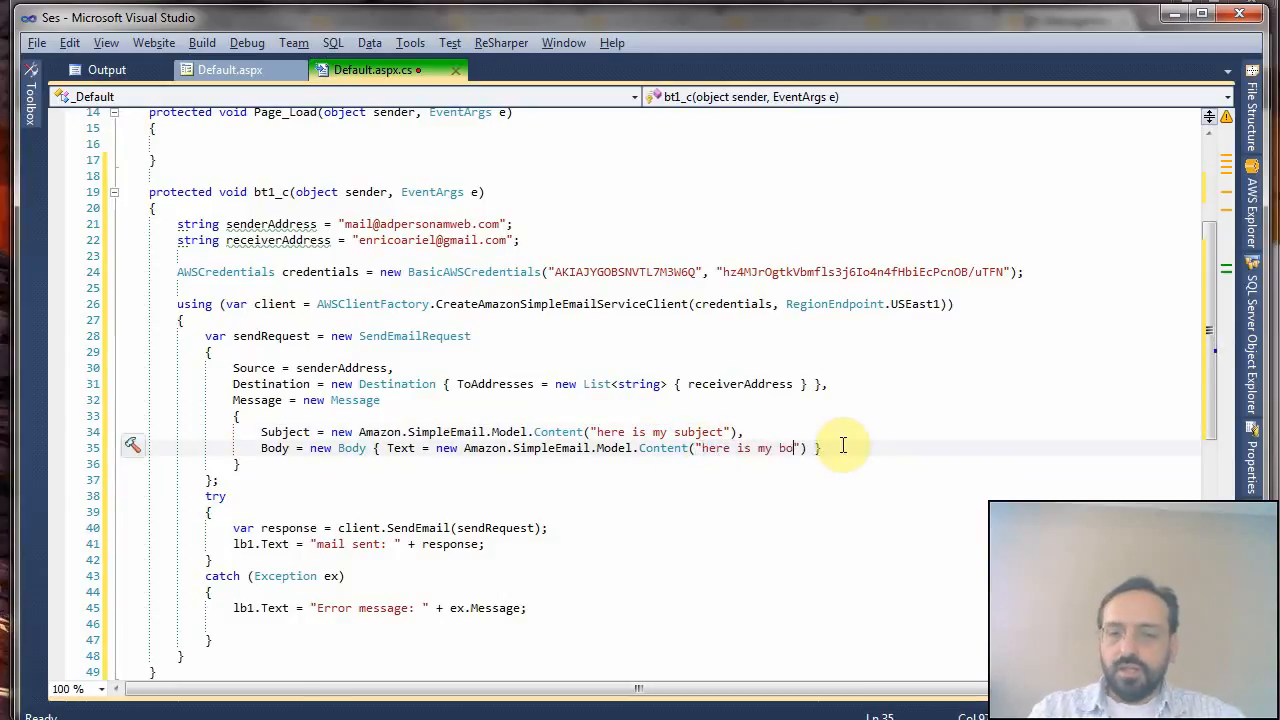
pyautogui.write('dy')
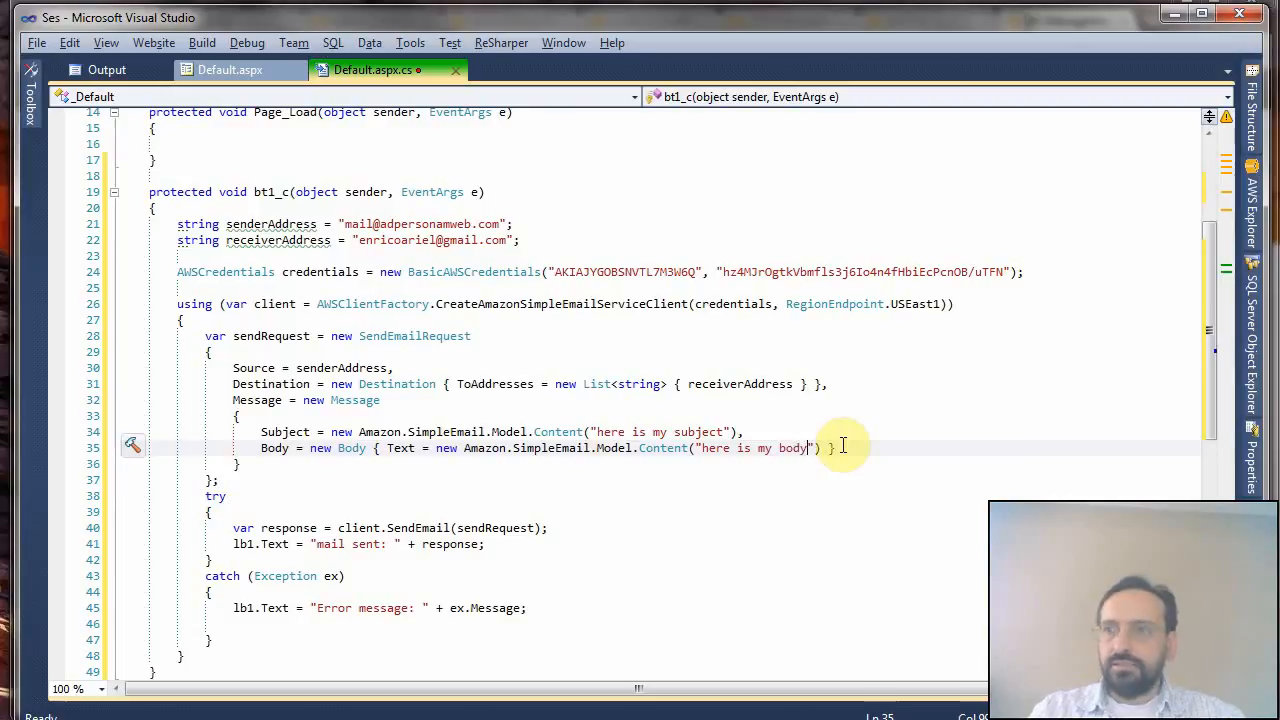
pyautogui.moveTo(288, 528)
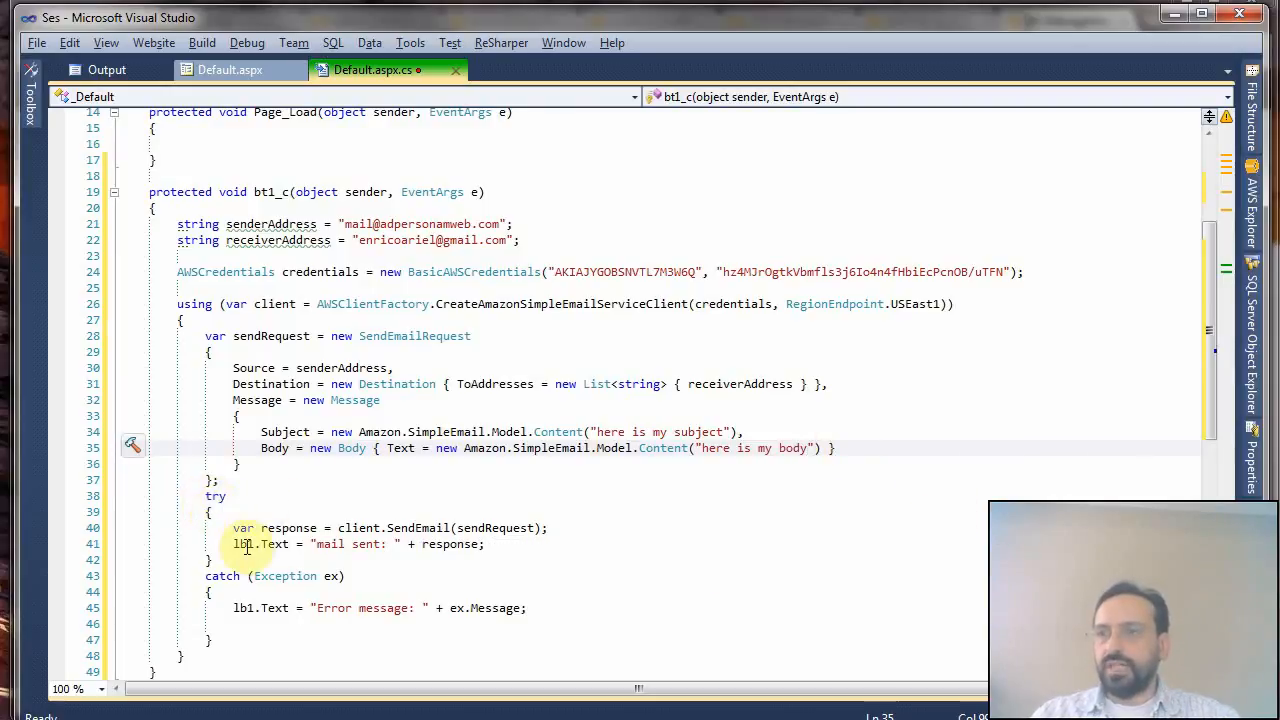
pyautogui.moveTo(360, 528)
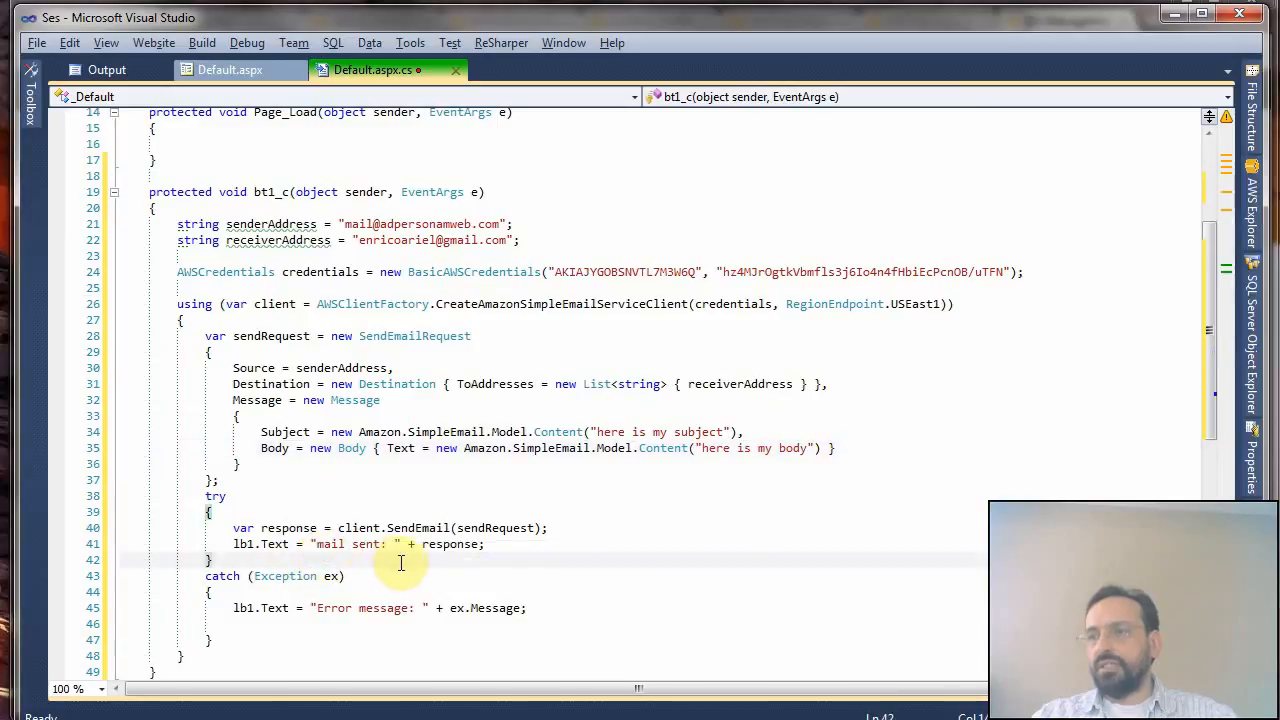
pyautogui.moveTo(404, 588)
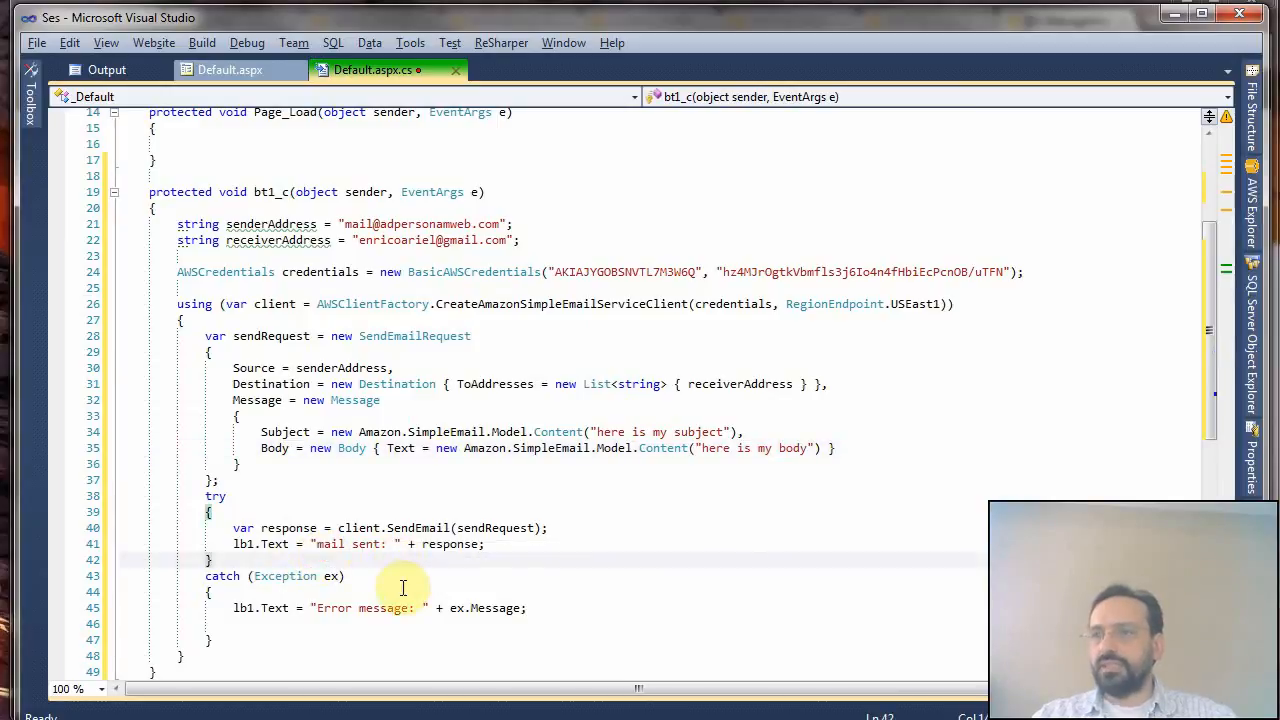
pyautogui.moveTo(410, 576)
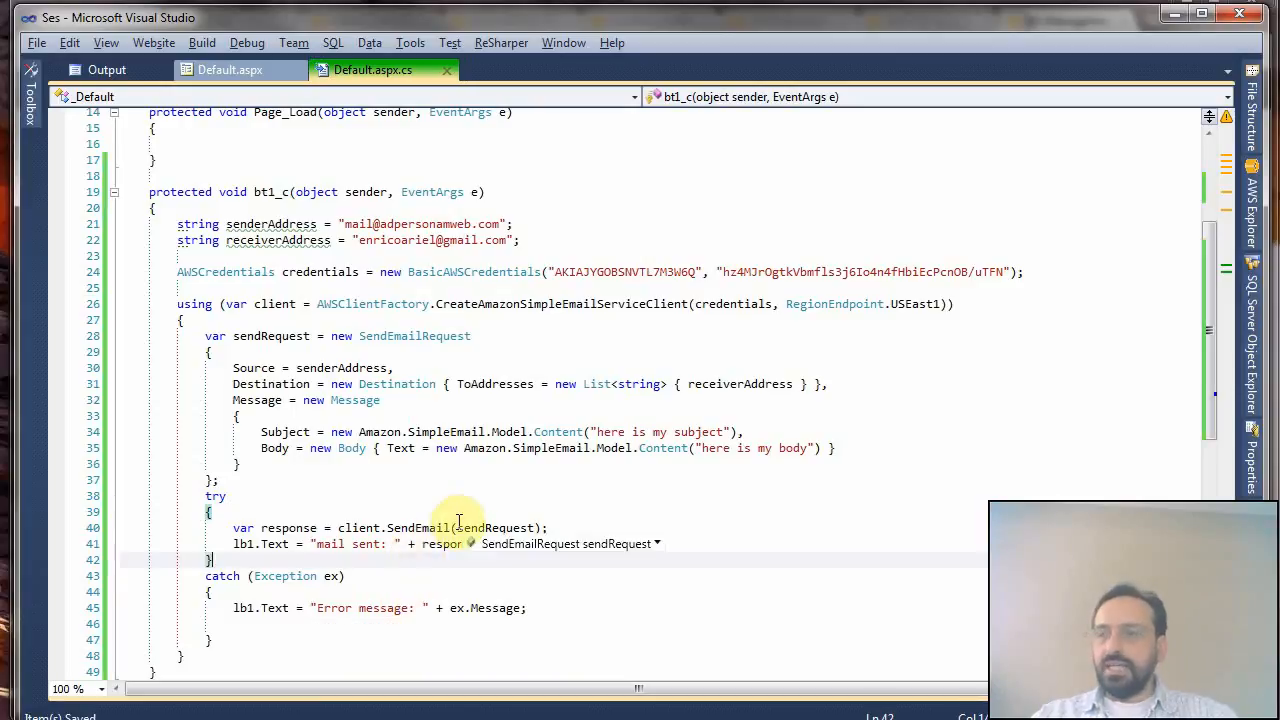
pyautogui.moveTo(460, 464)
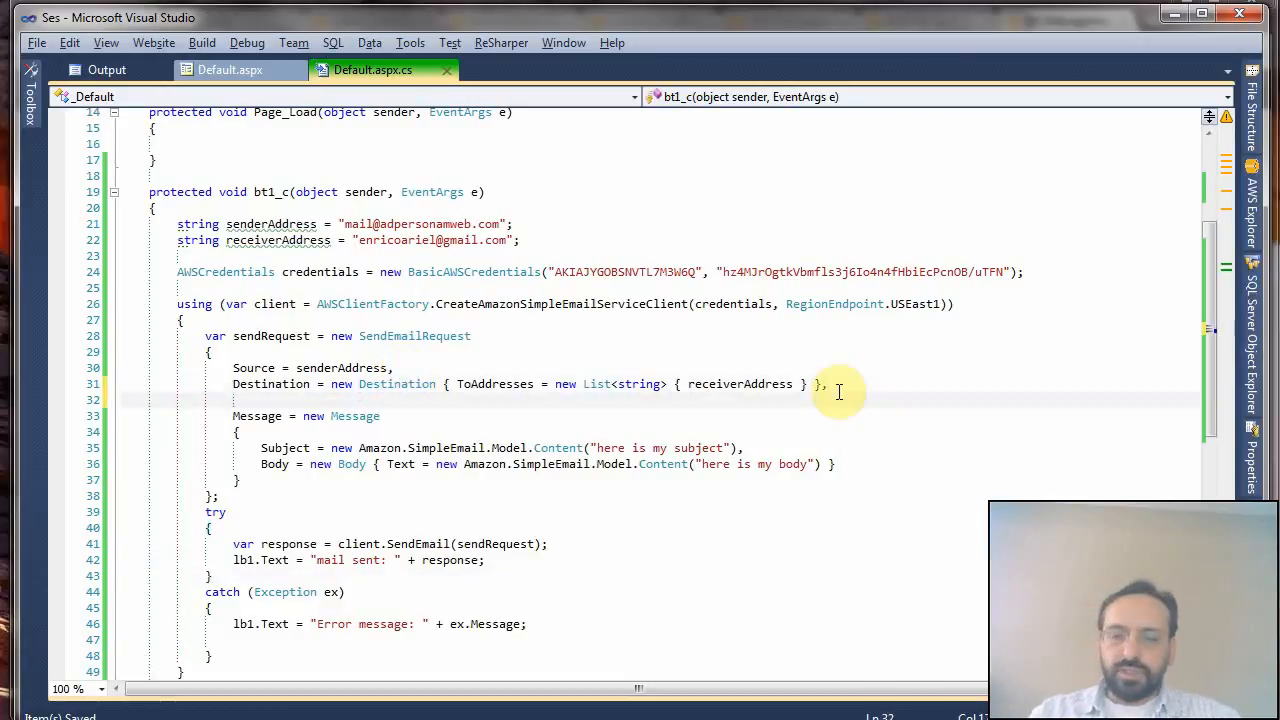
pyautogui.write('re')
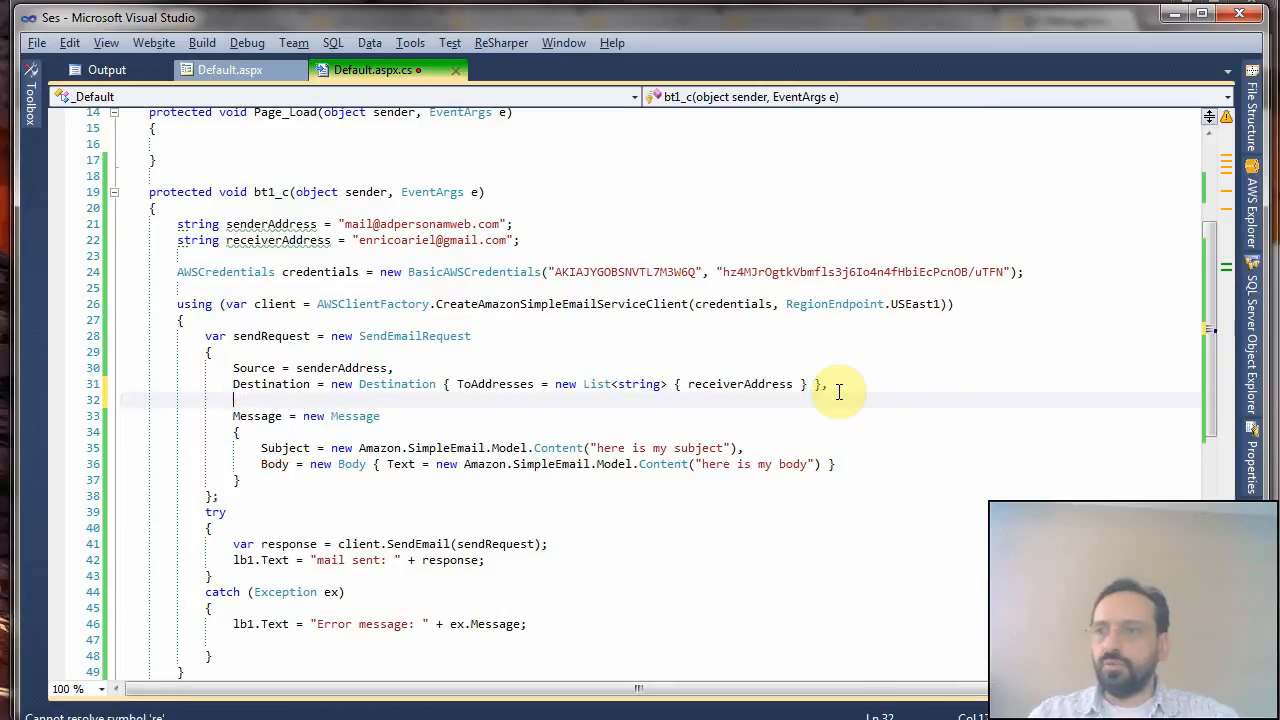
pyautogui.moveTo(544, 406)
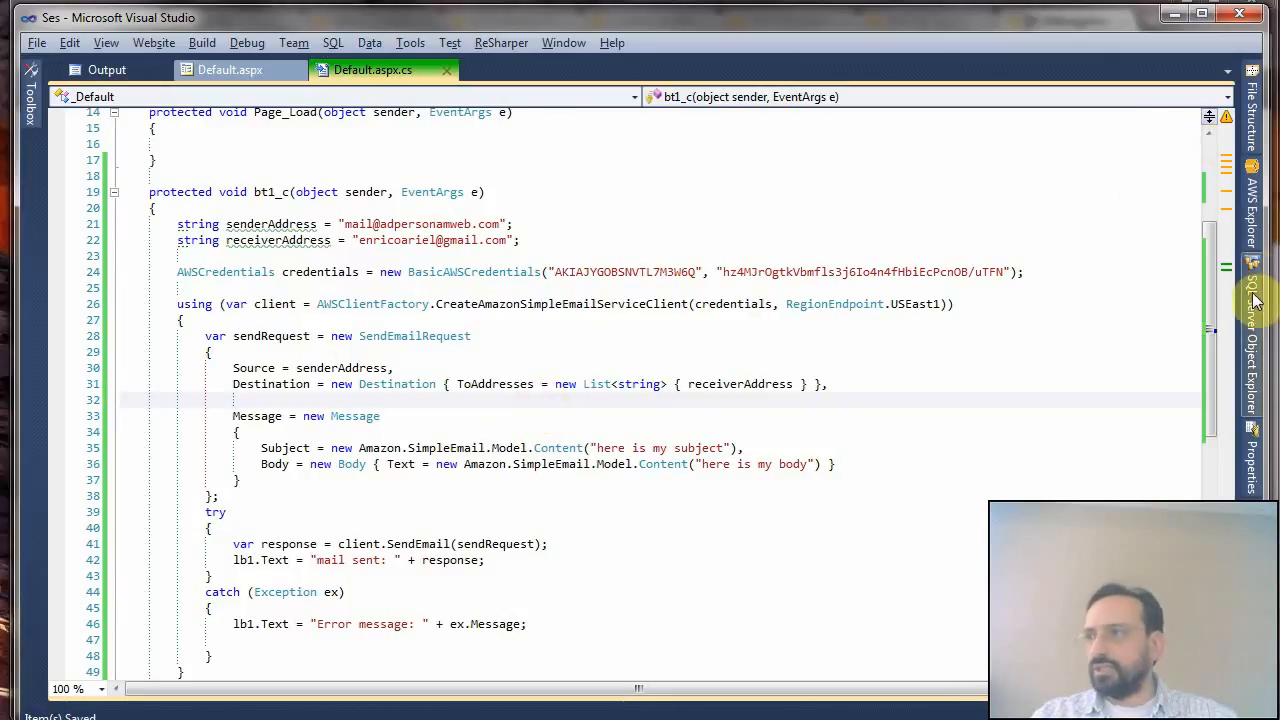
pyautogui.click(1252, 300)
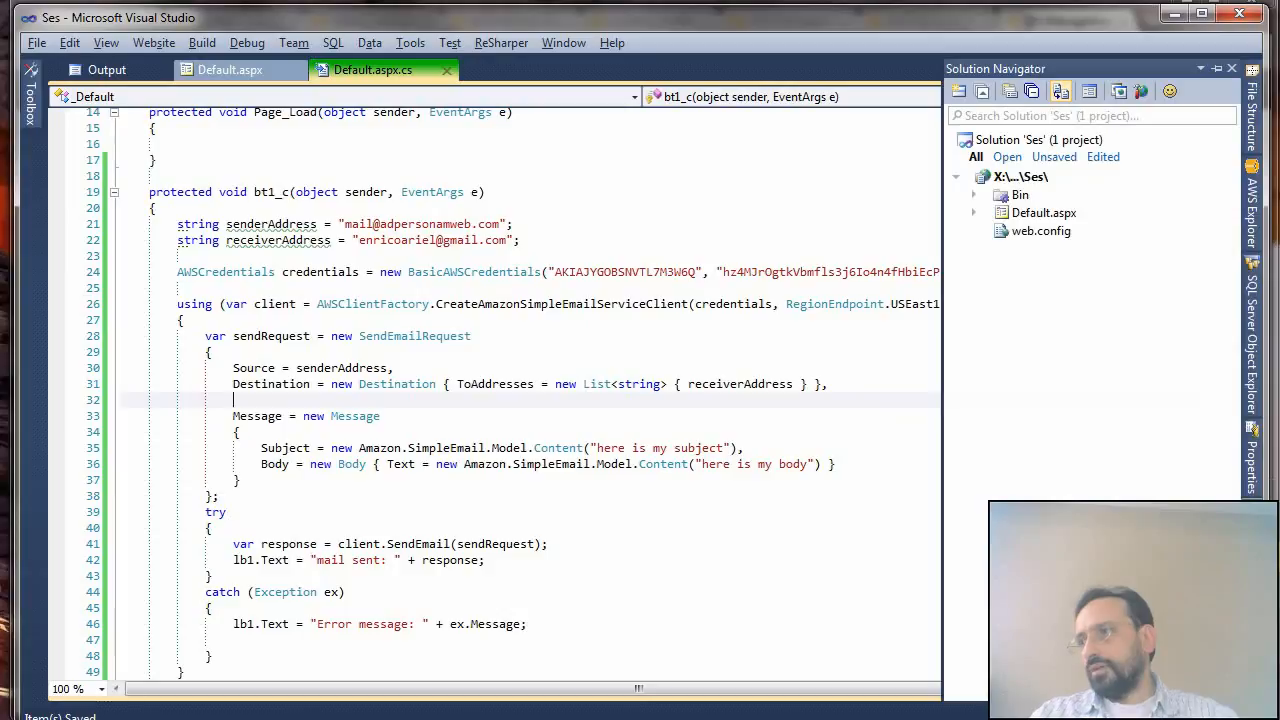
# - View Default.aspx in the browser and send the test email, getting the ses:SendEmail authorization error
pyautogui.click(1044, 212)
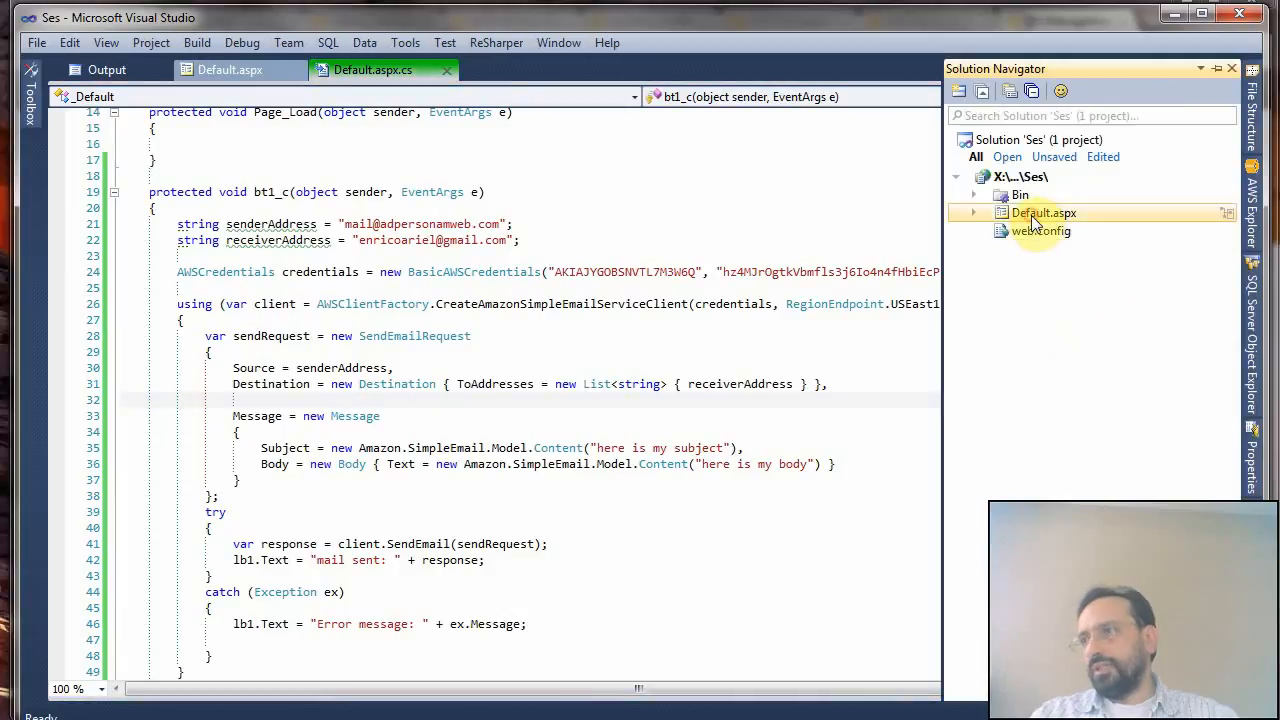
pyautogui.rightClick(1044, 212)
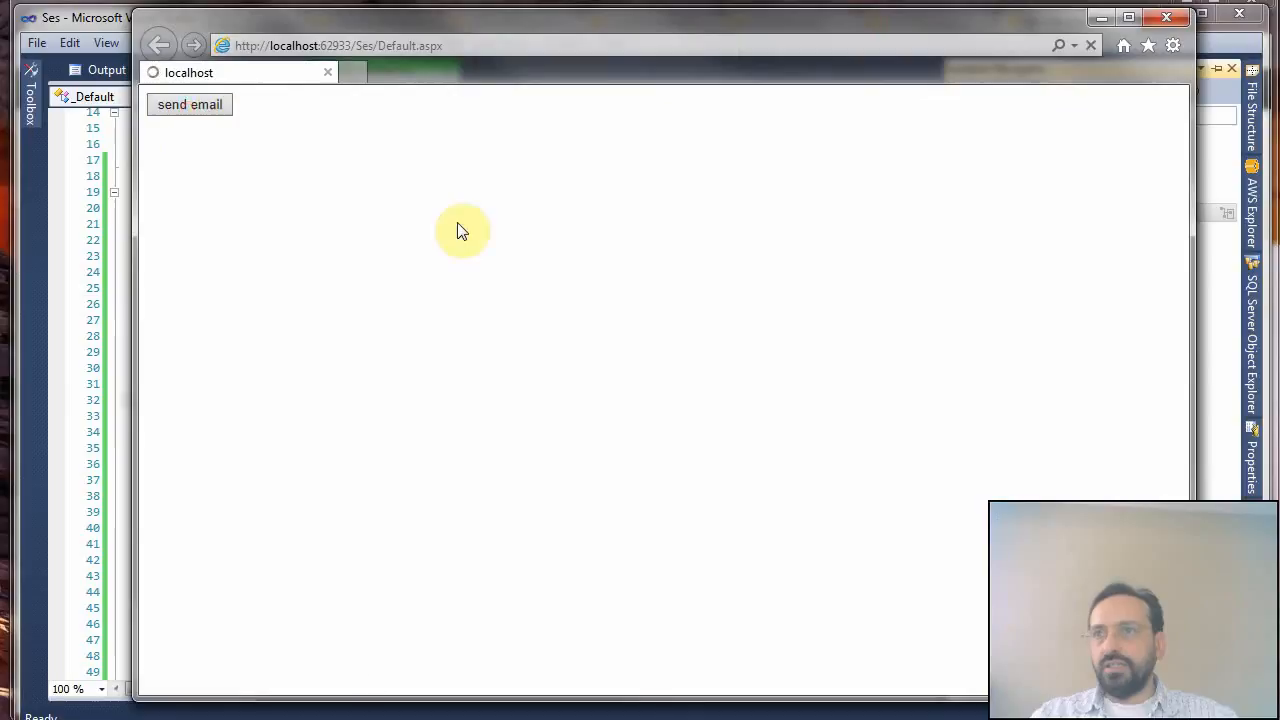
pyautogui.click(188, 104)
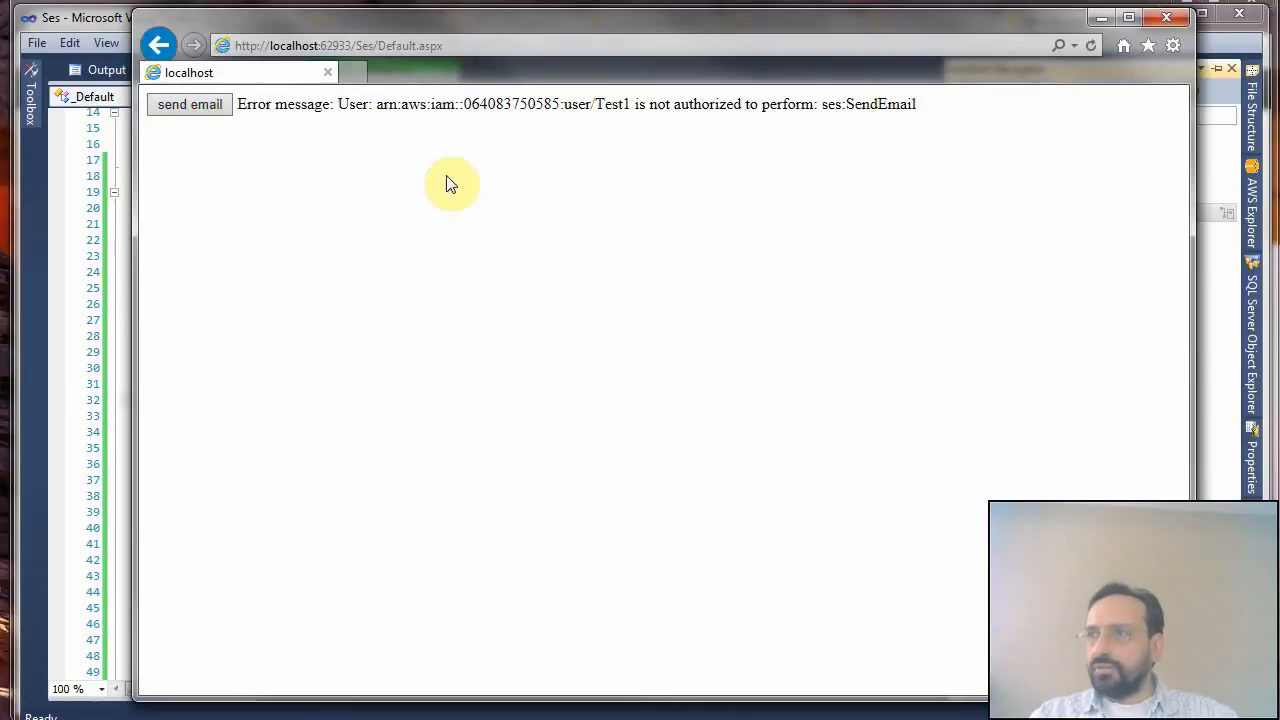
pyautogui.moveTo(672, 172)
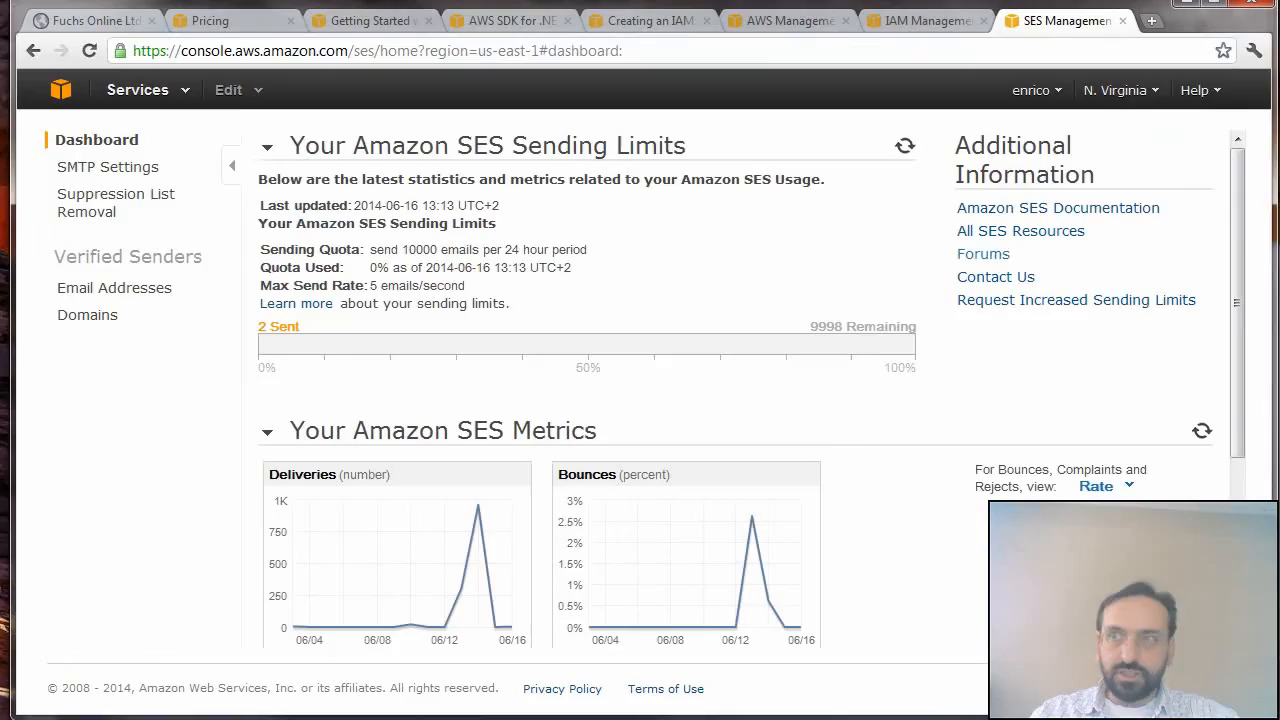
pyautogui.moveTo(380, 38)
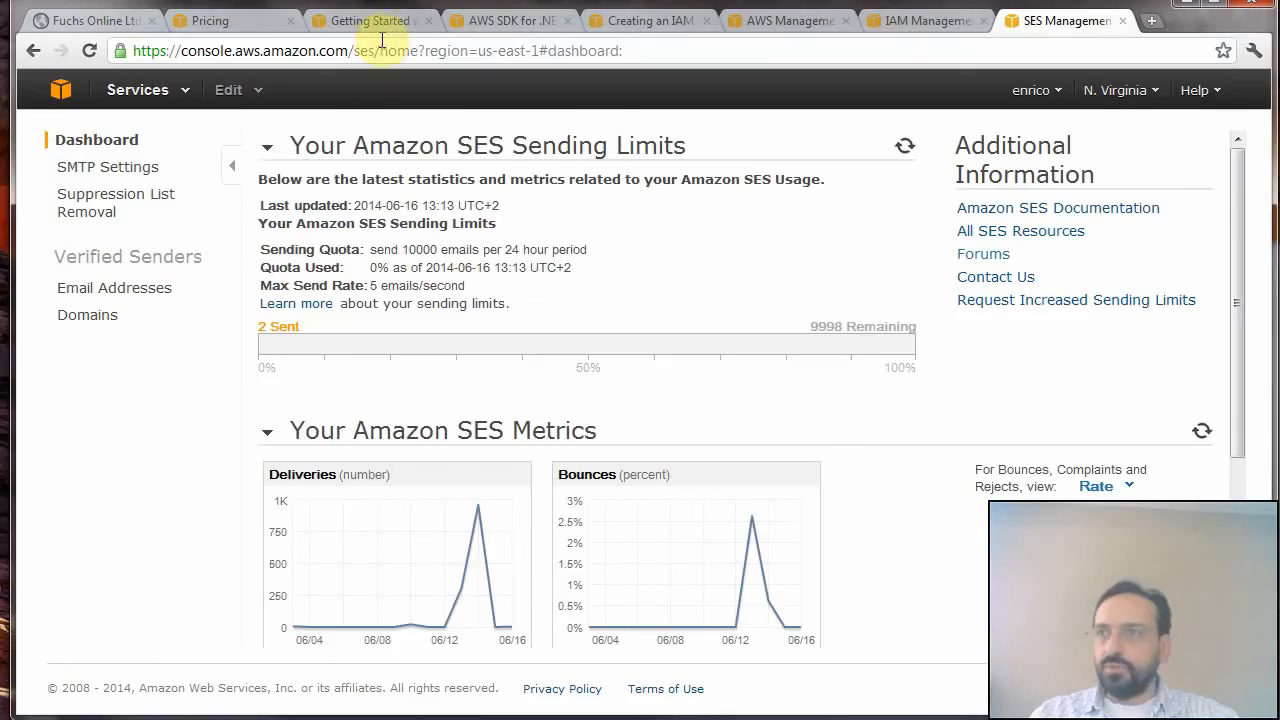
# - Go to the IAM users page and close the new-user credentials warning without downloading
pyautogui.click(508, 20)
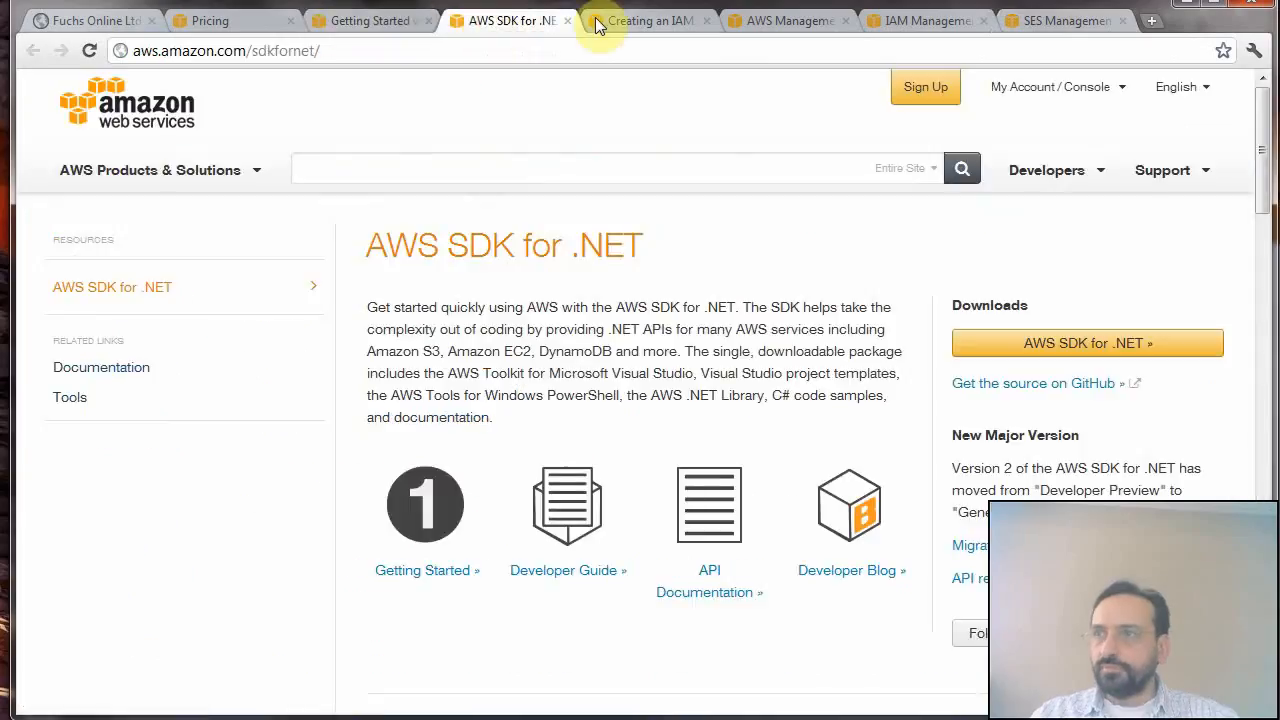
pyautogui.click(786, 20)
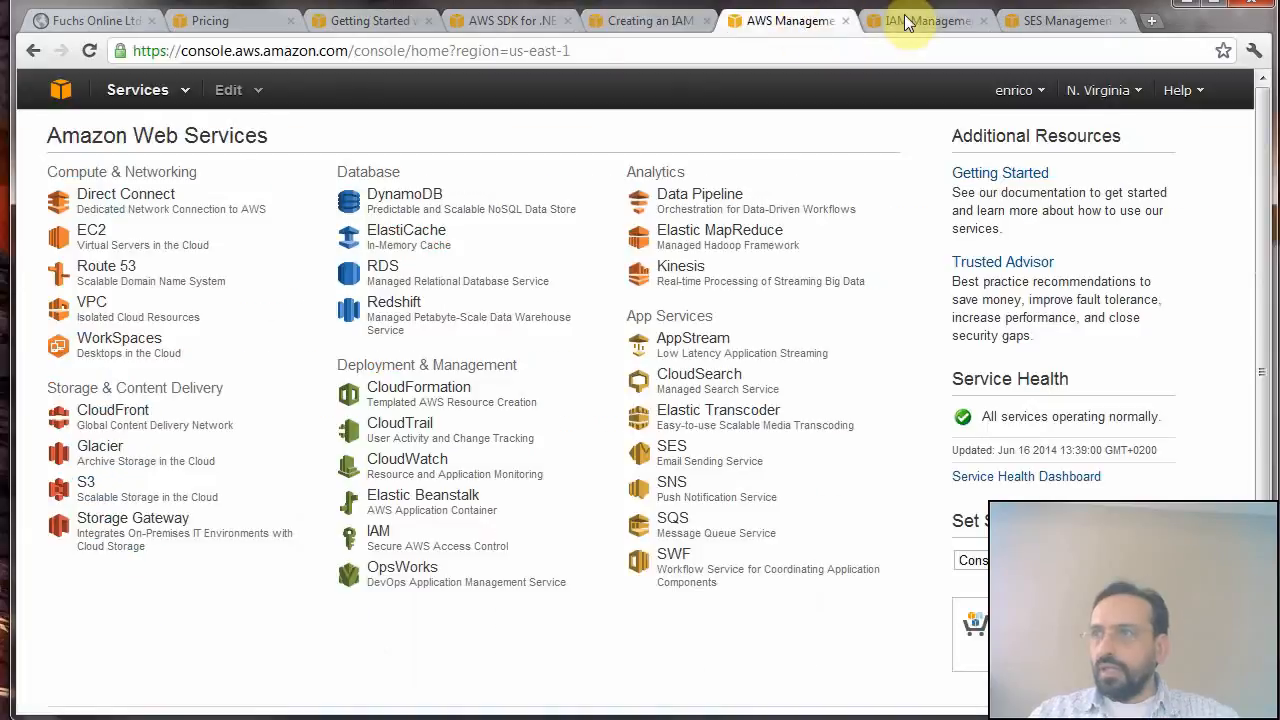
pyautogui.click(924, 20)
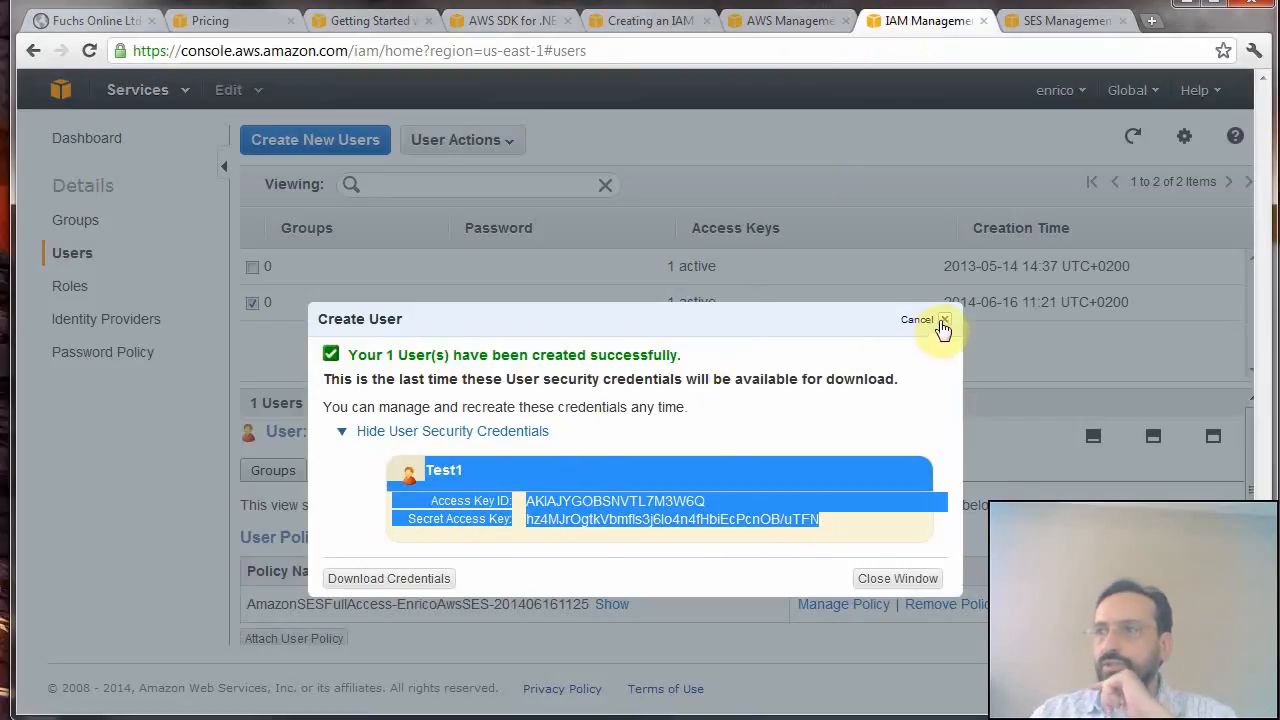
pyautogui.click(896, 578)
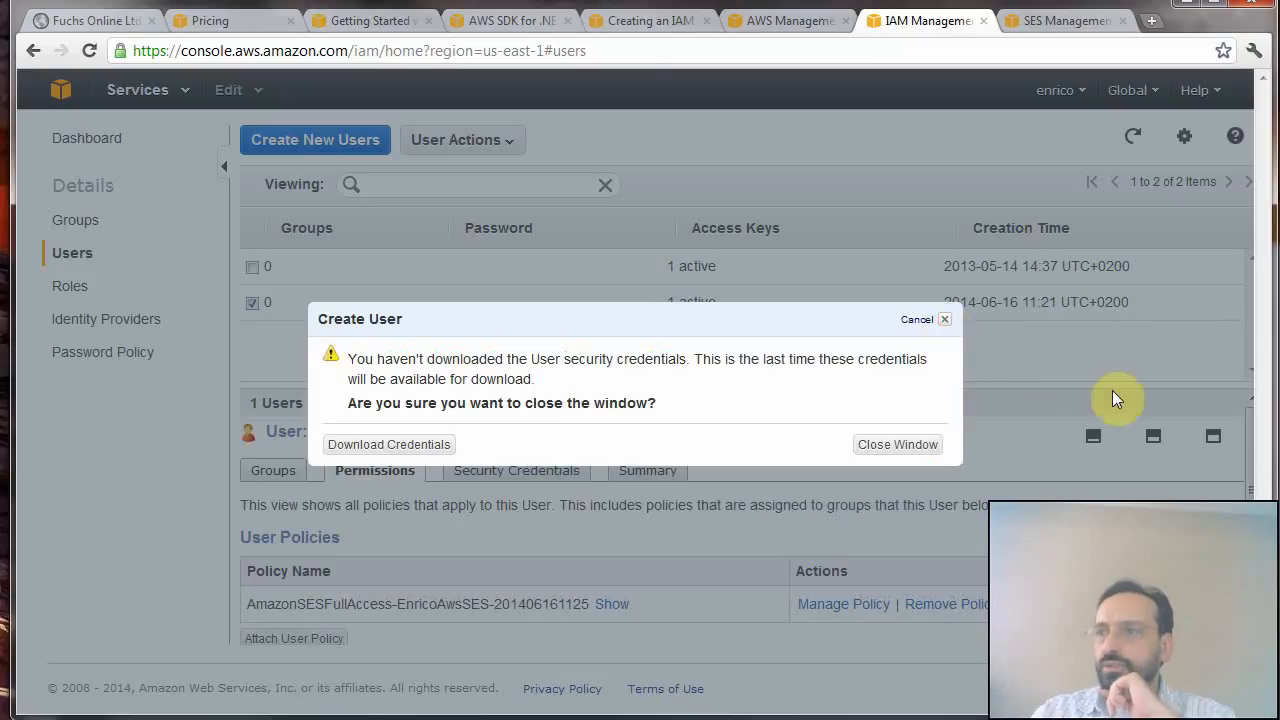
pyautogui.moveTo(944, 324)
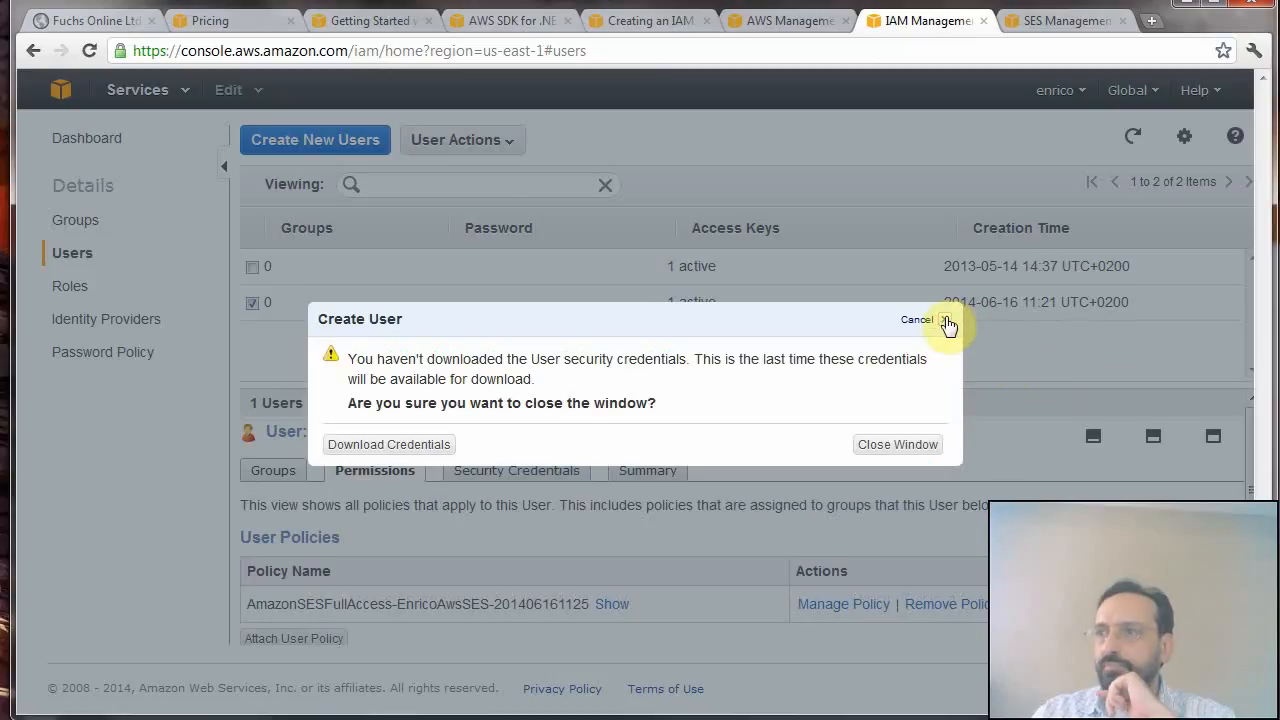
pyautogui.moveTo(520, 452)
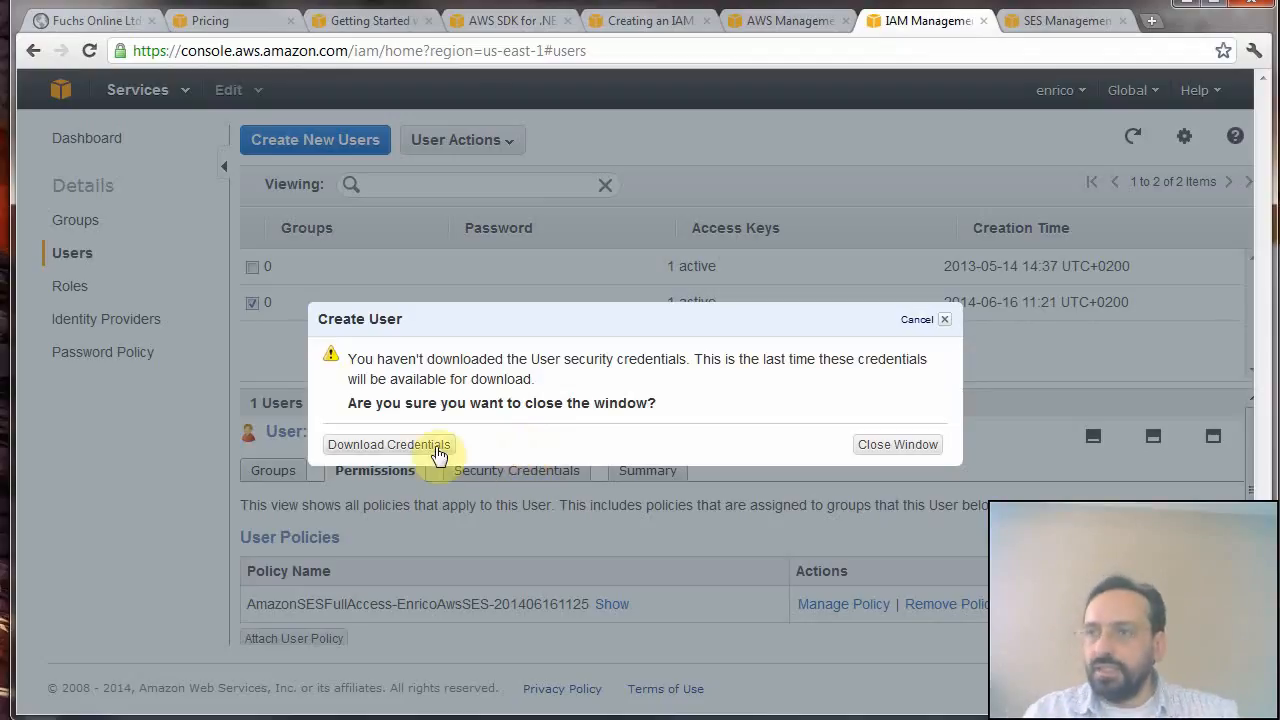
pyautogui.moveTo(848, 444)
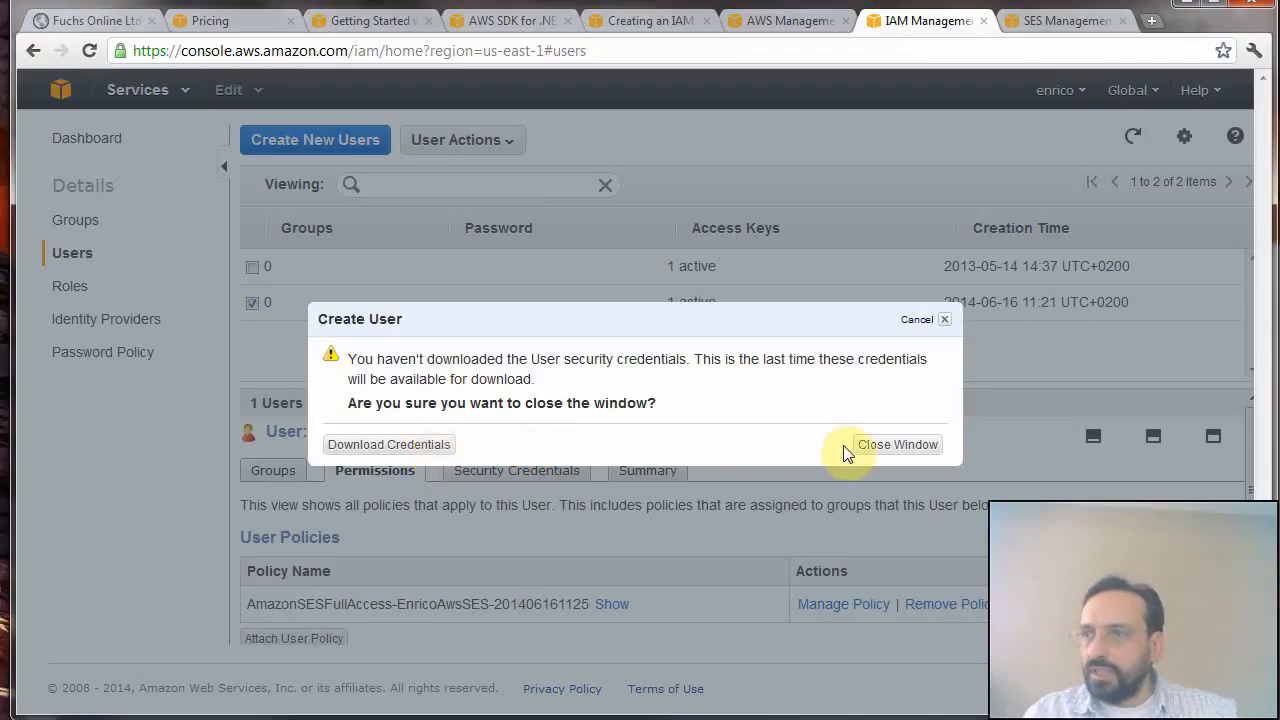
pyautogui.moveTo(670, 364)
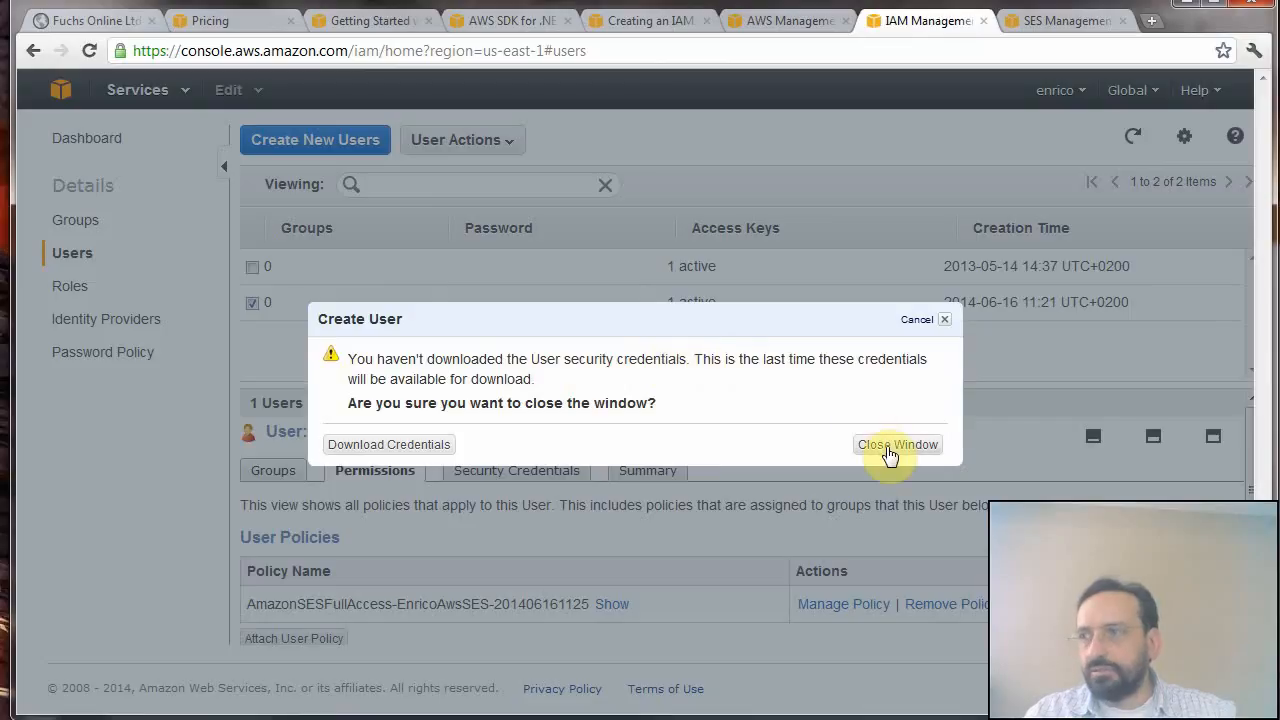
pyautogui.click(896, 444)
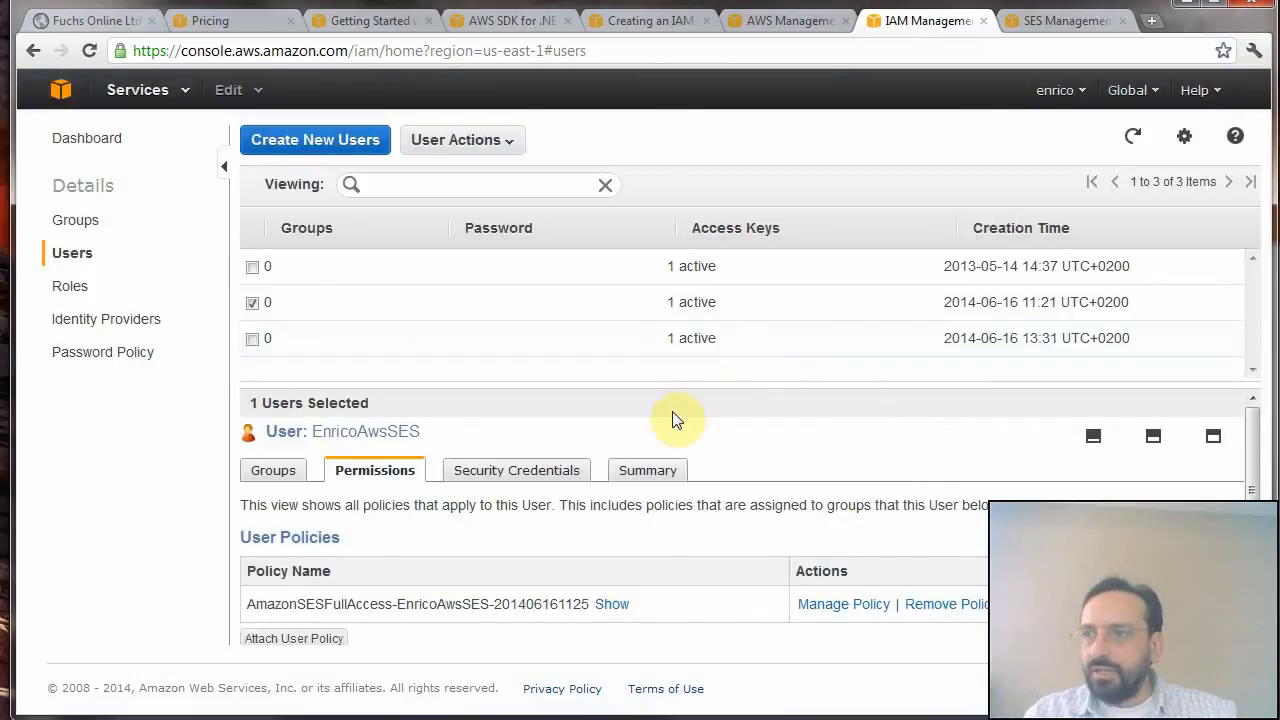
pyautogui.moveTo(1244, 478)
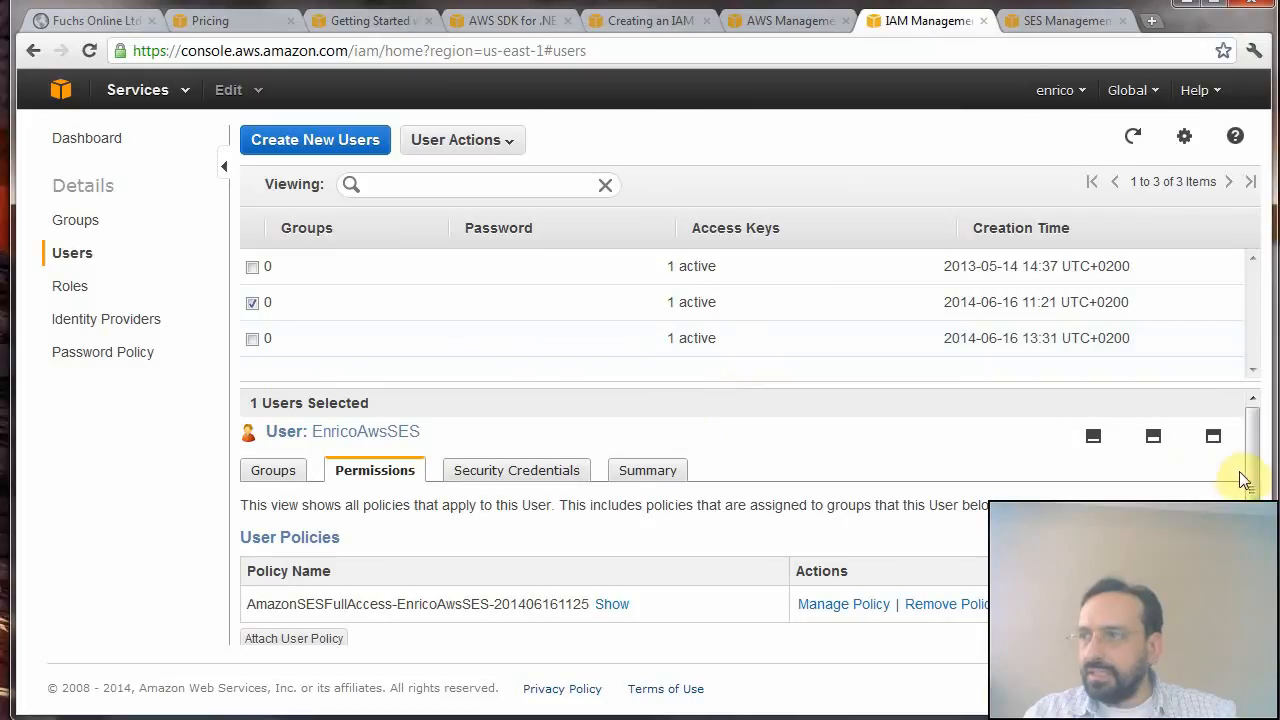
# - Select only the Test1 user to show its Permissions with no policies attached
pyautogui.scroll(-3)
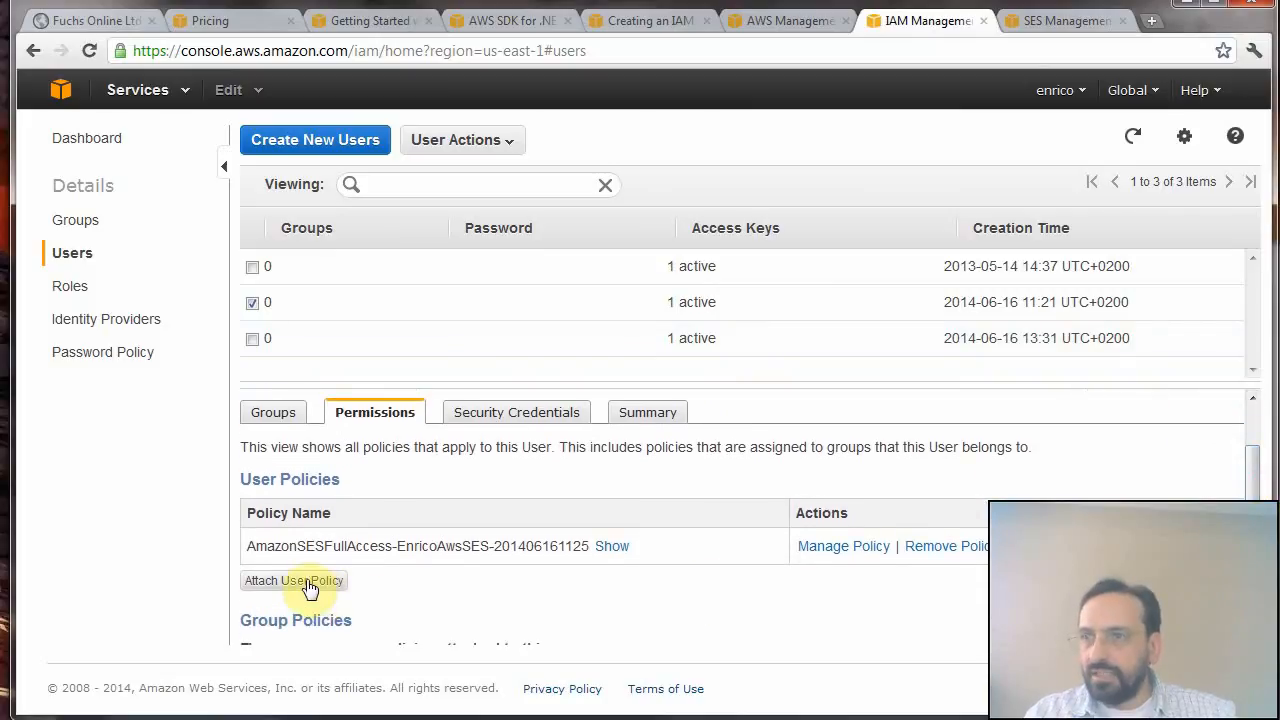
pyautogui.moveTo(240, 348)
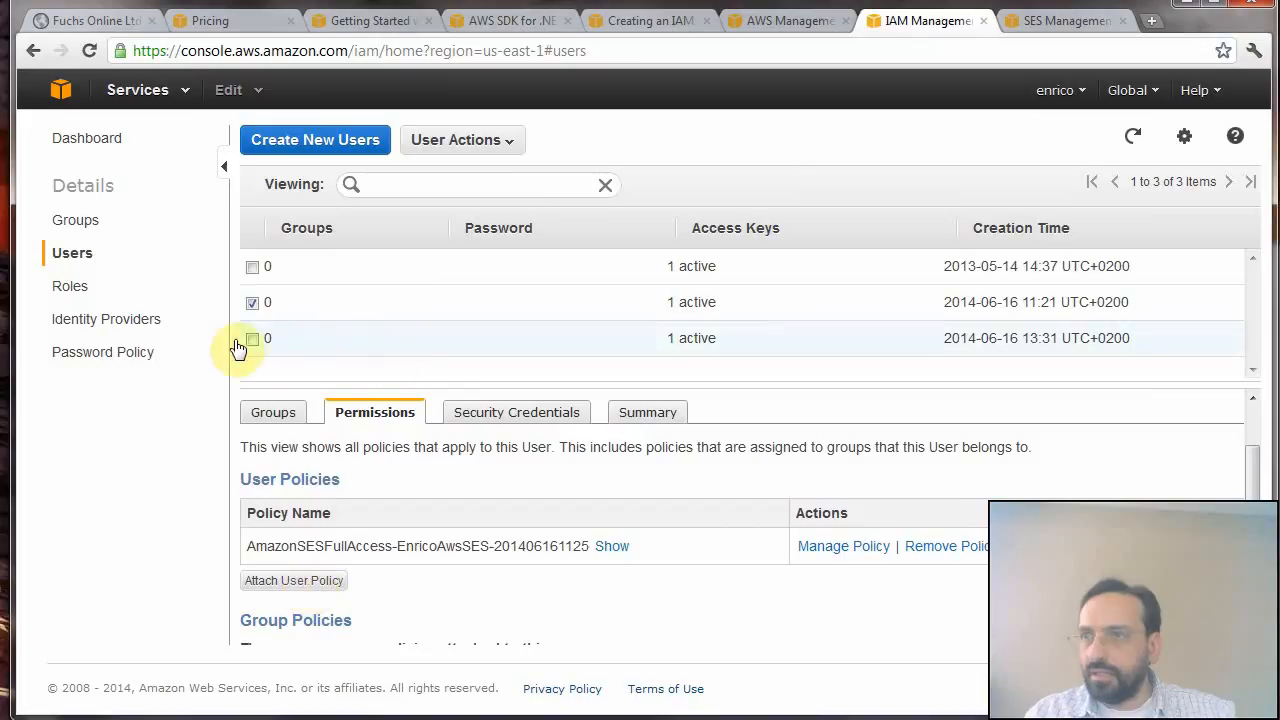
pyautogui.click(252, 338)
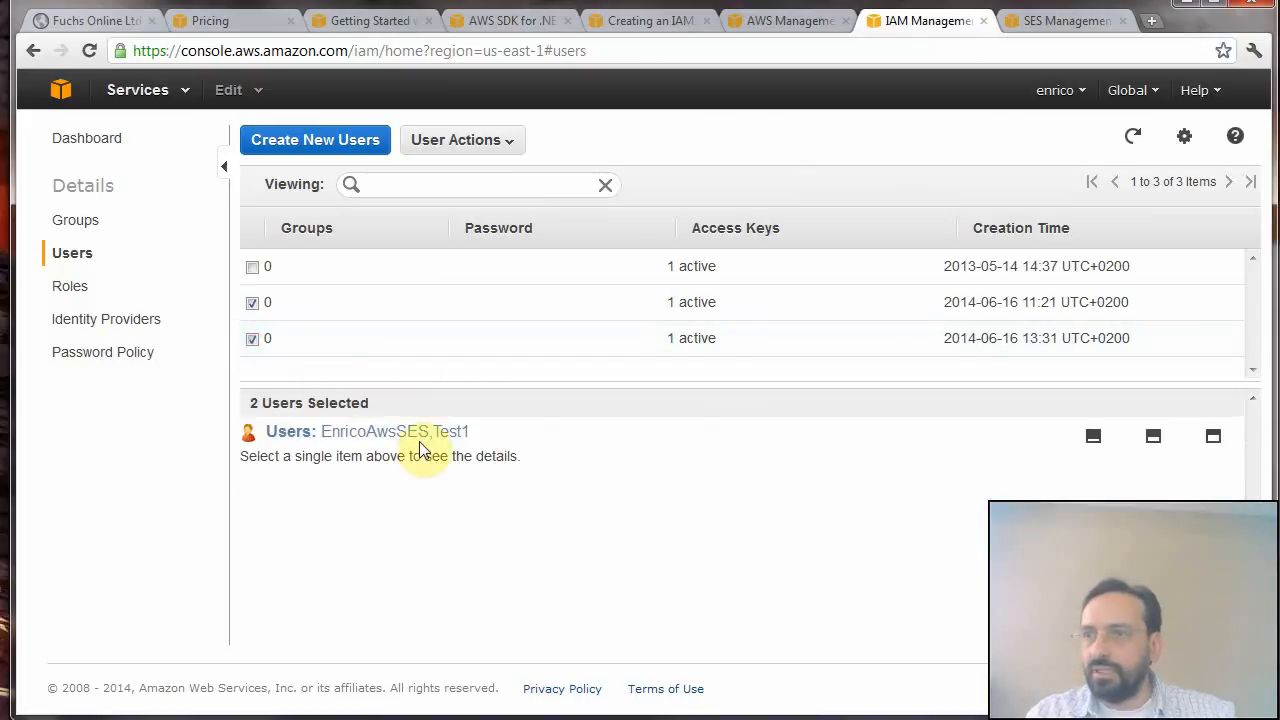
pyautogui.moveTo(464, 448)
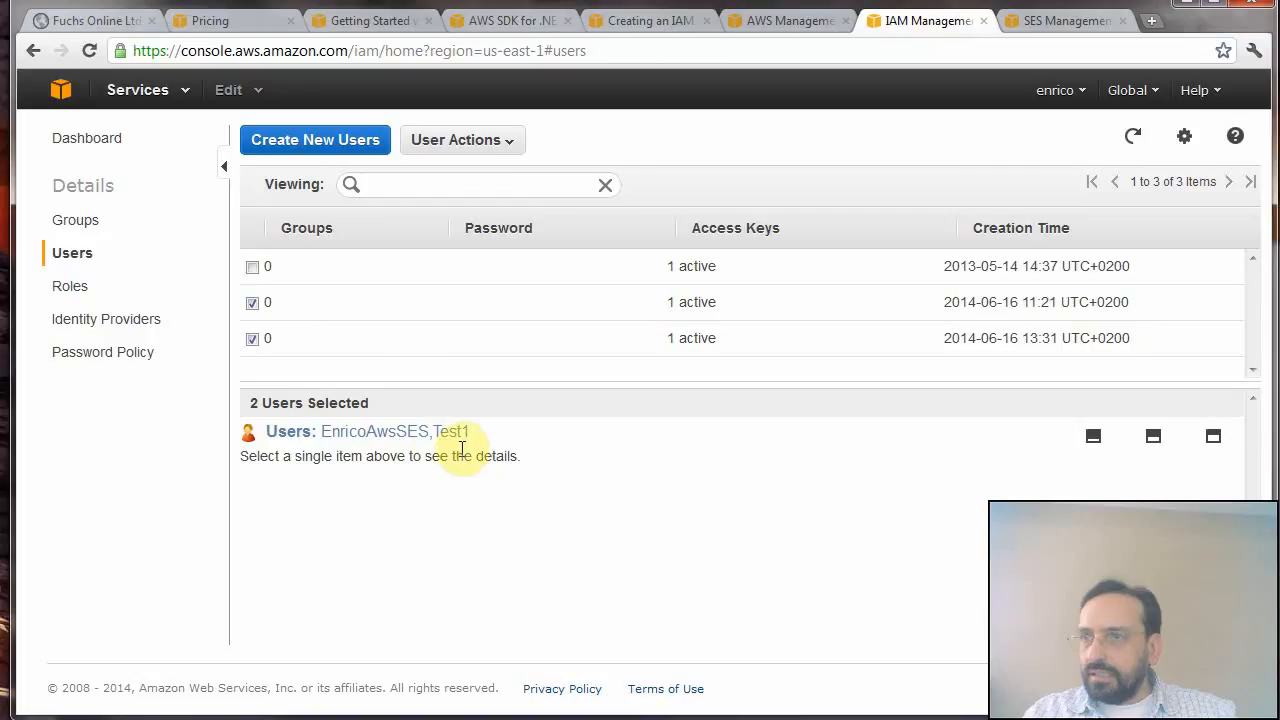
pyautogui.click(252, 302)
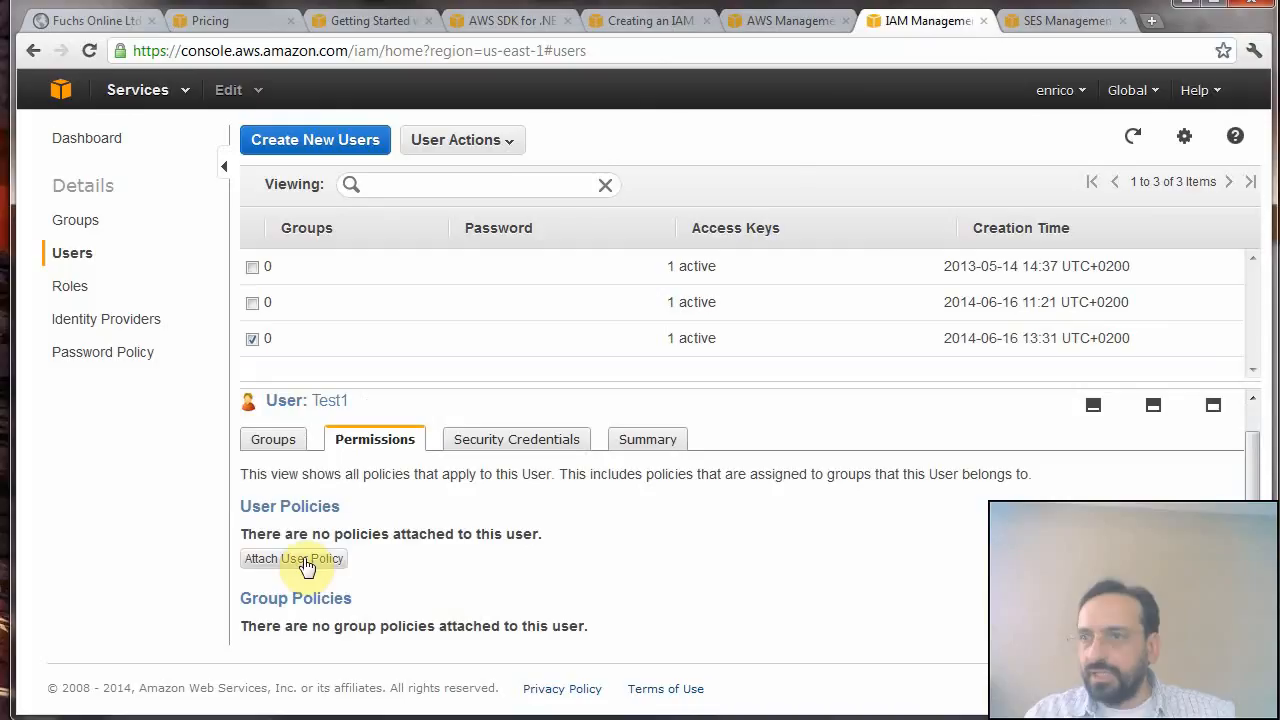
# - Attach the Amazon SES Full Access policy template to Test1 and apply it
pyautogui.click(292, 558)
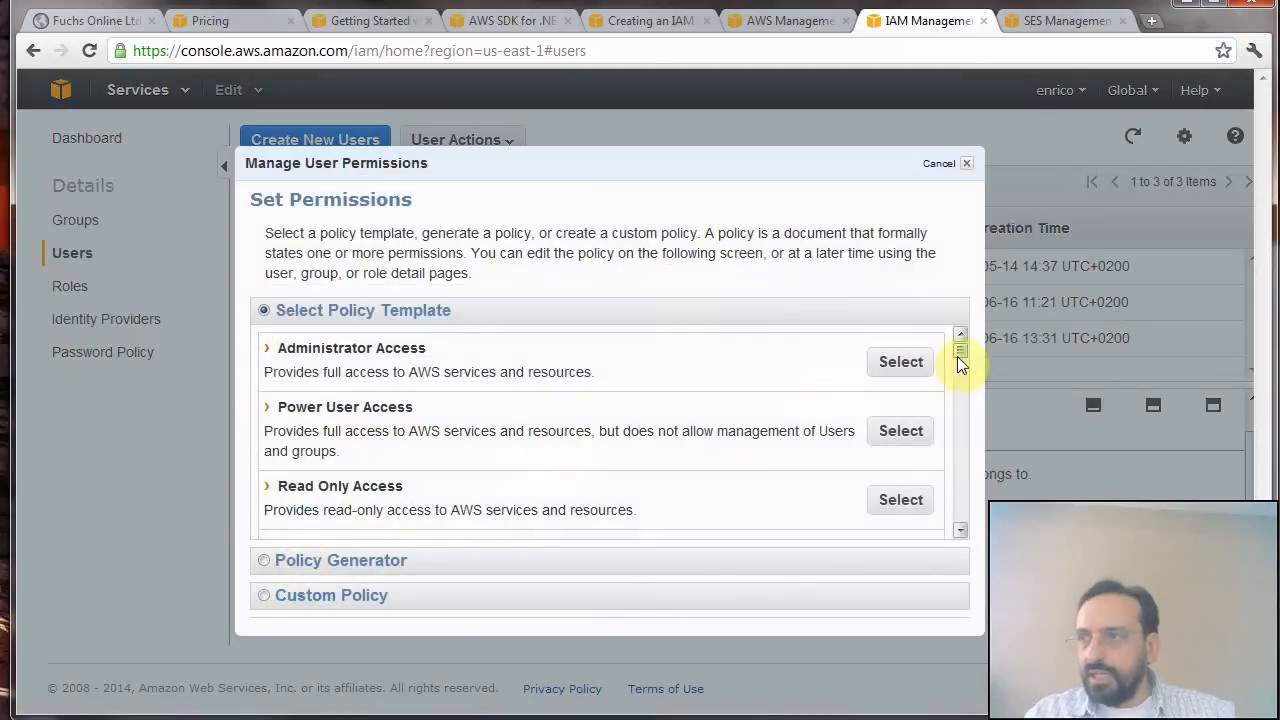
pyautogui.scroll(-3)
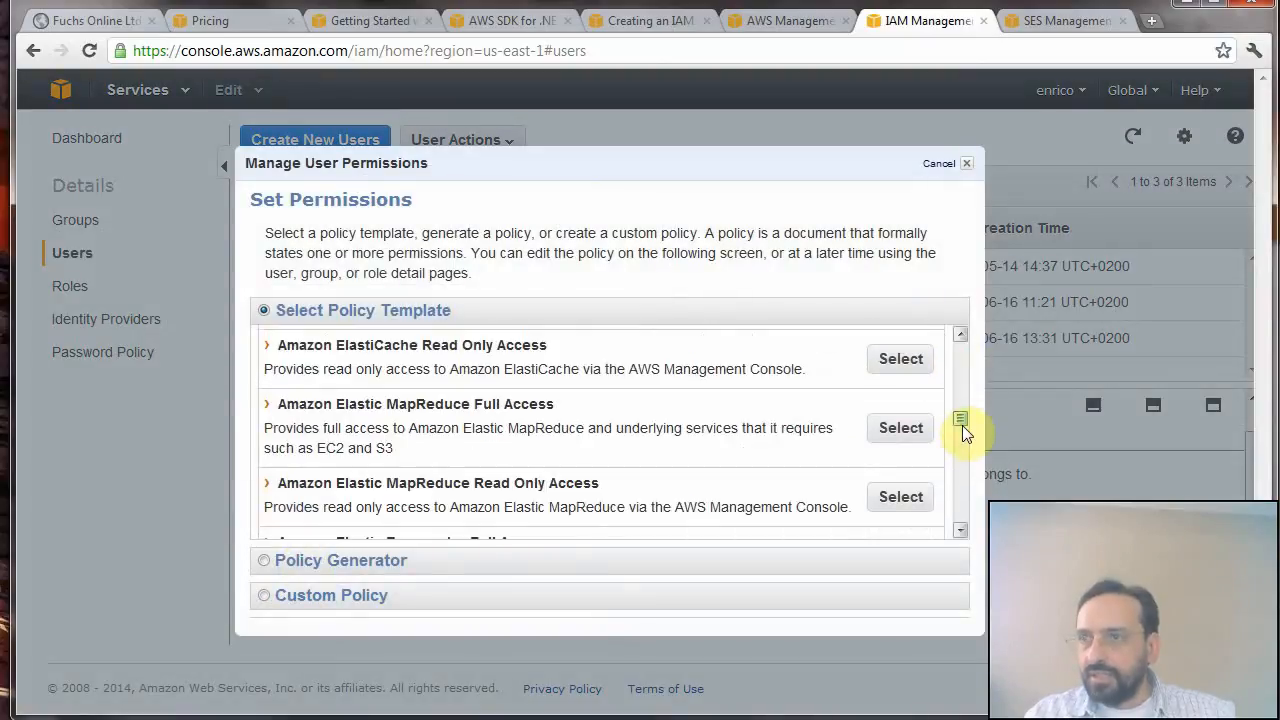
pyautogui.scroll(-3)
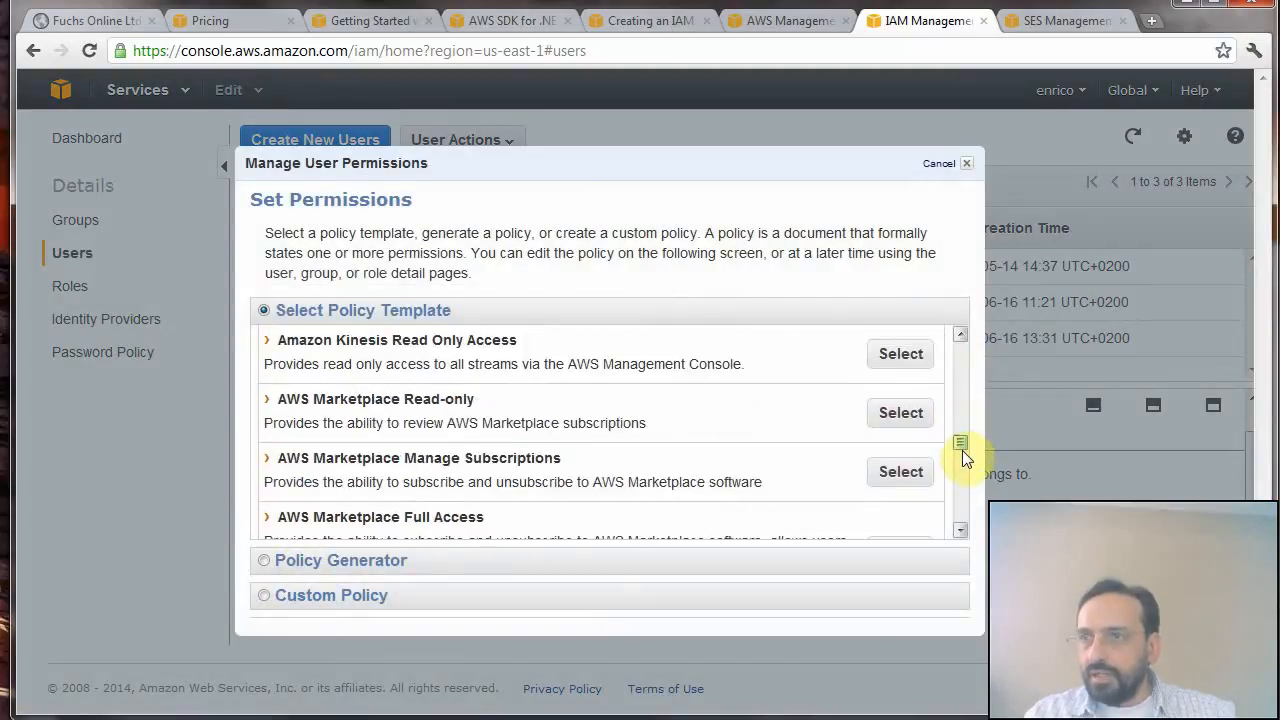
pyautogui.scroll(-3)
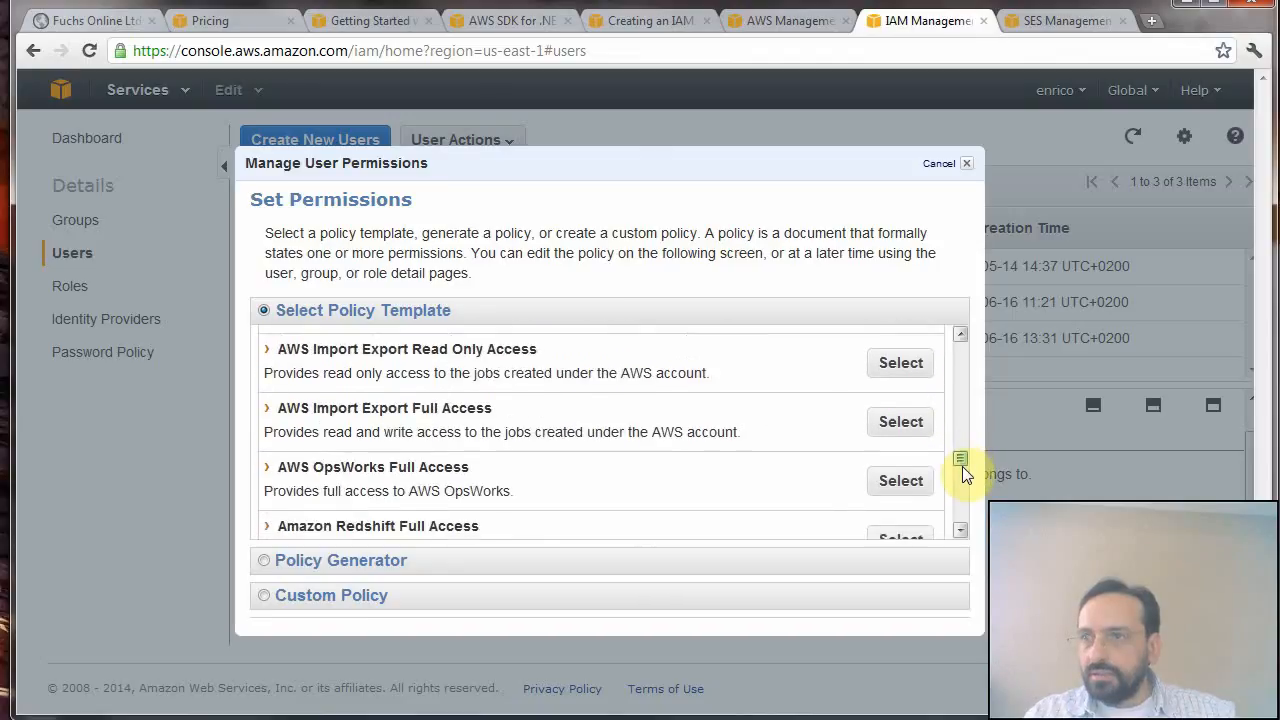
pyautogui.scroll(-3)
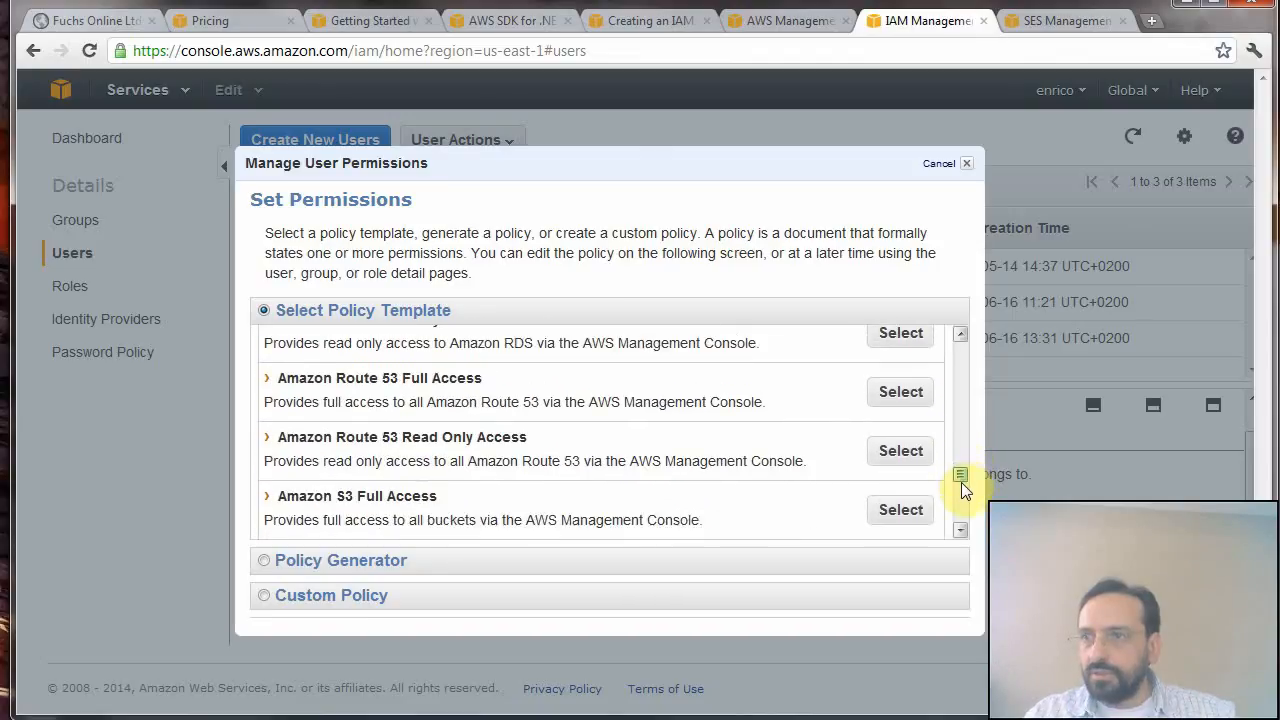
pyautogui.scroll(-3)
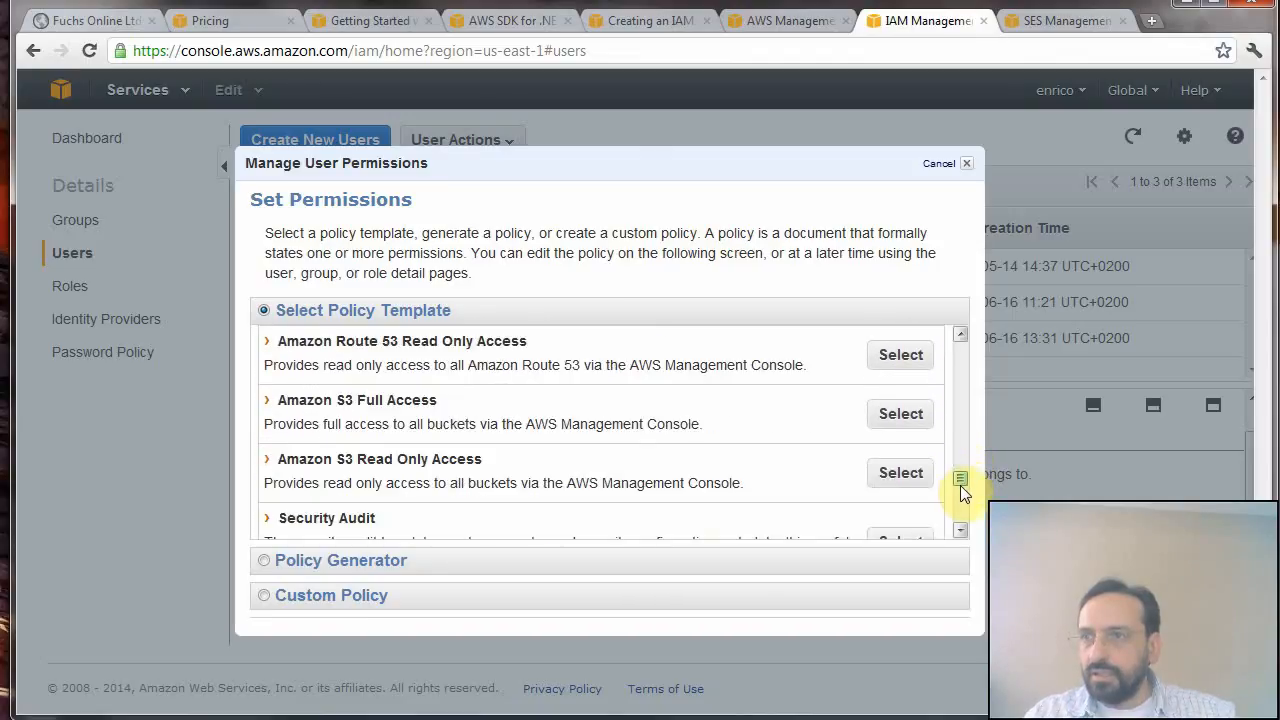
pyautogui.scroll(-3)
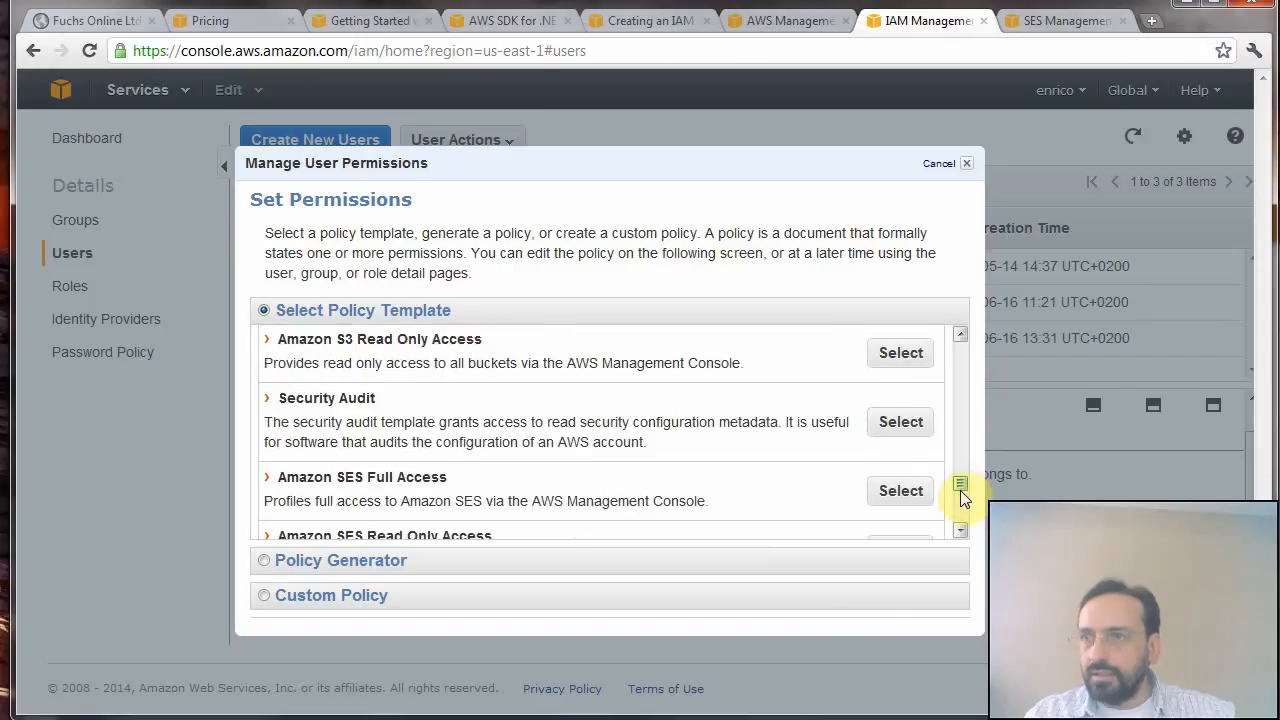
pyautogui.moveTo(570, 478)
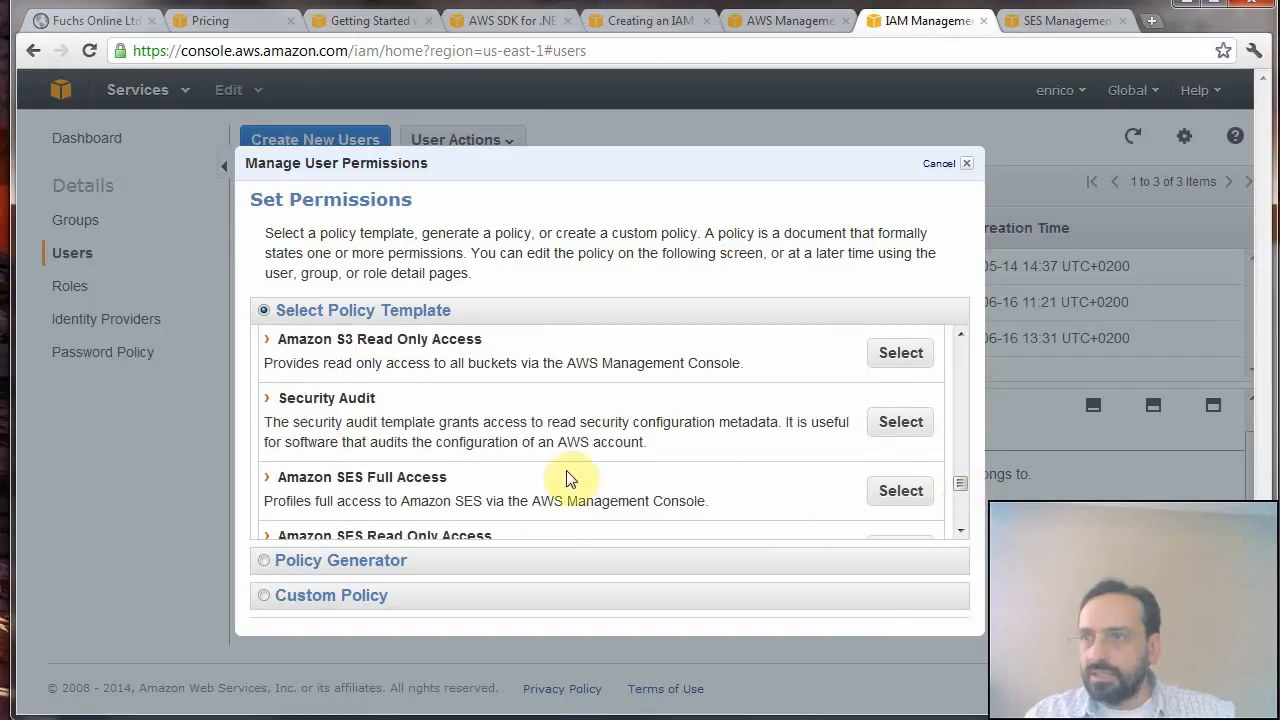
pyautogui.moveTo(956, 536)
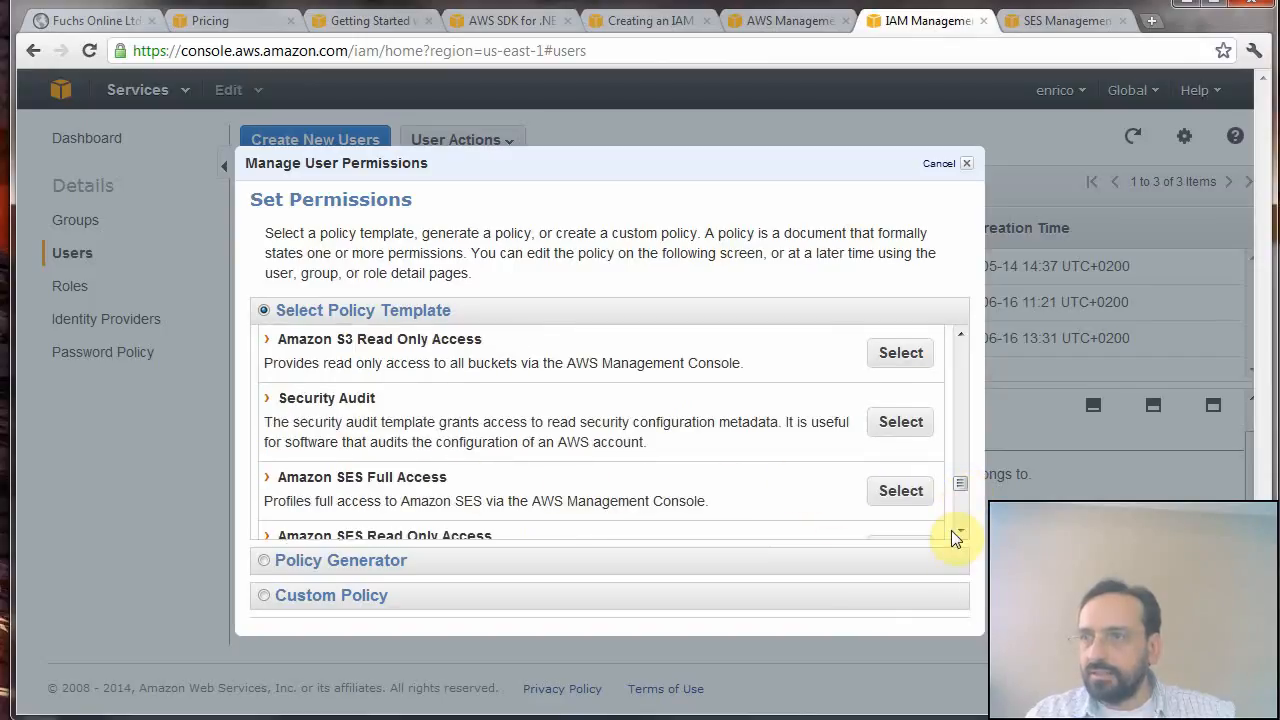
pyautogui.click(900, 490)
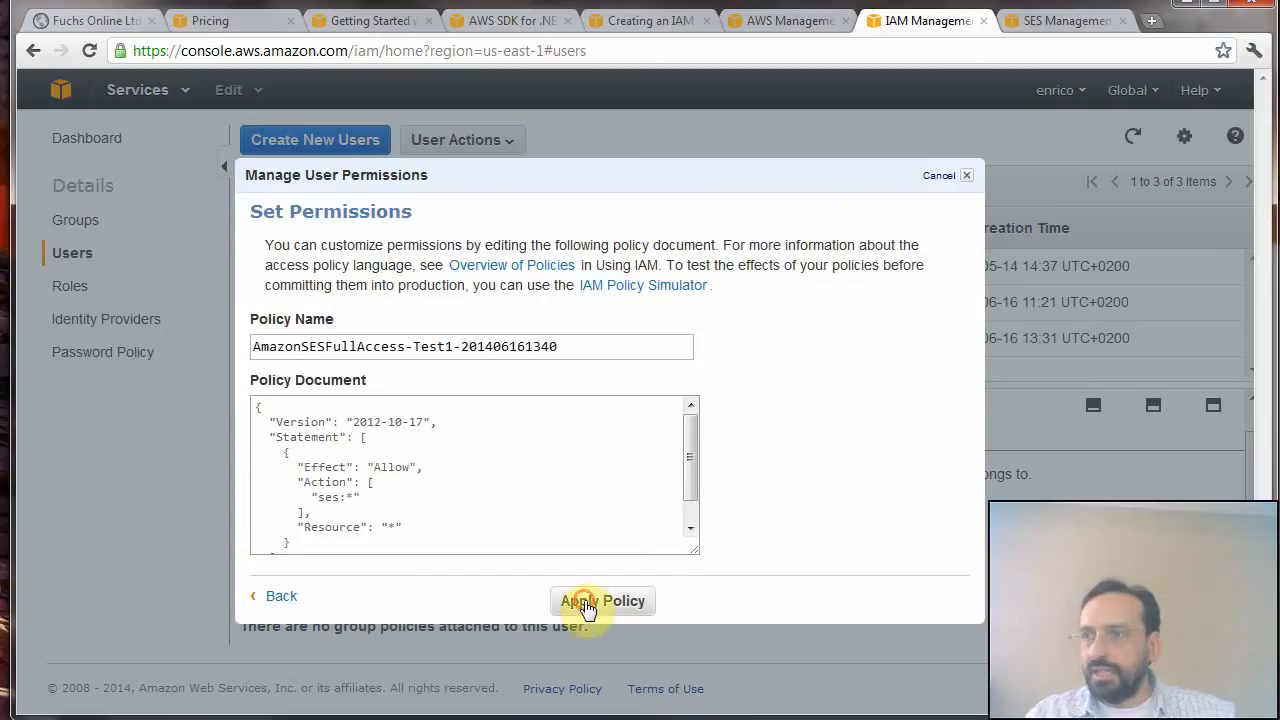
pyautogui.click(602, 600)
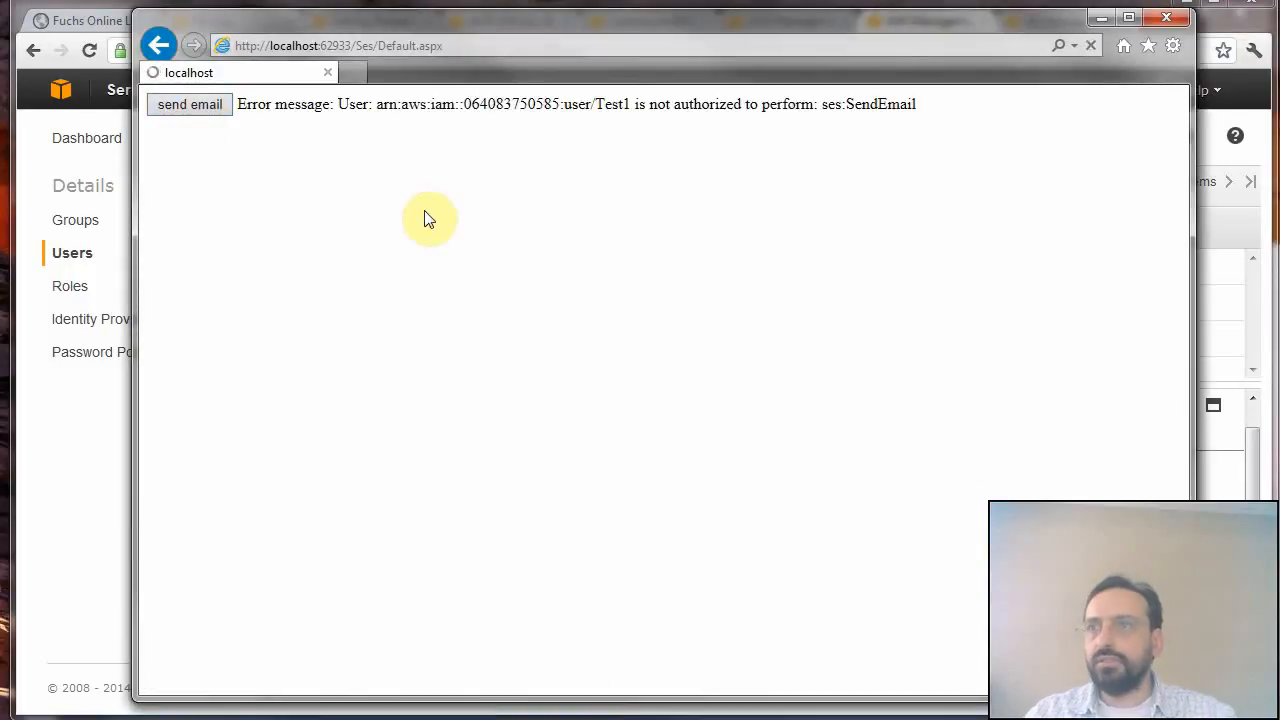
# - Resend the test email and open the received 'here is my subject' message in Gmail
pyautogui.click(188, 104)
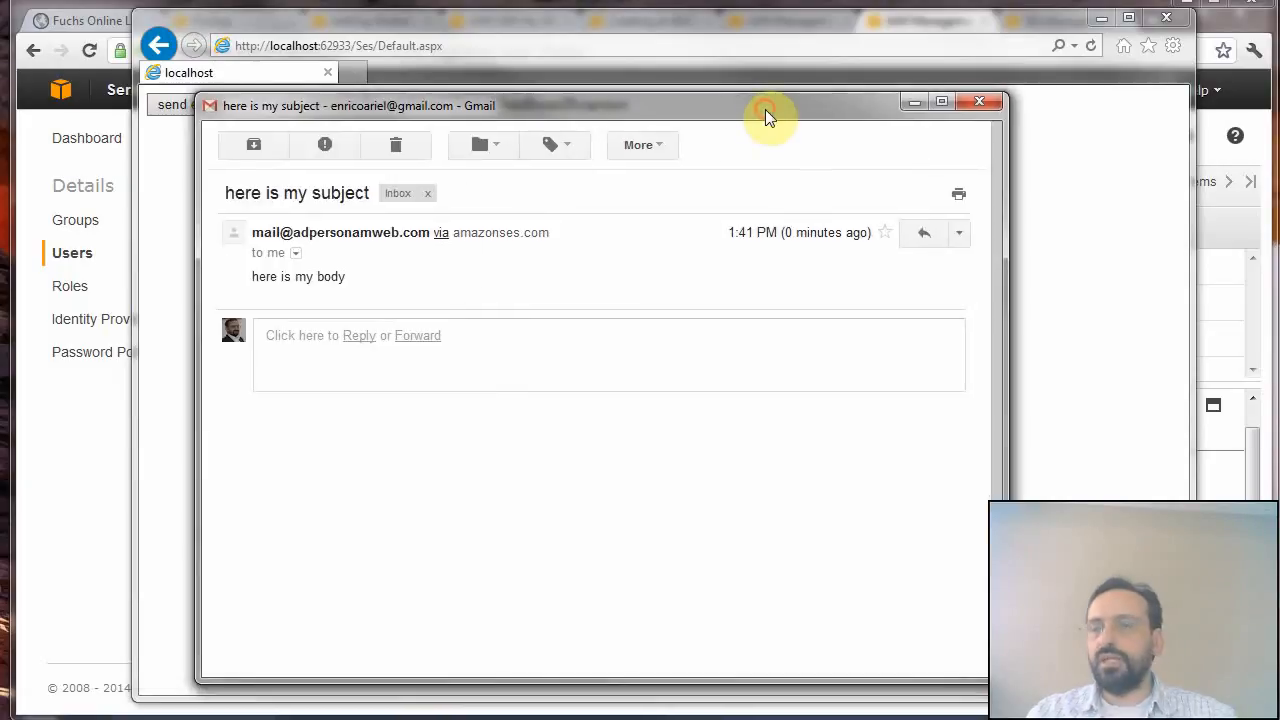
pyautogui.moveTo(538, 296)
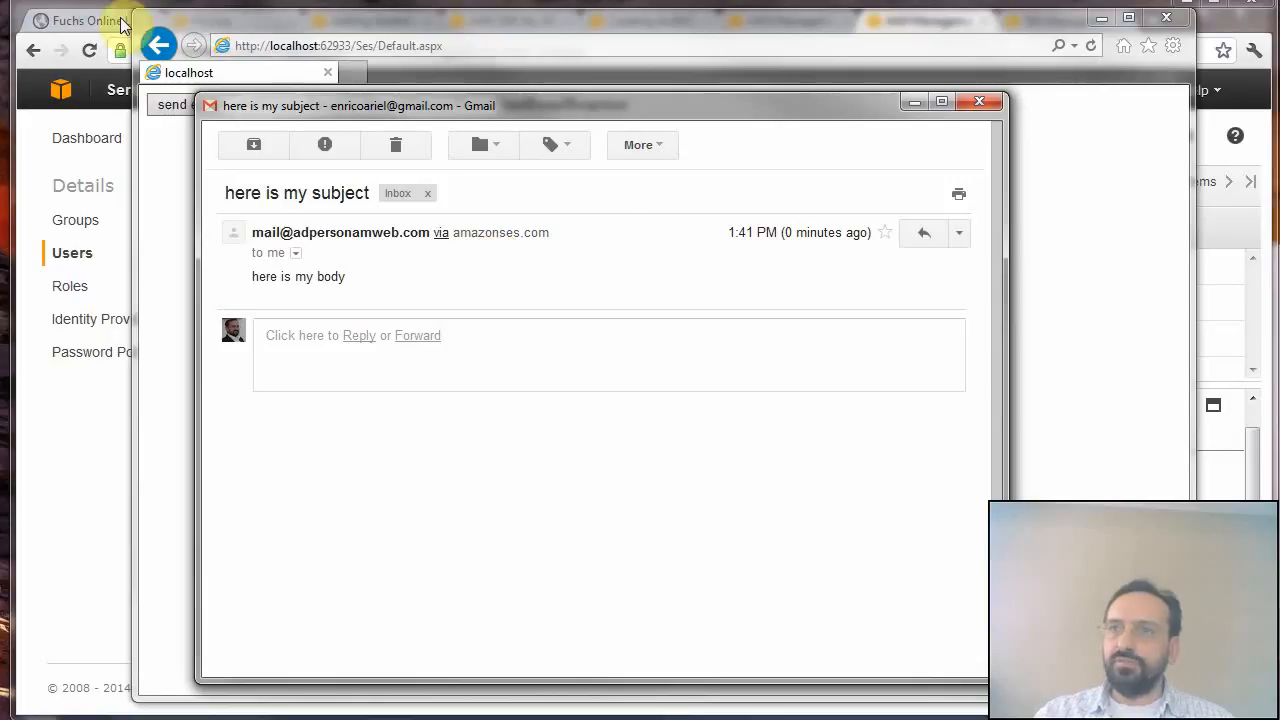
# - Switch Chrome to the Fuchs Online website home page
pyautogui.click(84, 20)
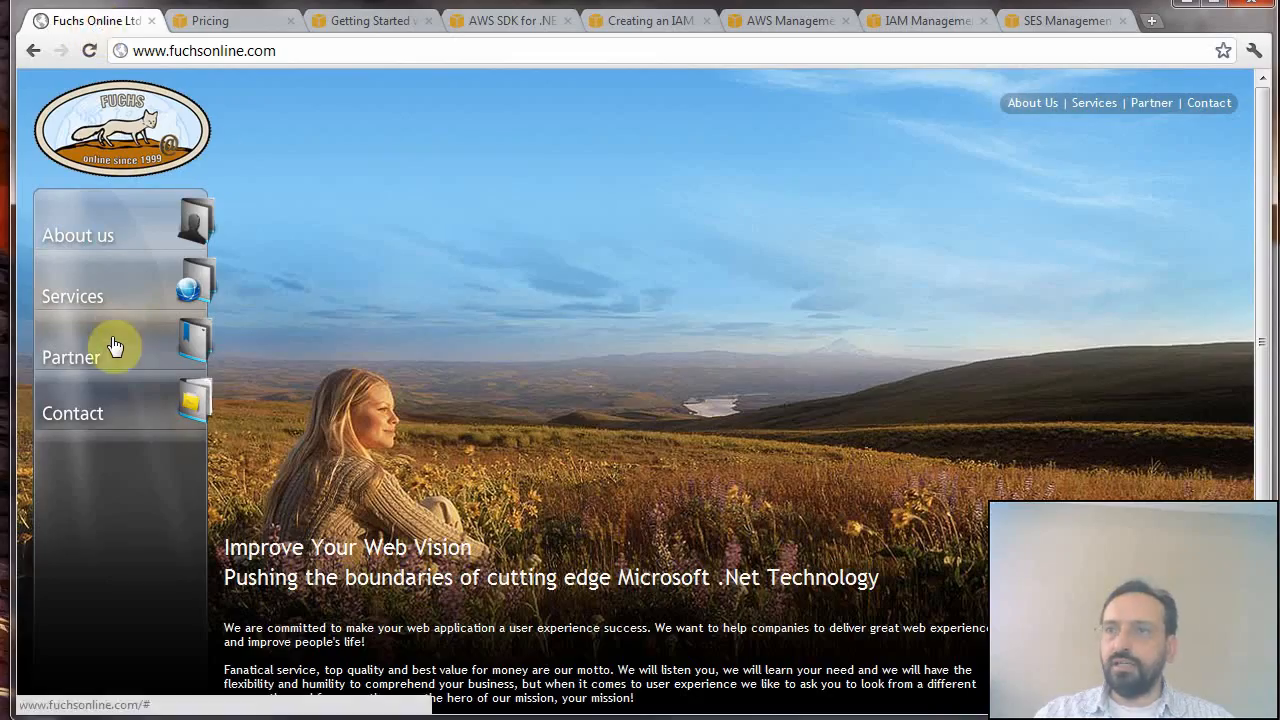
pyautogui.moveTo(112, 414)
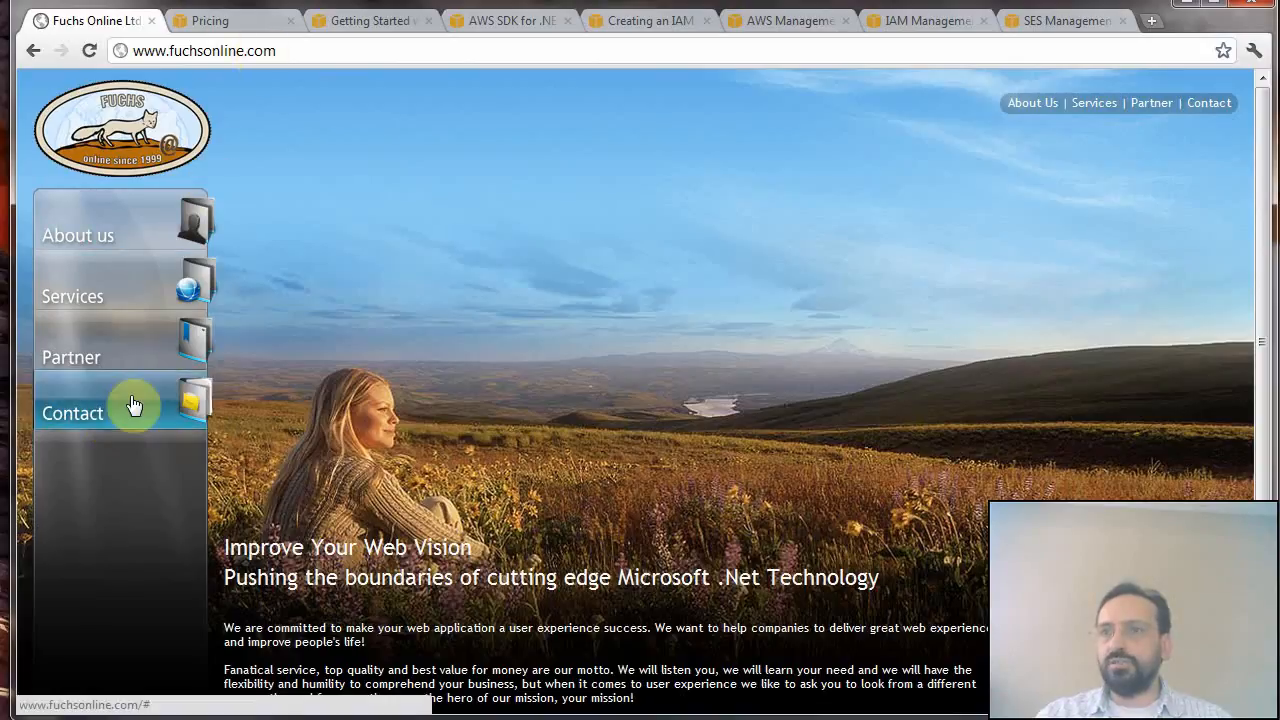
pyautogui.moveTo(320, 430)
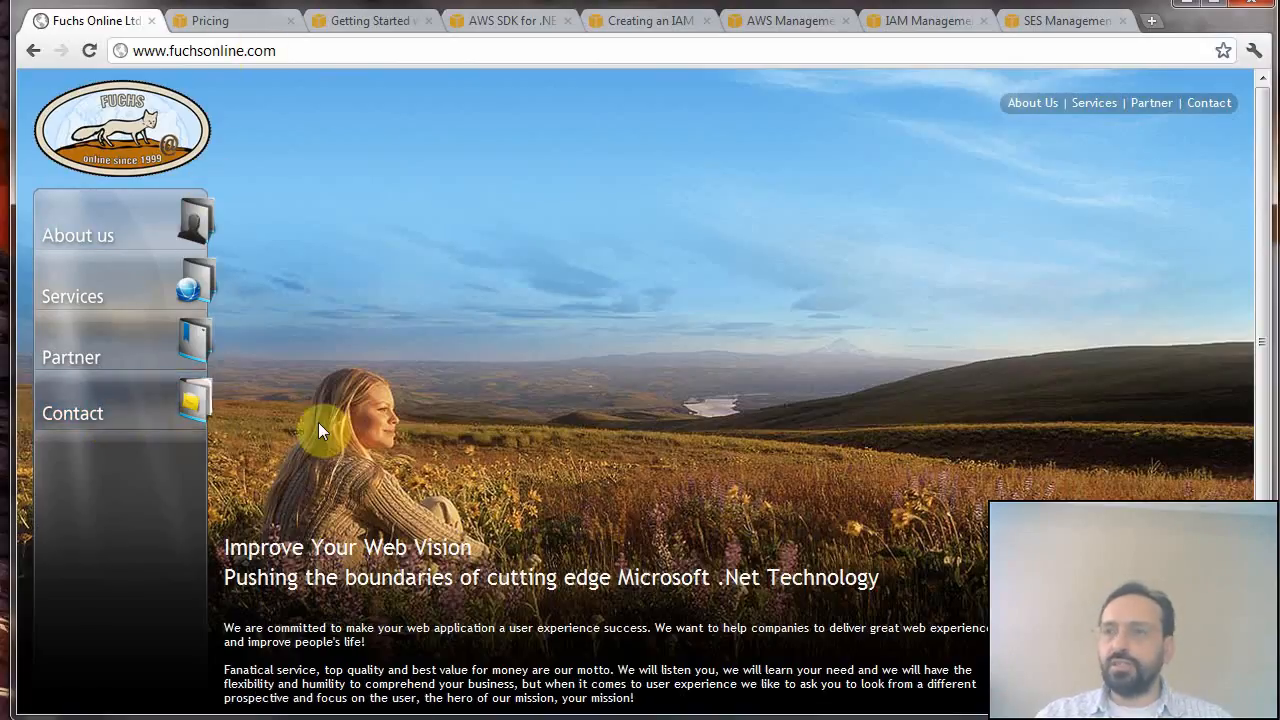